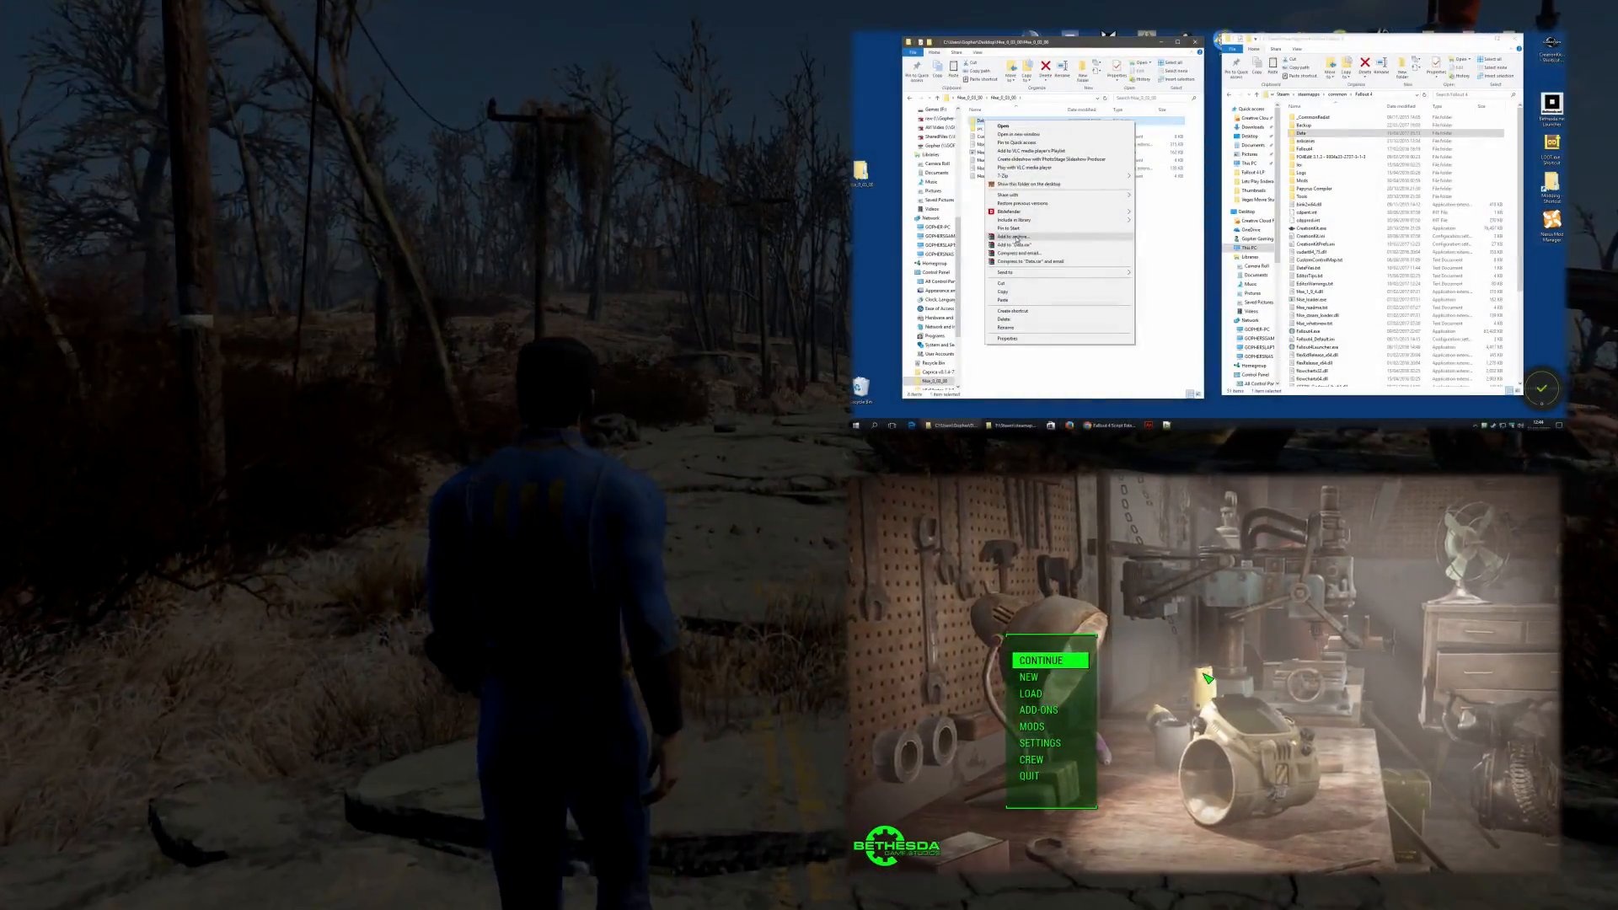
- From the F4SE Launcher shortcut's Change Icon dialog, browse to the Fallout 4 folder and choose Fallout4.exe
click(1015, 236)
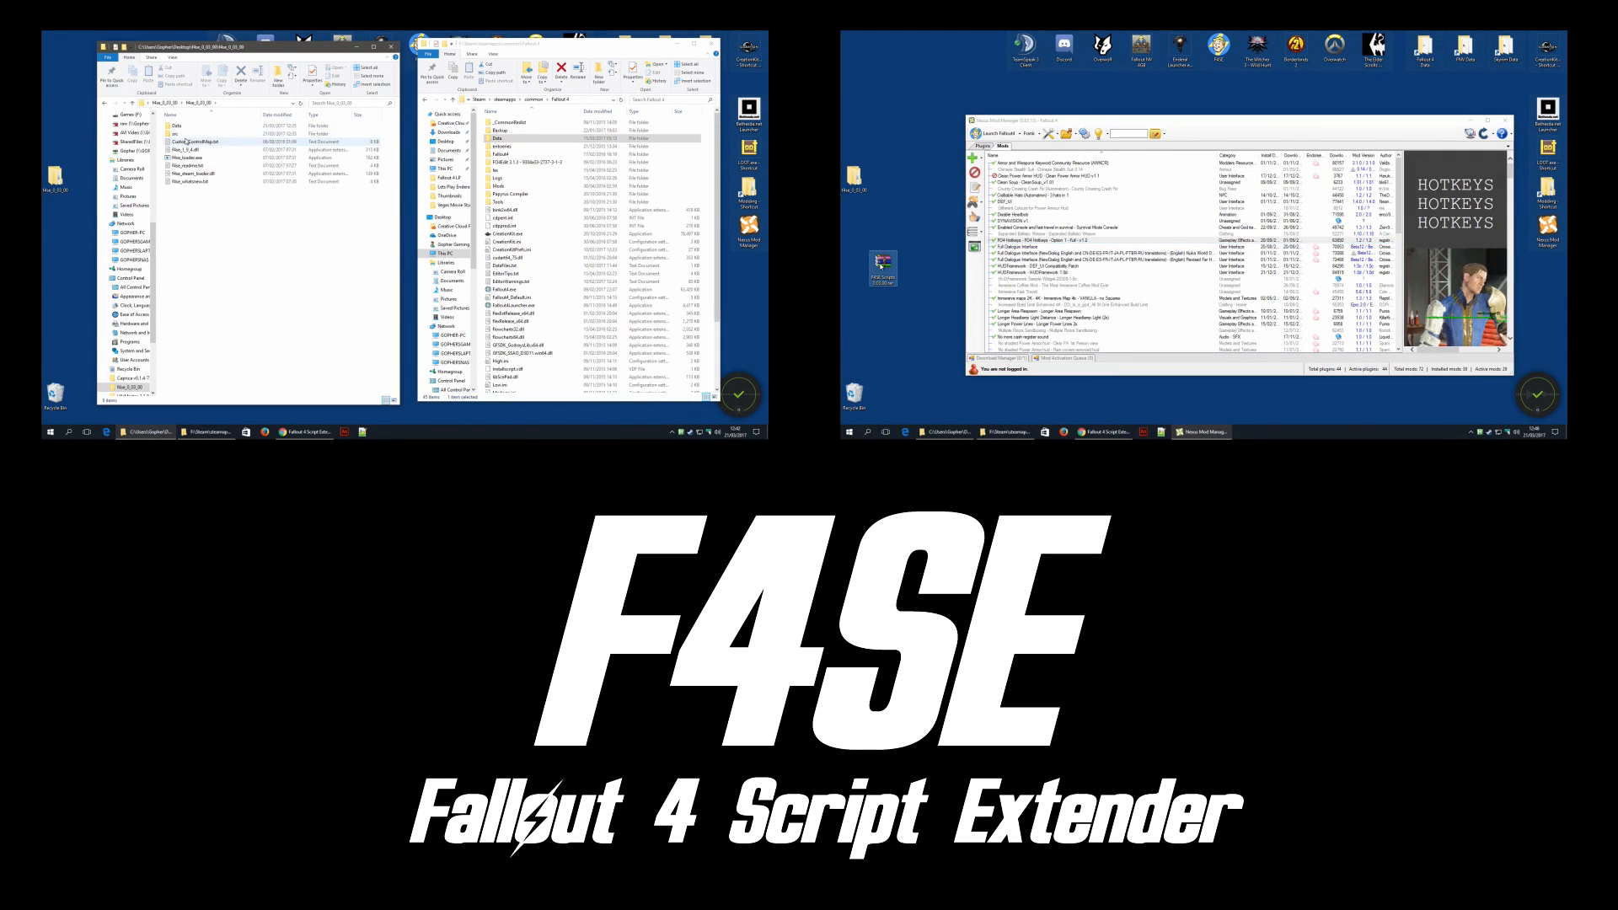
click(1094, 228)
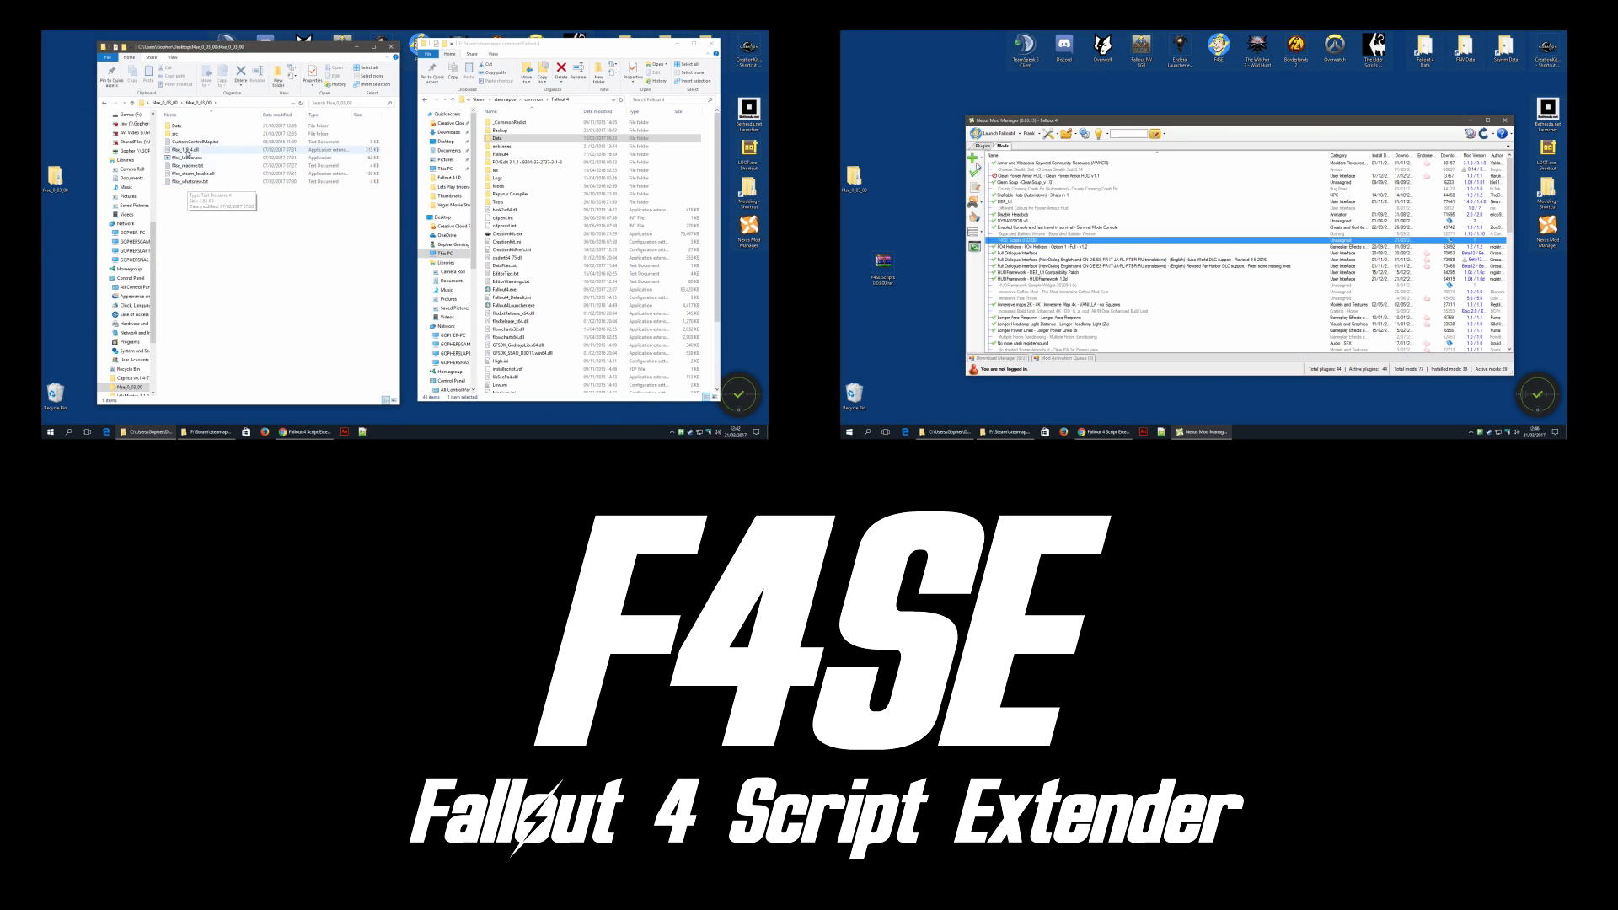
click(206, 139)
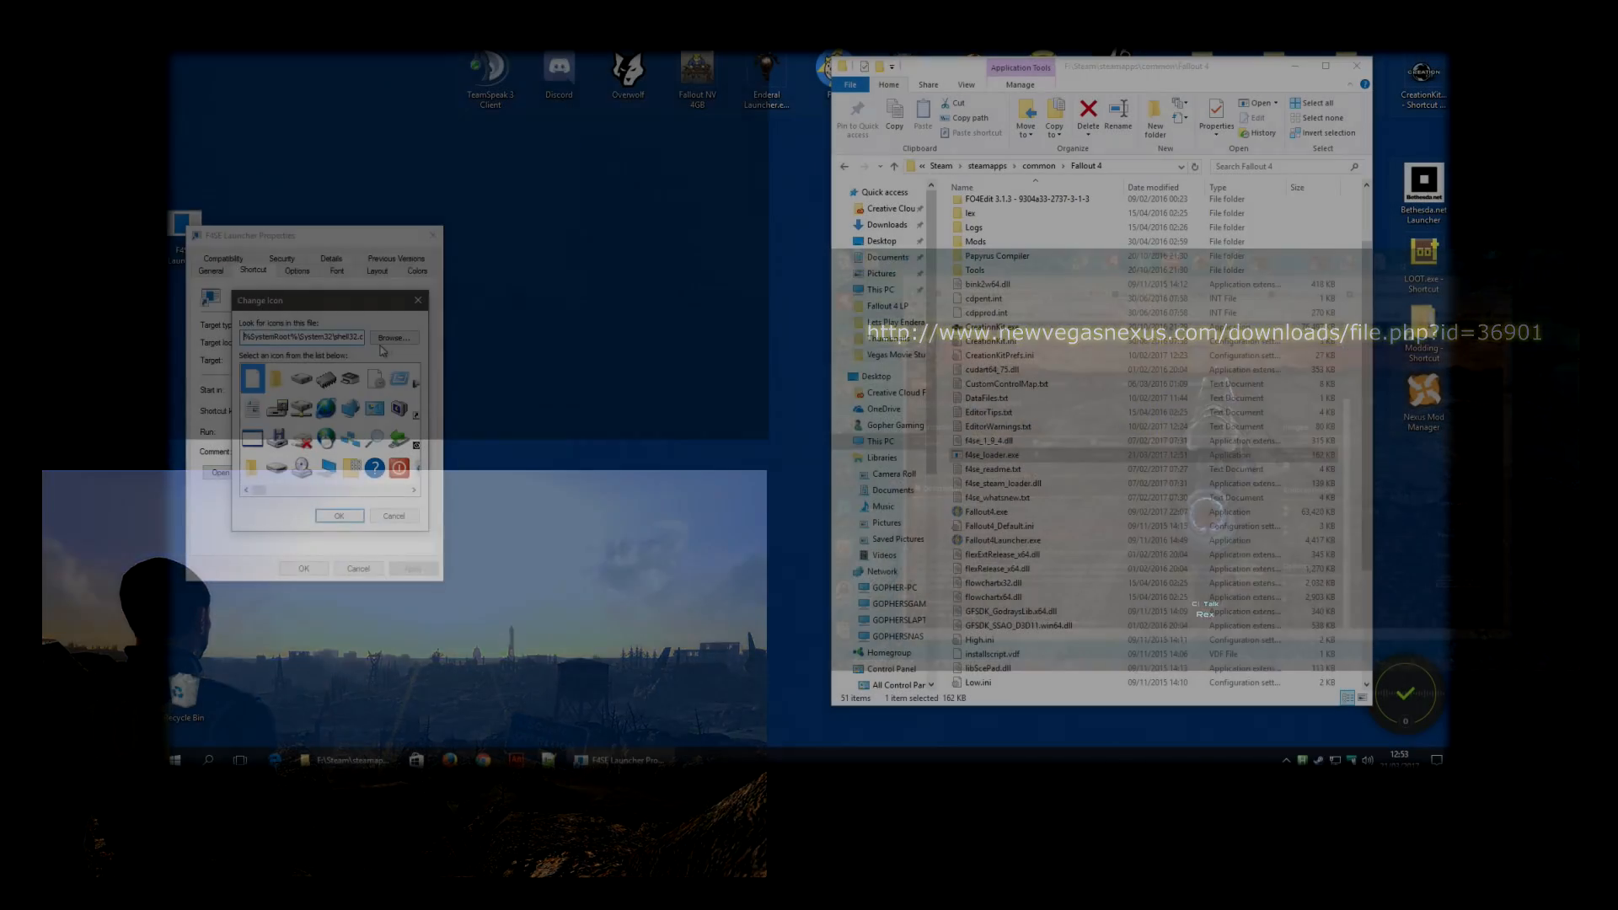
click(393, 337)
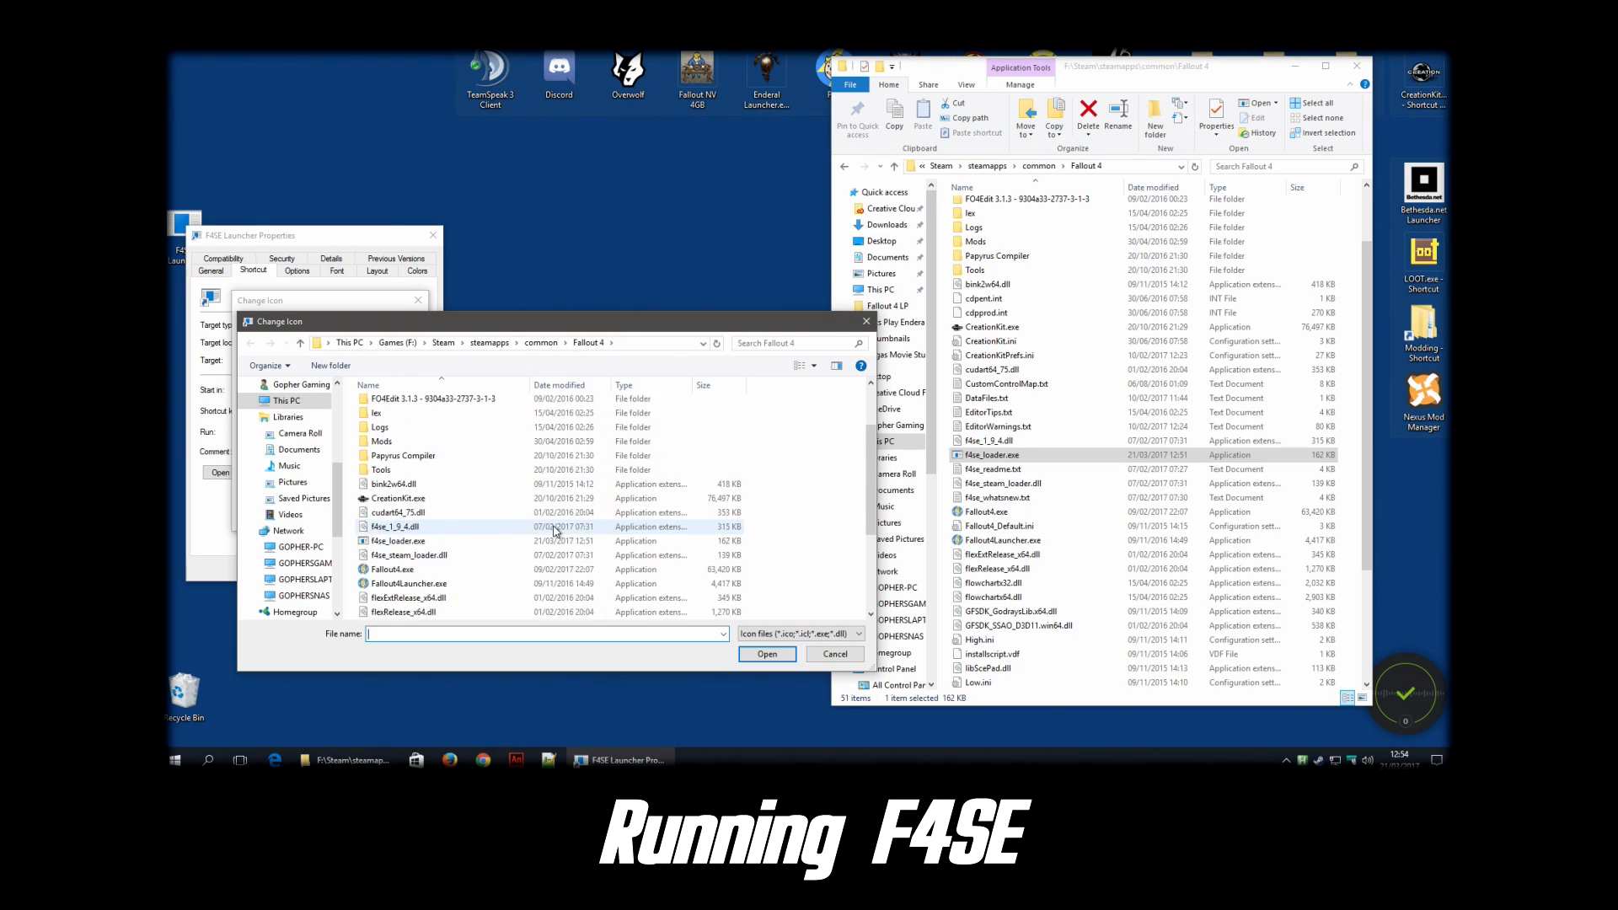
click(391, 484)
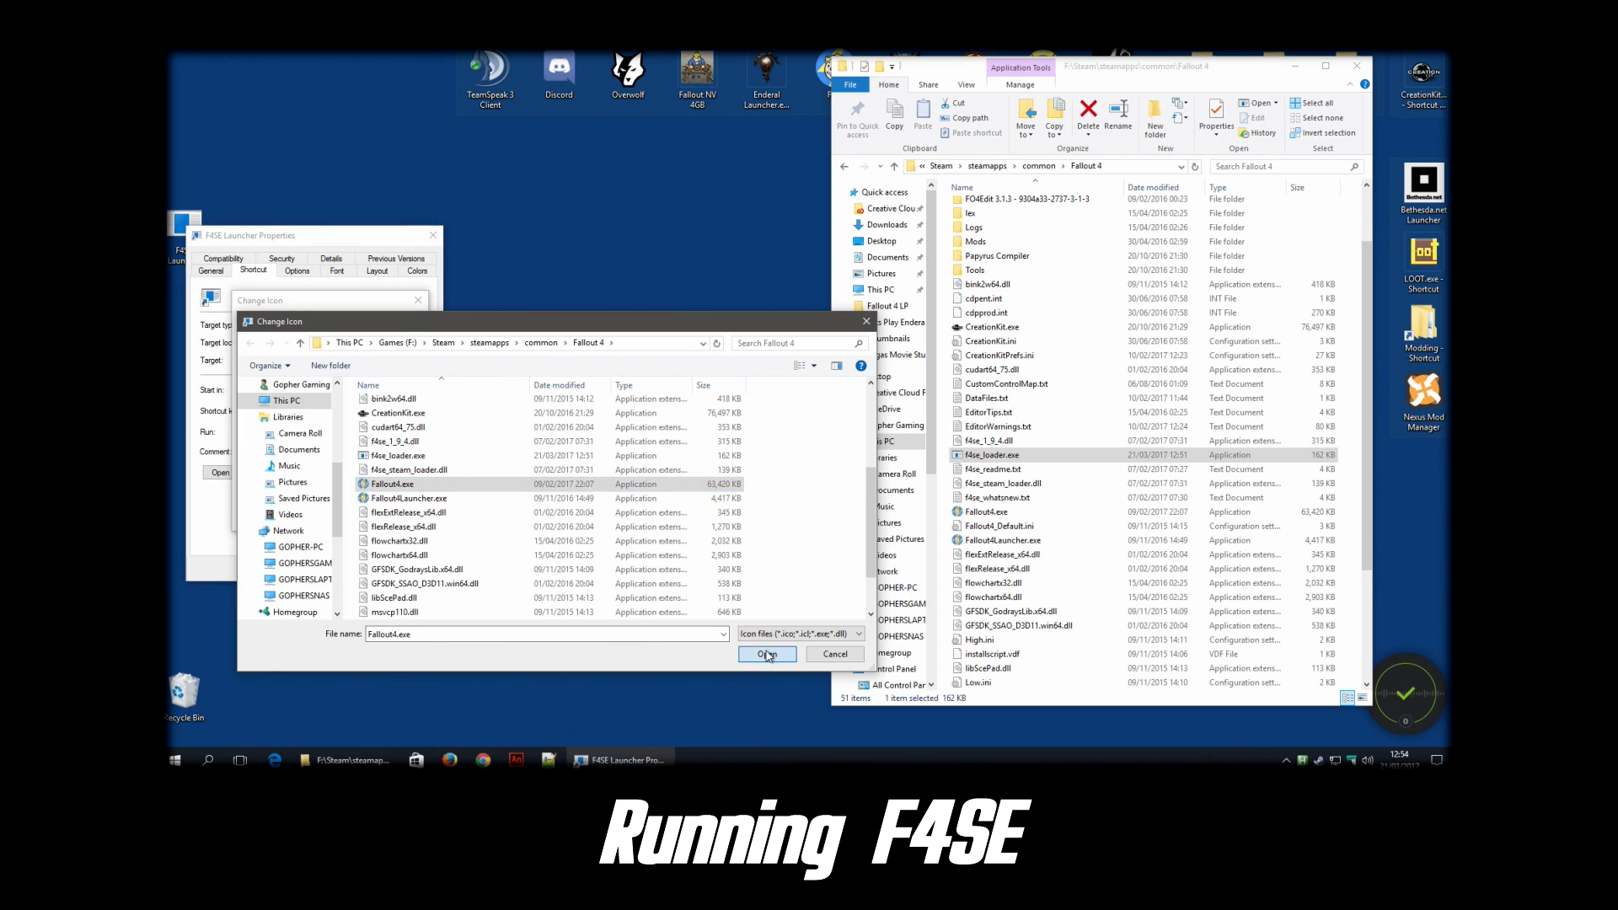
click(765, 654)
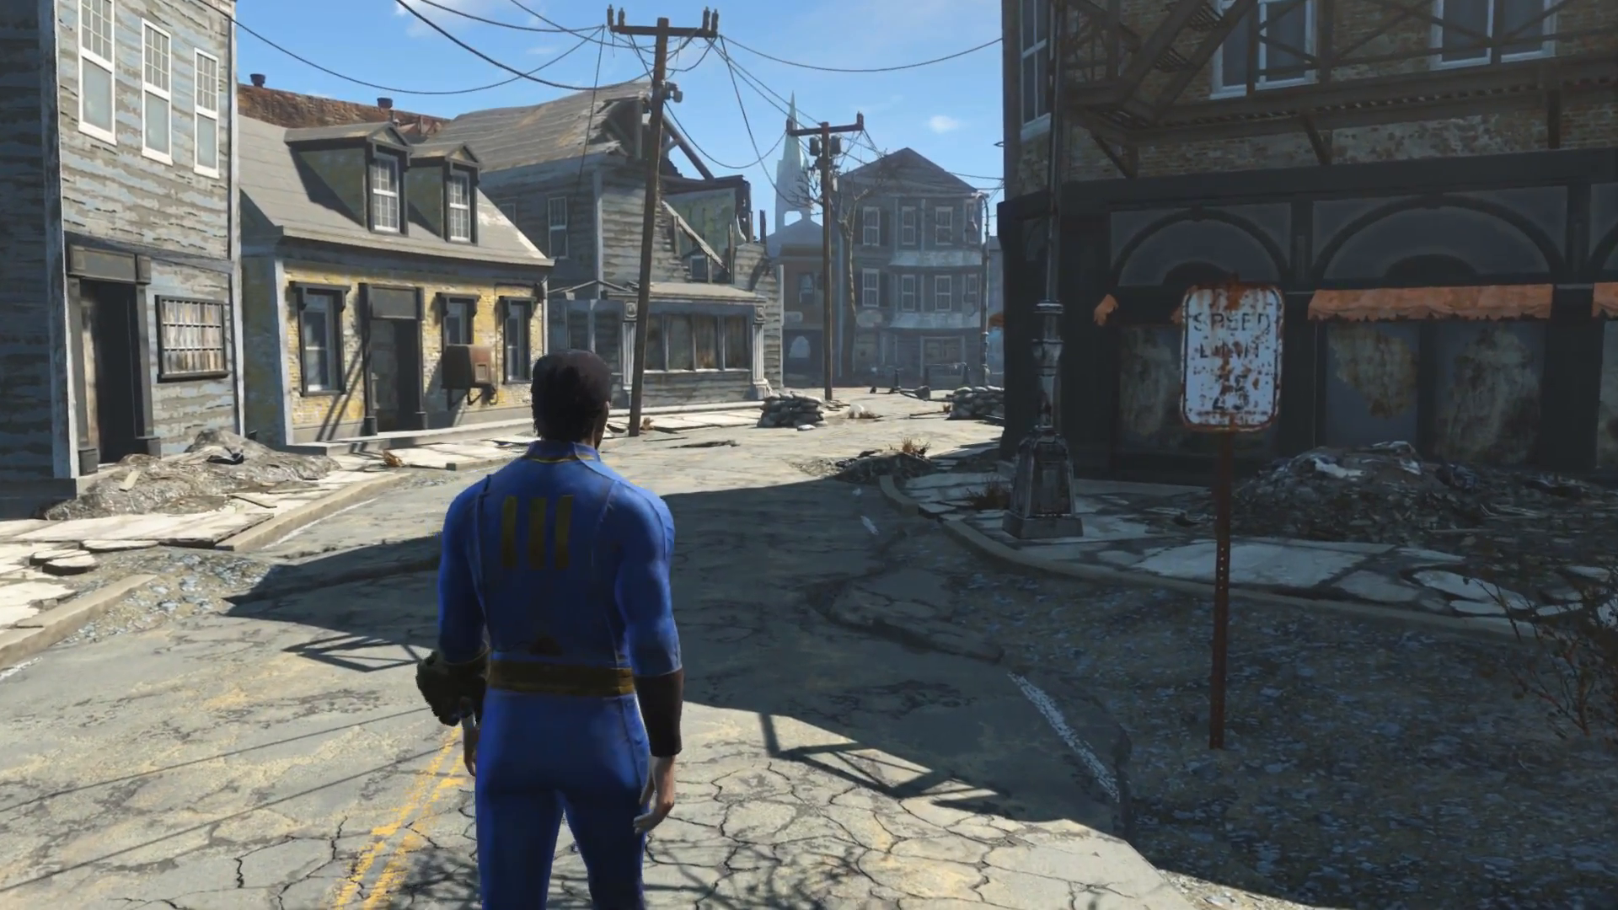
key(w)
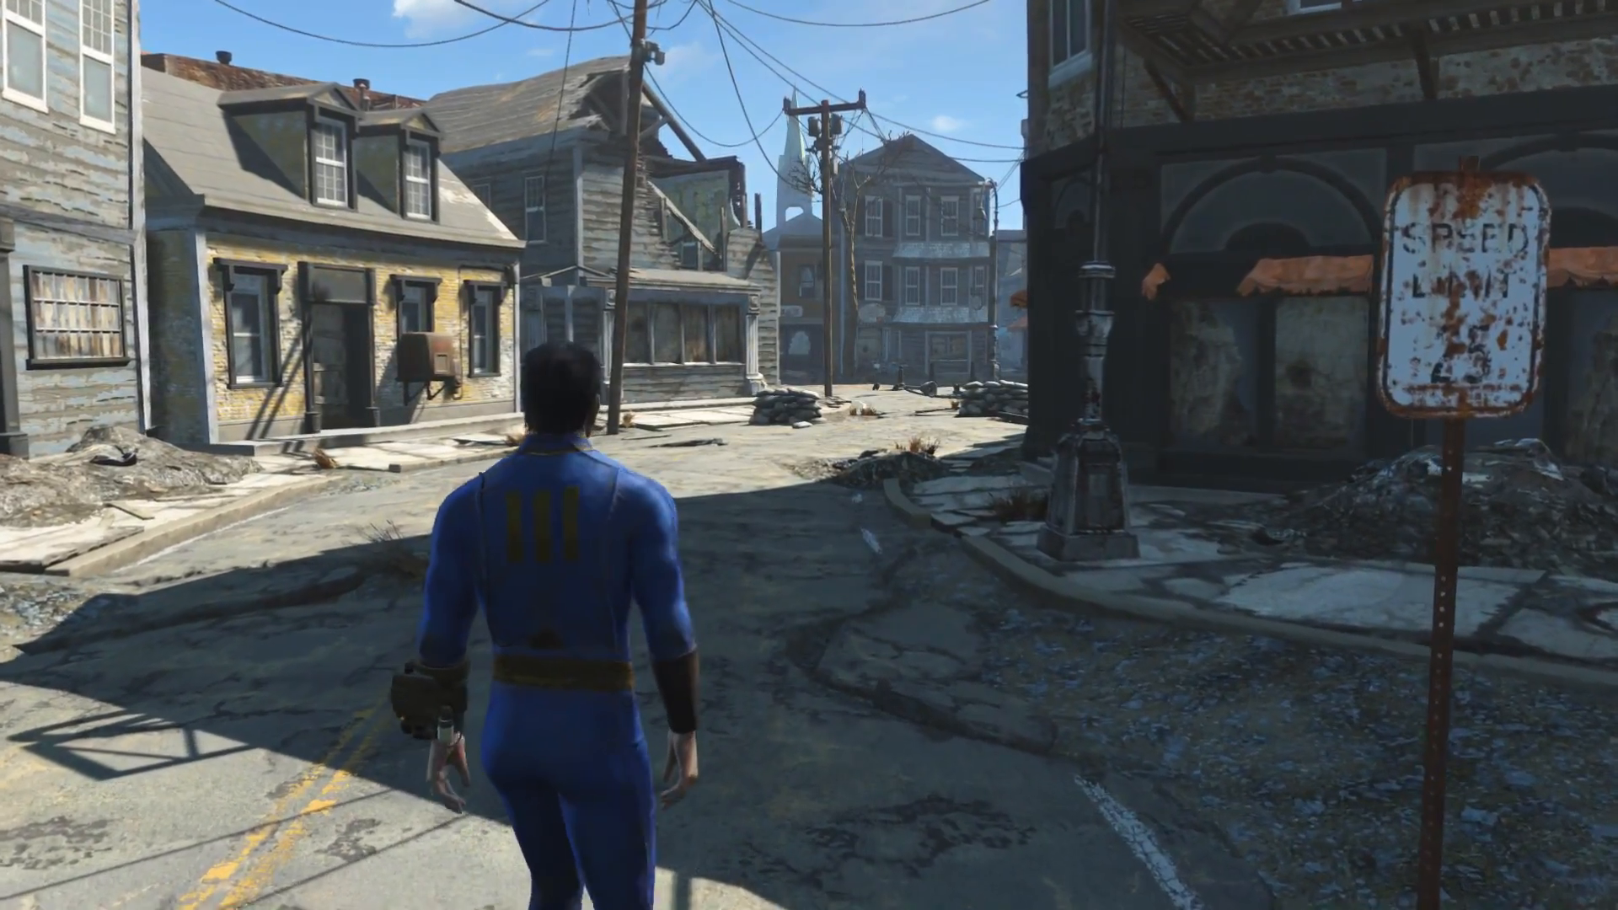
key(w)
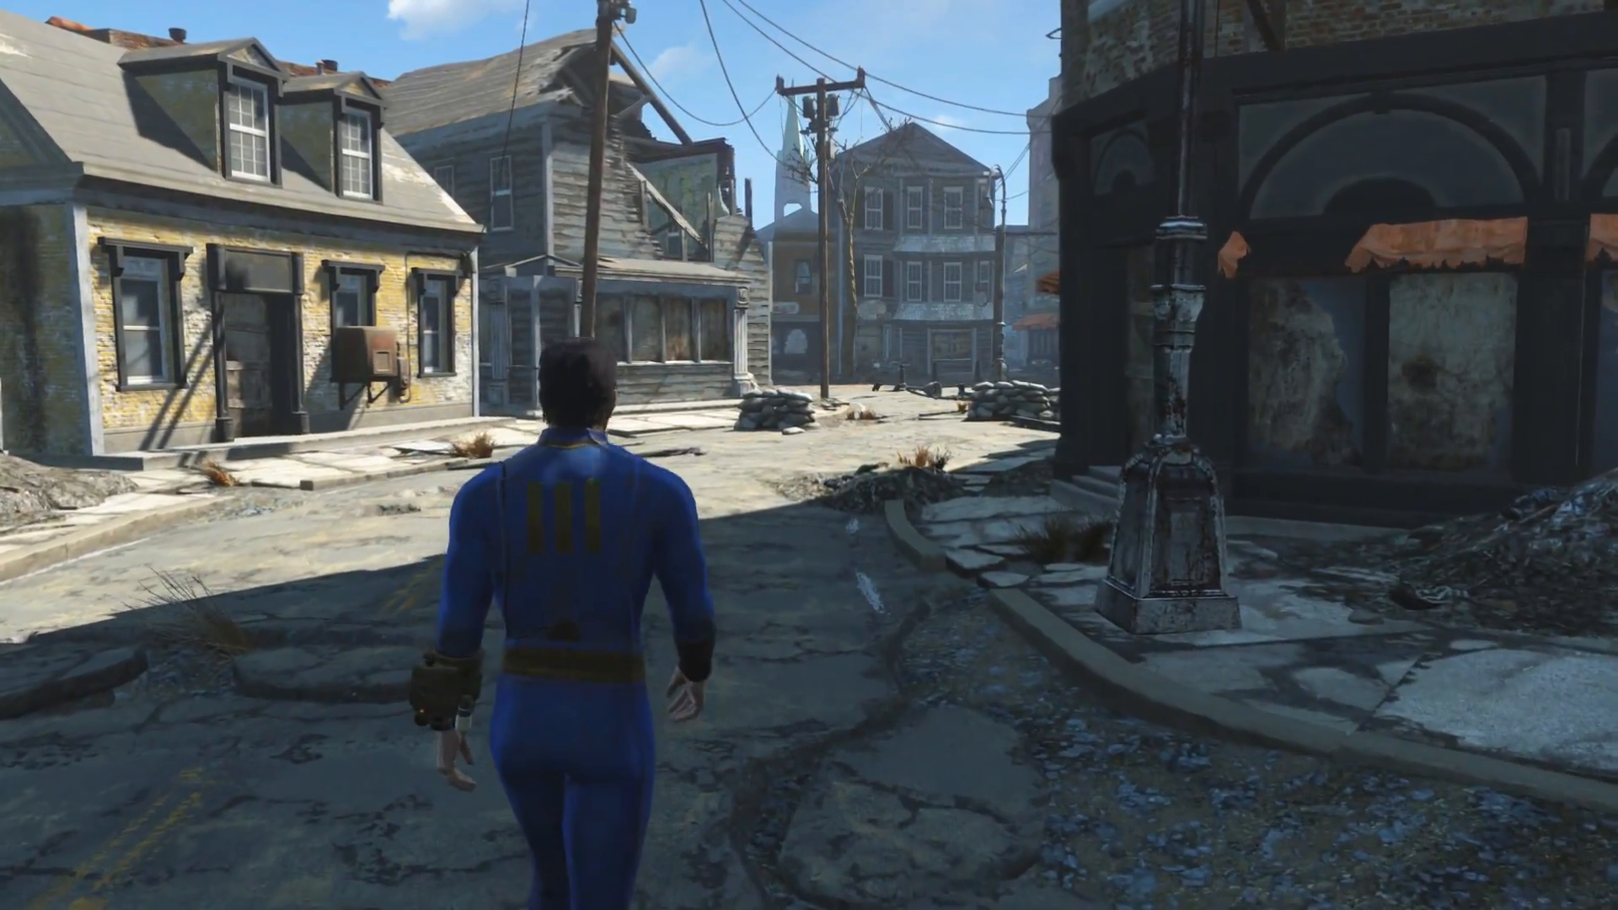
key(w)
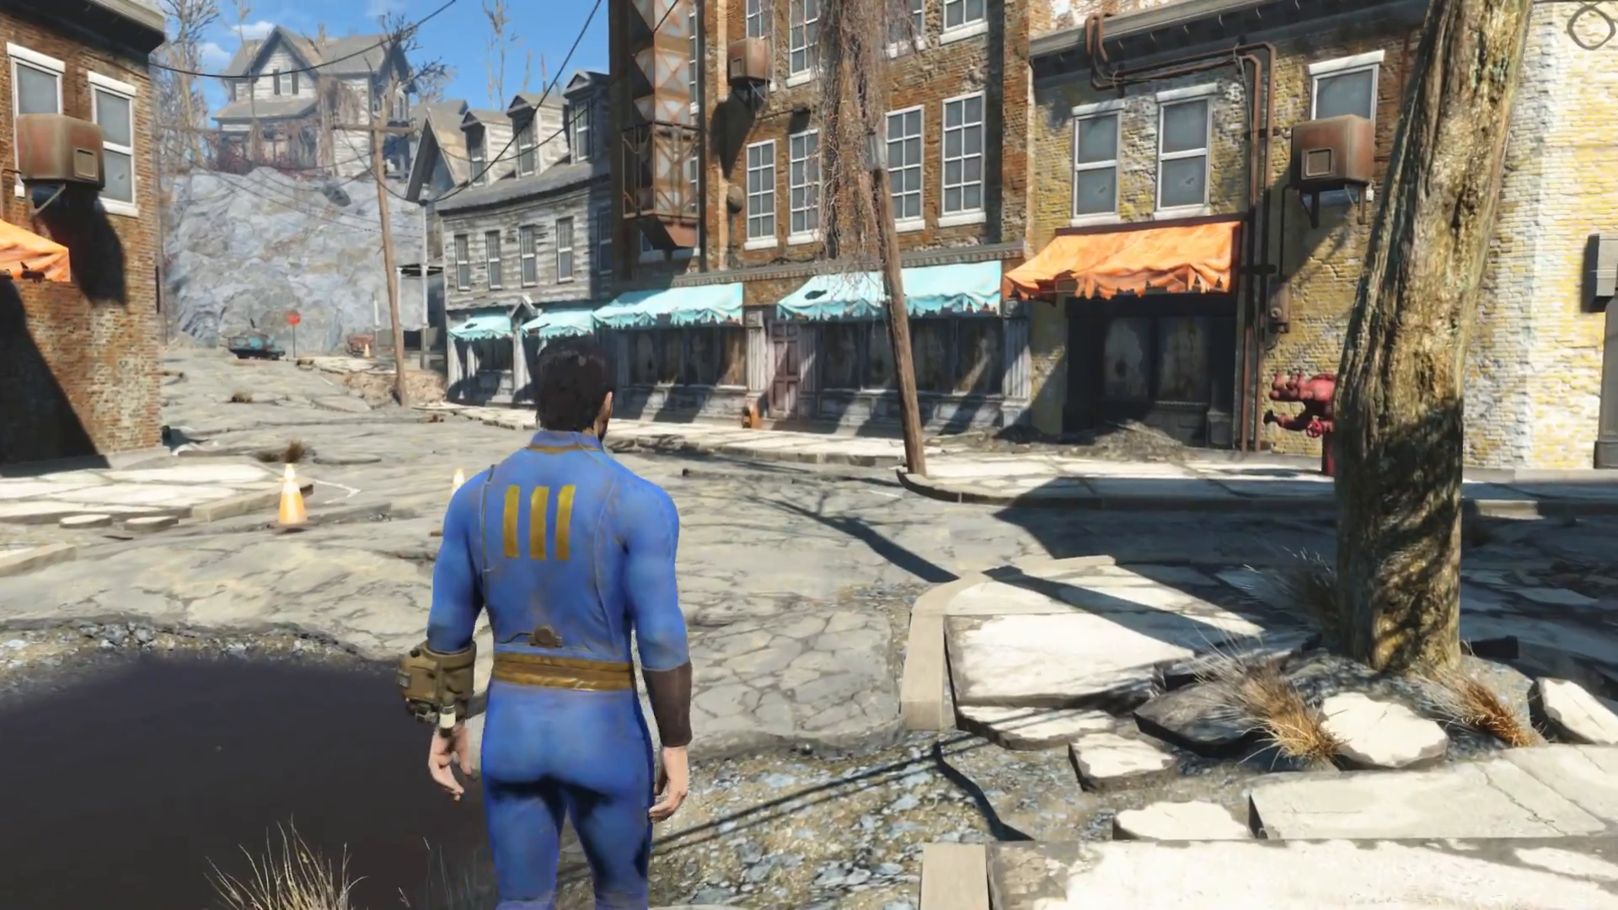
key(w)
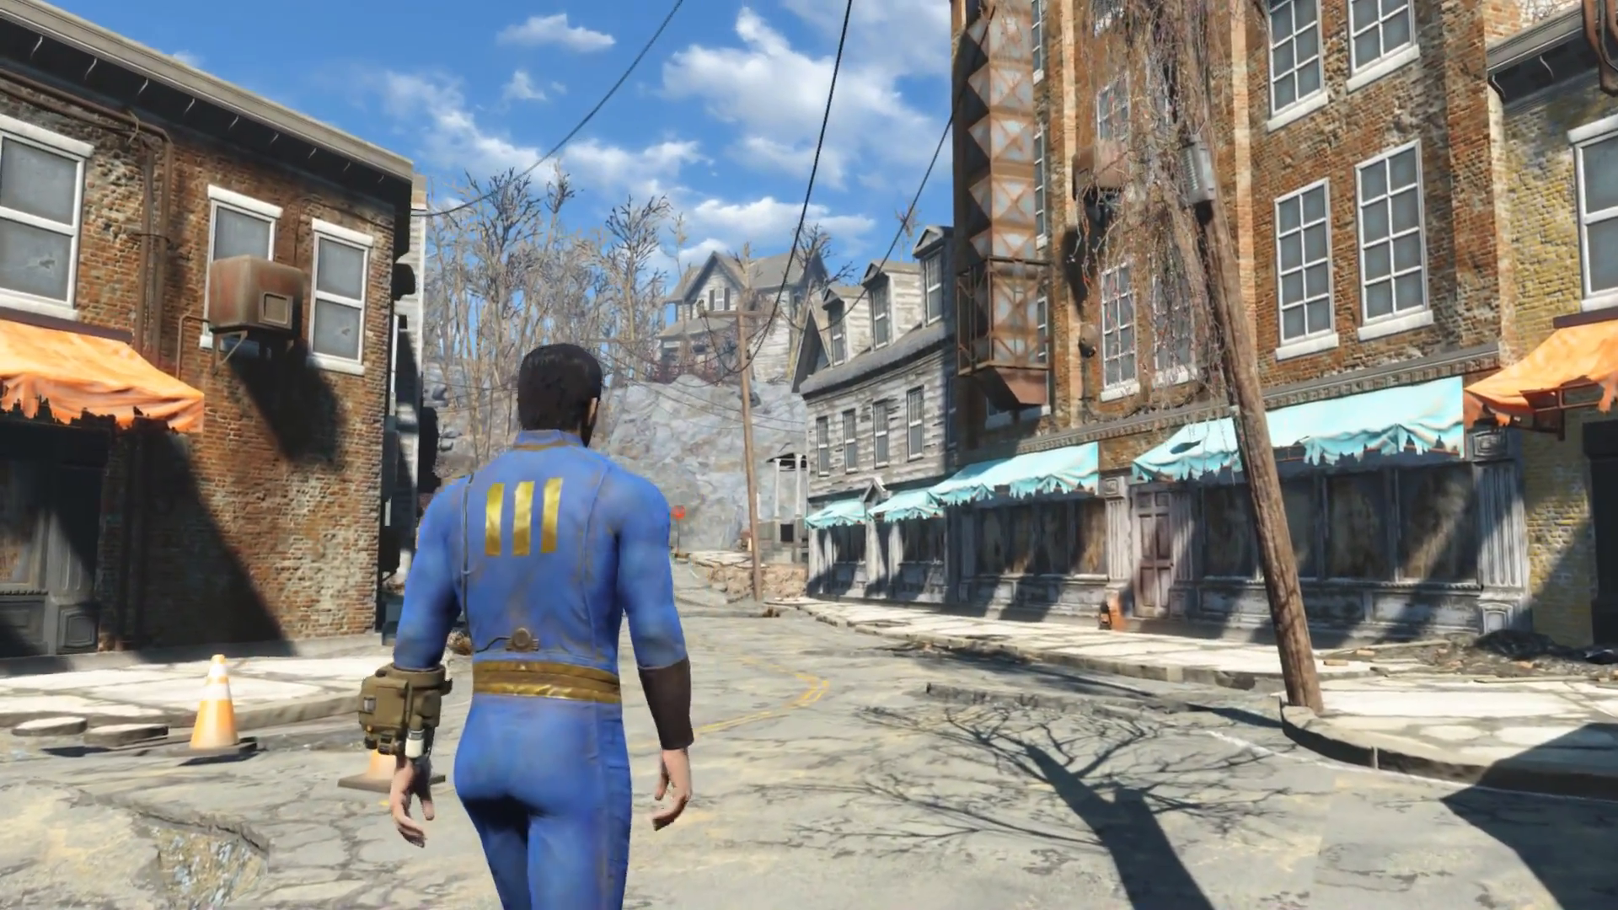
key(w)
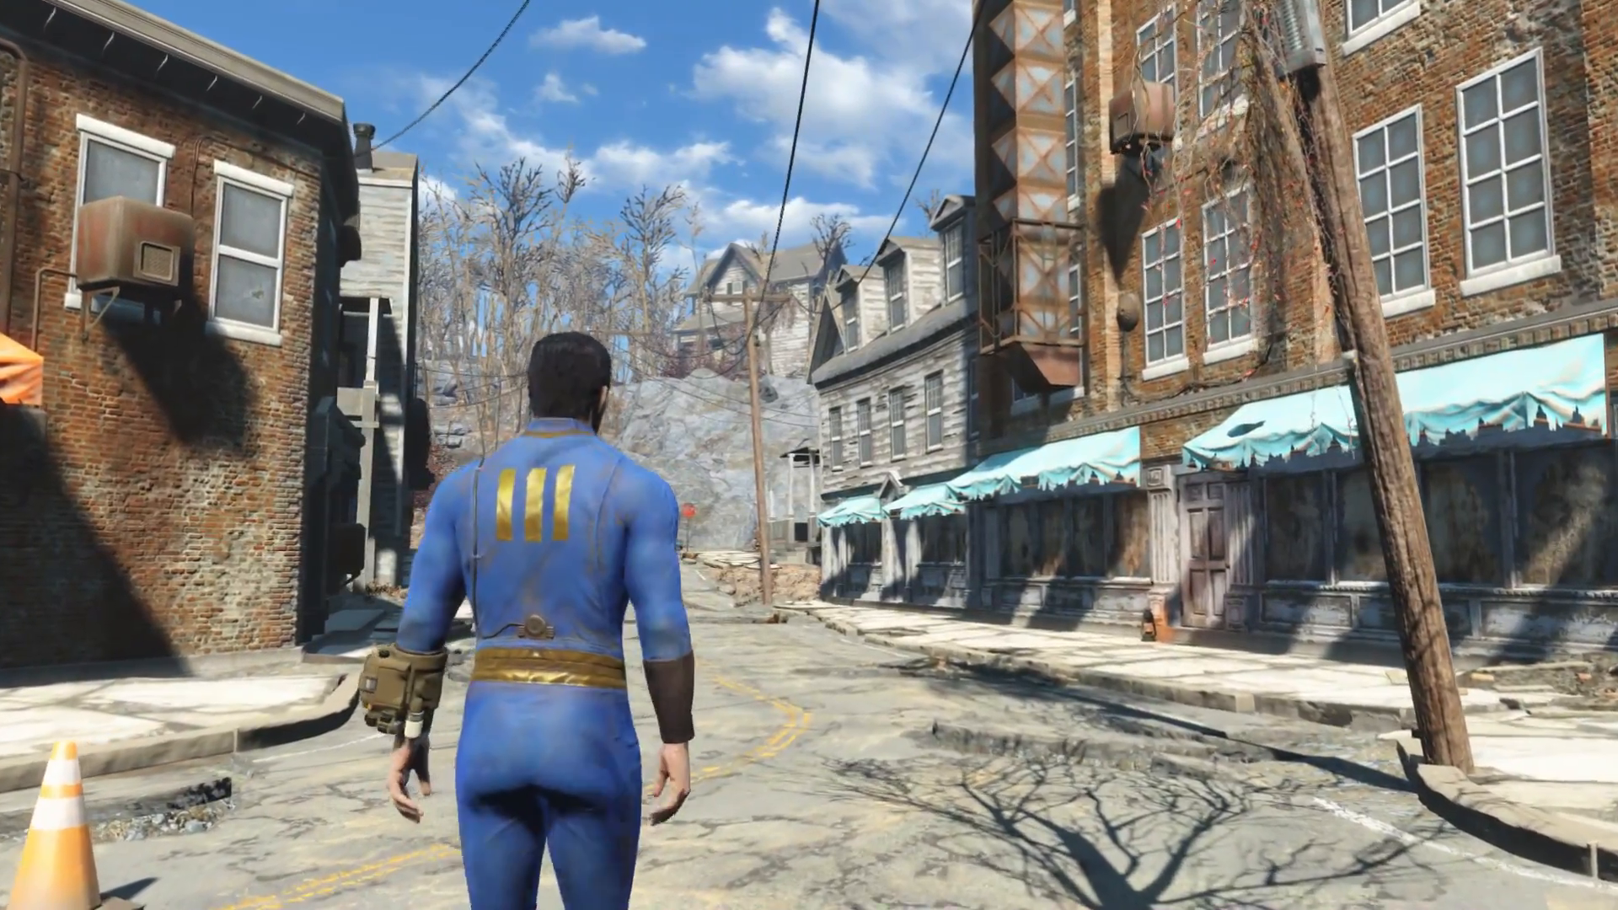
key(w)
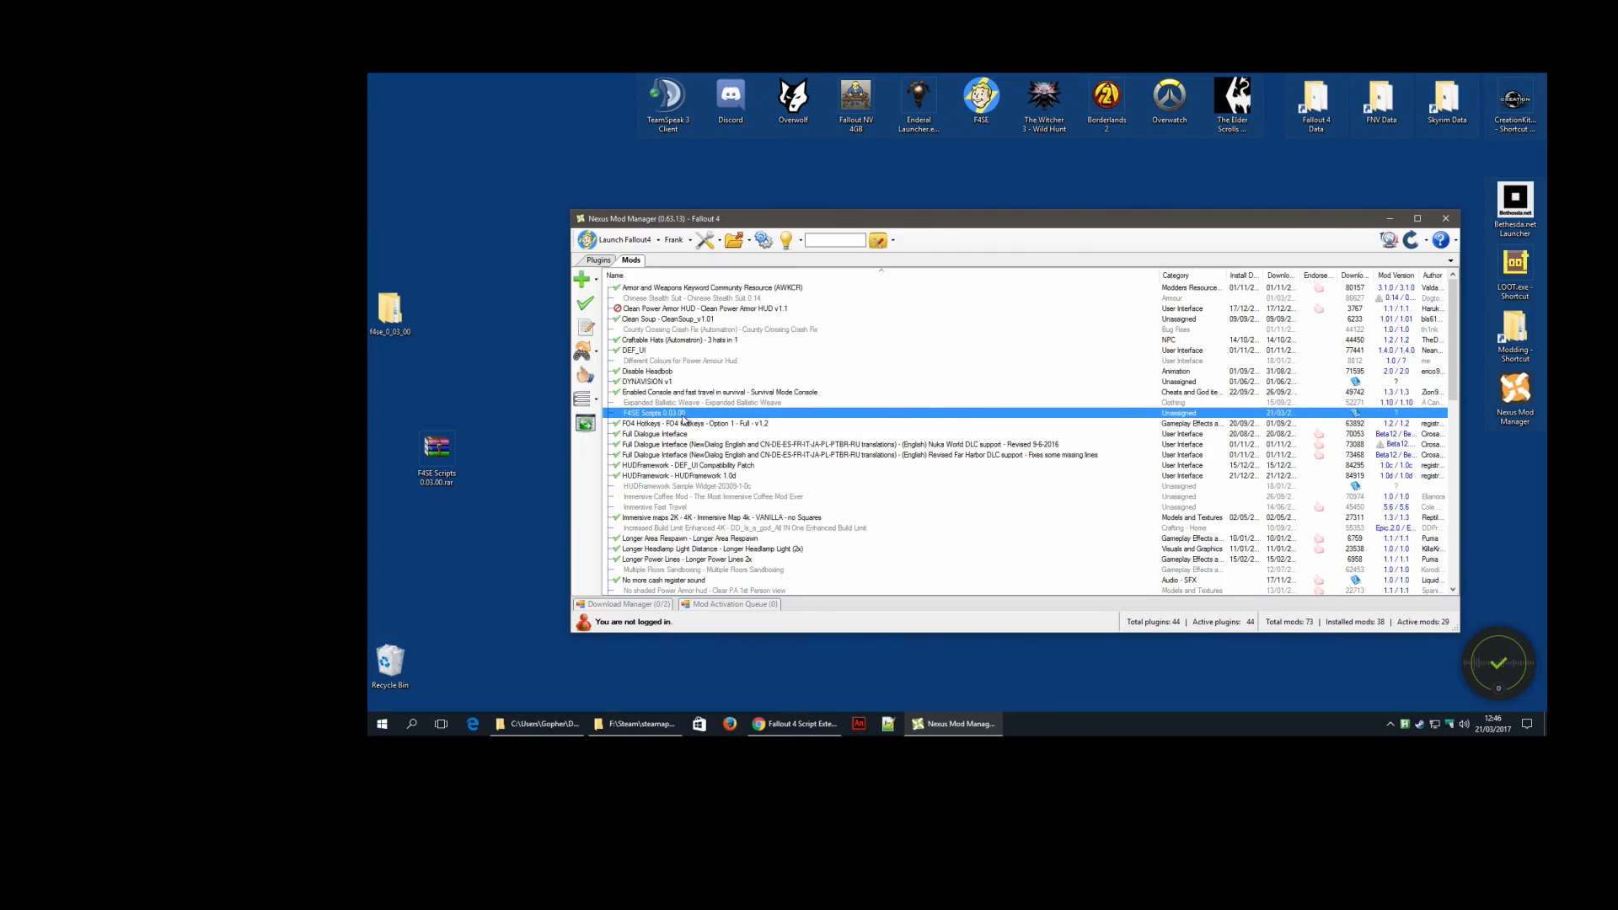
mouse_move(585, 280)
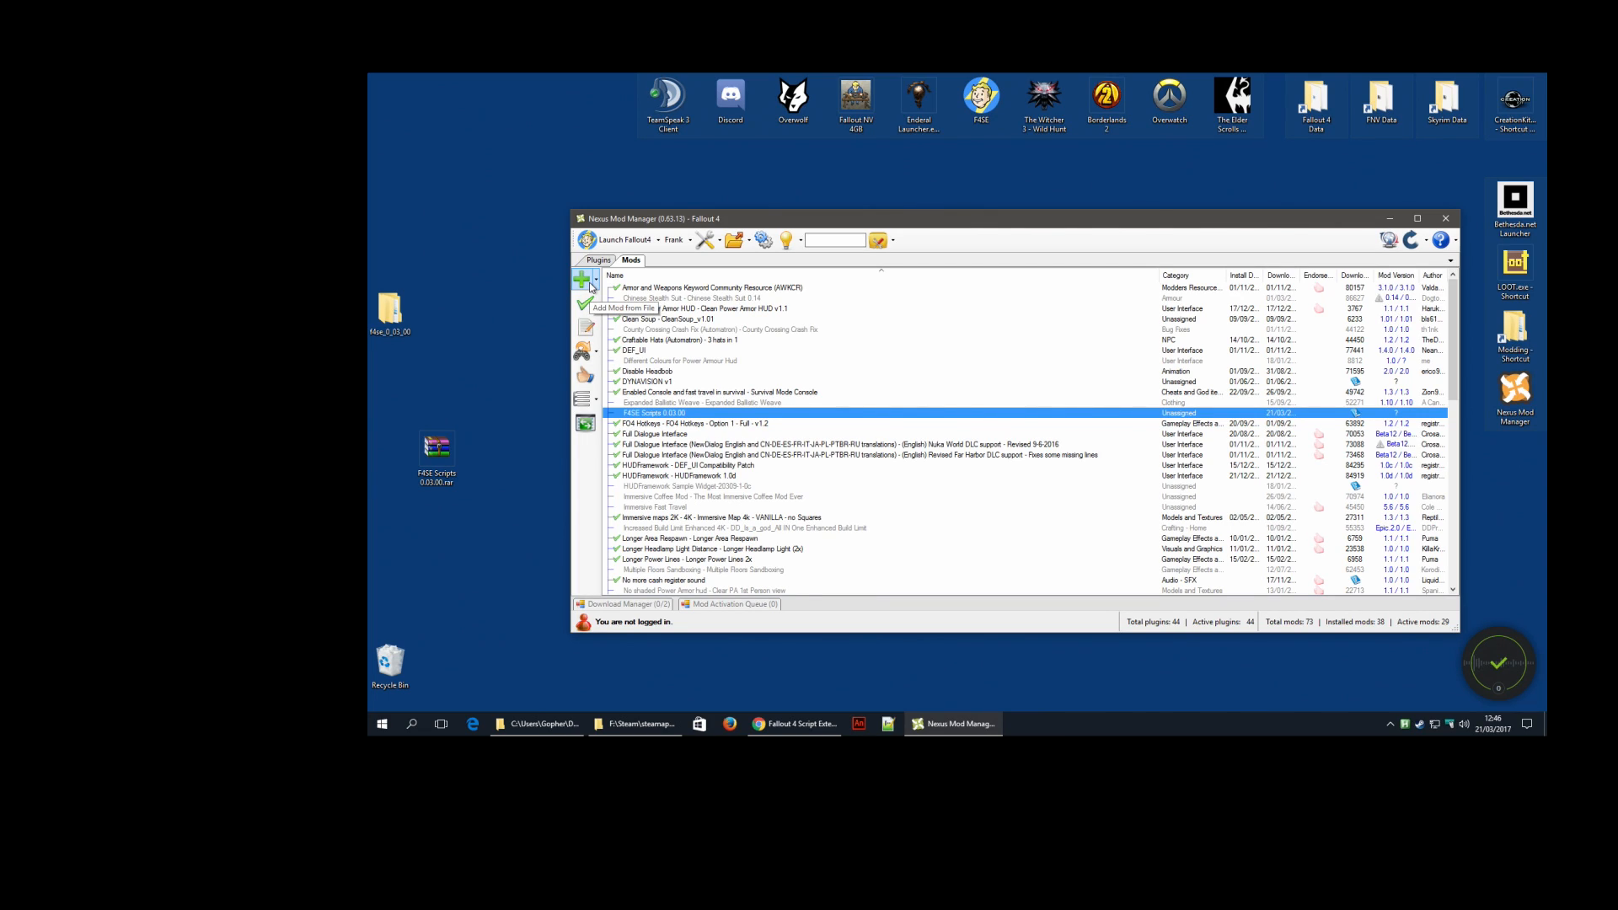
click(794, 723)
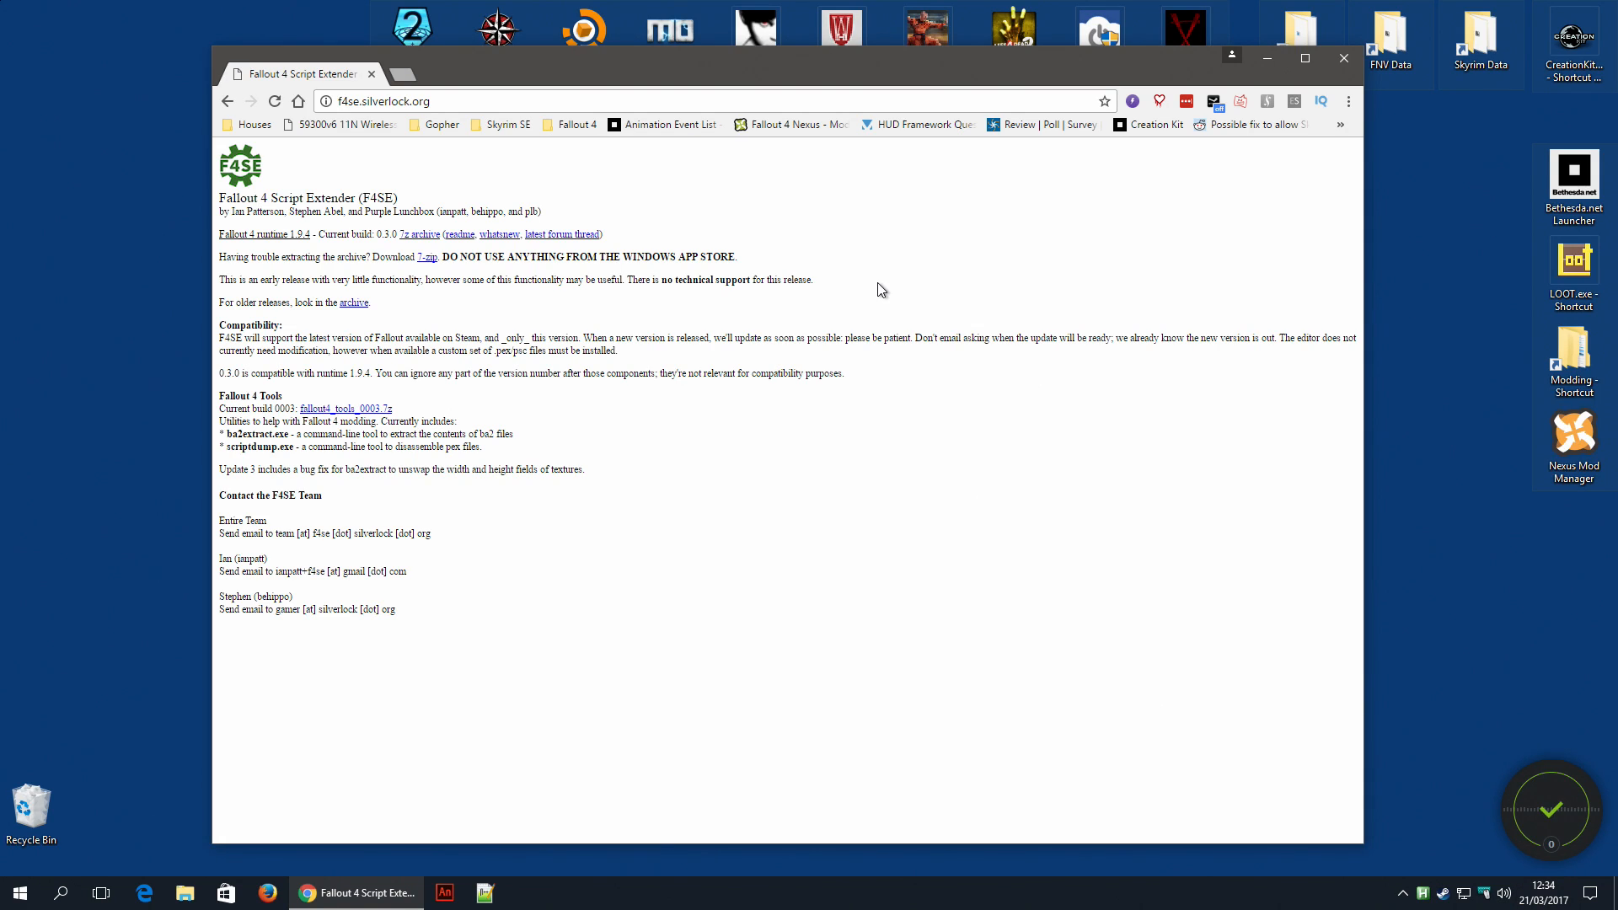
mouse_move(312, 231)
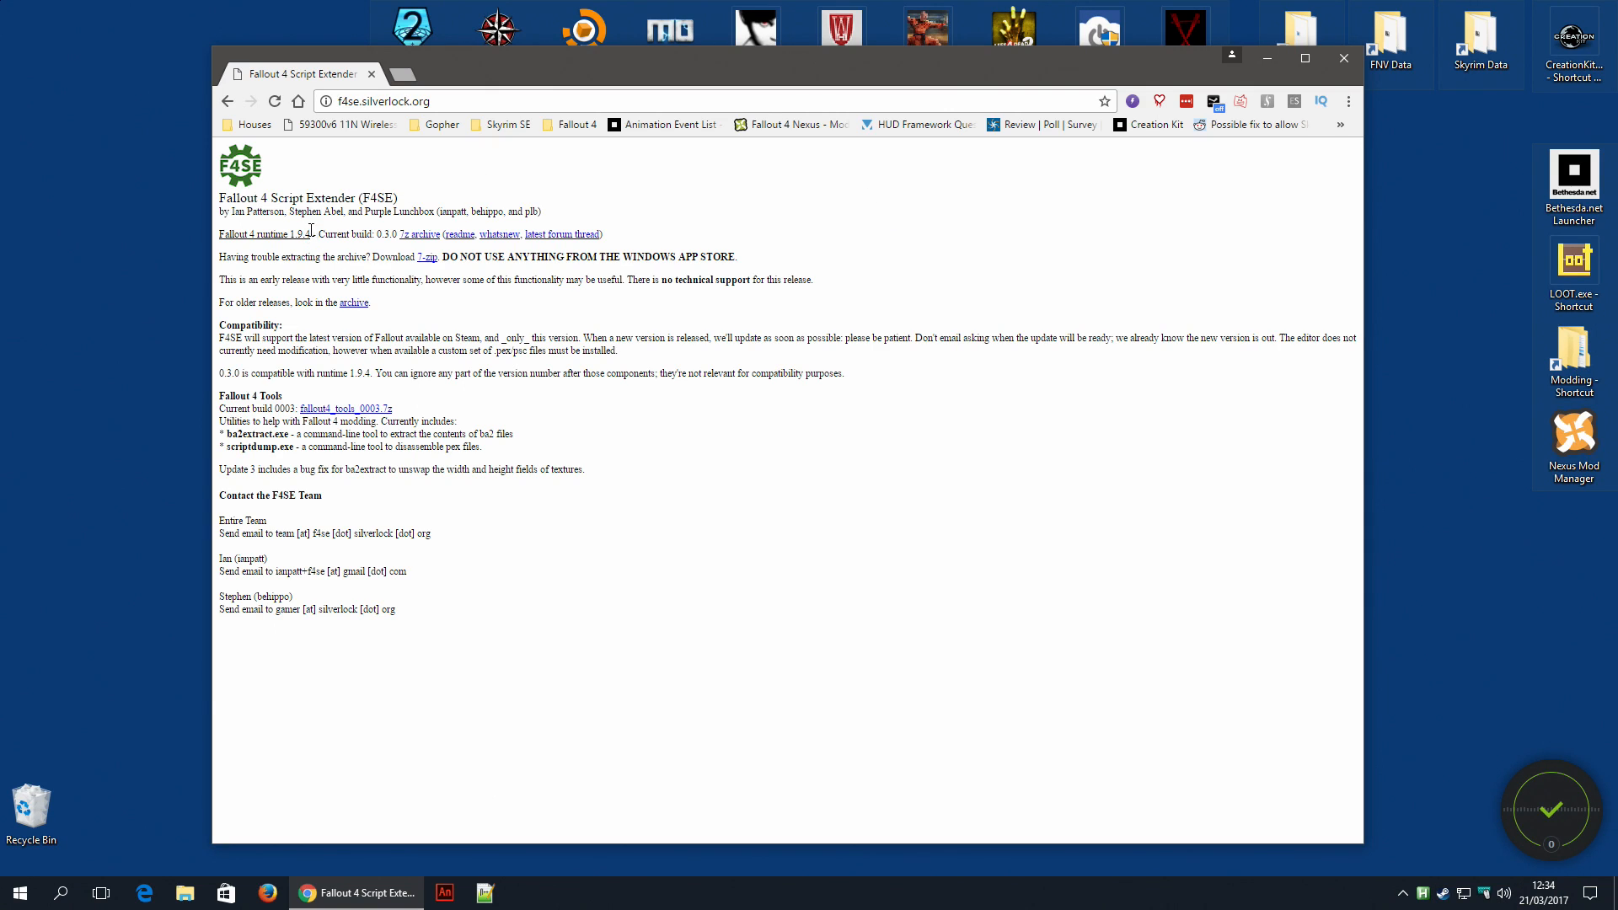
mouse_move(420, 236)
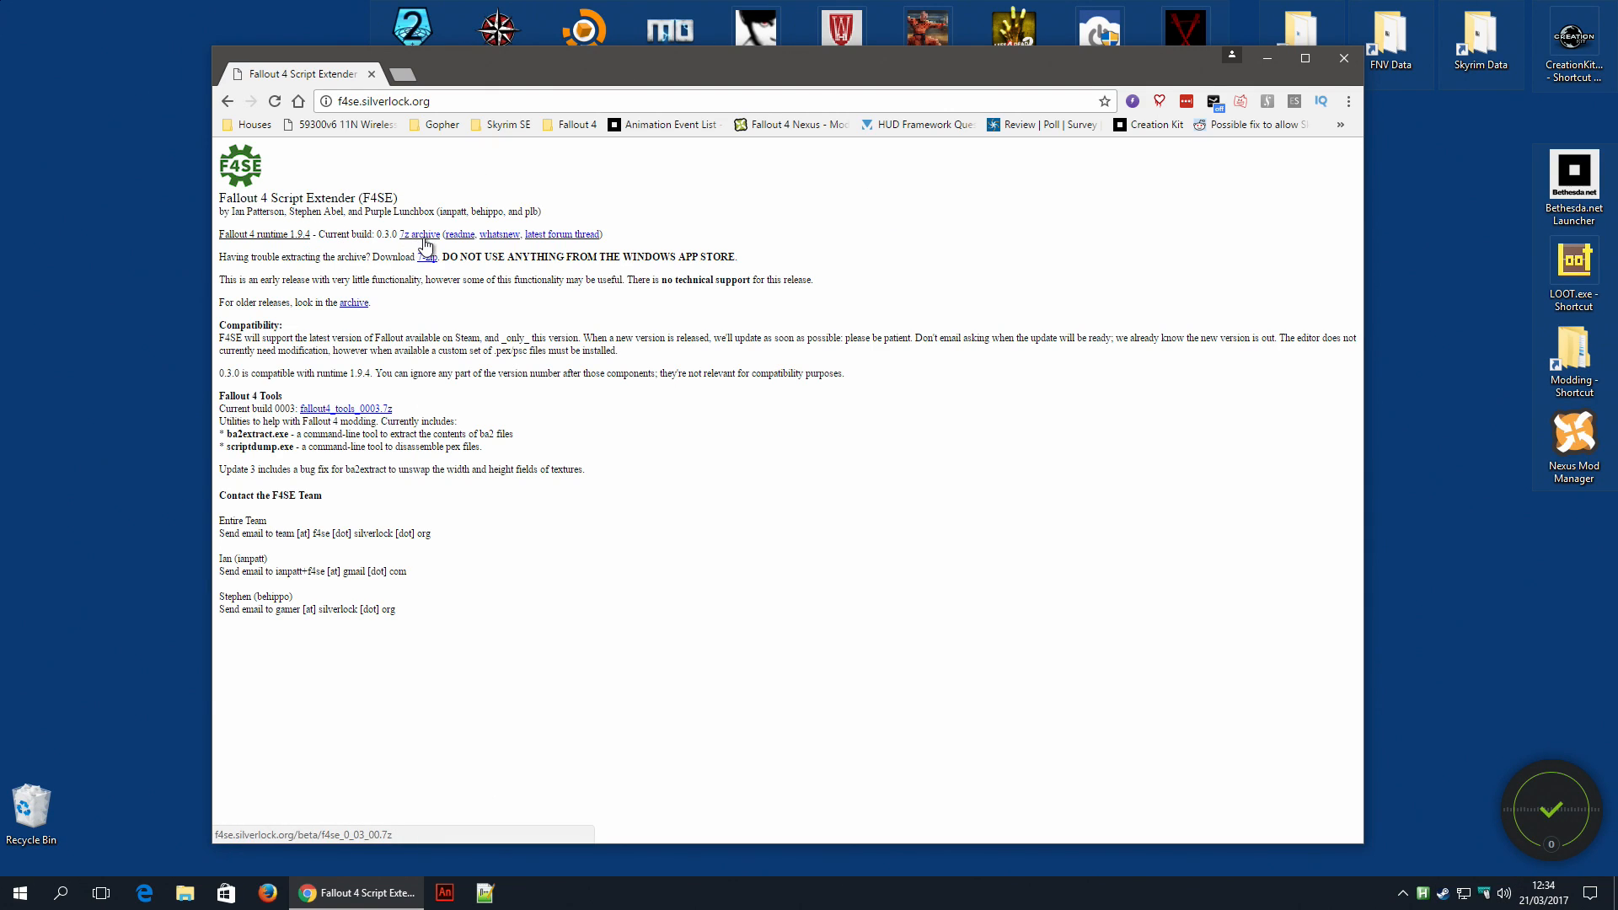
mouse_move(423, 246)
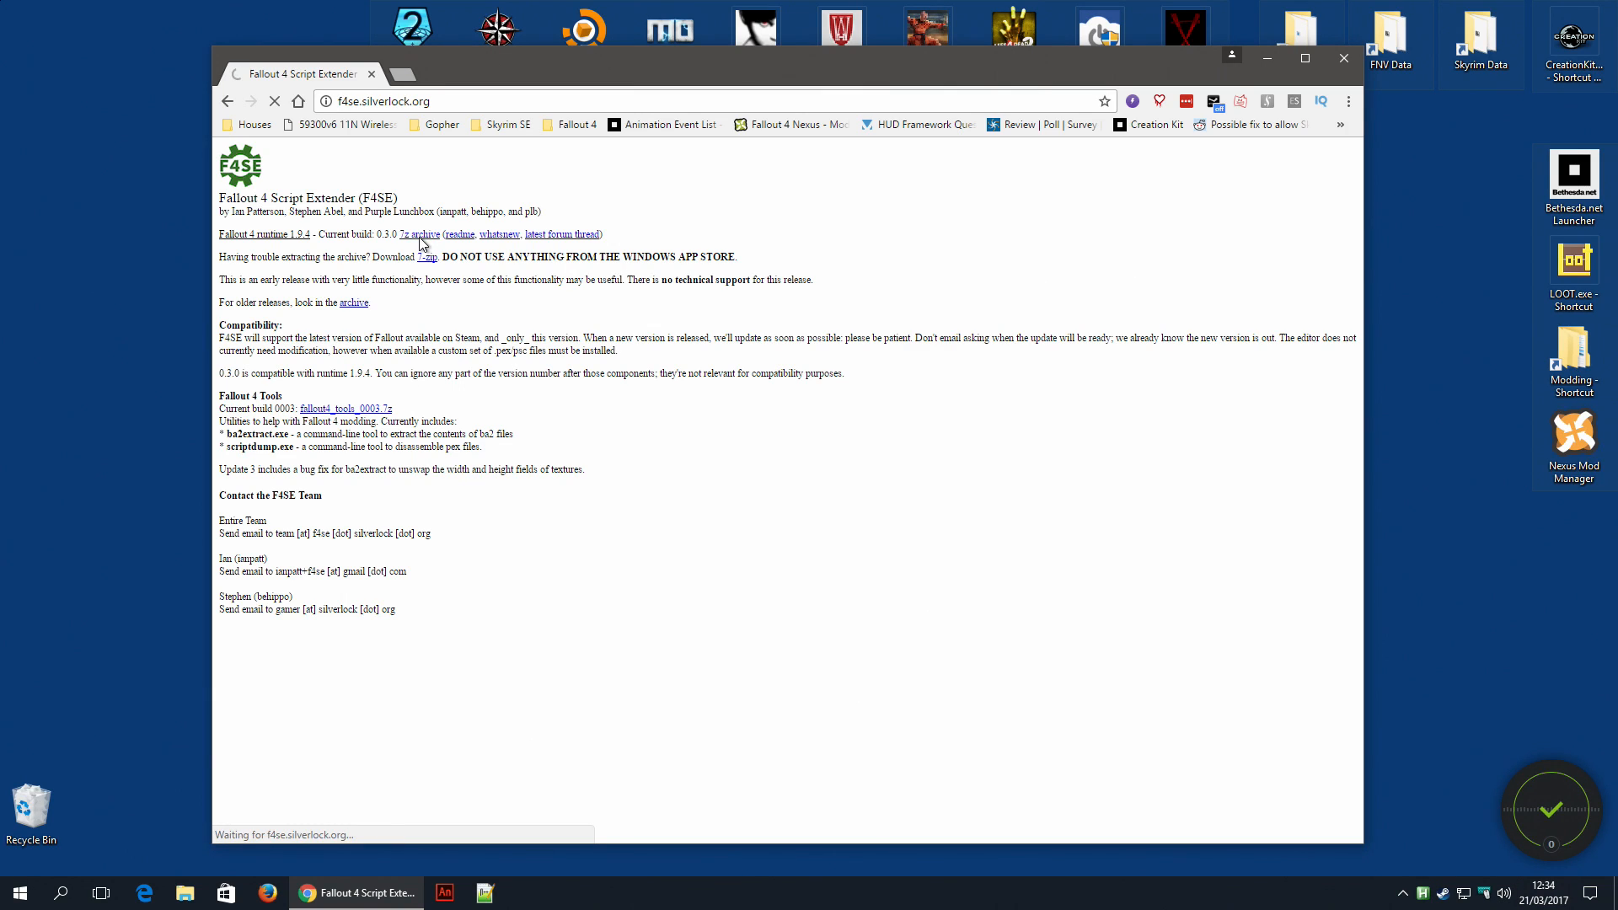
- Download the current F4SE 0.3.0 7z archive from f4se.silverlock.org
click(419, 233)
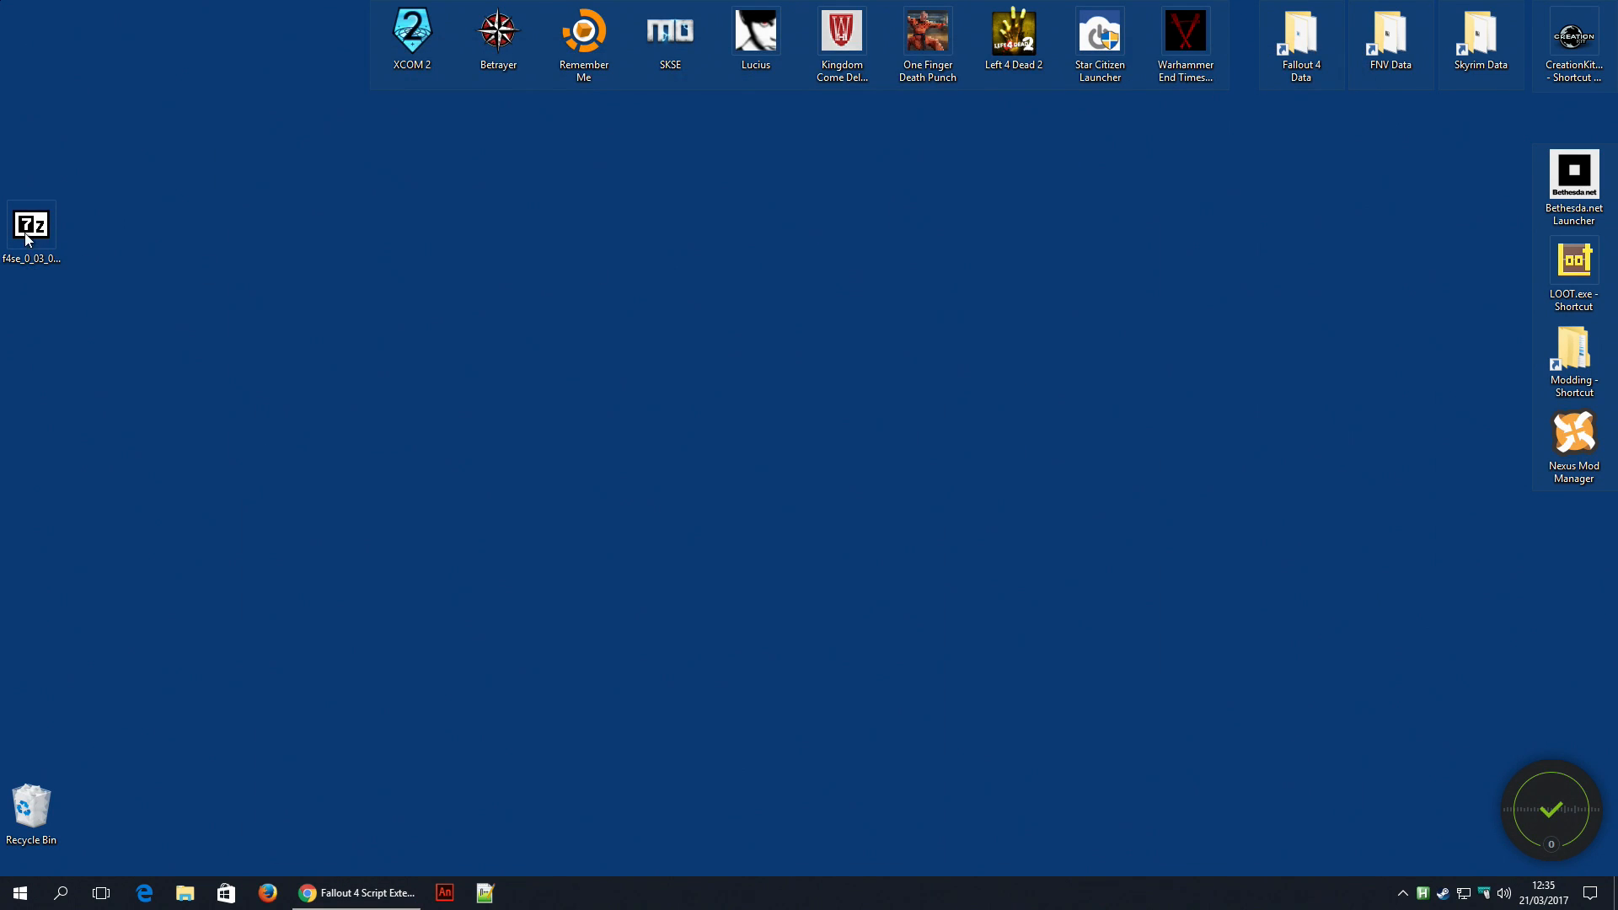
- Extract the downloaded F4SE 7z archive on the desktop into its own f4se_0_03_00 folder
click(31, 225)
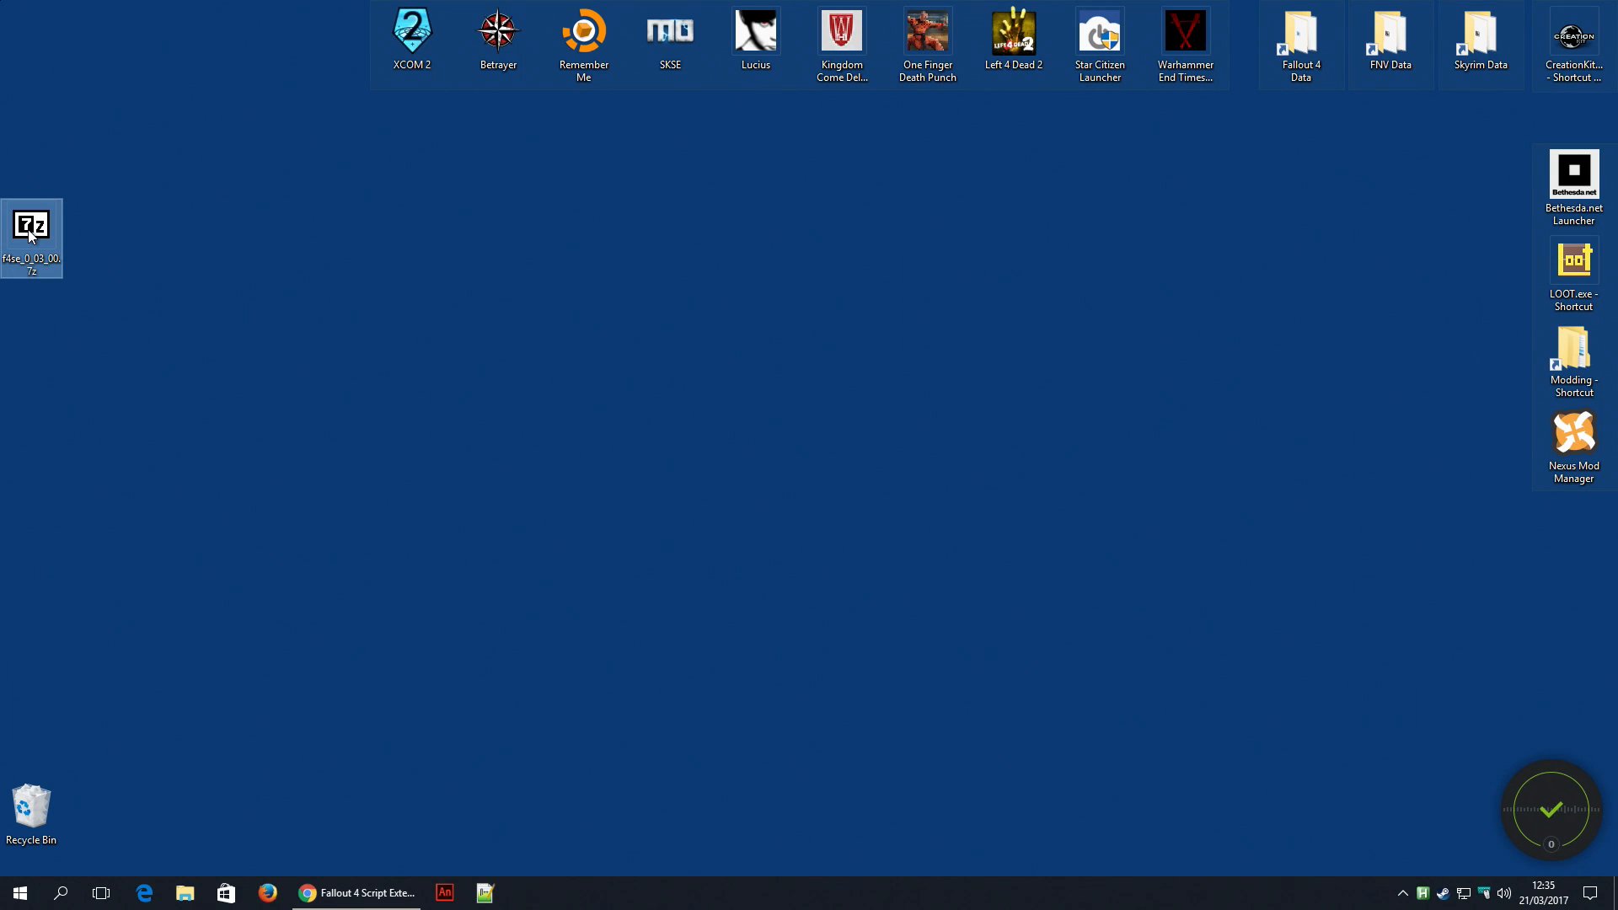
right_click(30, 237)
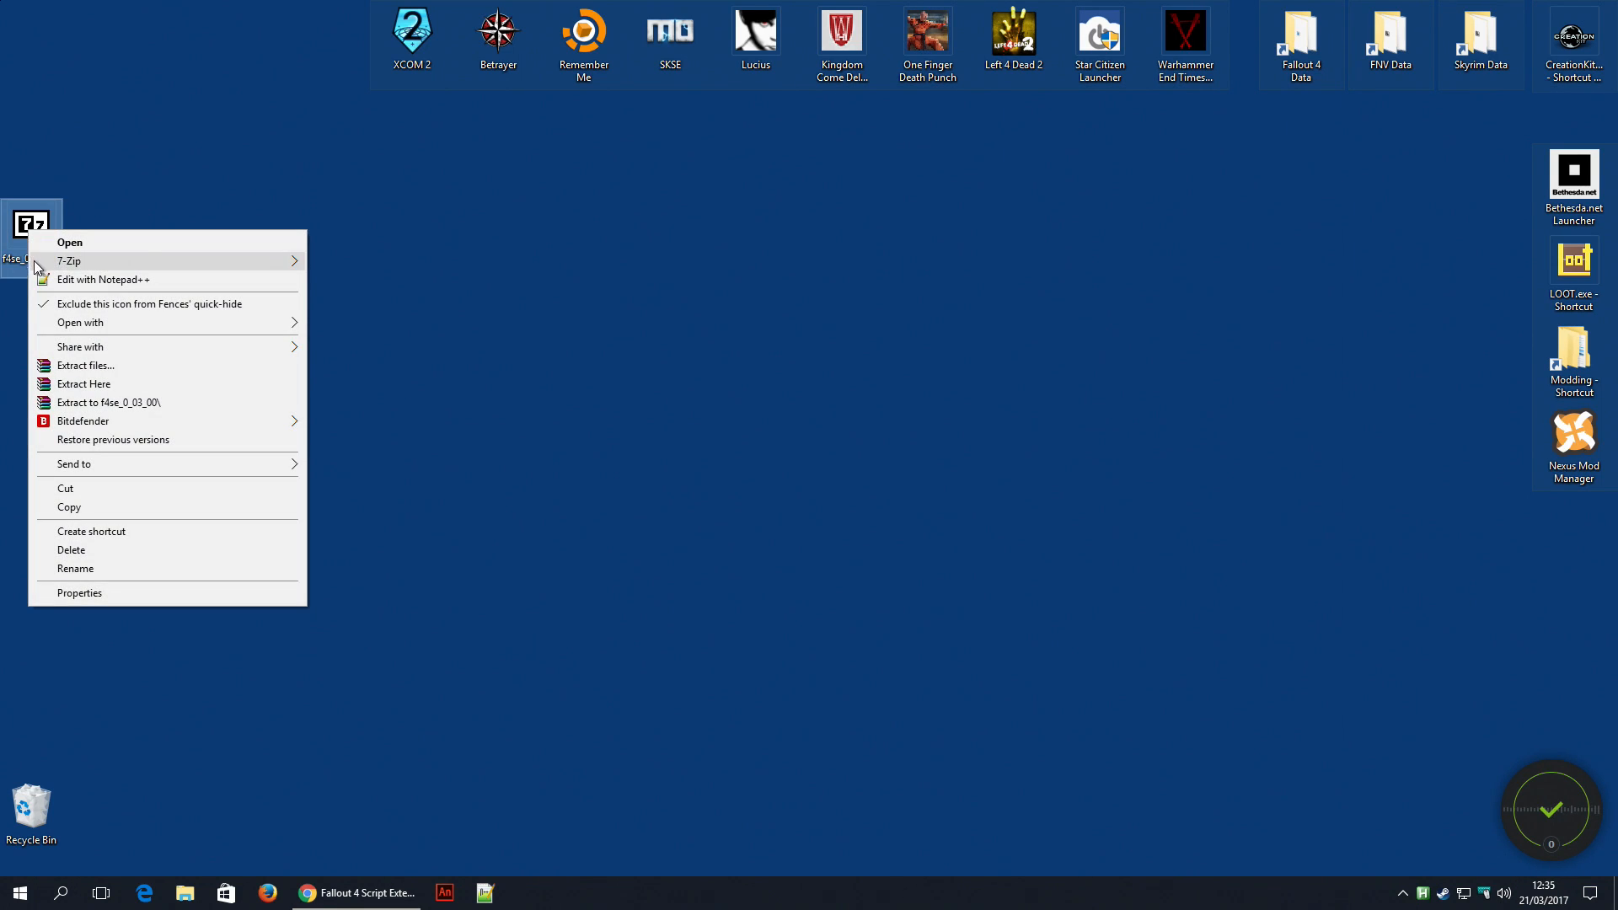
mouse_move(92, 385)
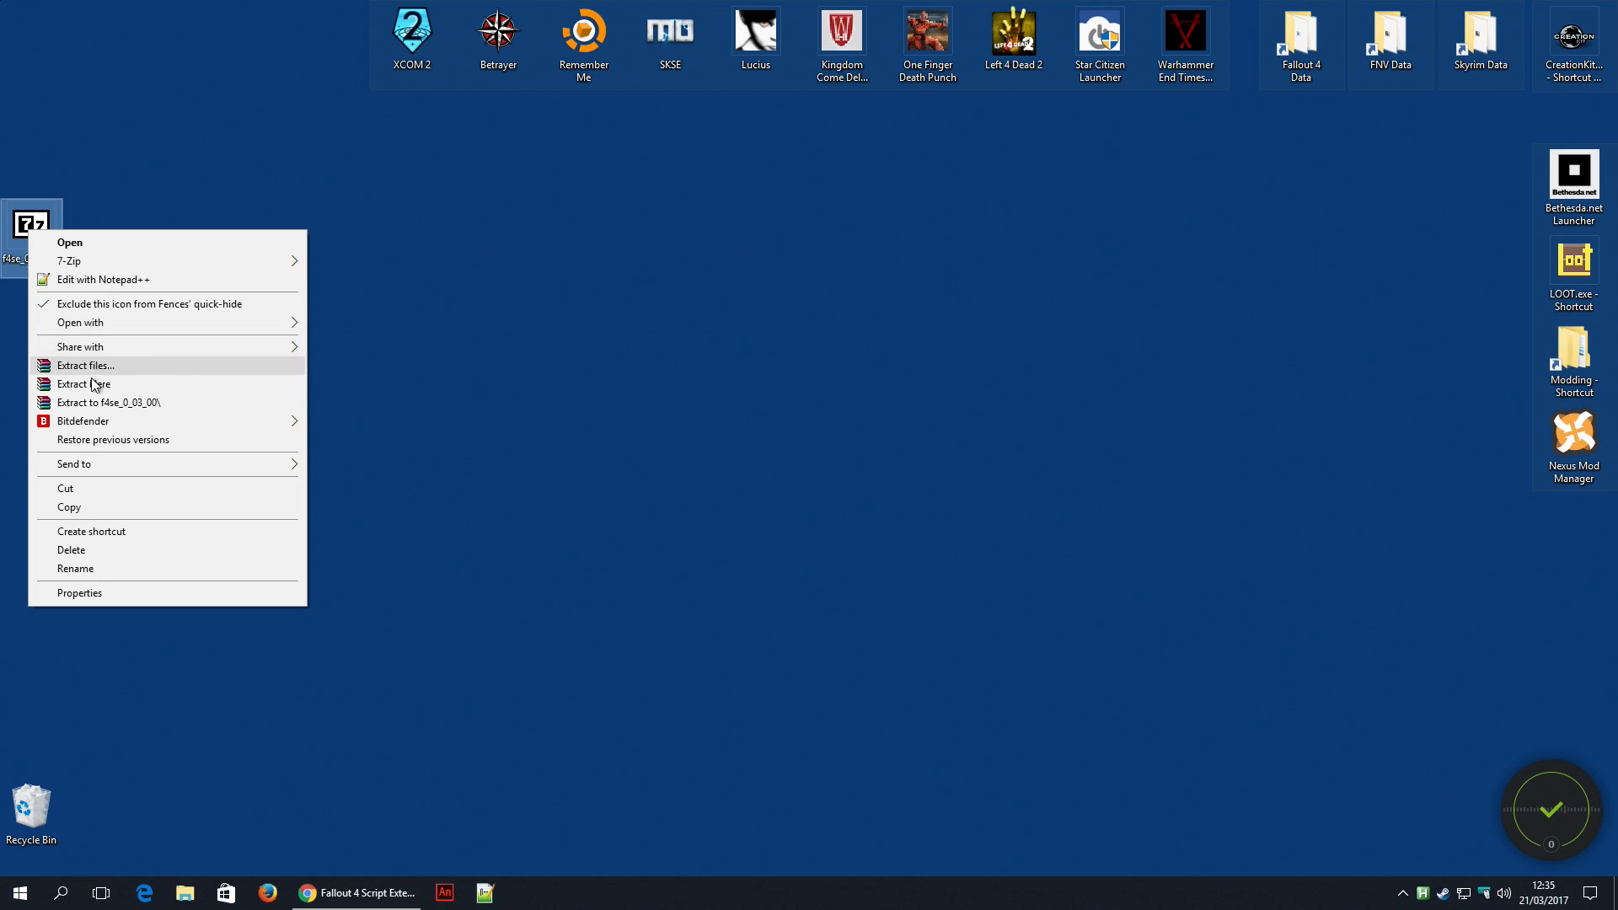
mouse_move(83, 384)
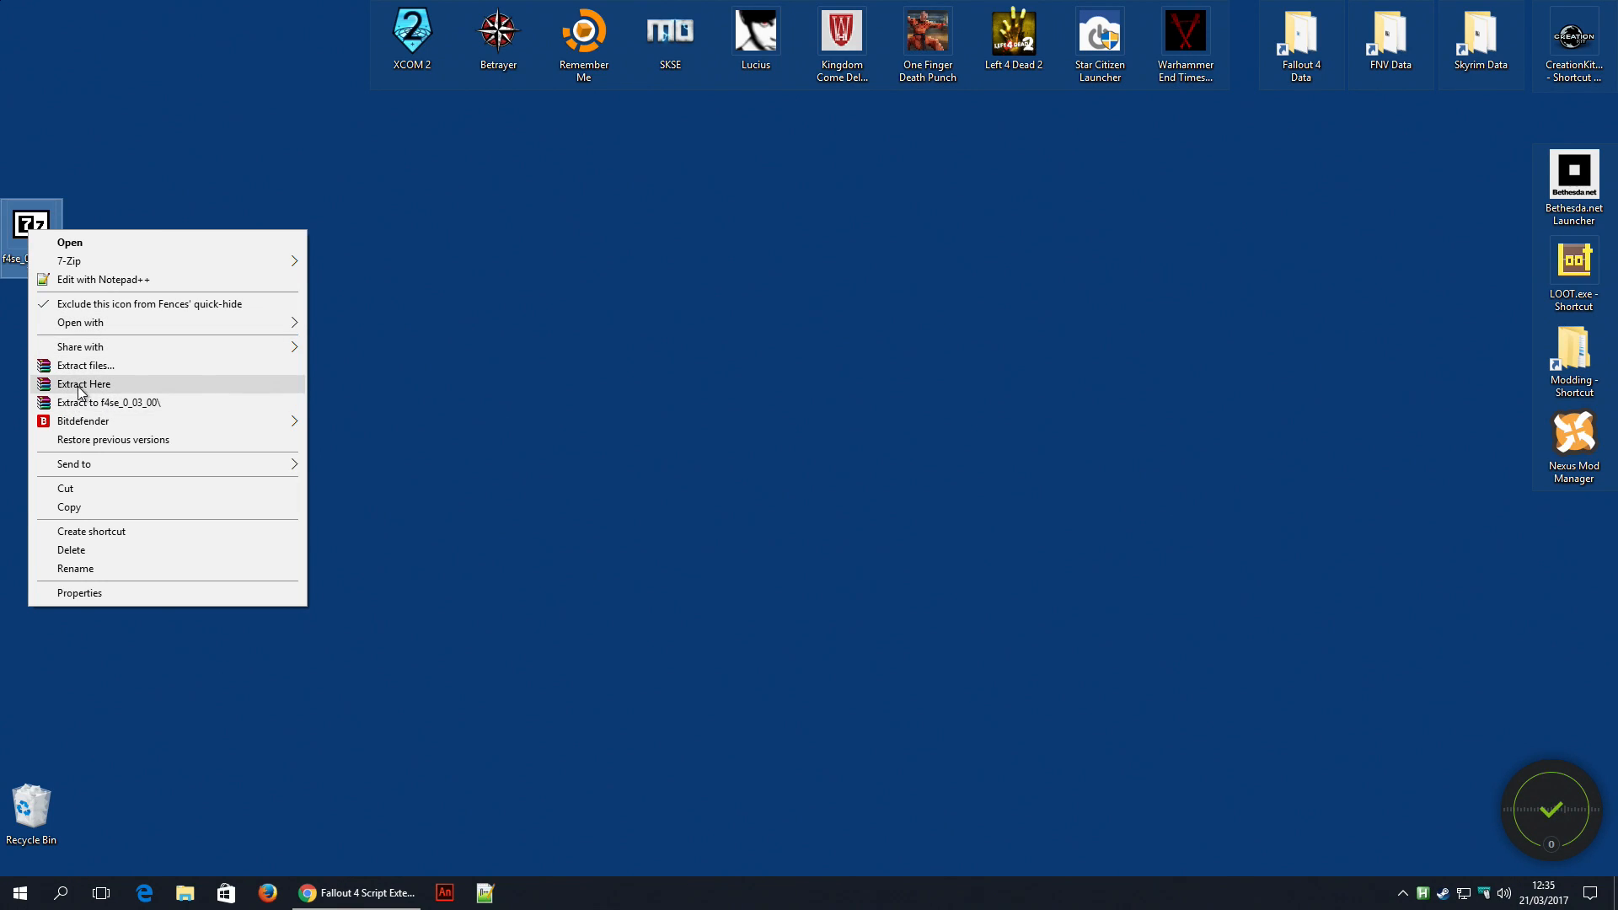
mouse_move(154, 415)
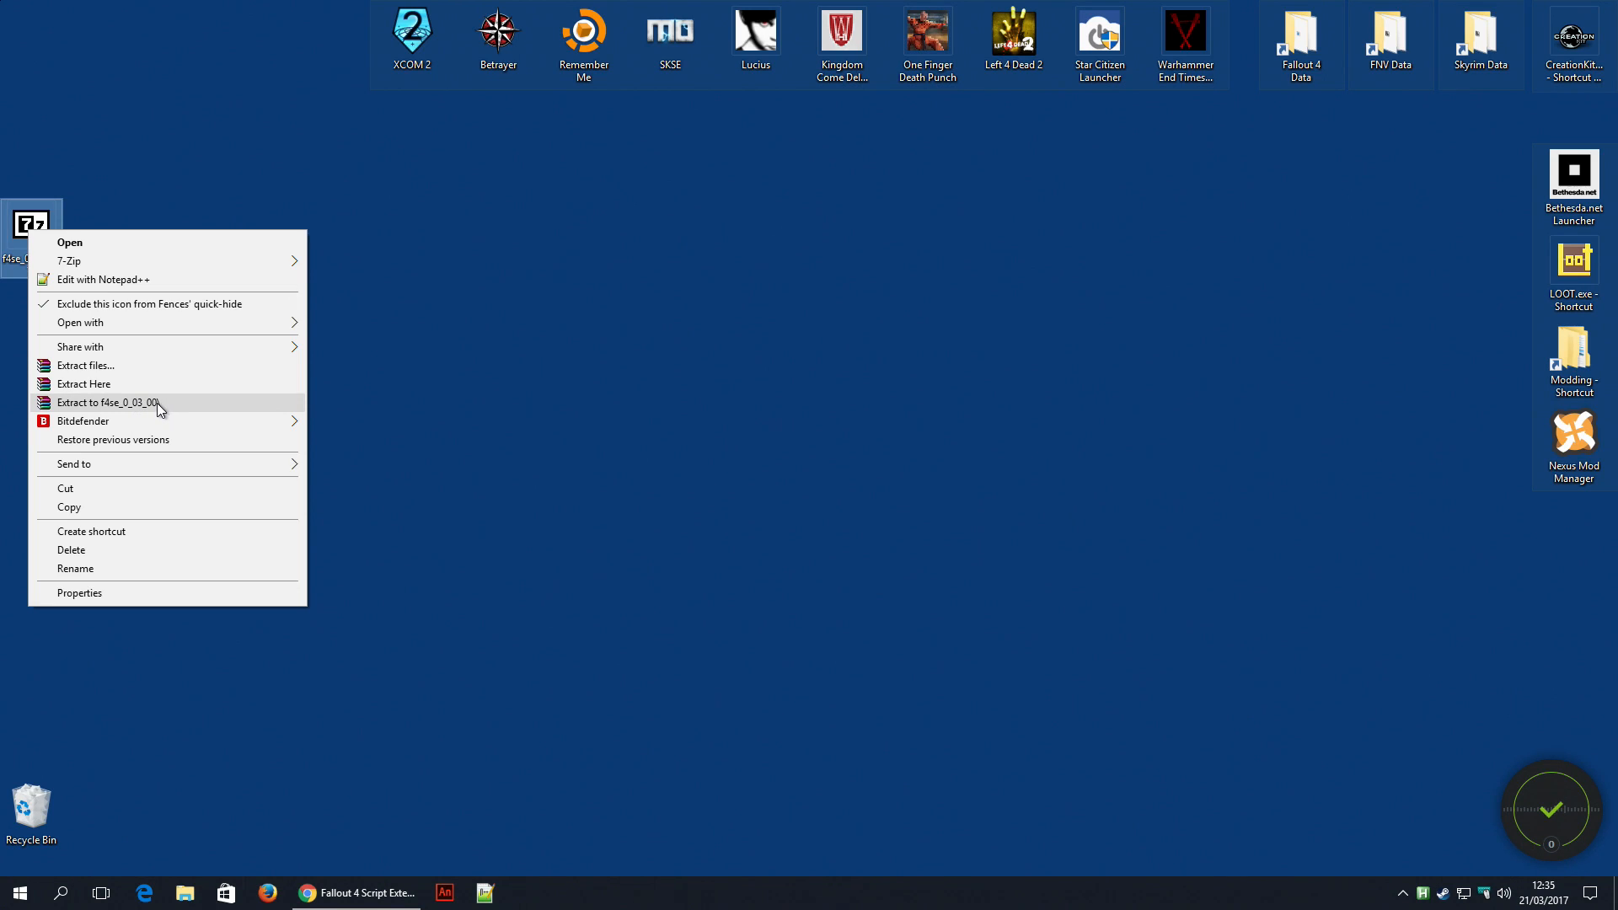
mouse_move(165, 406)
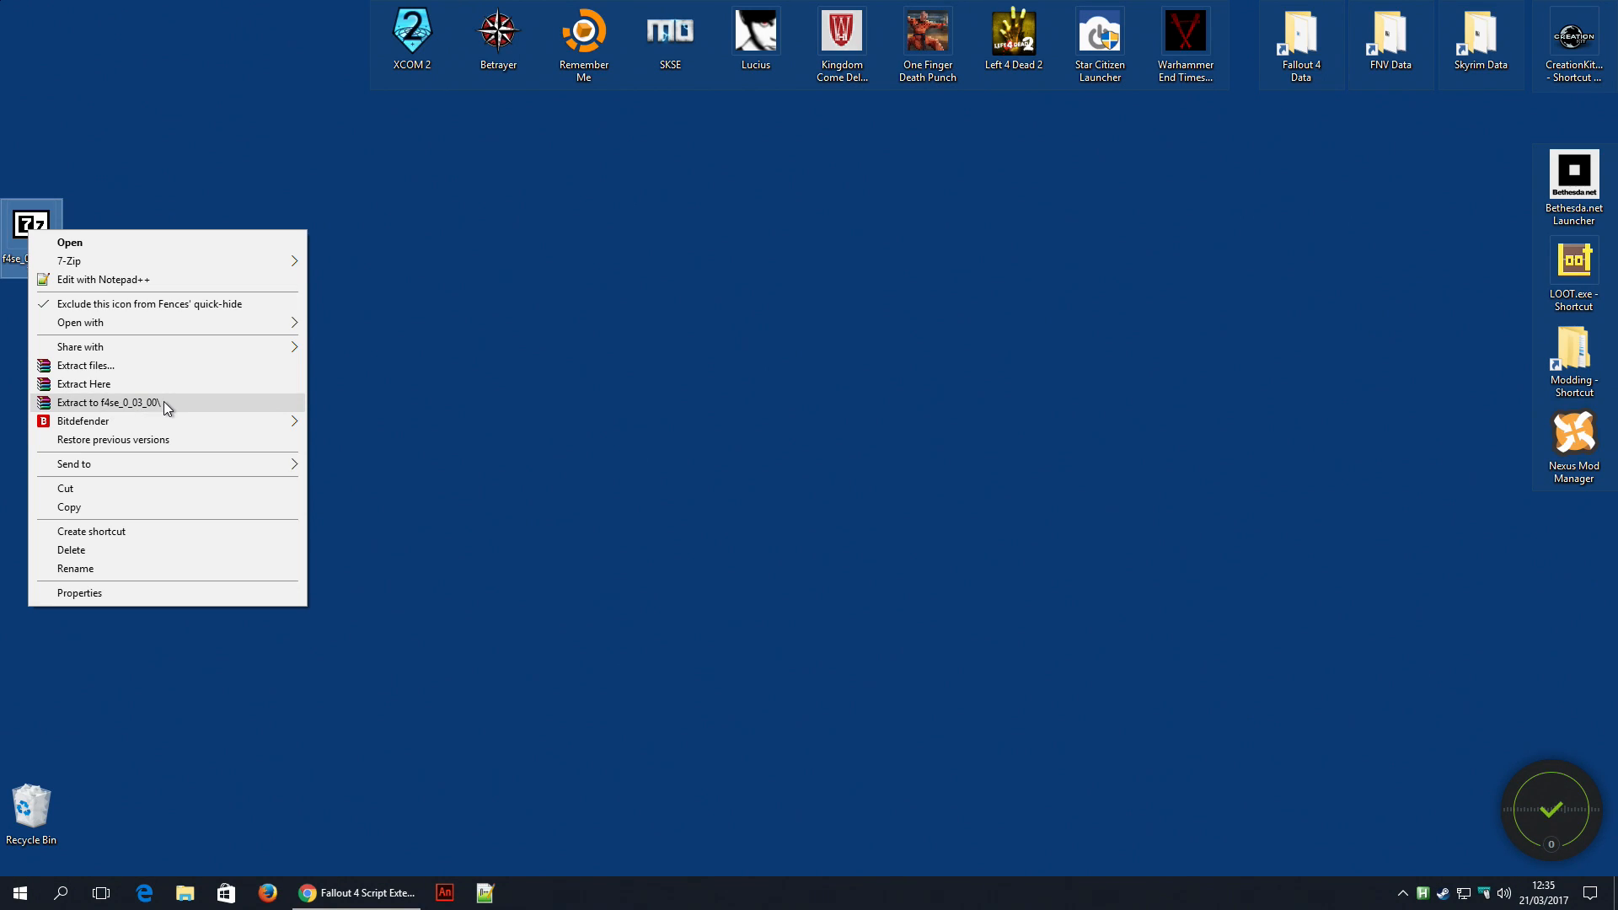
click(114, 403)
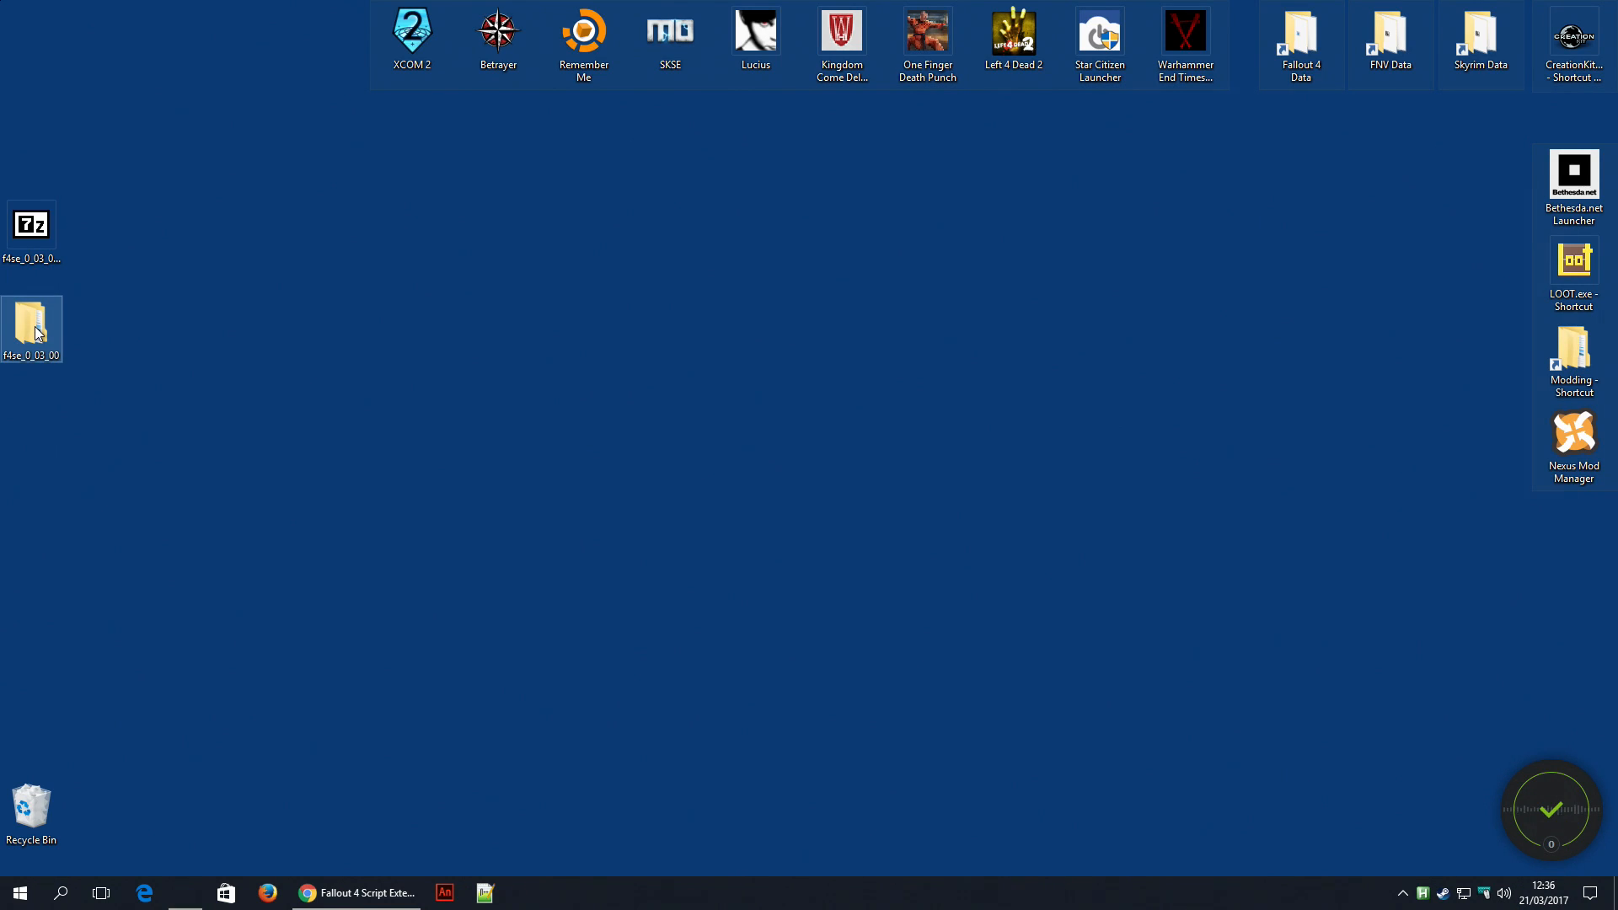
- Show the extracted f4se_0_03_00 folder and the Fallout 4 install folder side by side
double_click(30, 322)
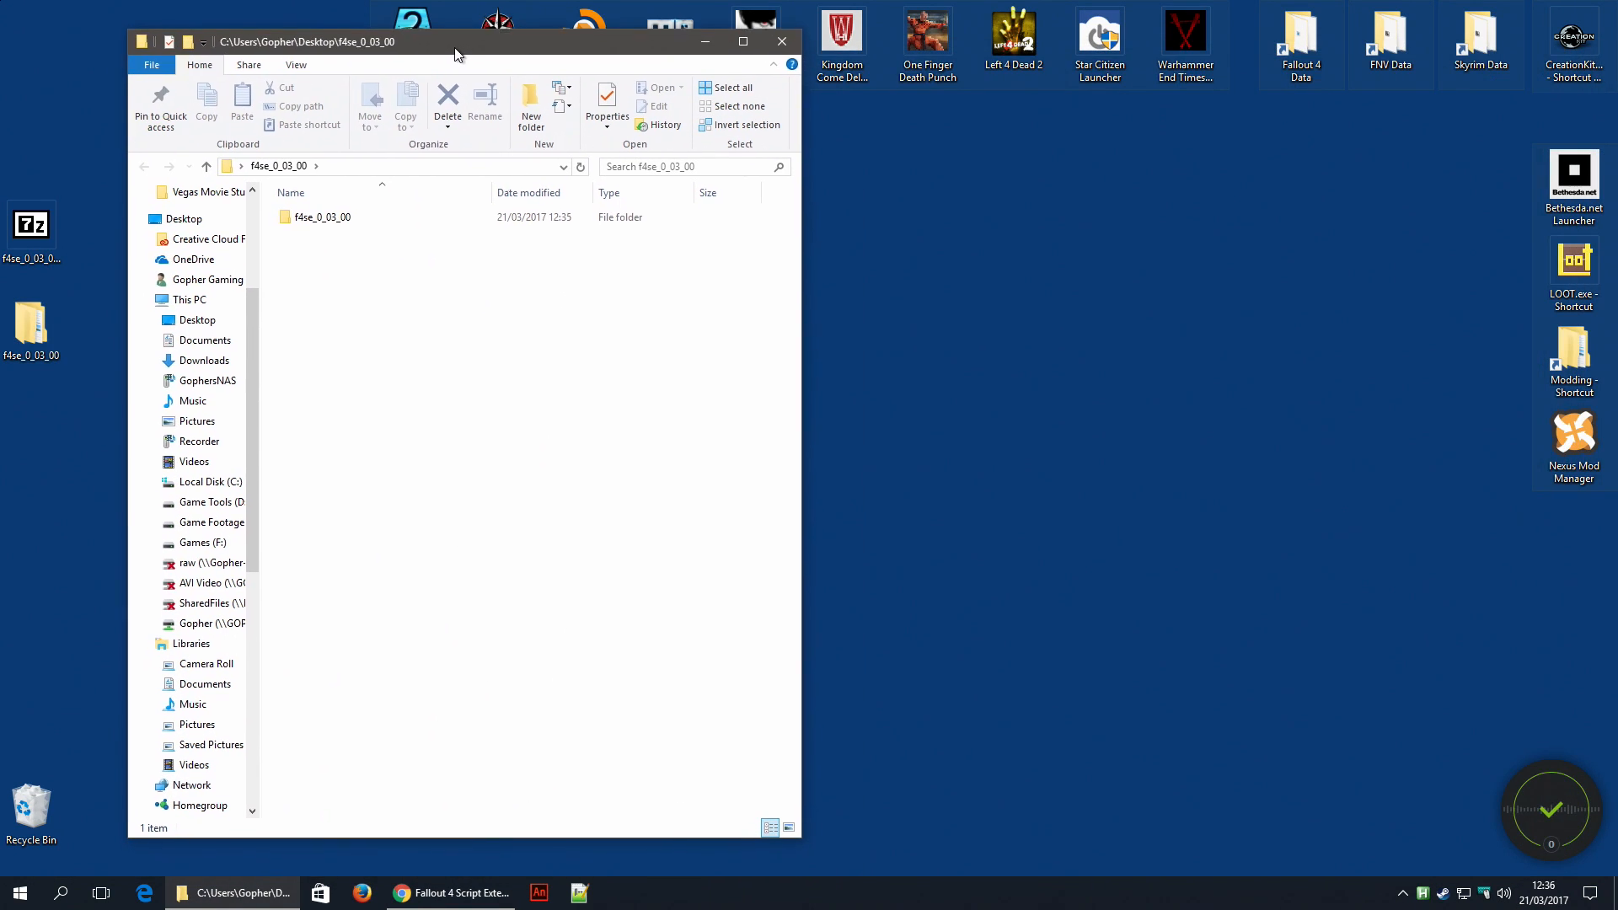
right_click(31, 224)
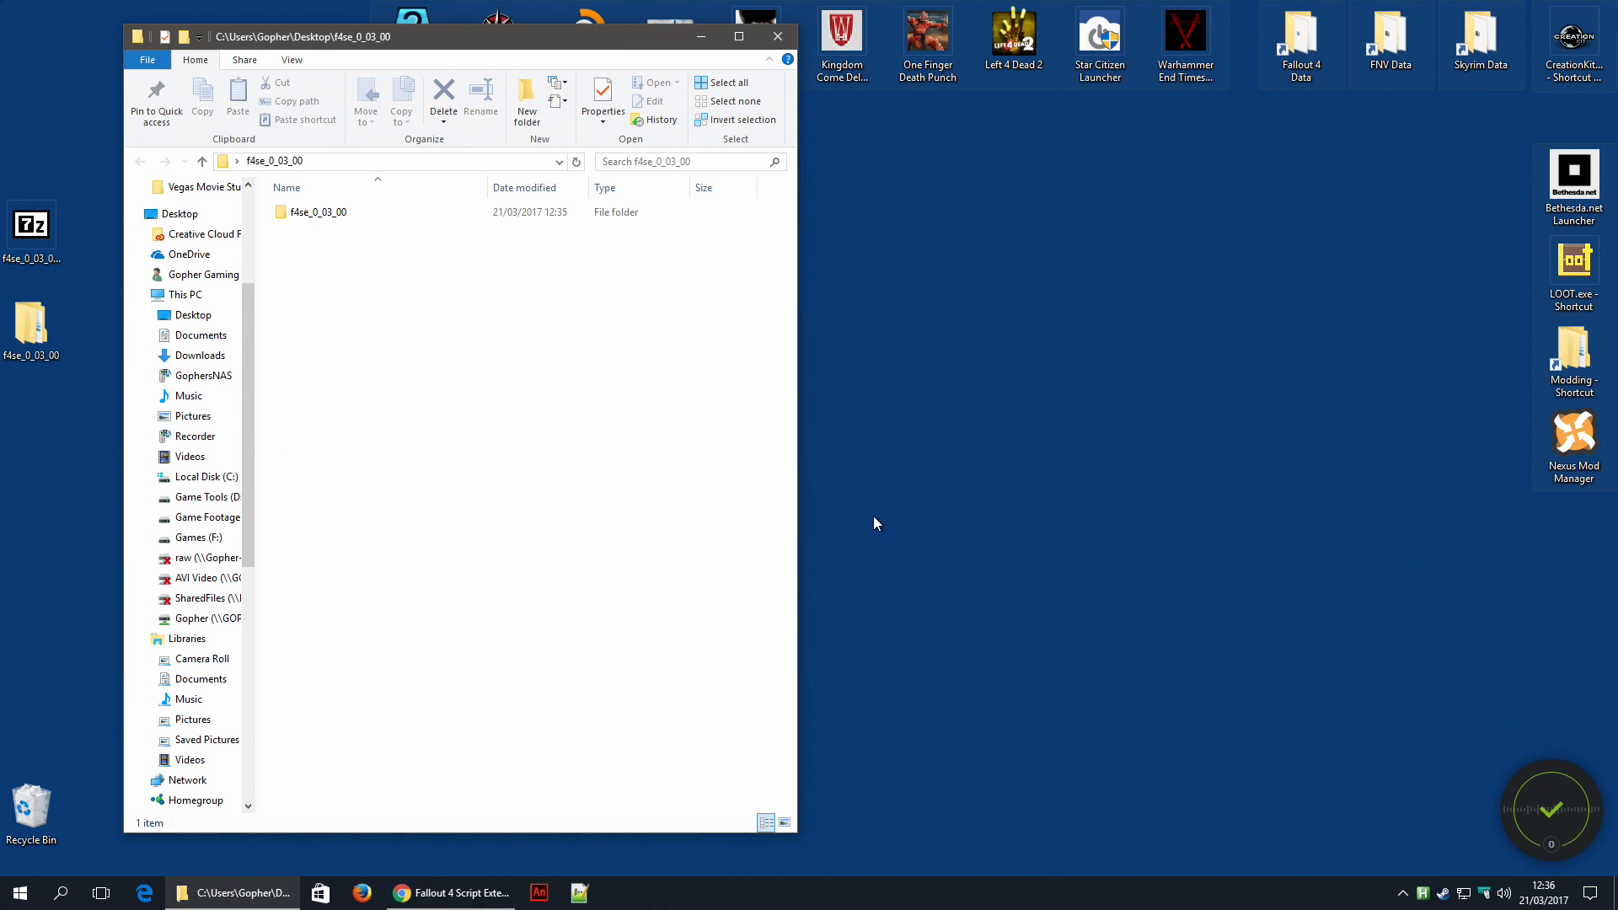
scroll(down, 3)
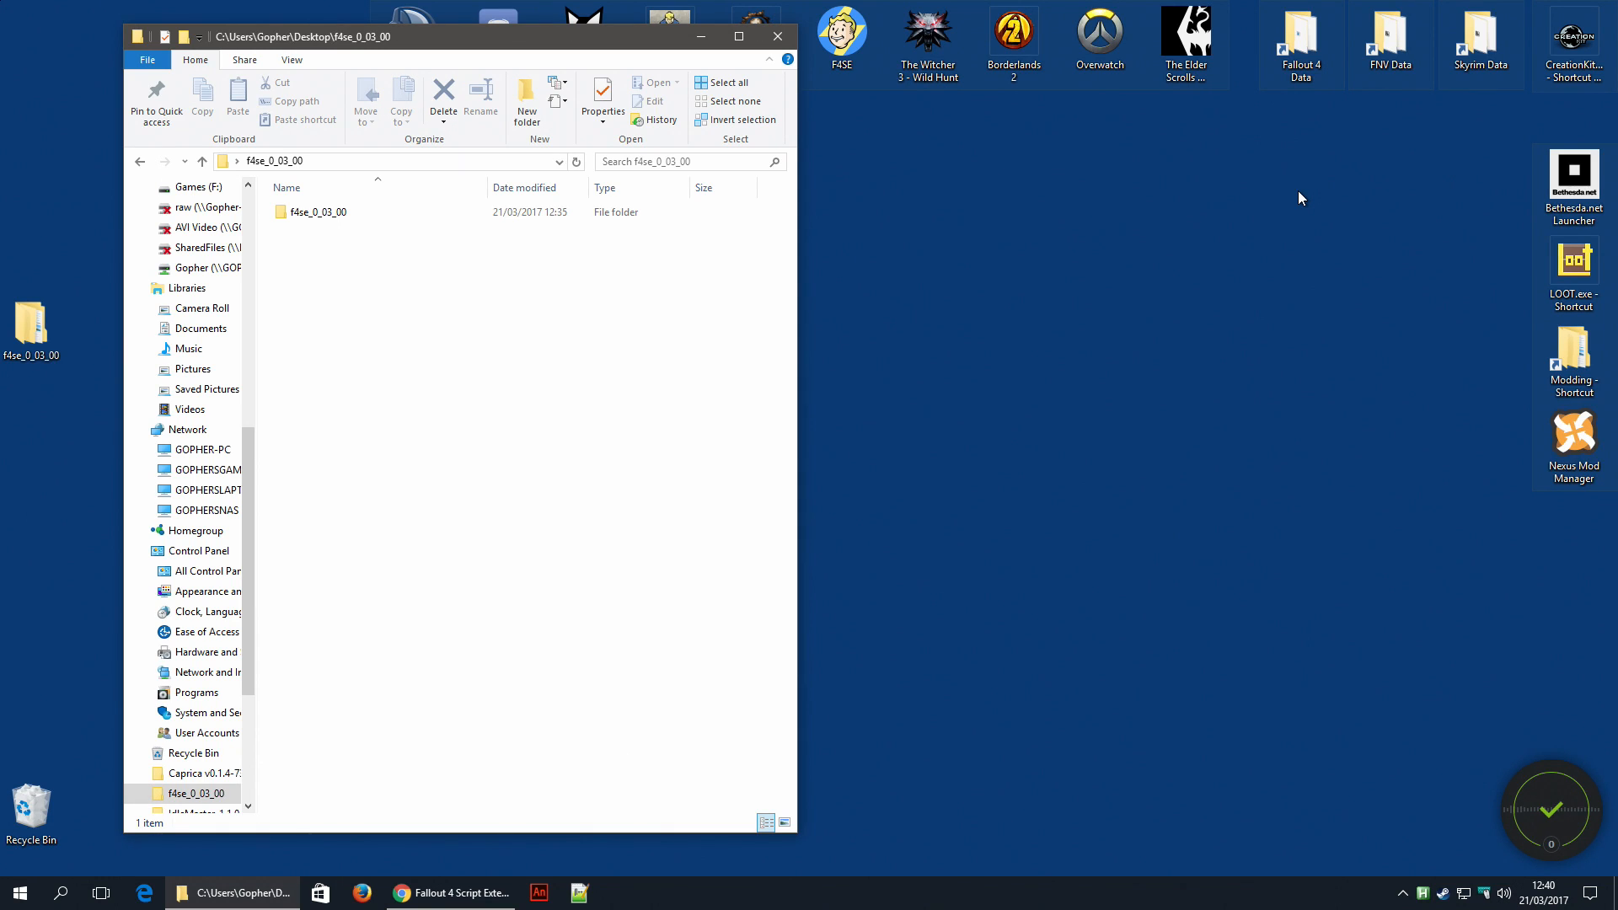
click(1299, 40)
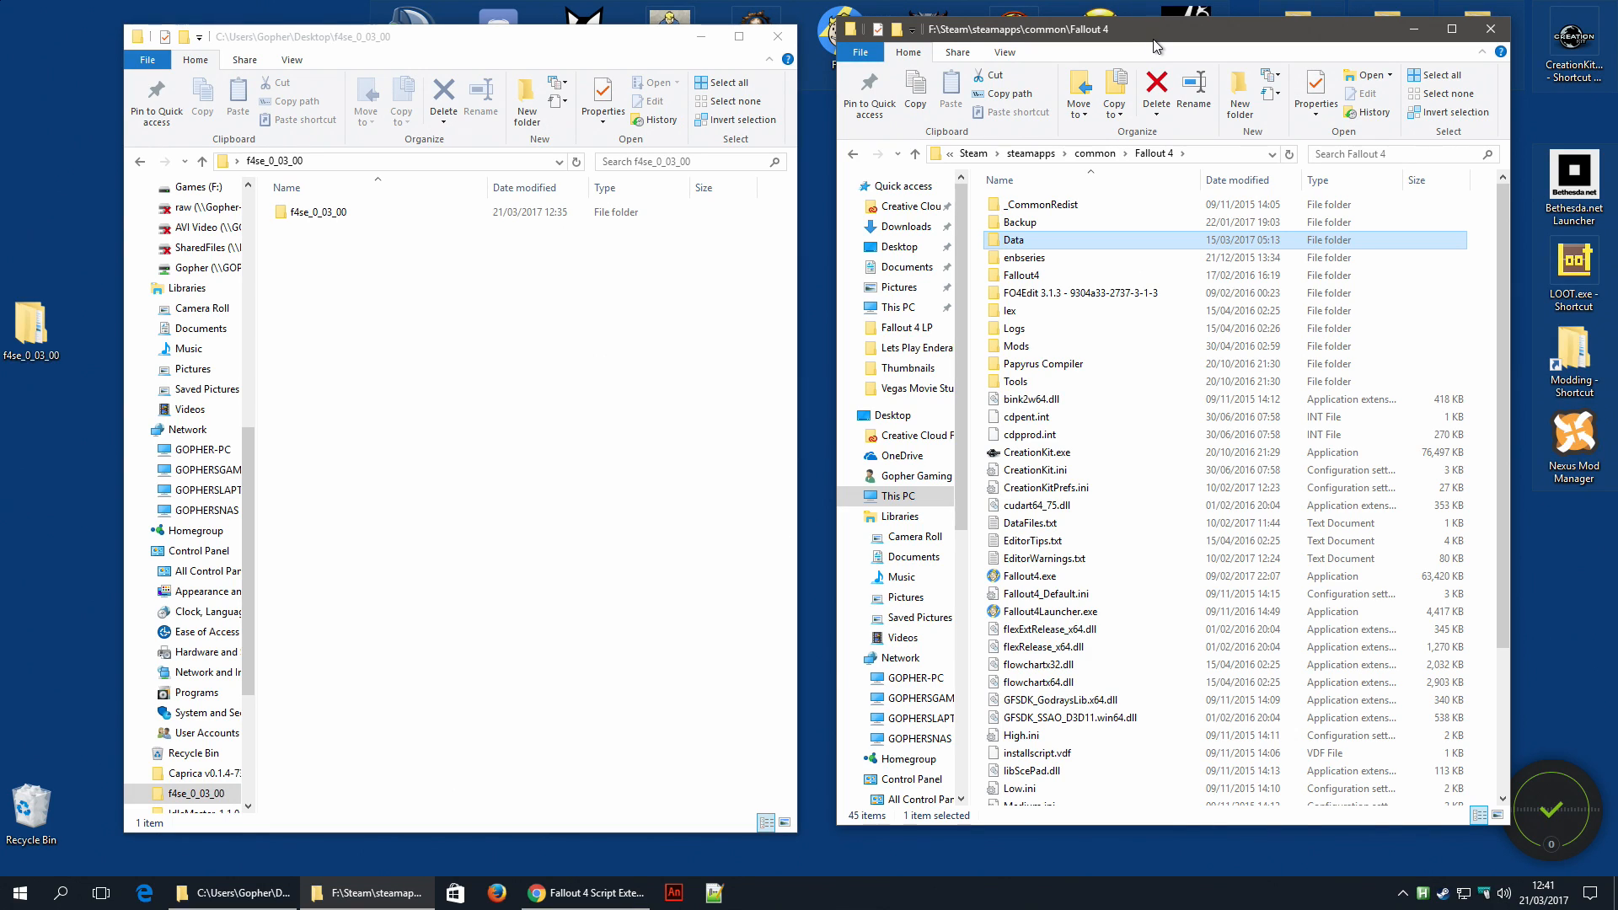
mouse_move(974, 154)
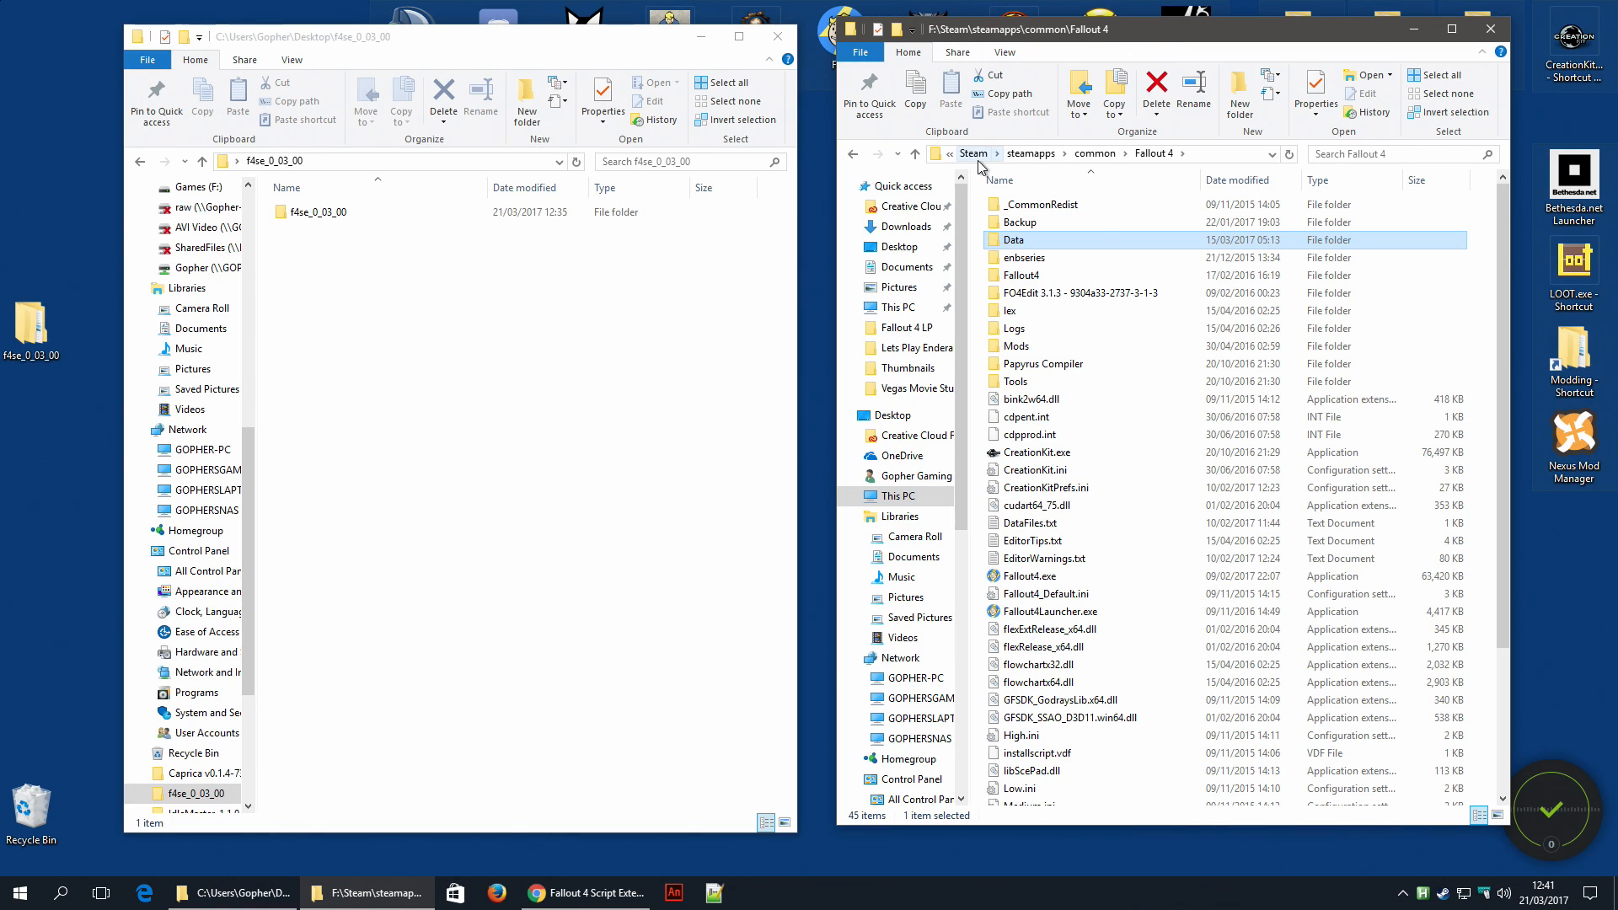
mouse_move(1107, 169)
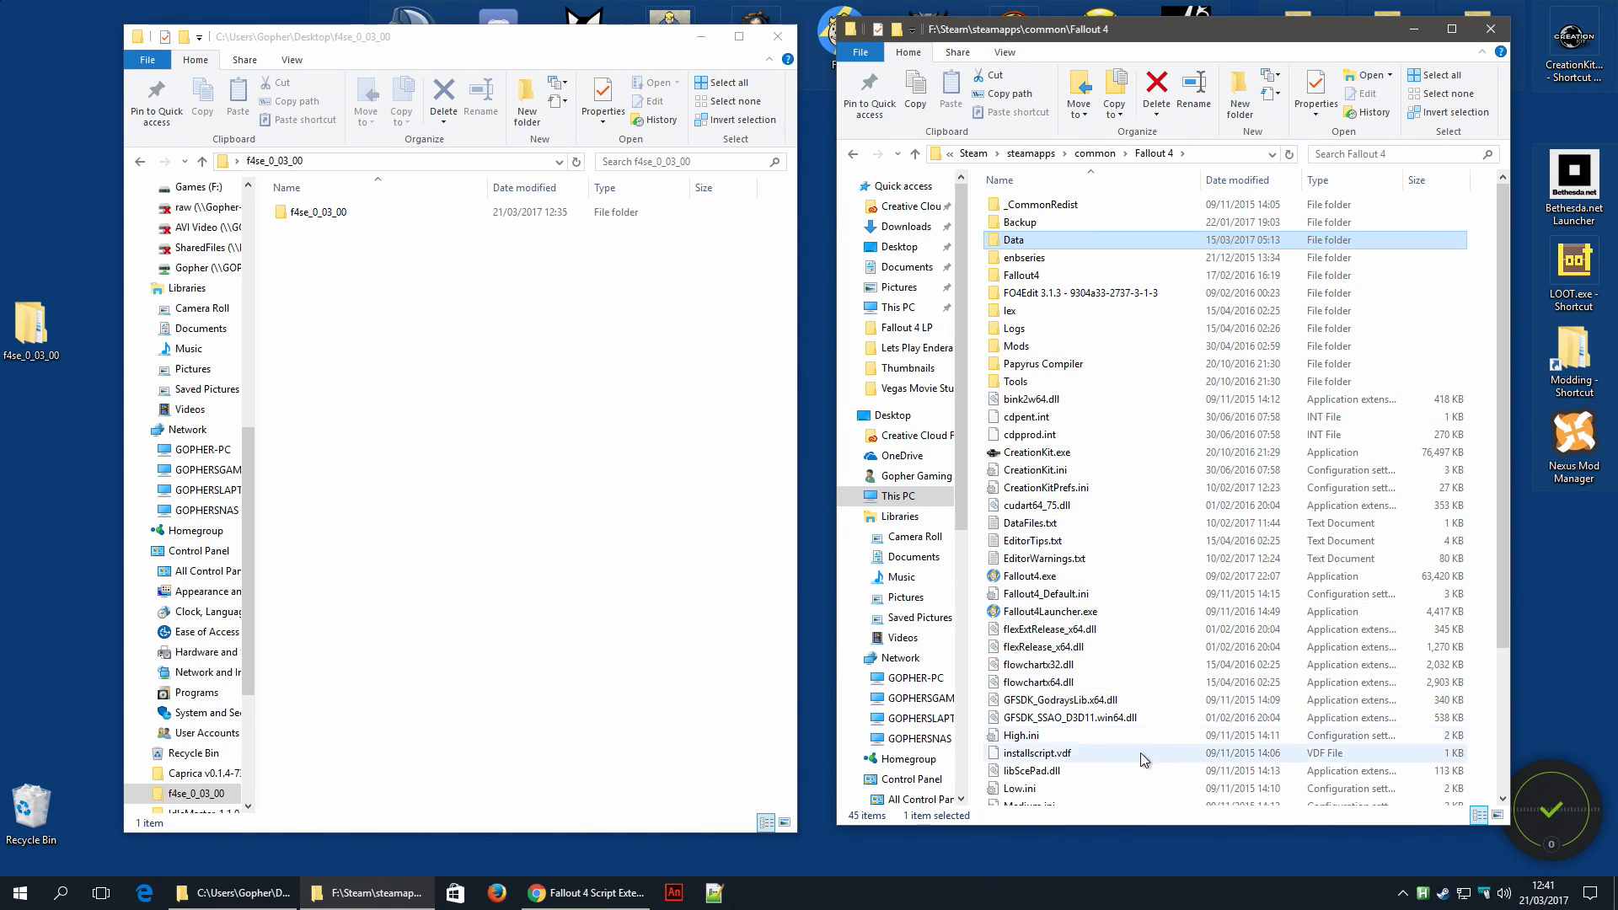
scroll(down, 3)
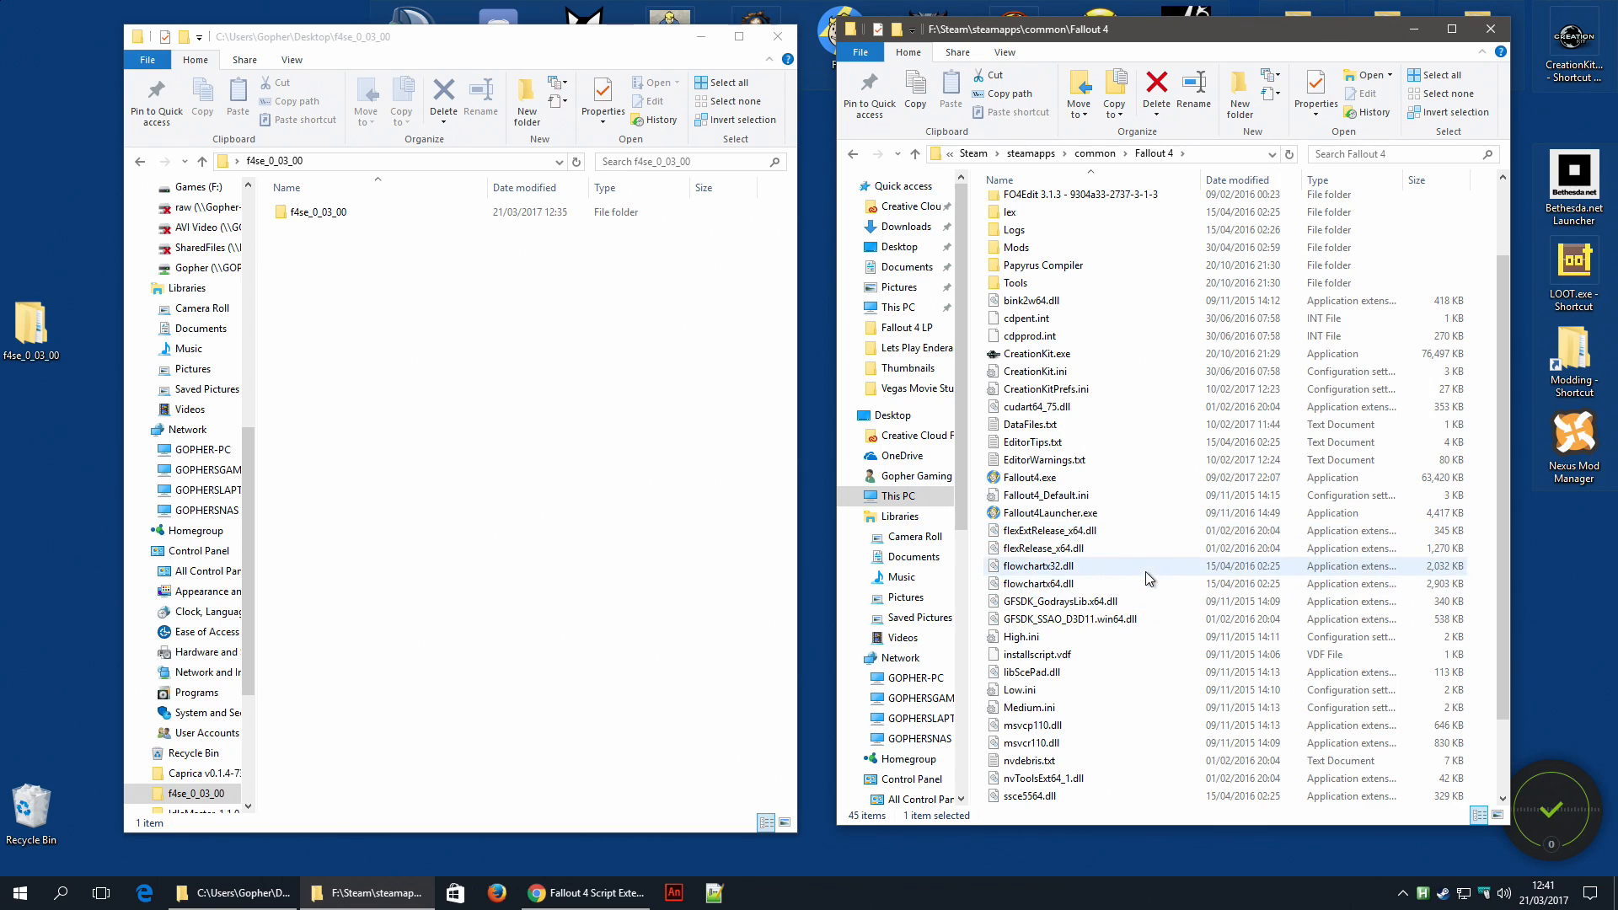
mouse_move(1029, 477)
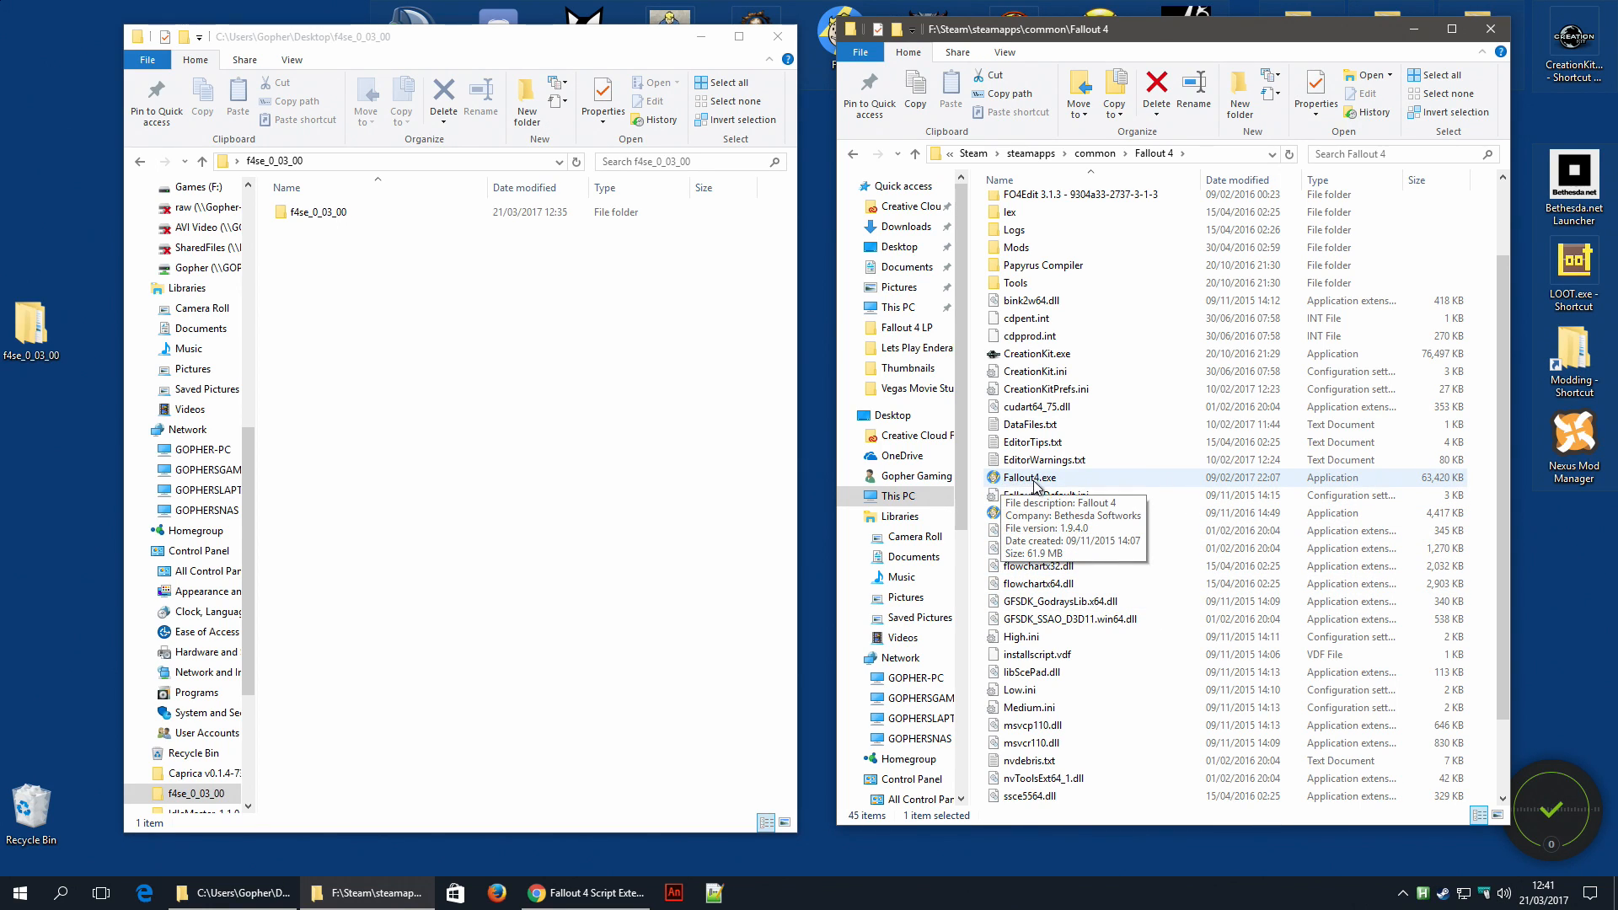
mouse_move(1045, 531)
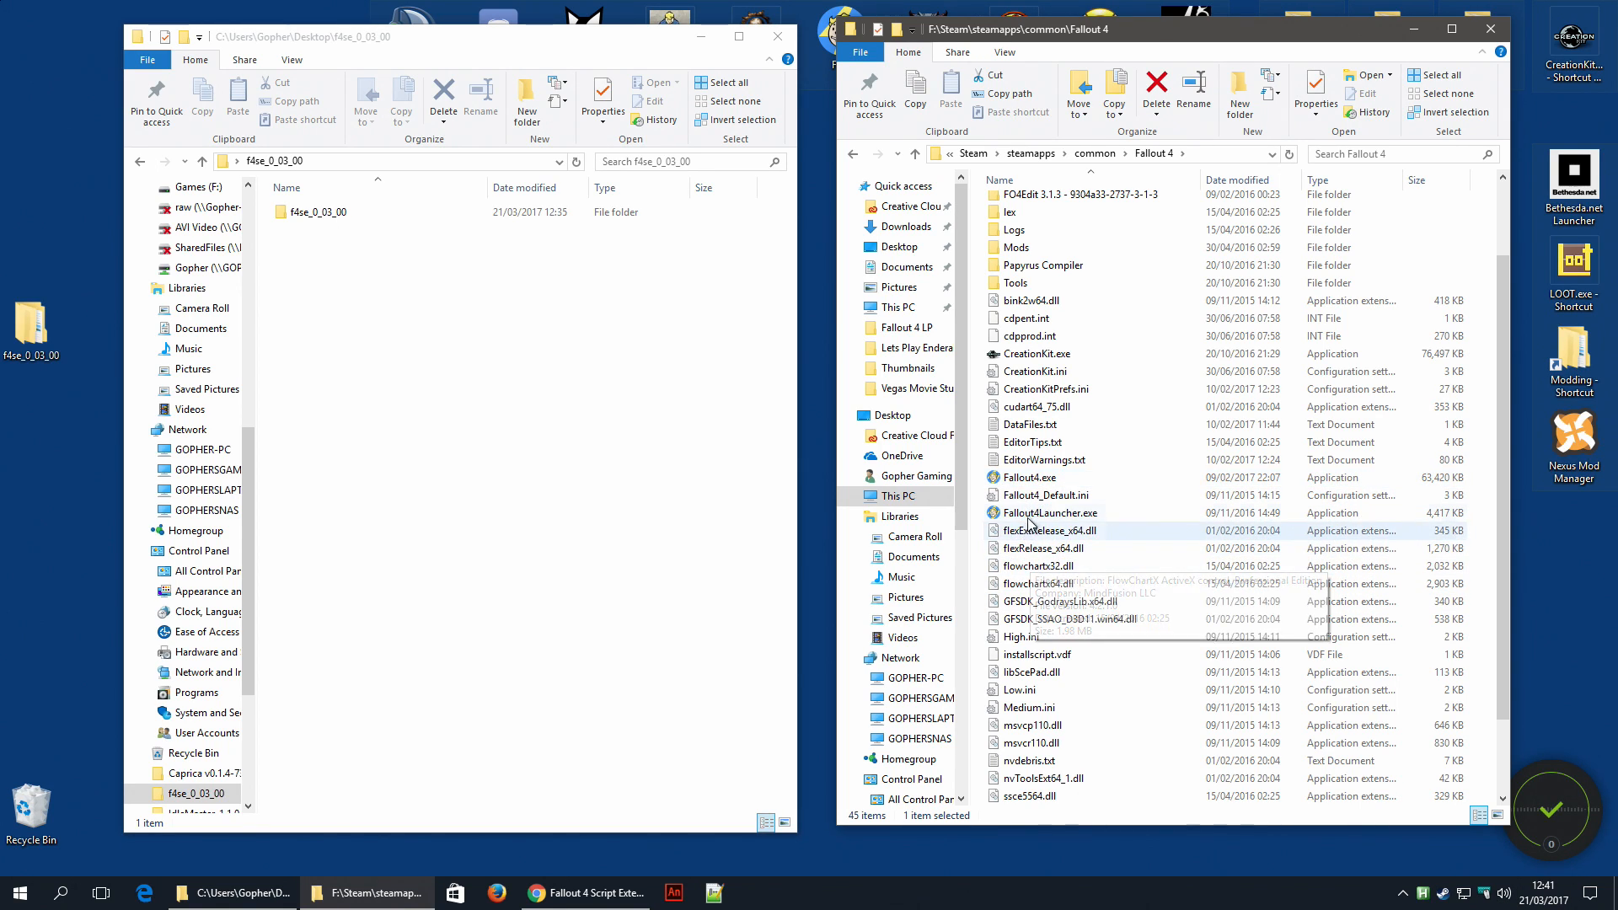
mouse_move(1049, 512)
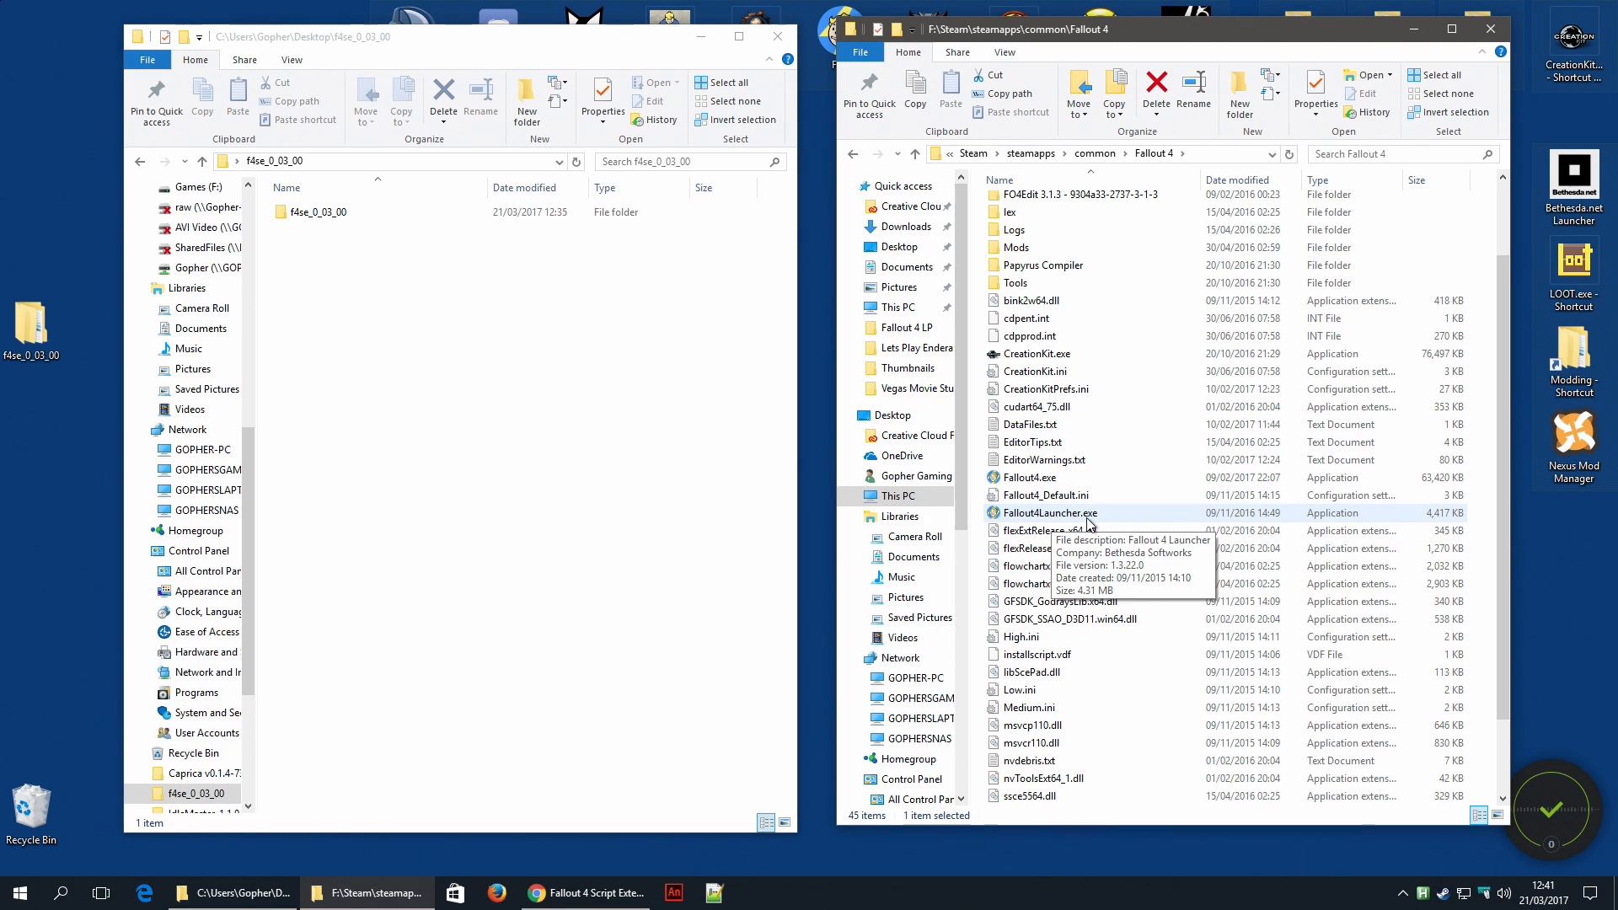
click(1028, 477)
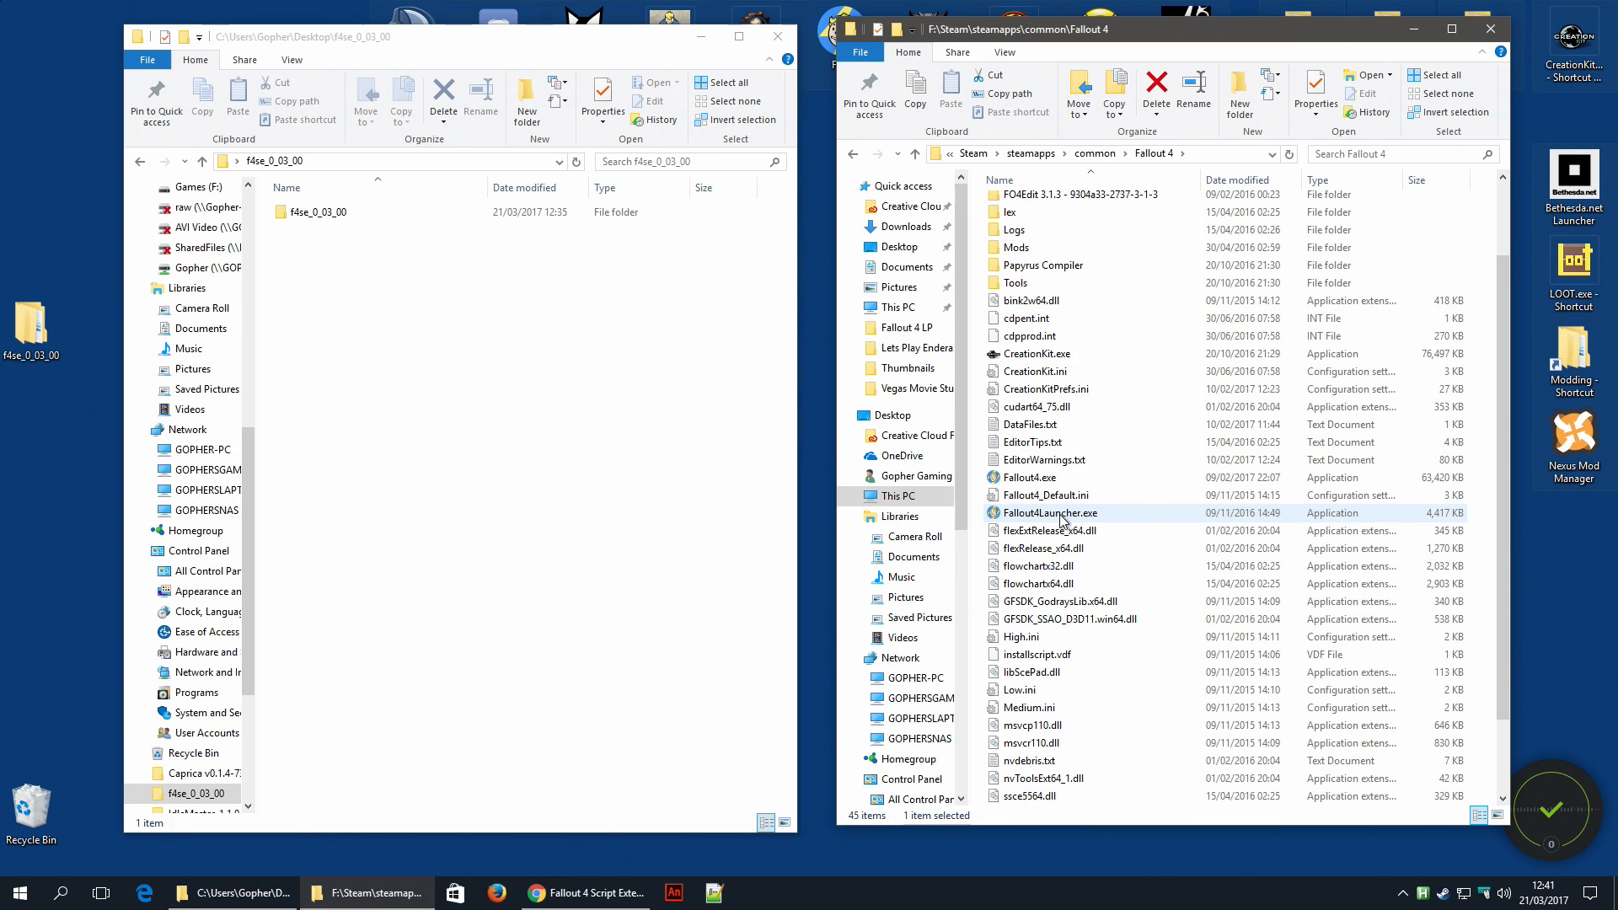
mouse_move(1029, 477)
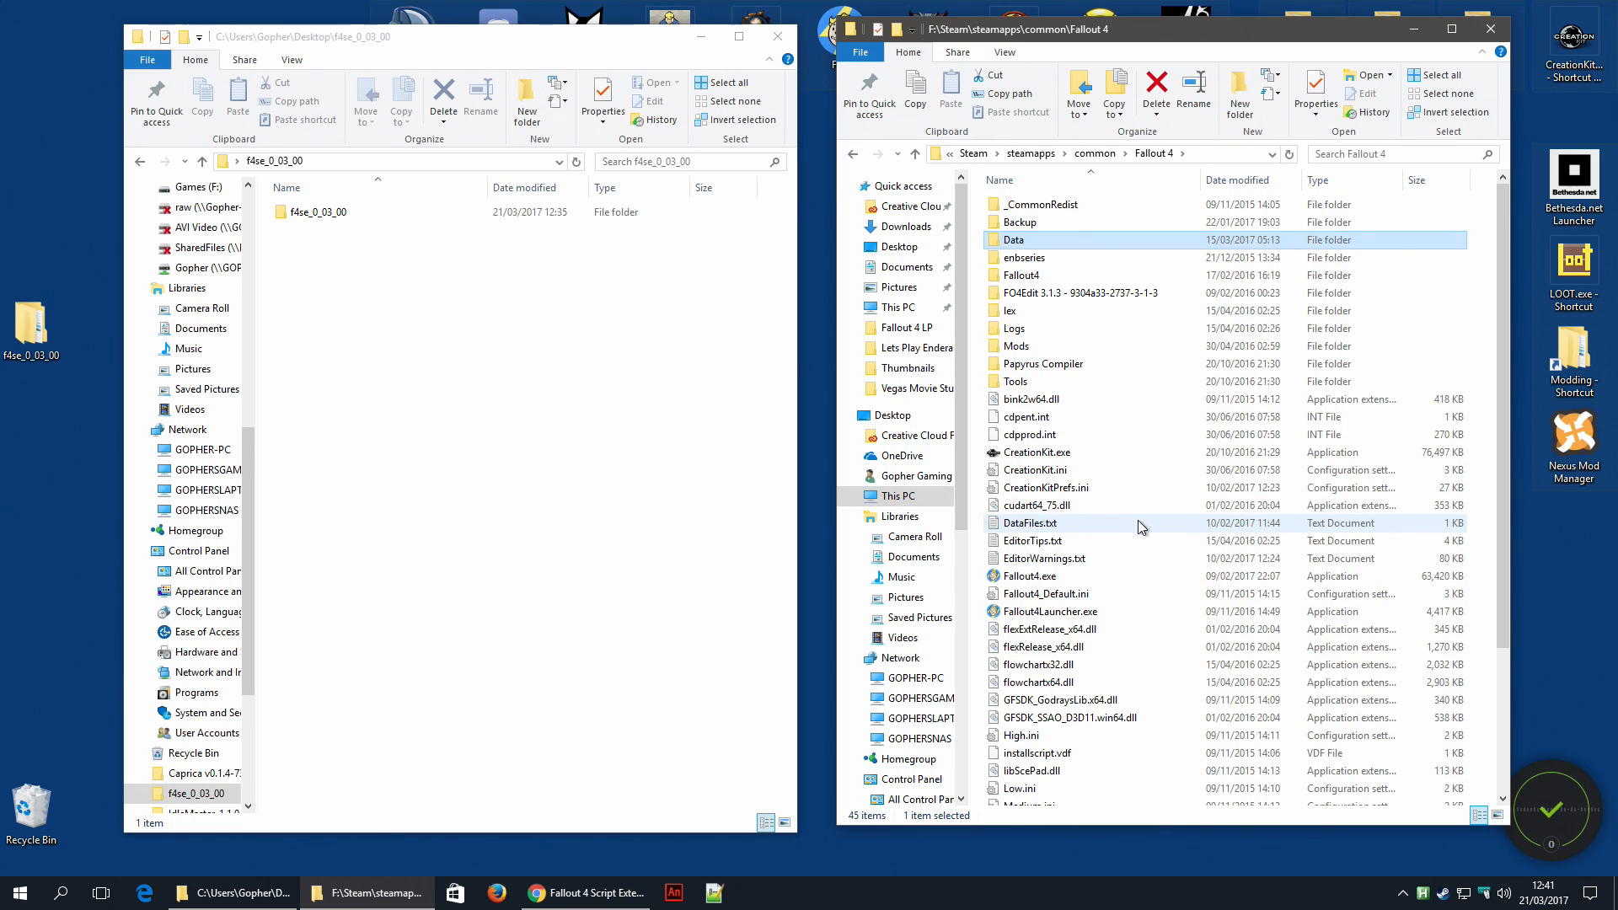
mouse_move(1052, 249)
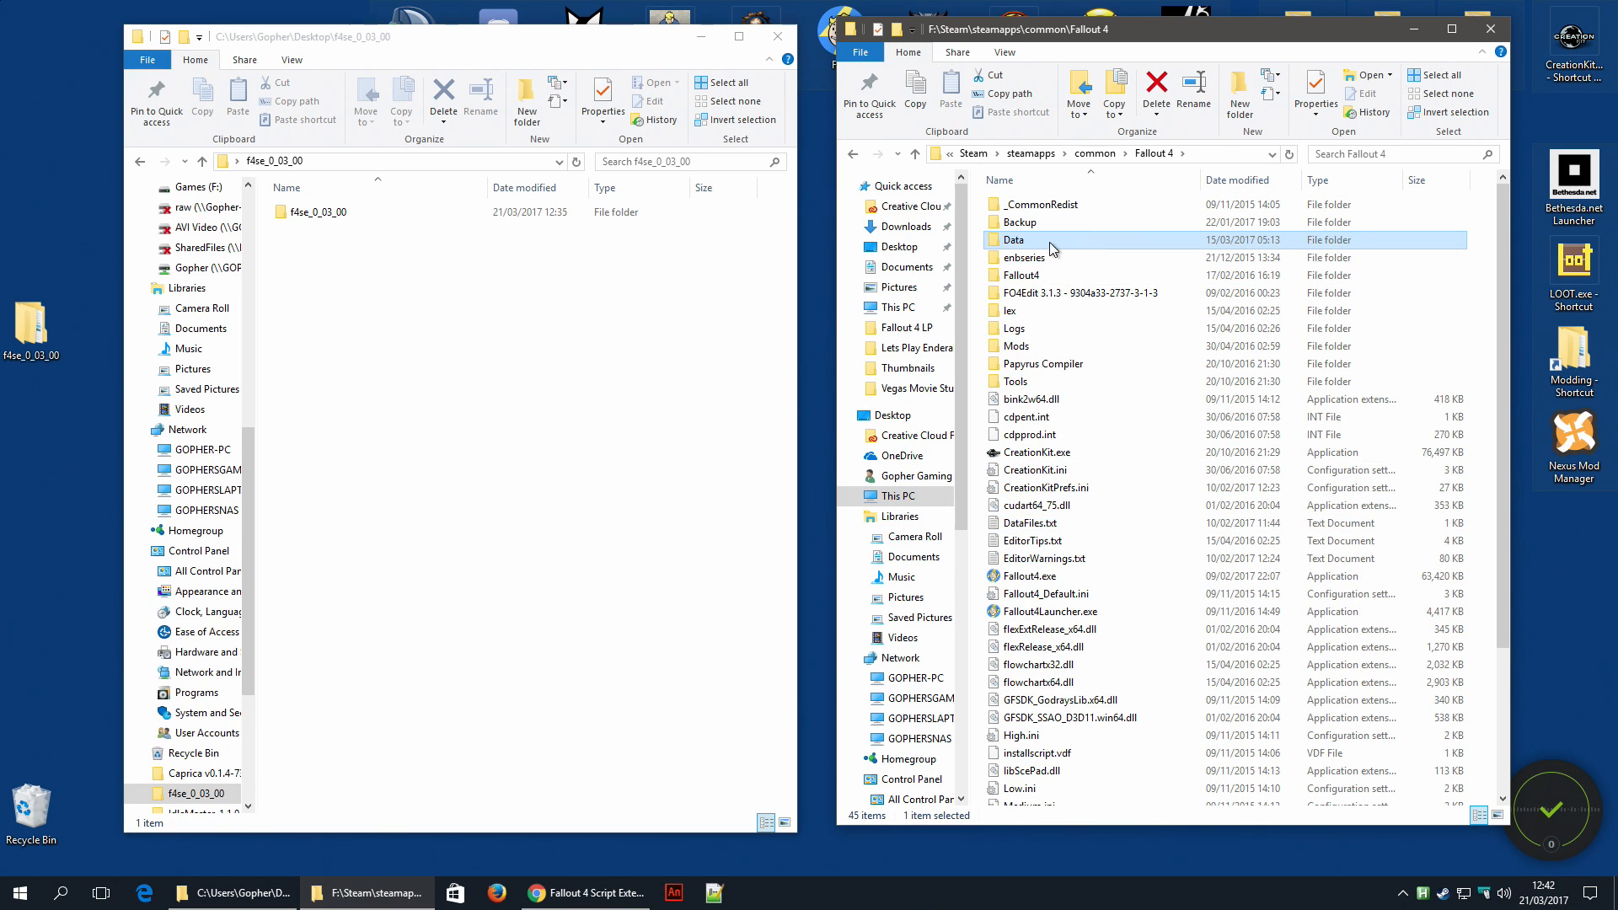
mouse_move(252, 175)
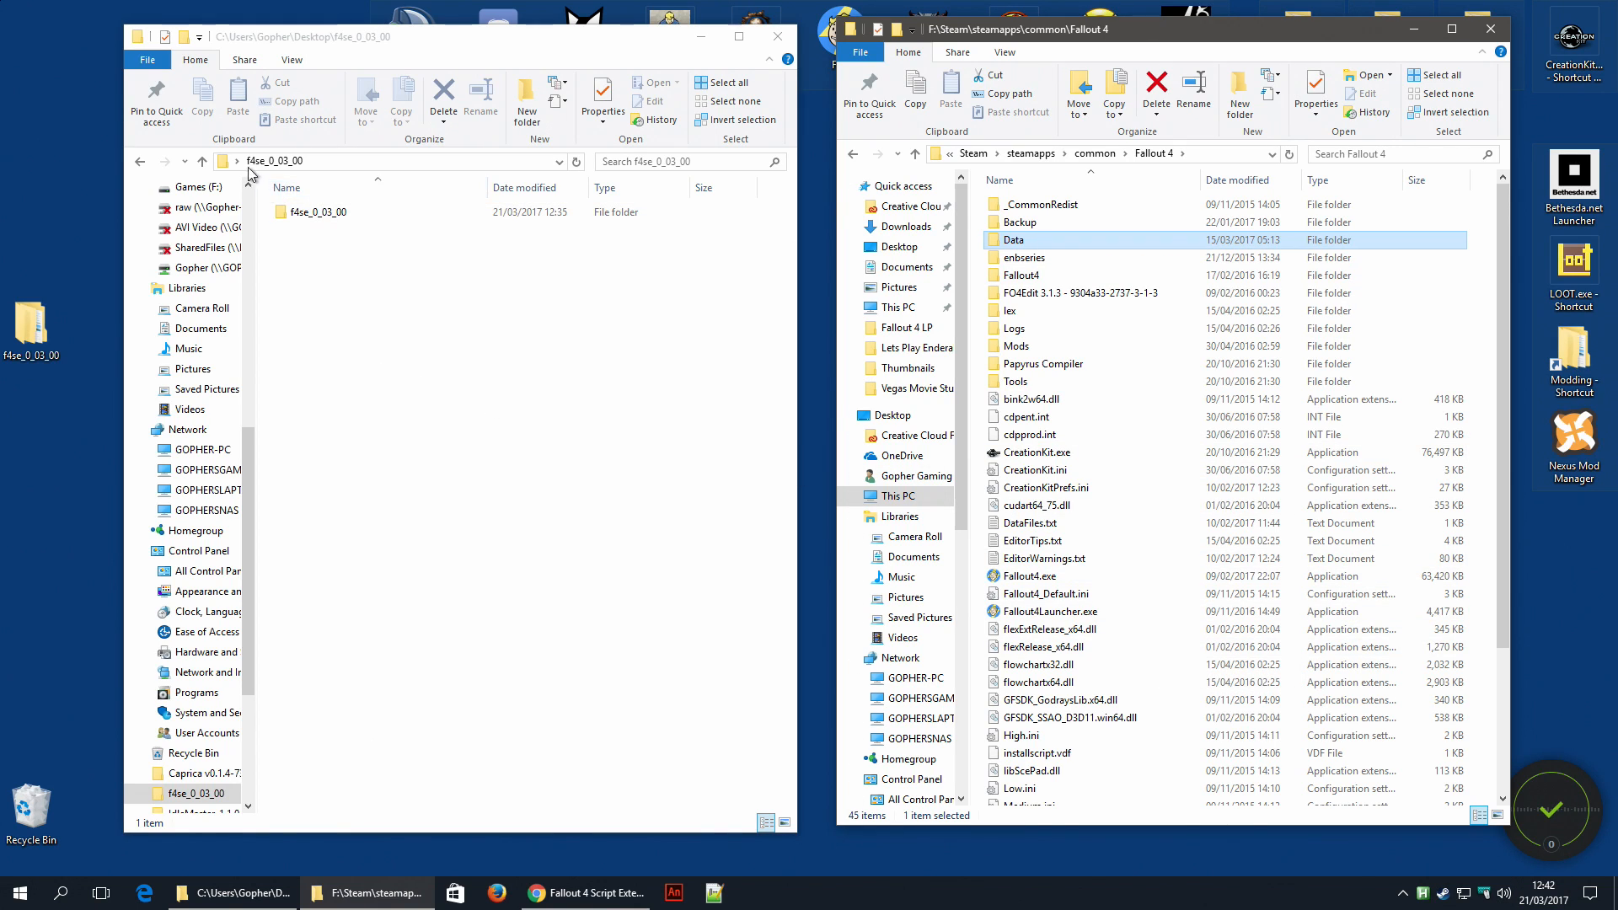
- Copy the six F4SE loader files from the inner f4se_0_03_00 folder into the Fallout 4 game folder
click(317, 212)
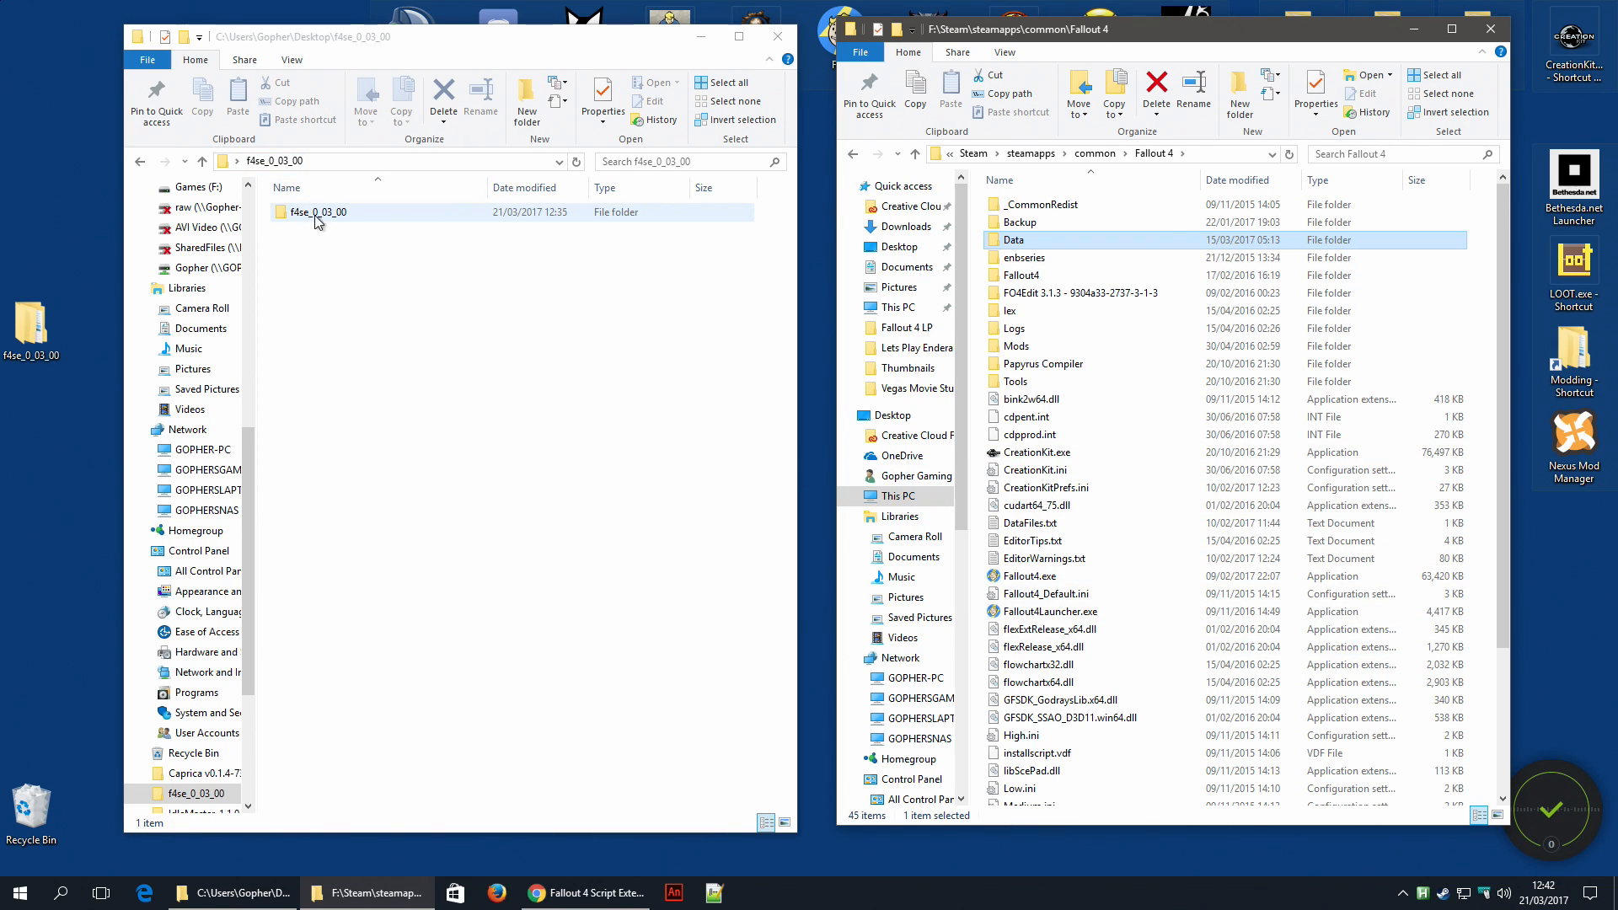
double_click(318, 212)
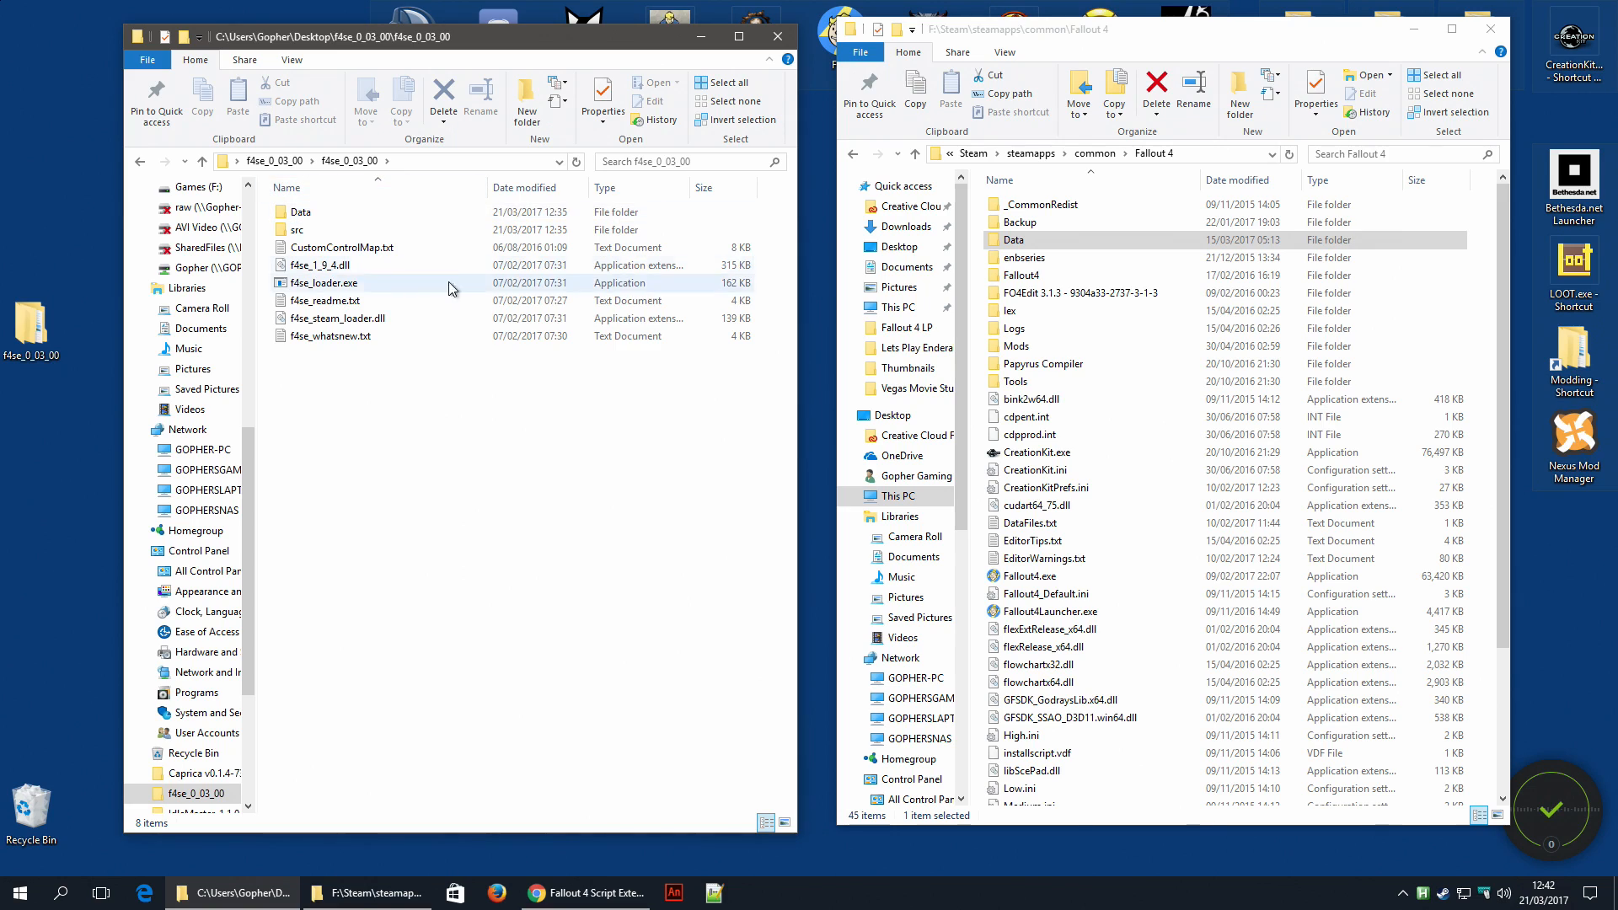
mouse_move(340, 247)
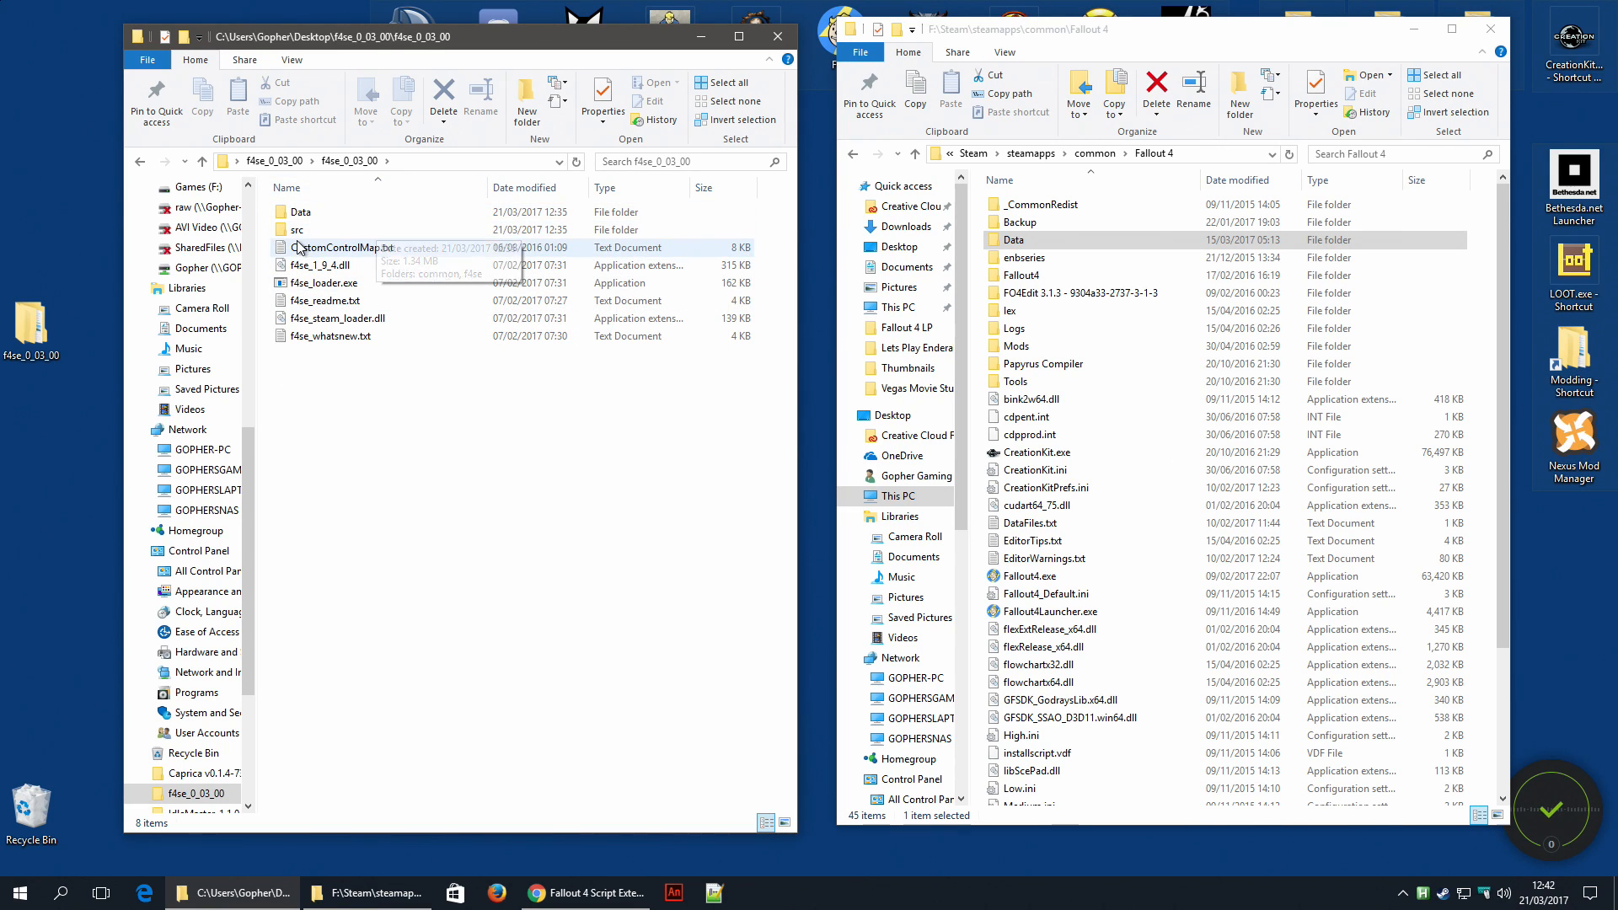
mouse_move(341, 256)
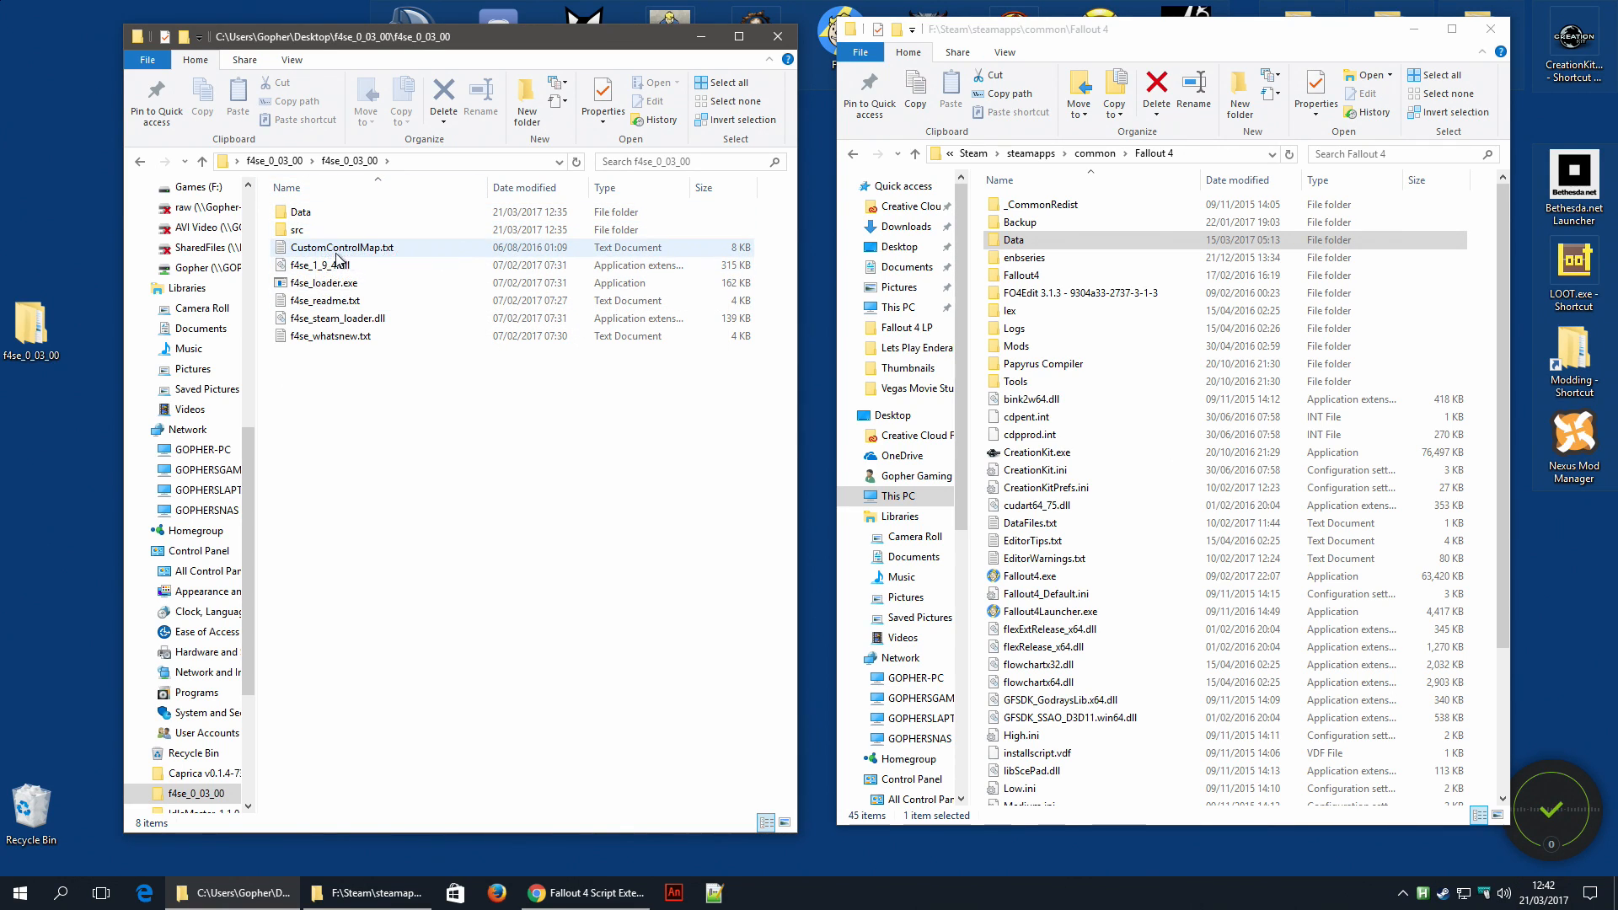
mouse_move(331, 335)
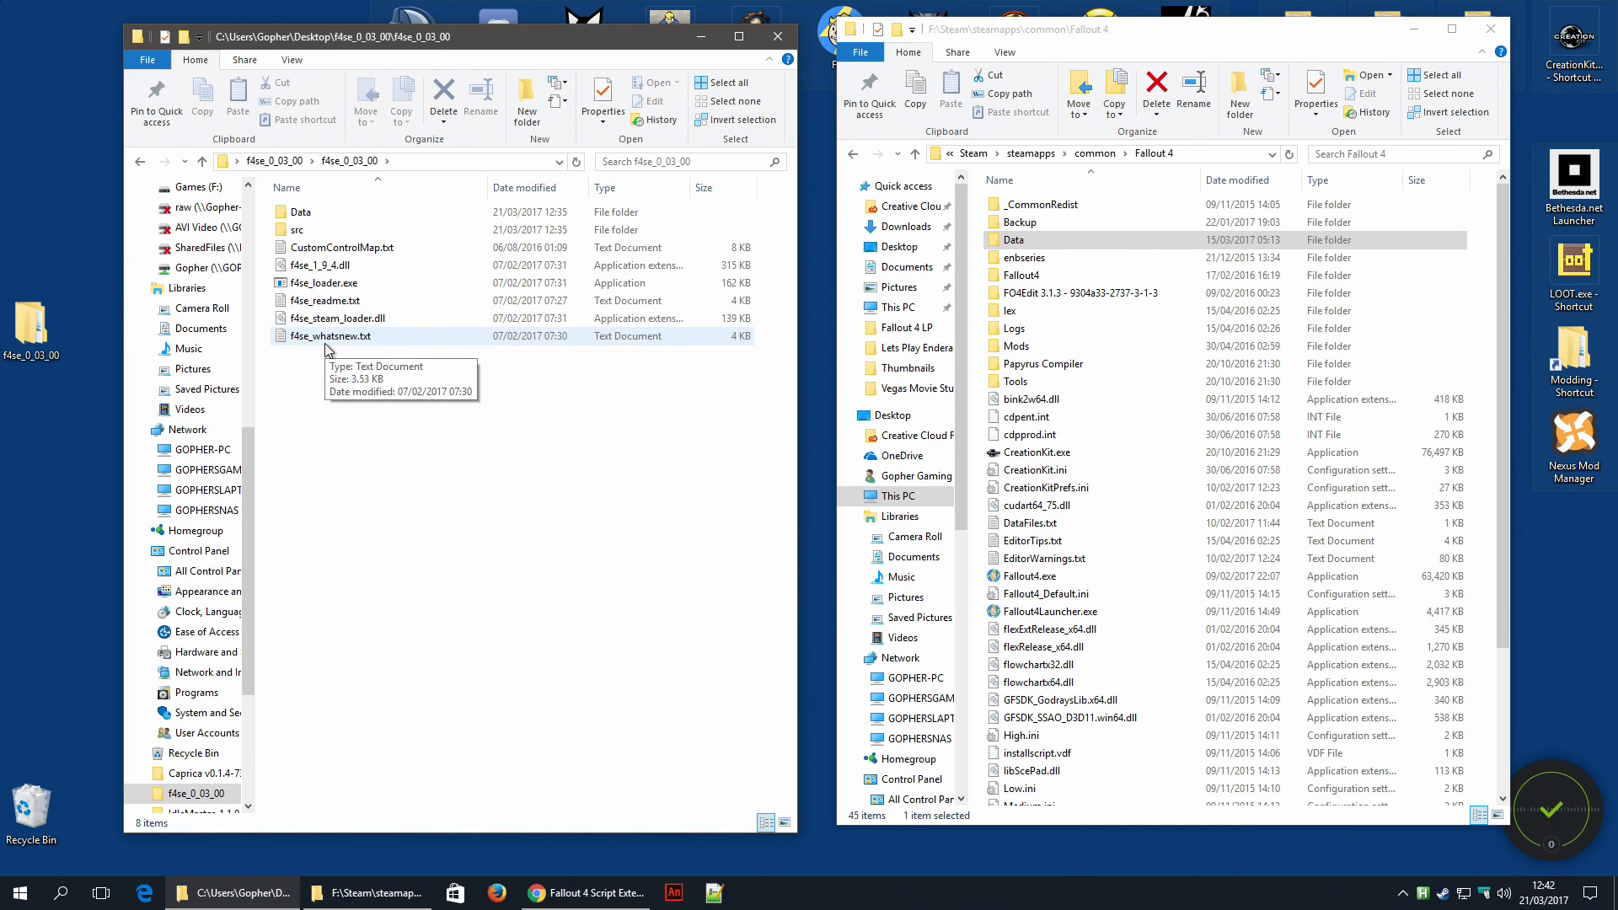
click(342, 246)
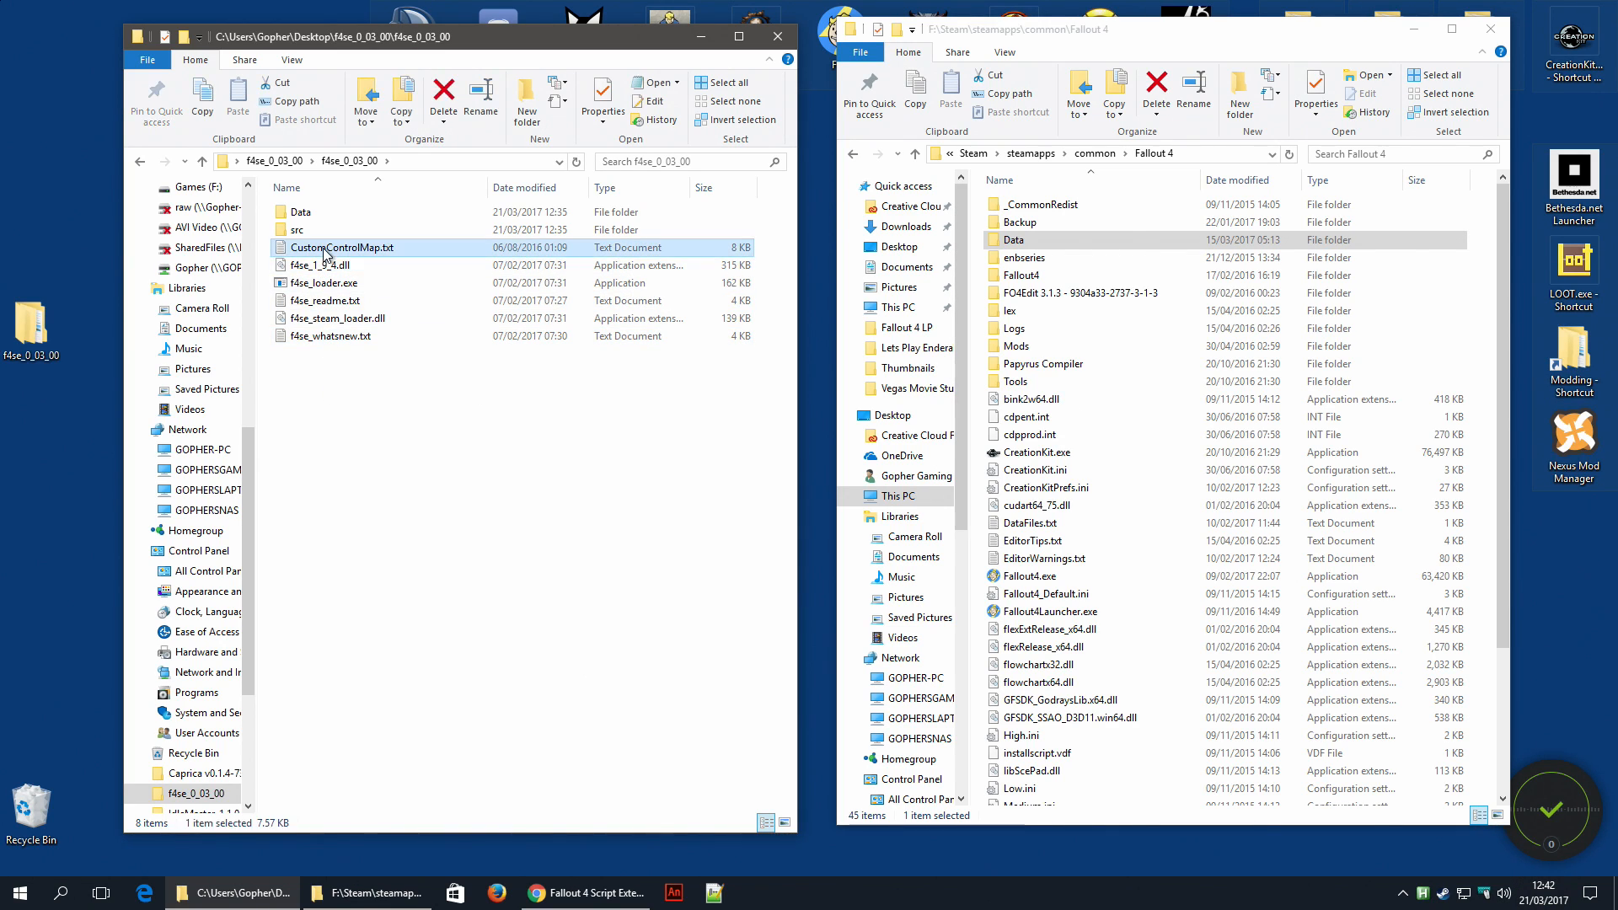
mouse_move(343, 246)
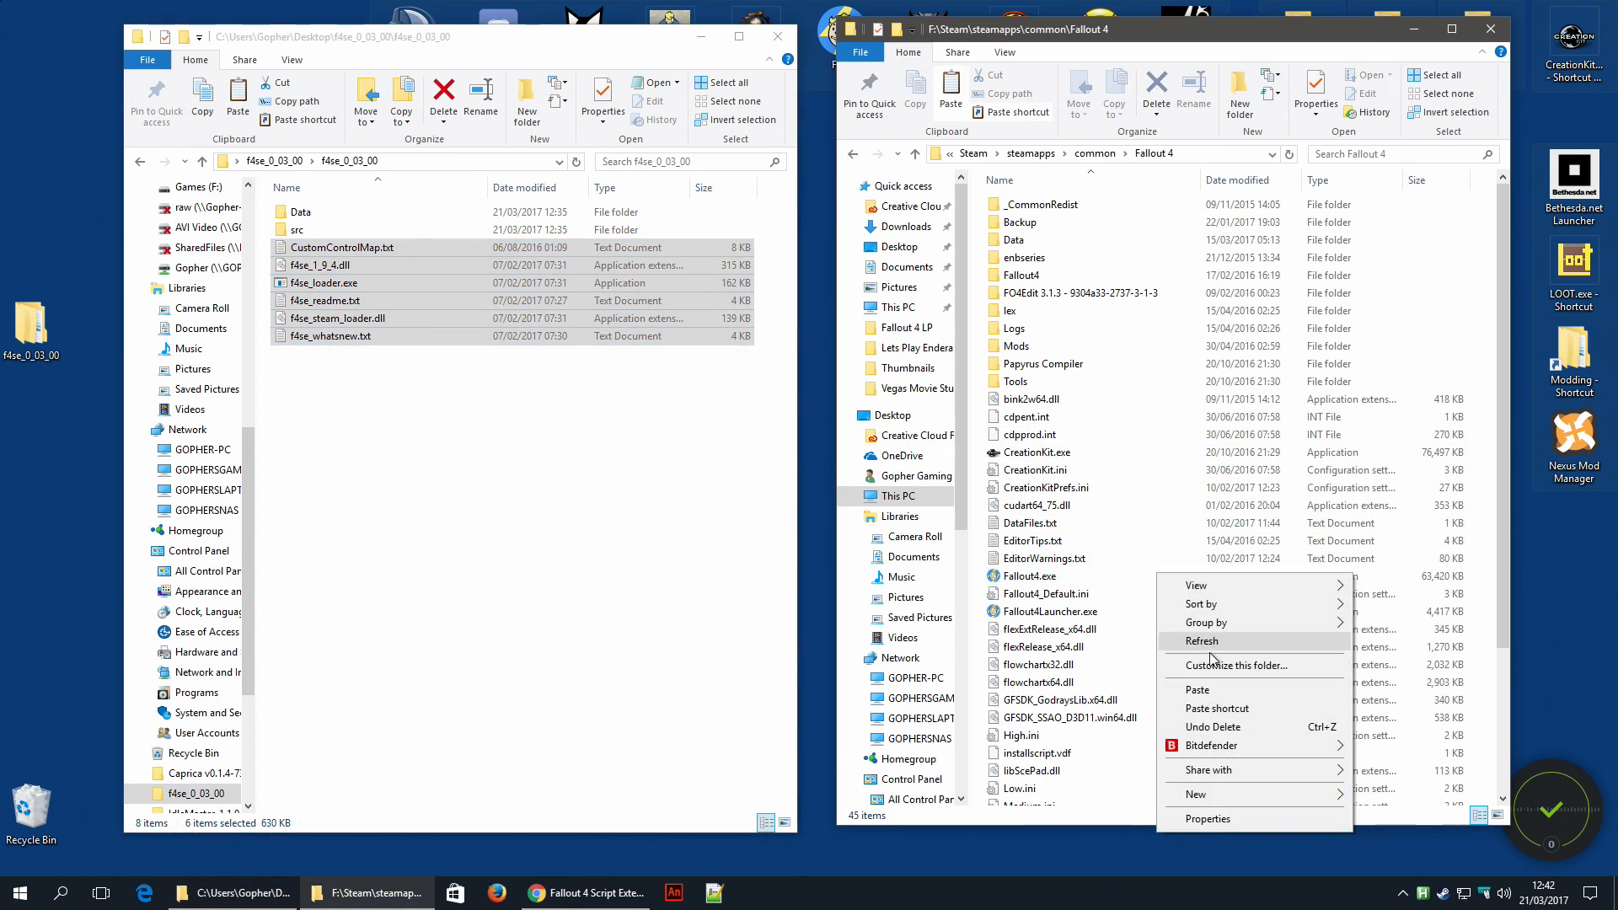
mouse_move(1212, 693)
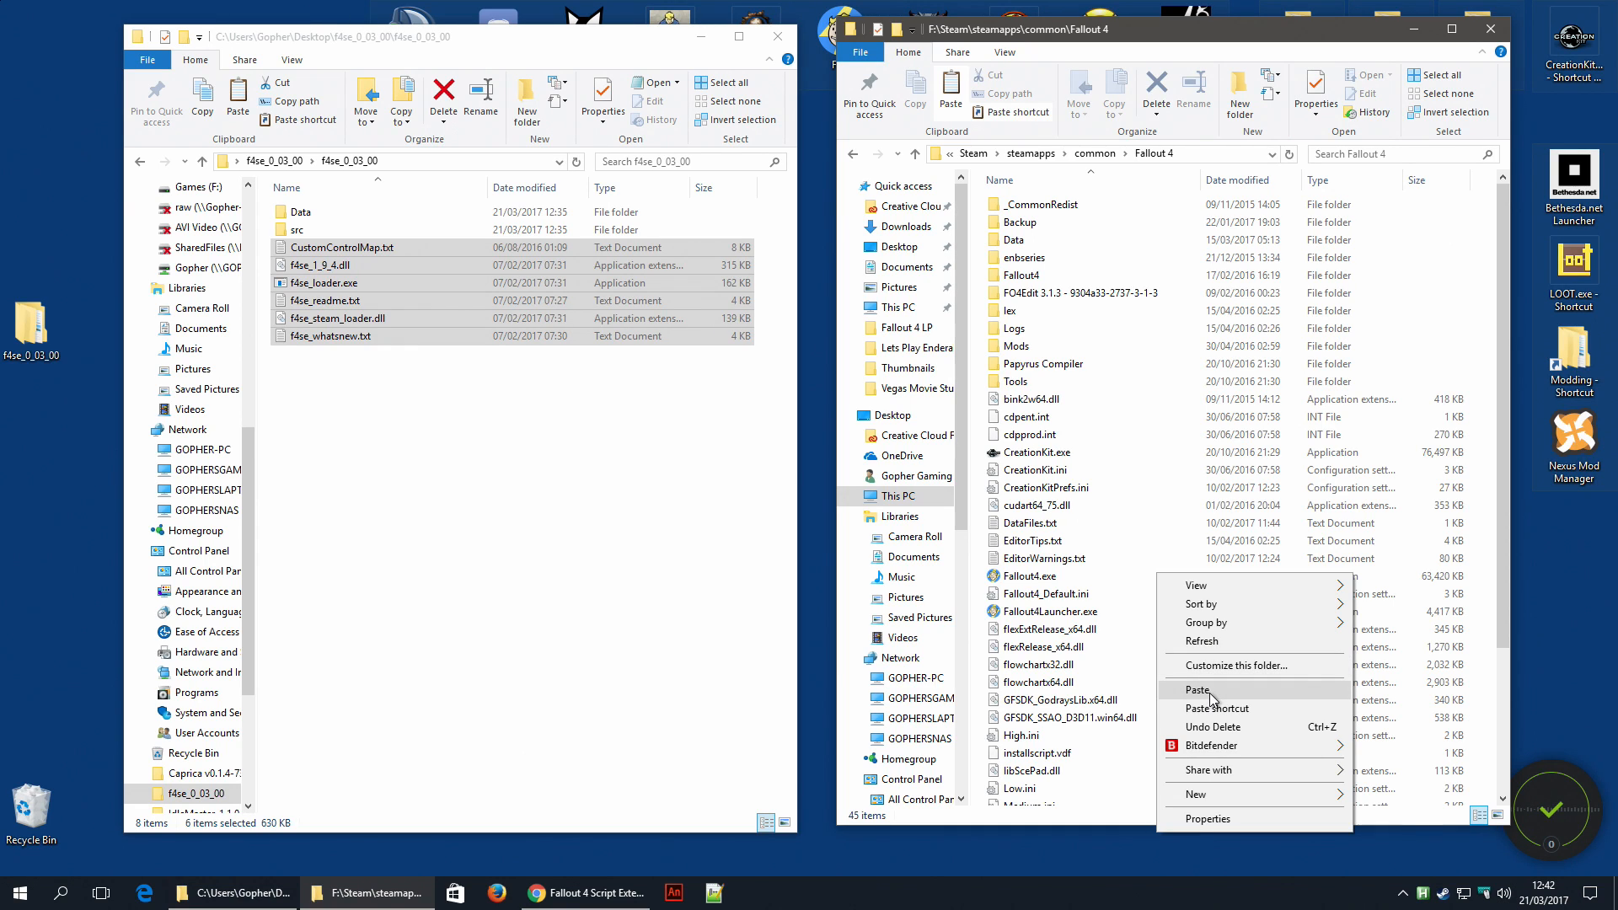
click(1196, 689)
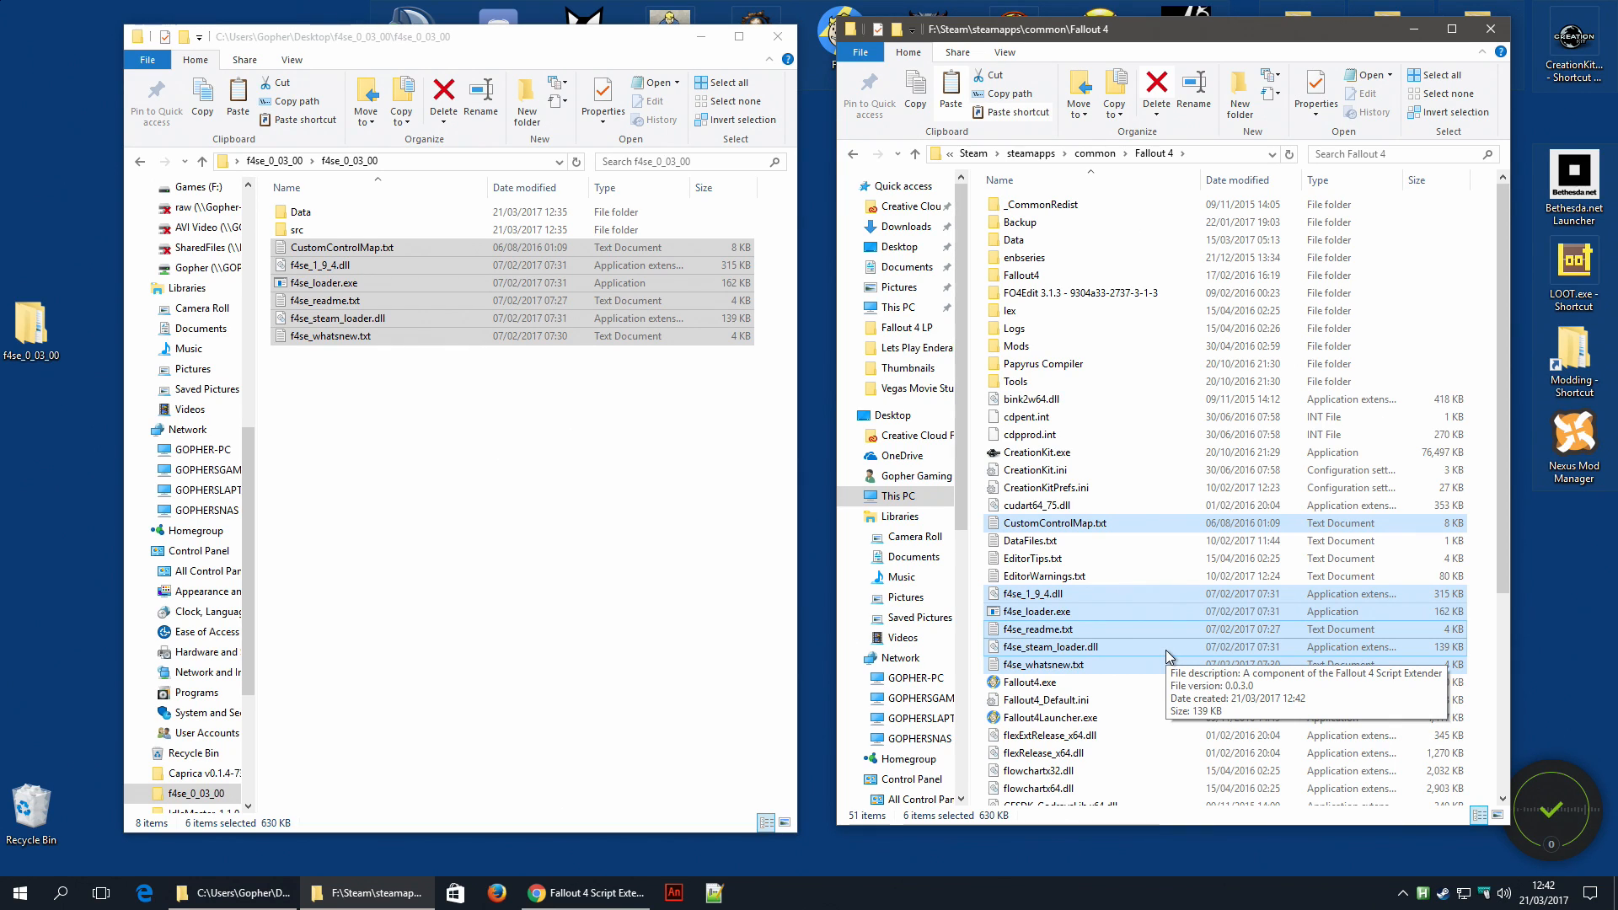
mouse_move(1279, 628)
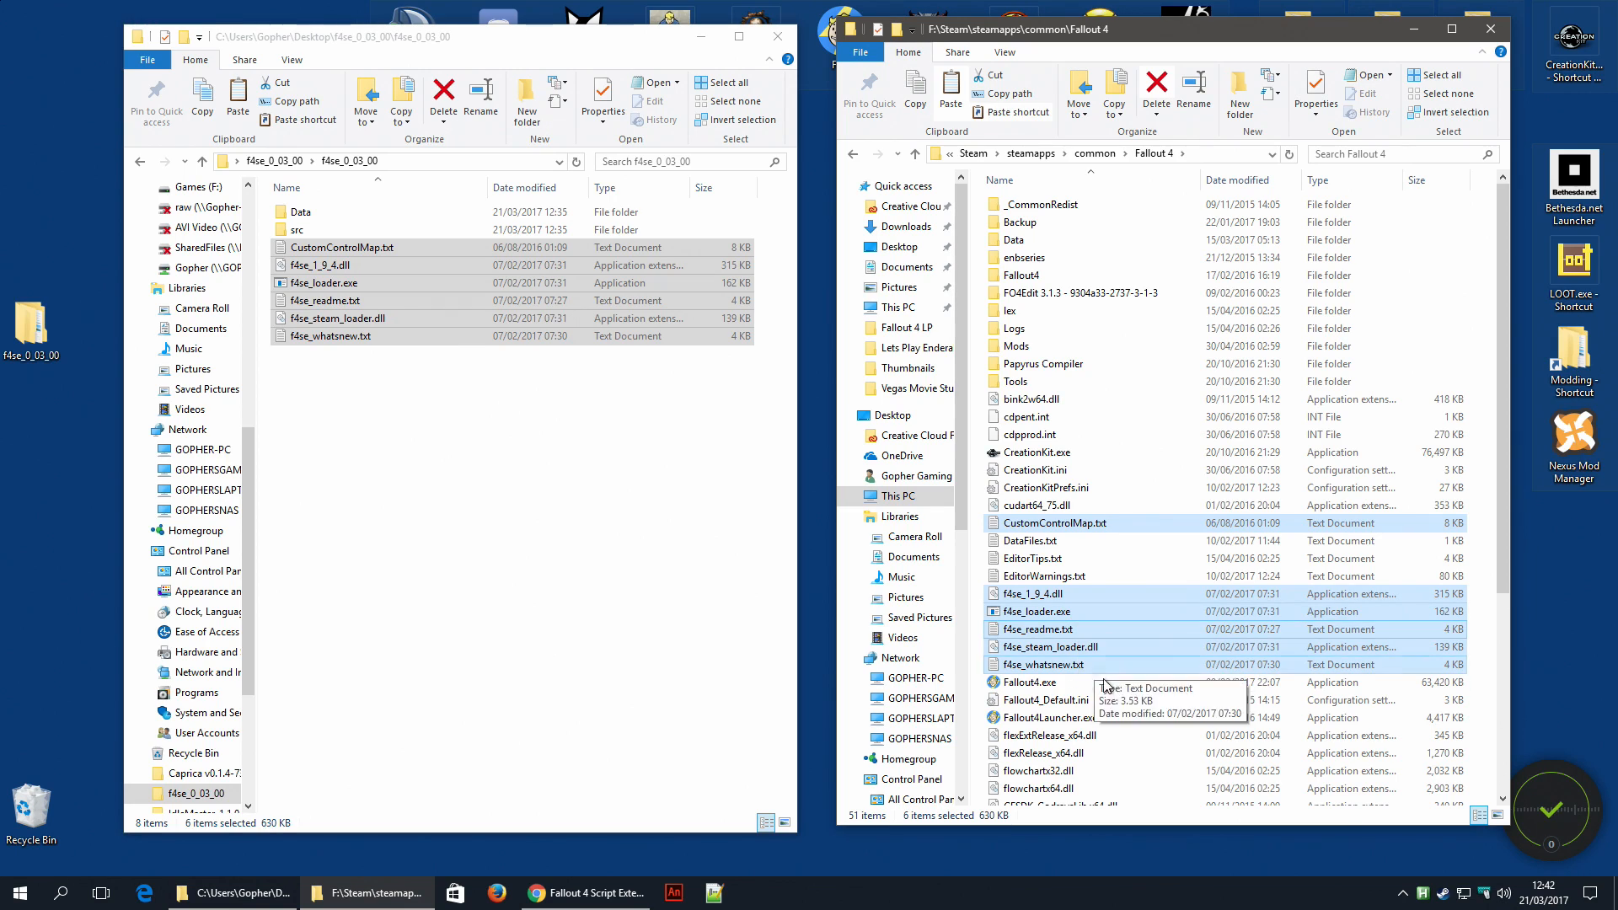
mouse_move(1104, 719)
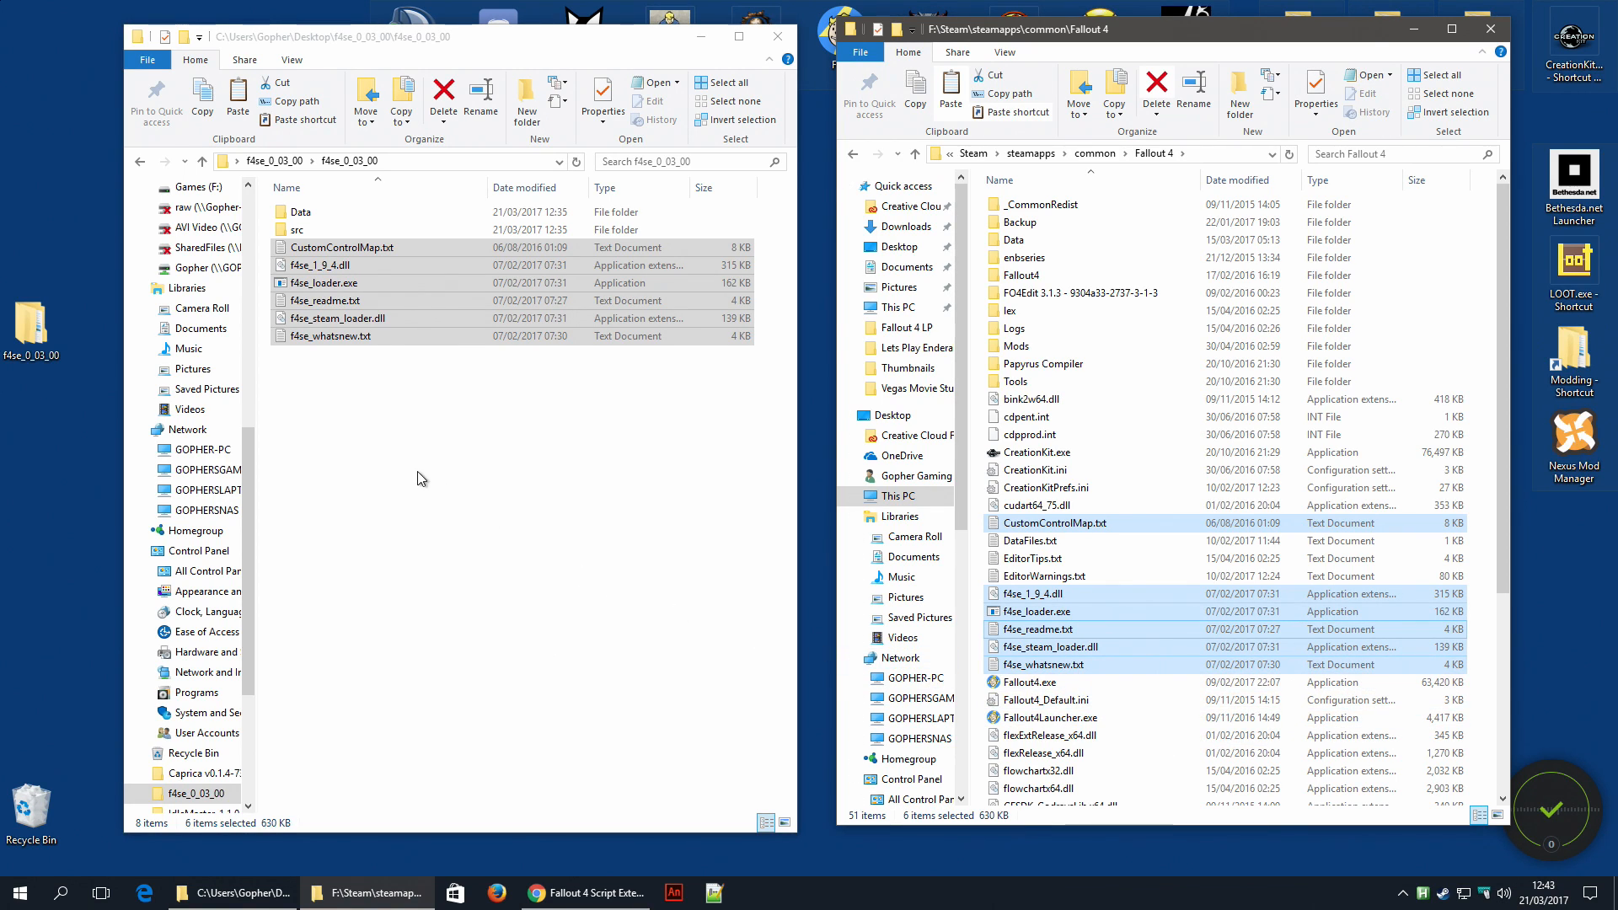
right_click(302, 212)
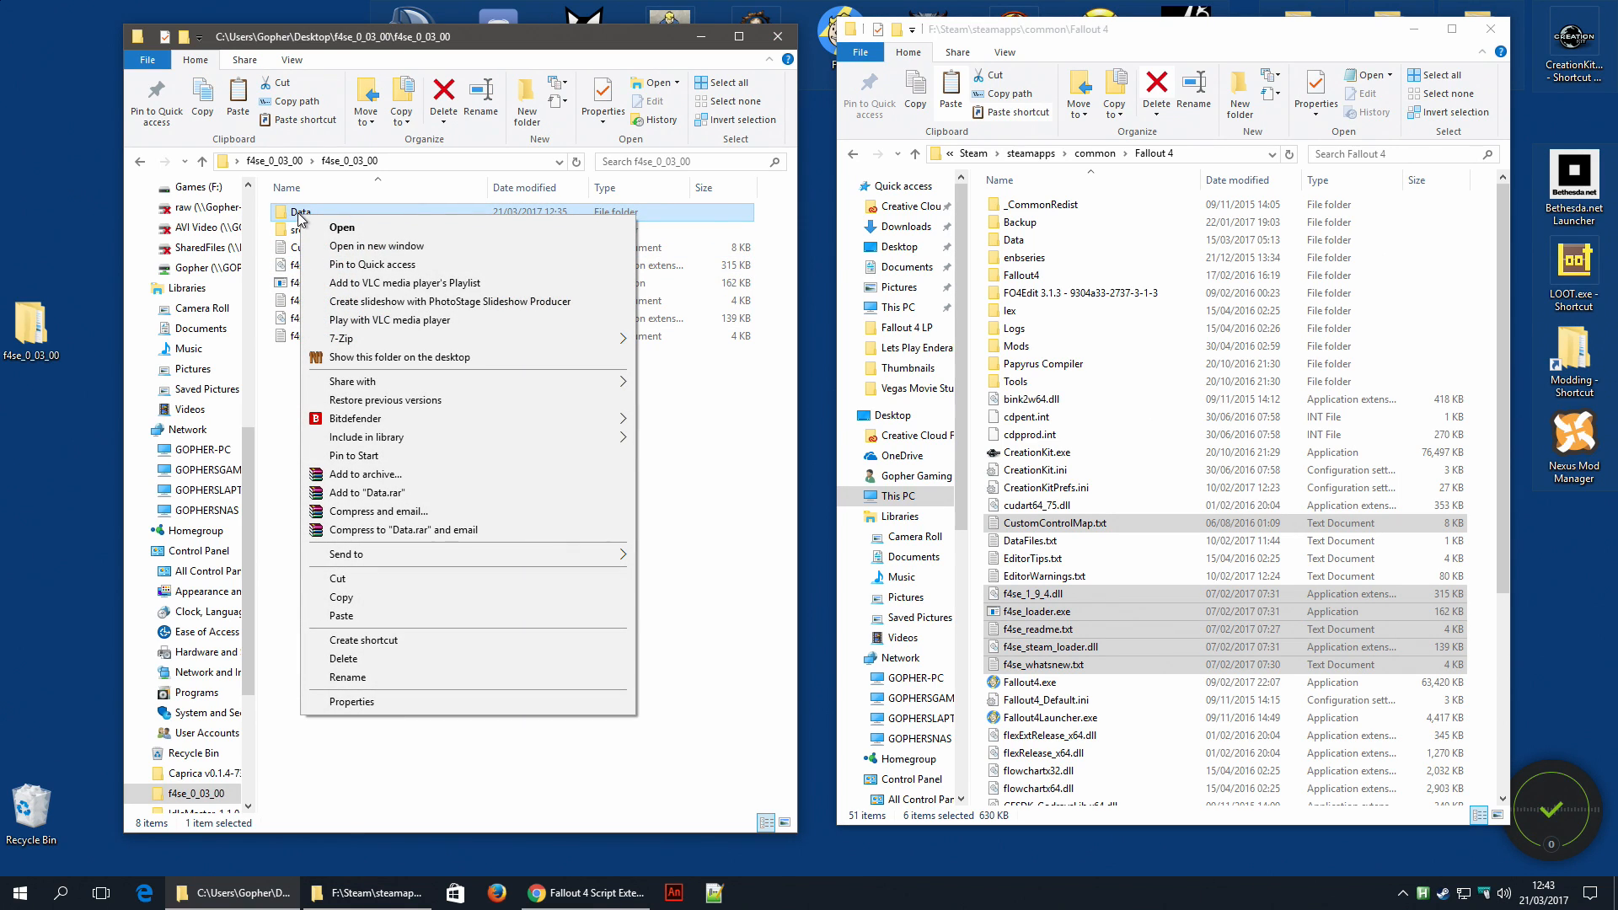
mouse_move(528, 300)
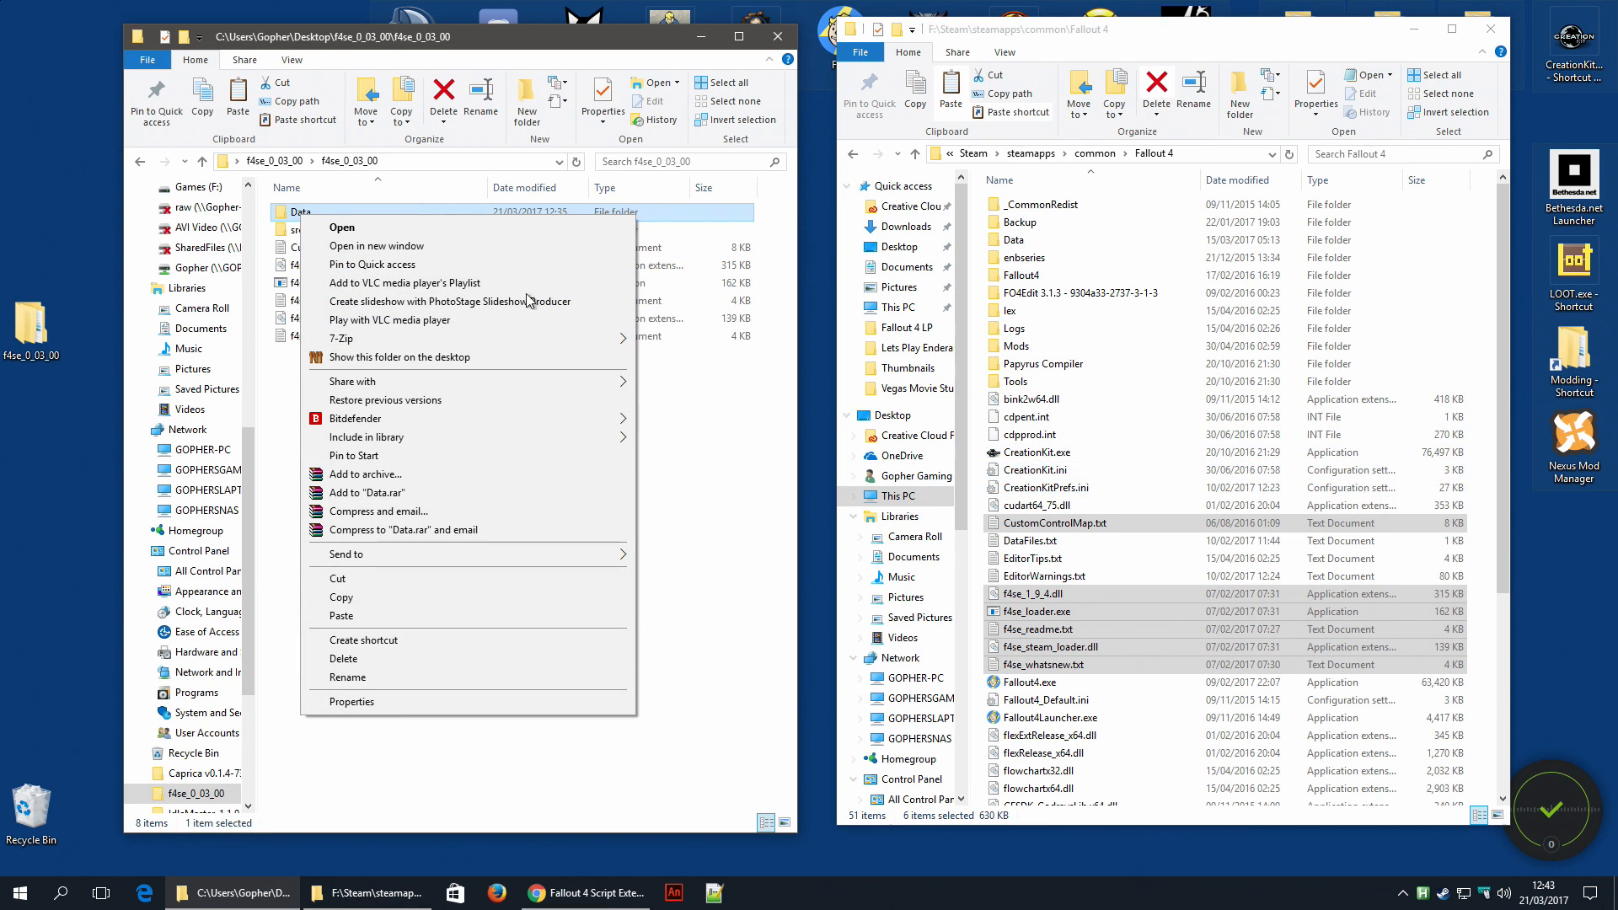
click(343, 228)
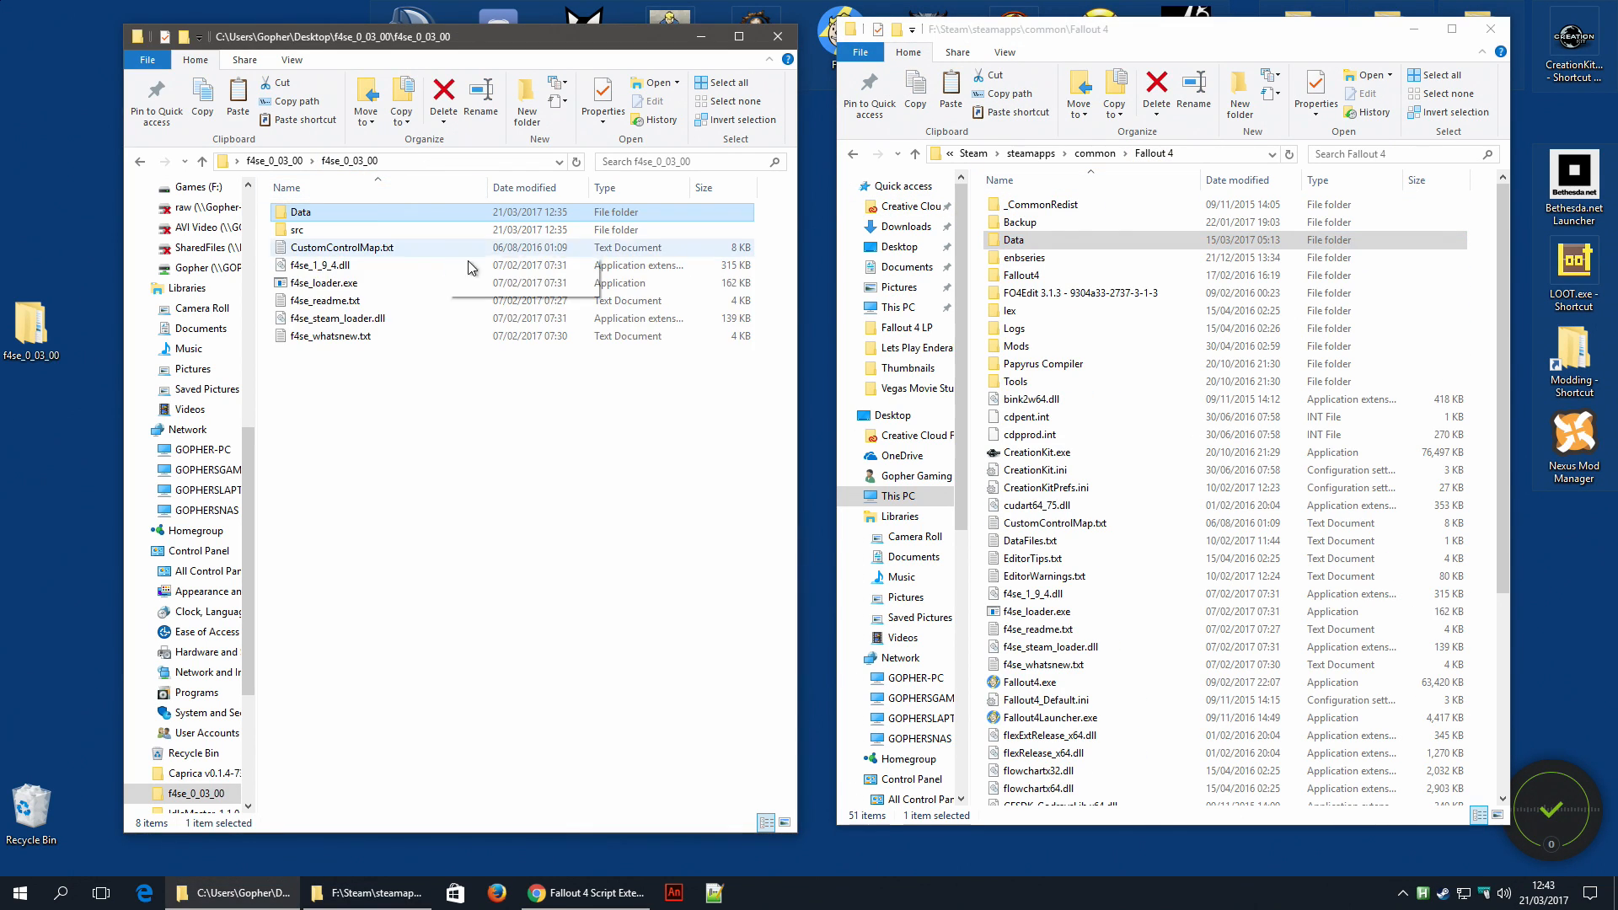
click(516, 458)
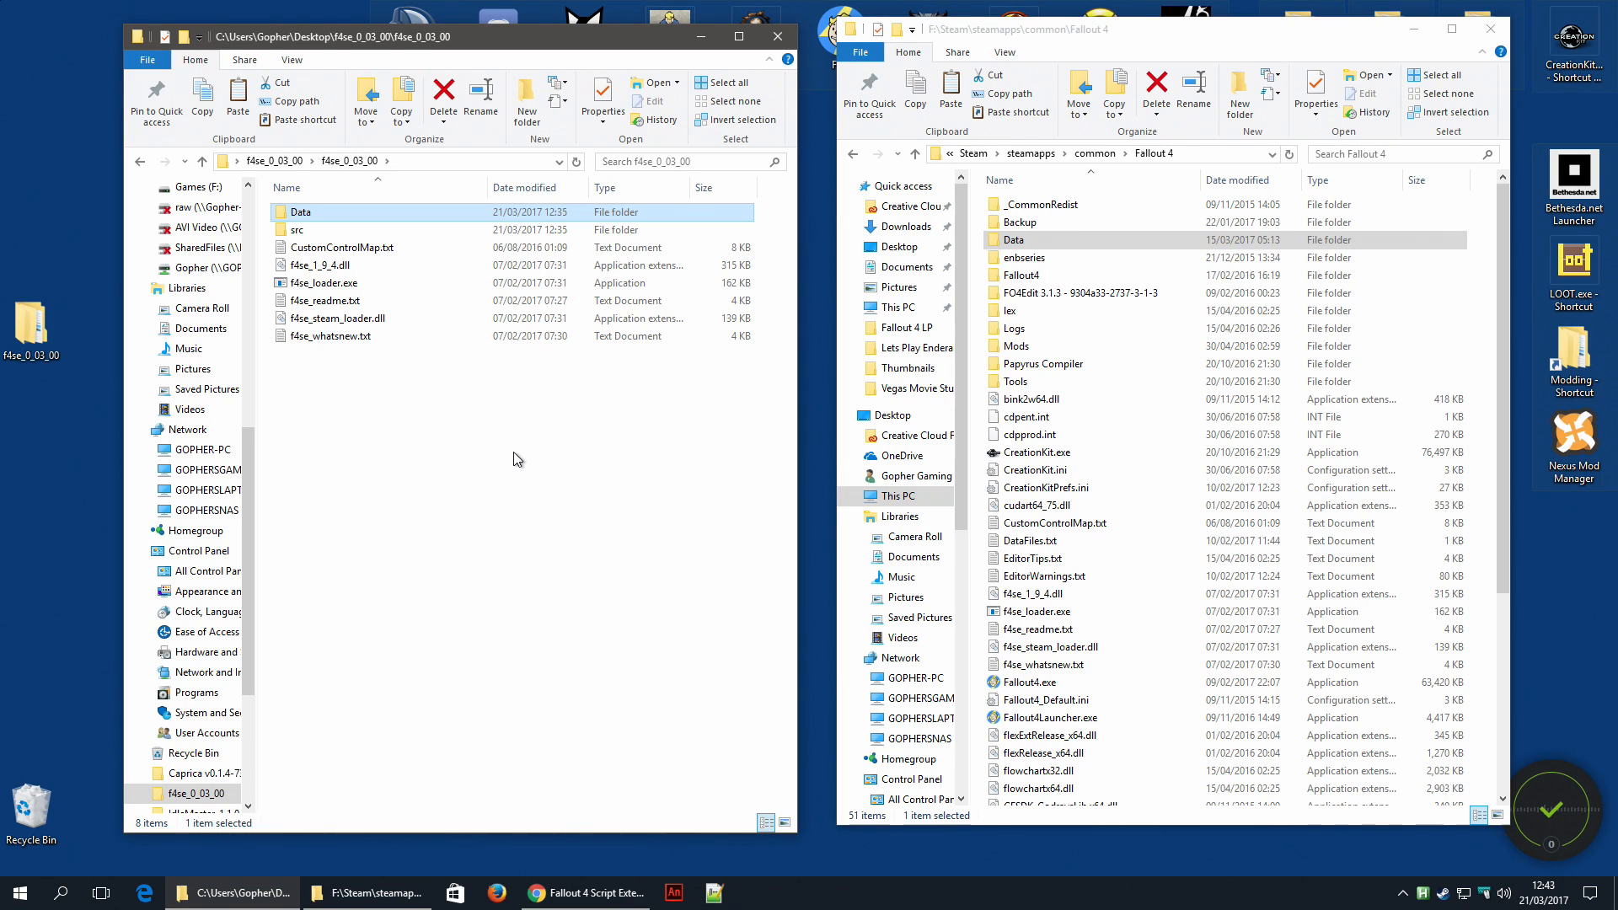
mouse_move(503, 499)
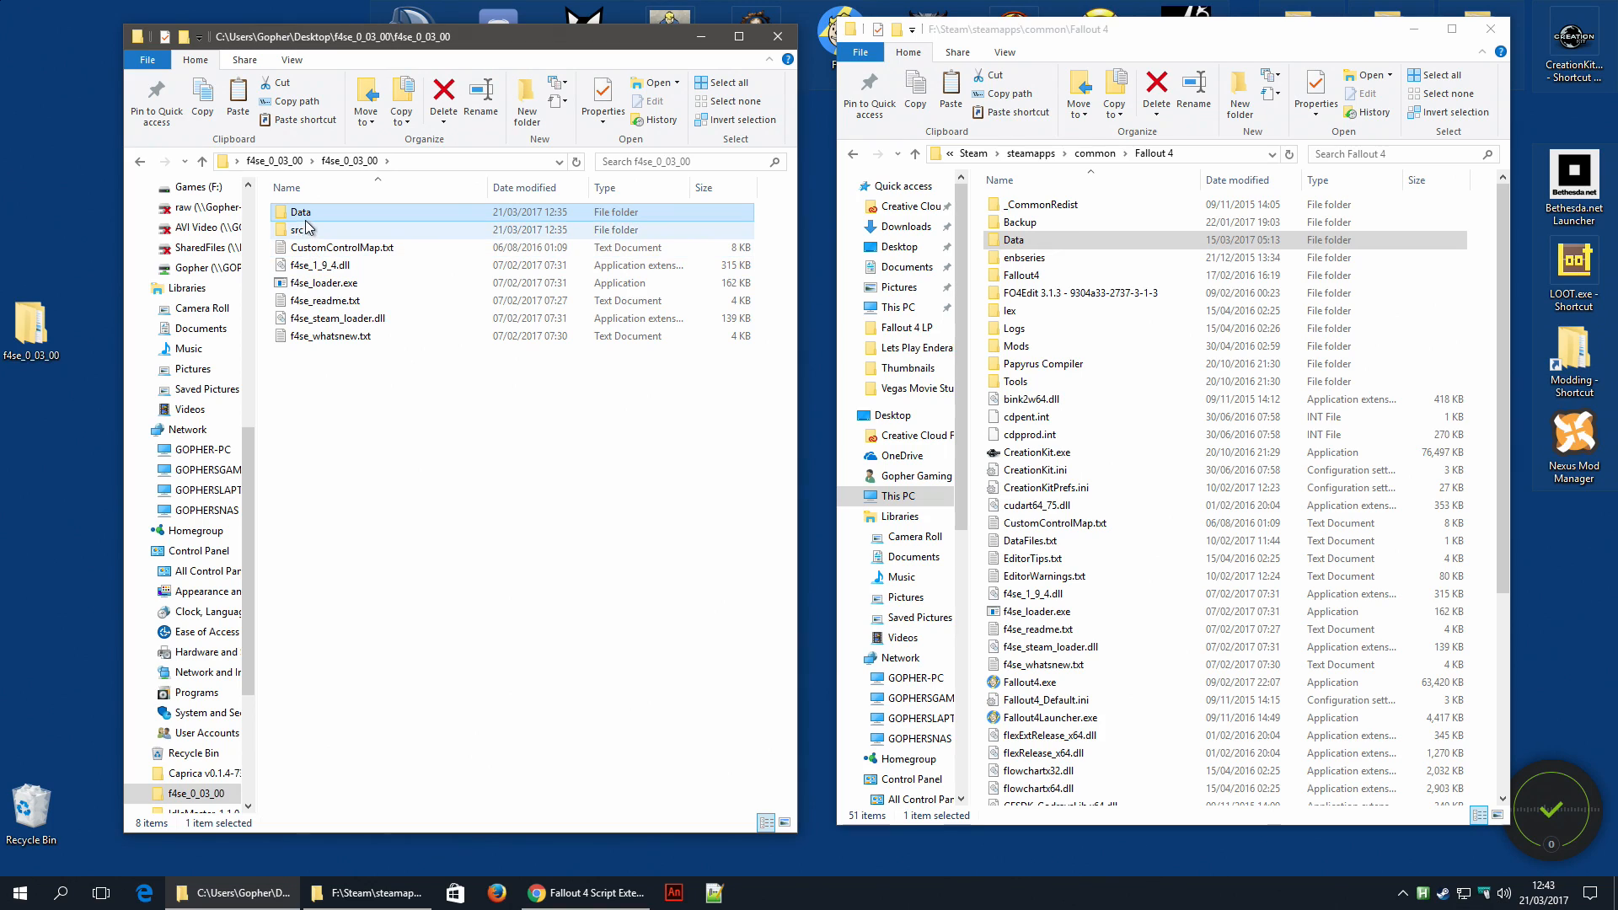
mouse_move(306, 212)
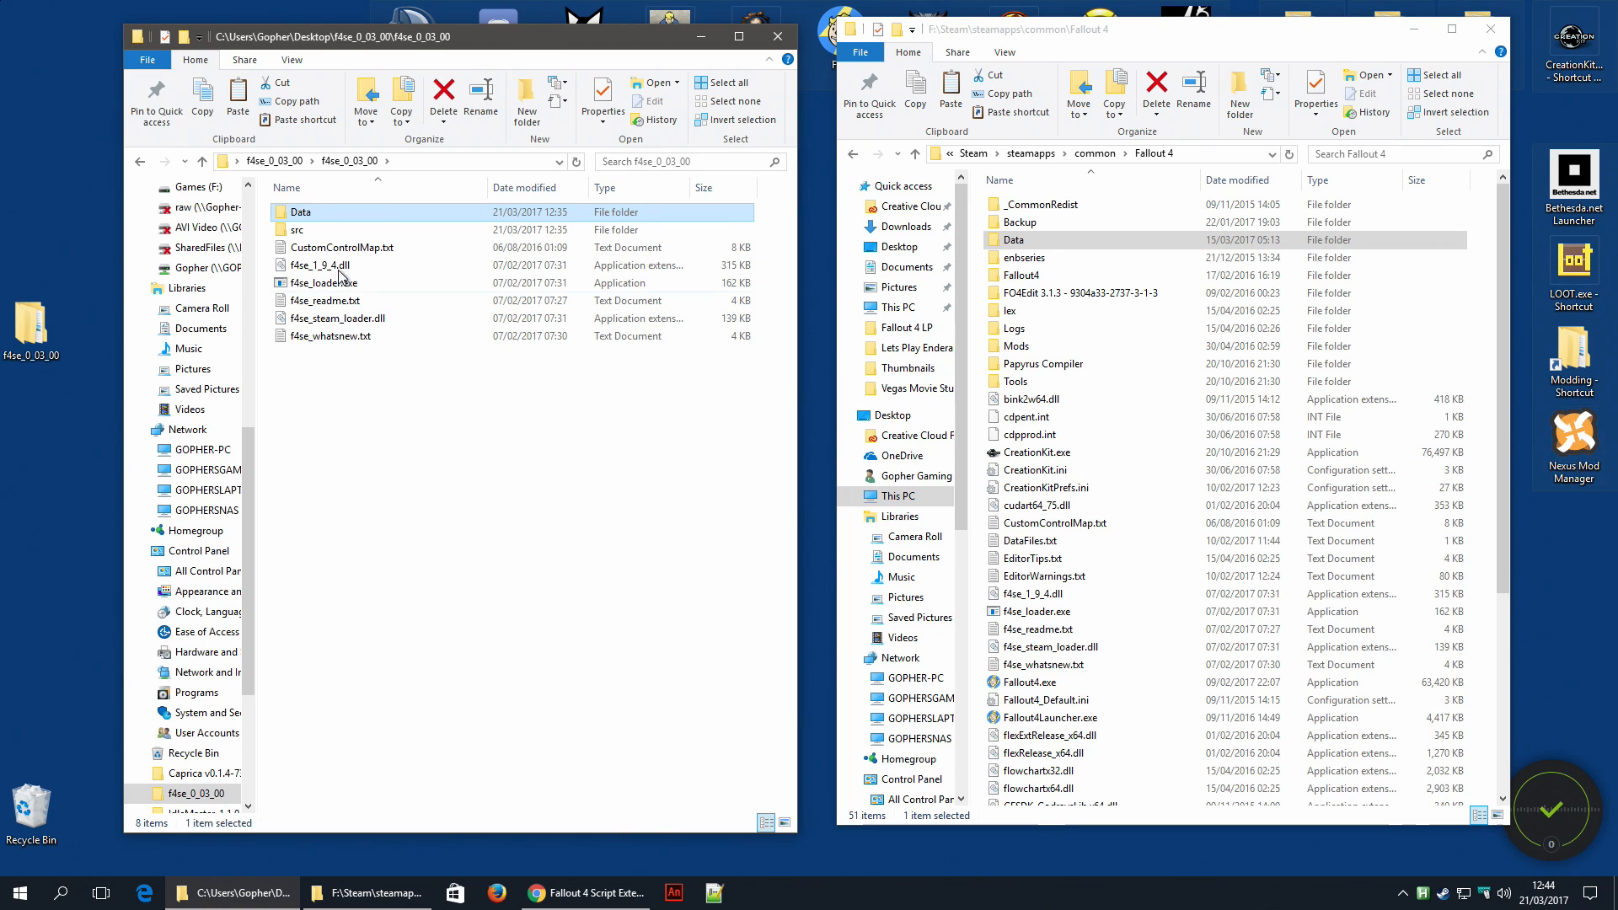
mouse_move(305, 214)
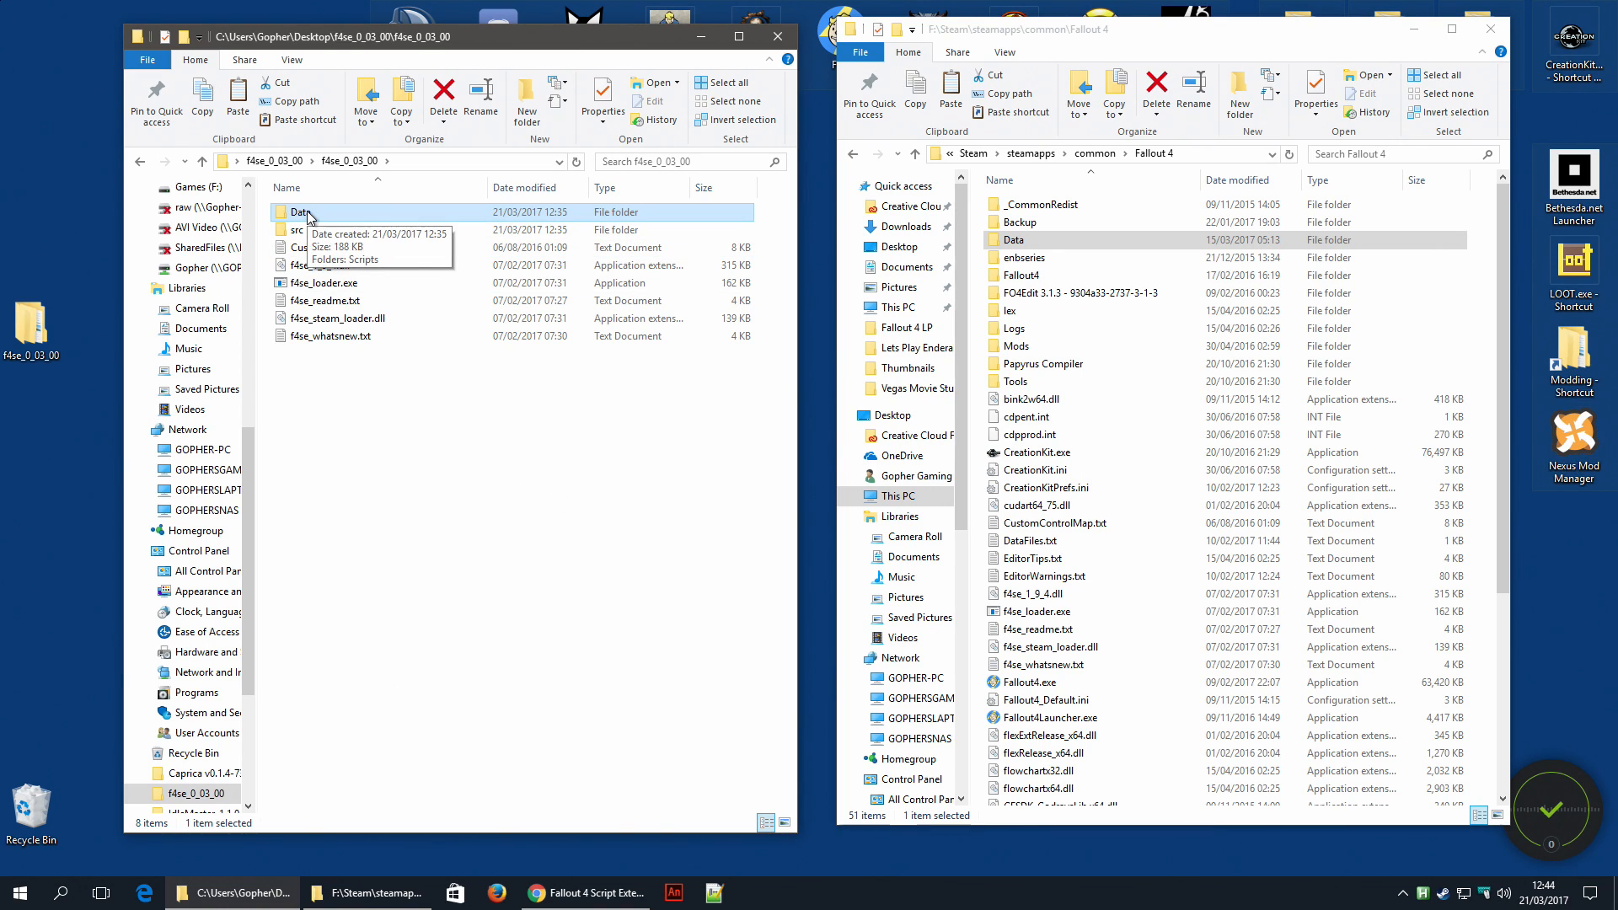
- Pack the Data folder into a new WinRAR archive named F4SE Scripts 0.03.00.rar
right_click(300, 213)
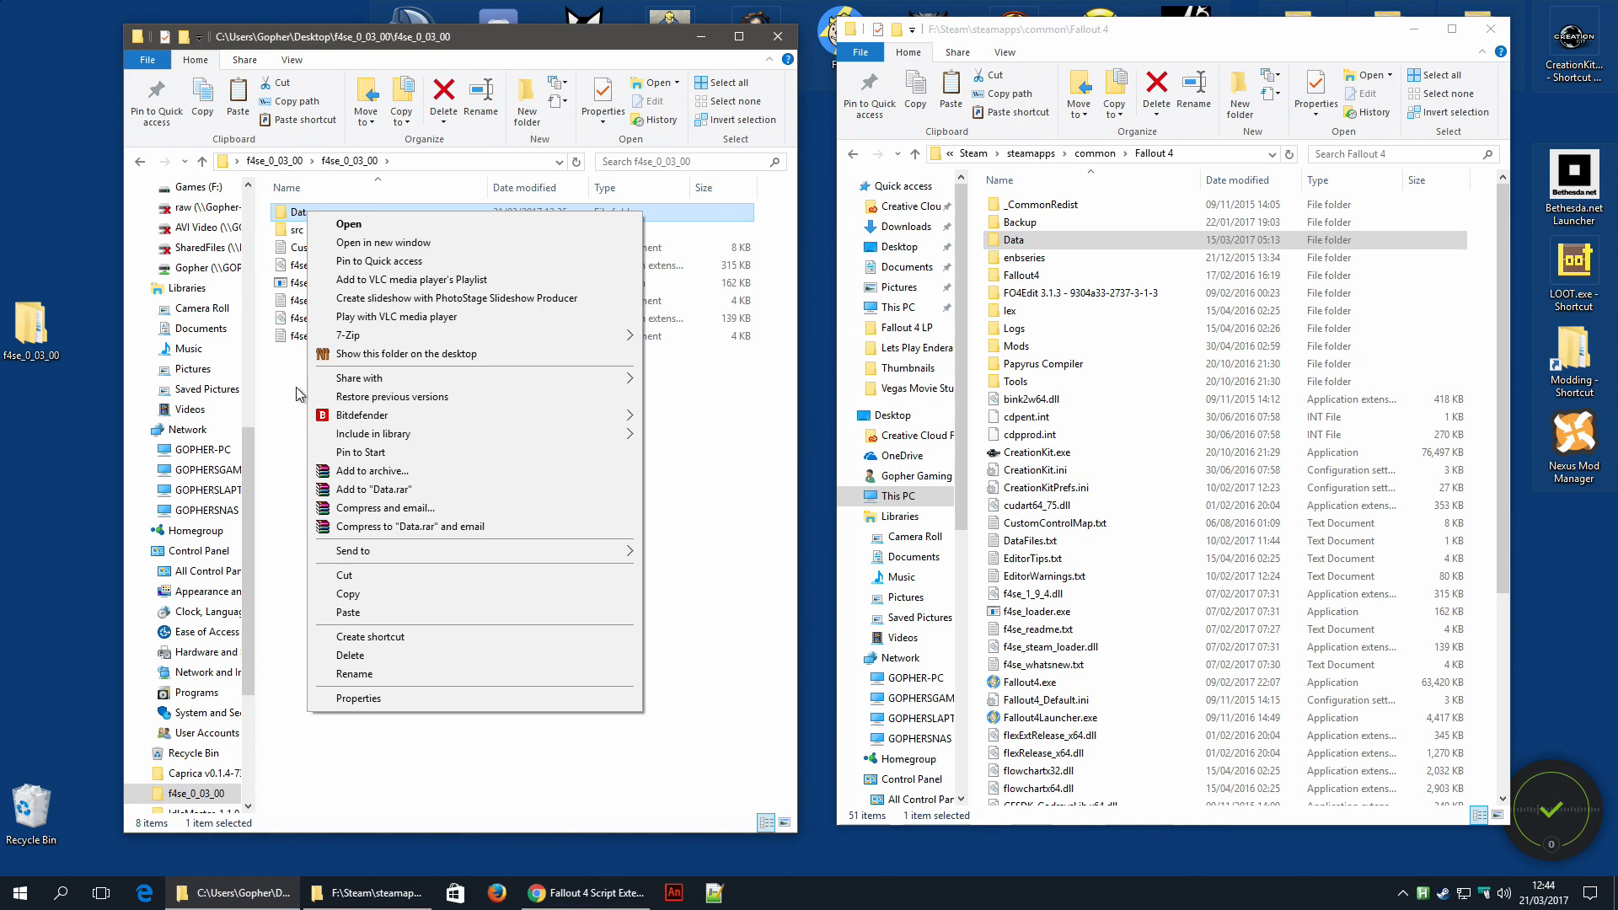
mouse_move(371, 470)
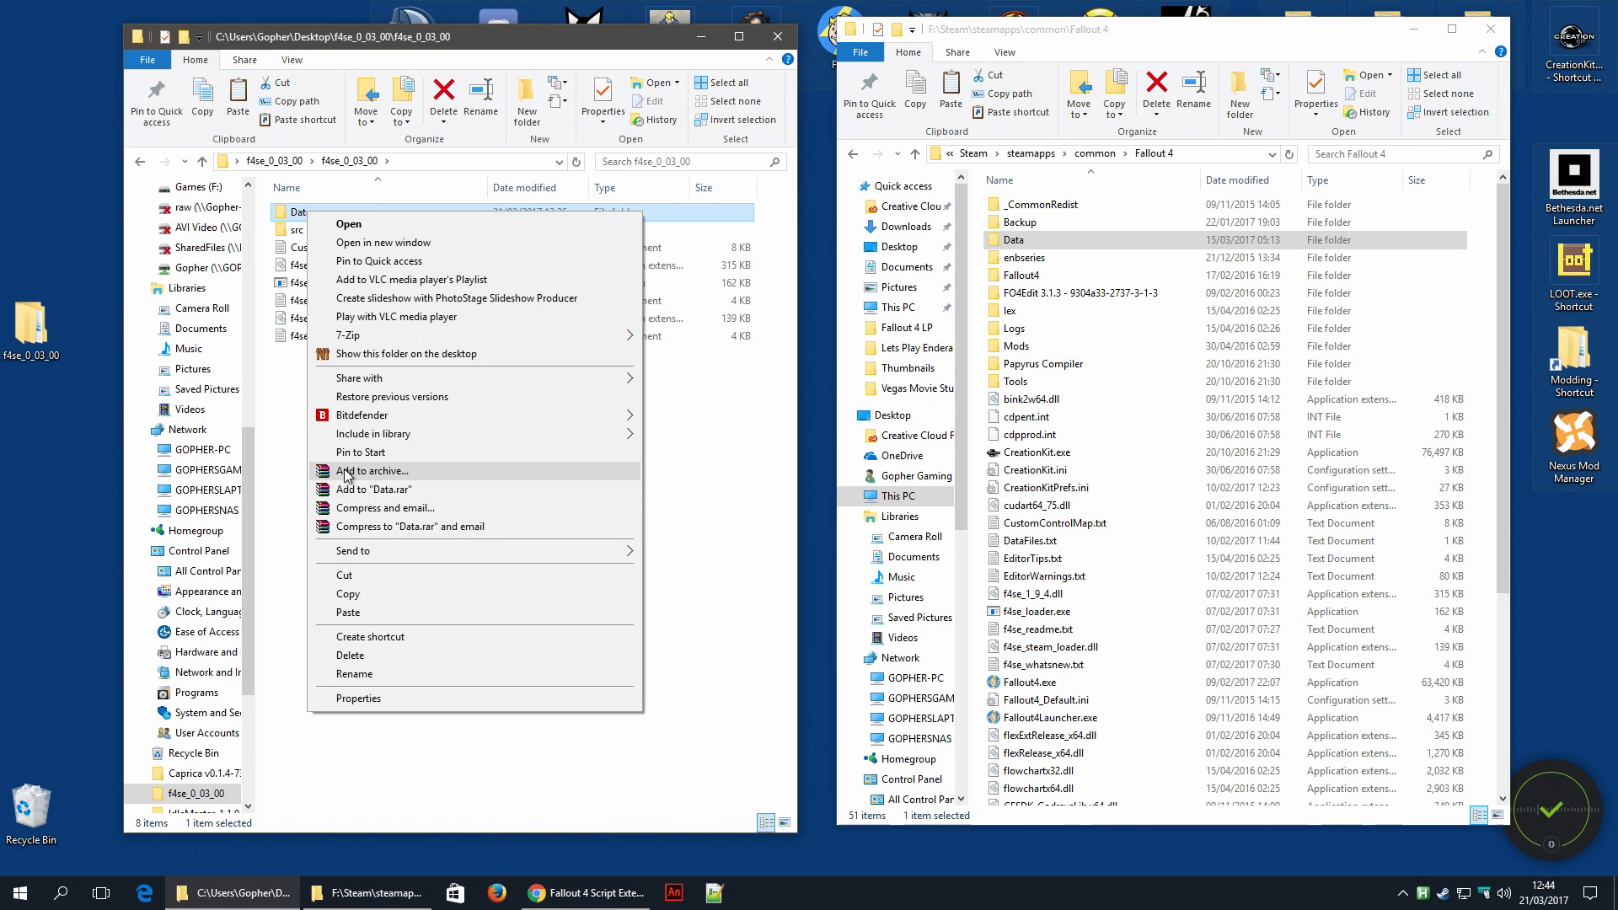
mouse_move(359, 477)
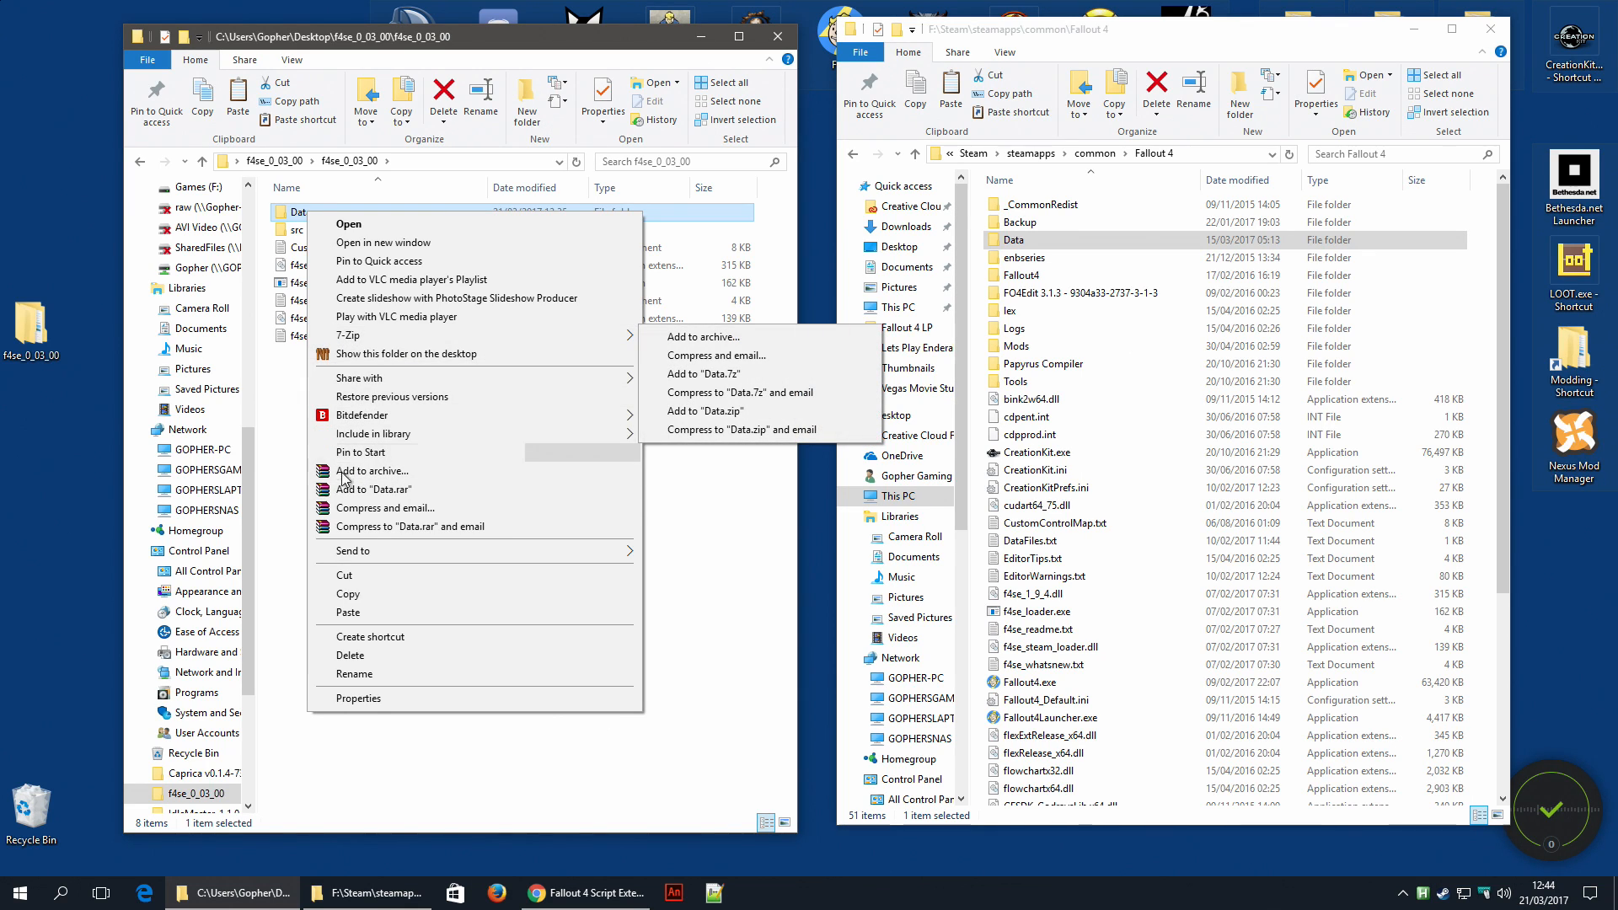
click(373, 470)
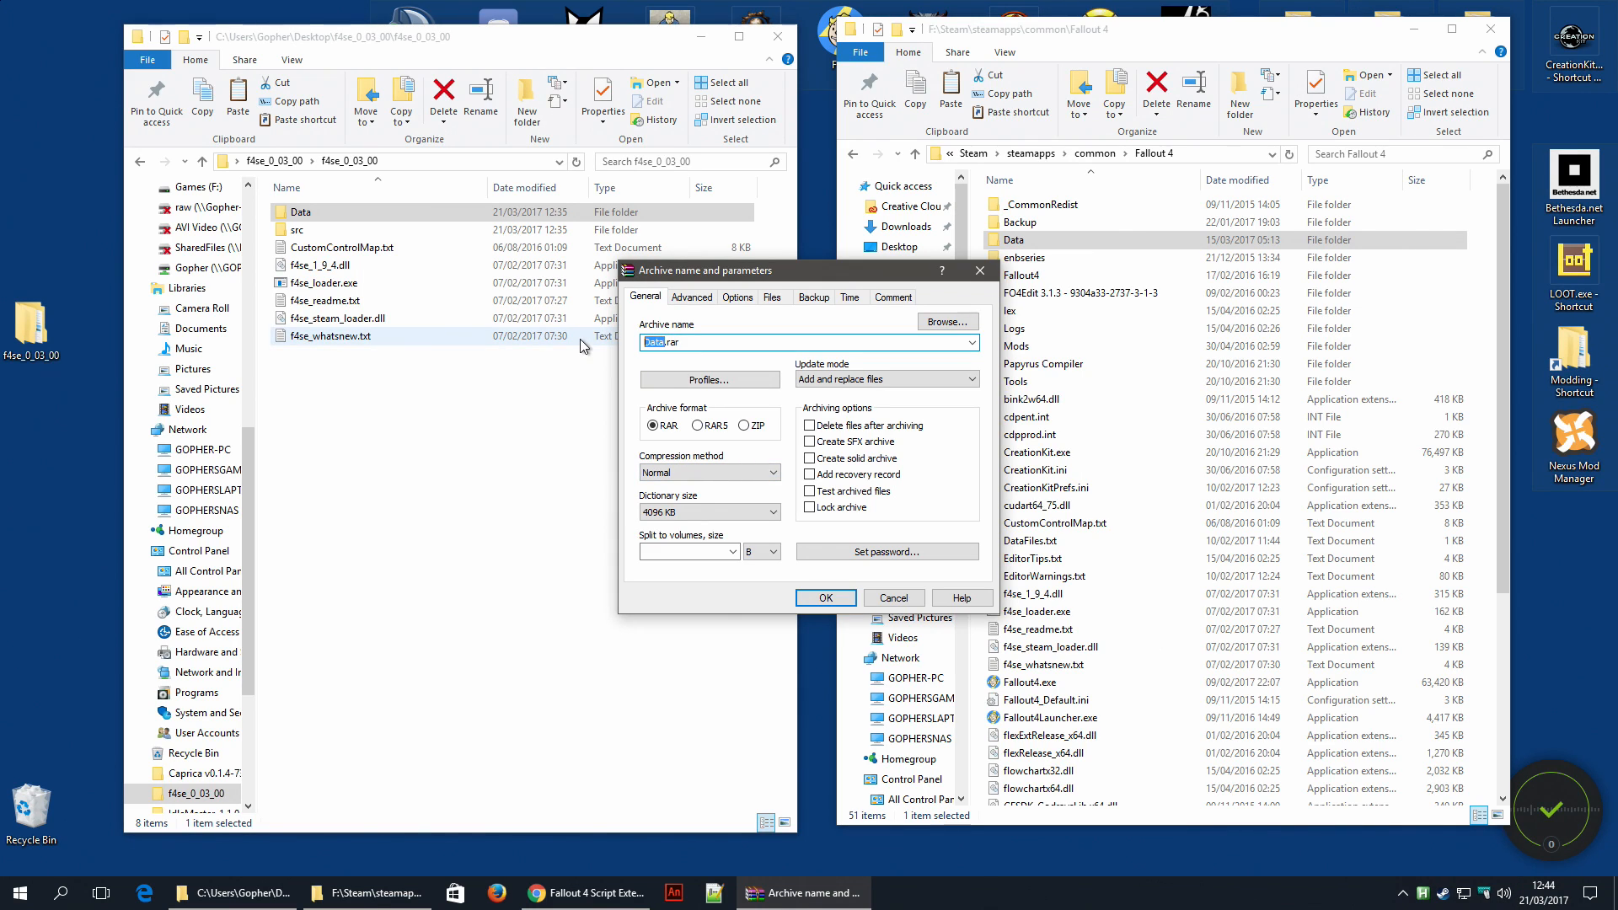
text(F4SE Scrip)
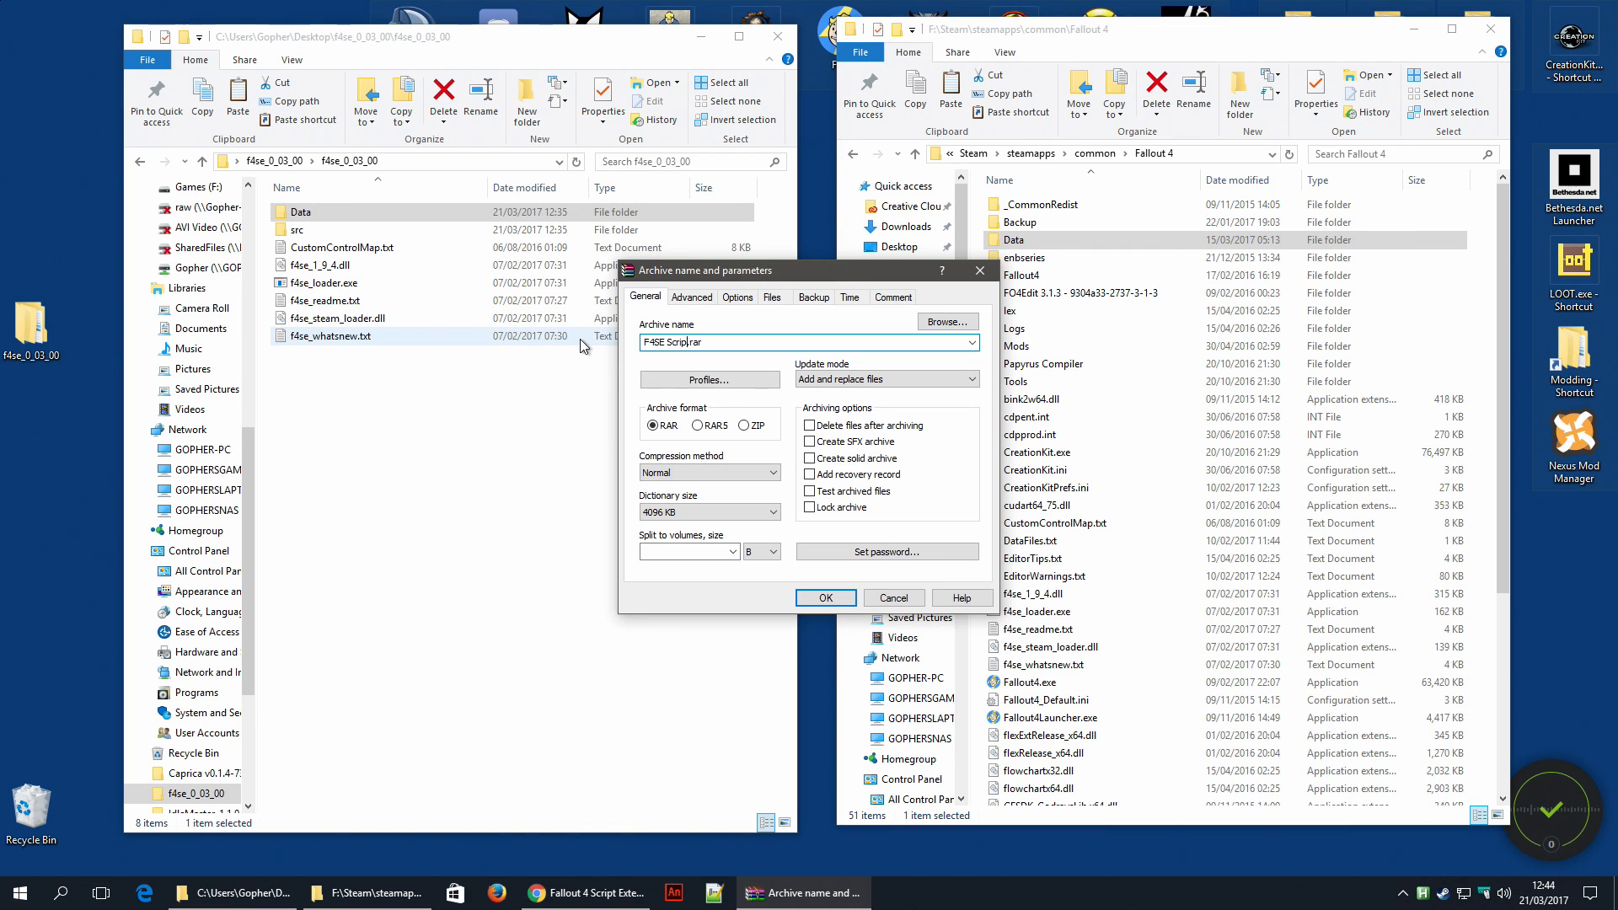
text(s 0.03.00)
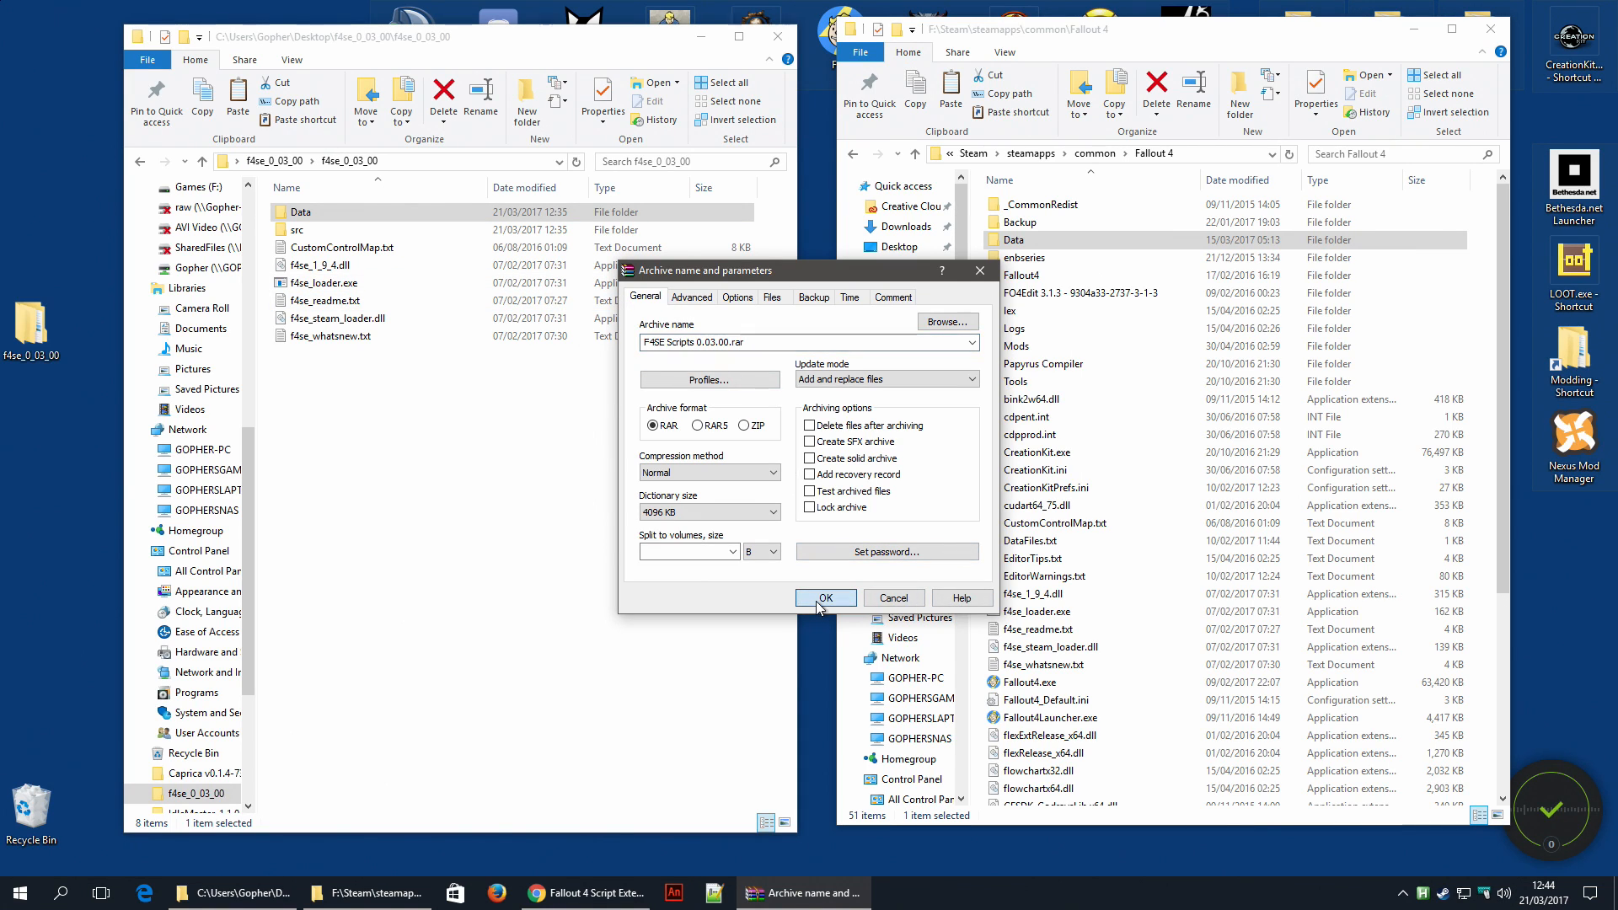
click(825, 597)
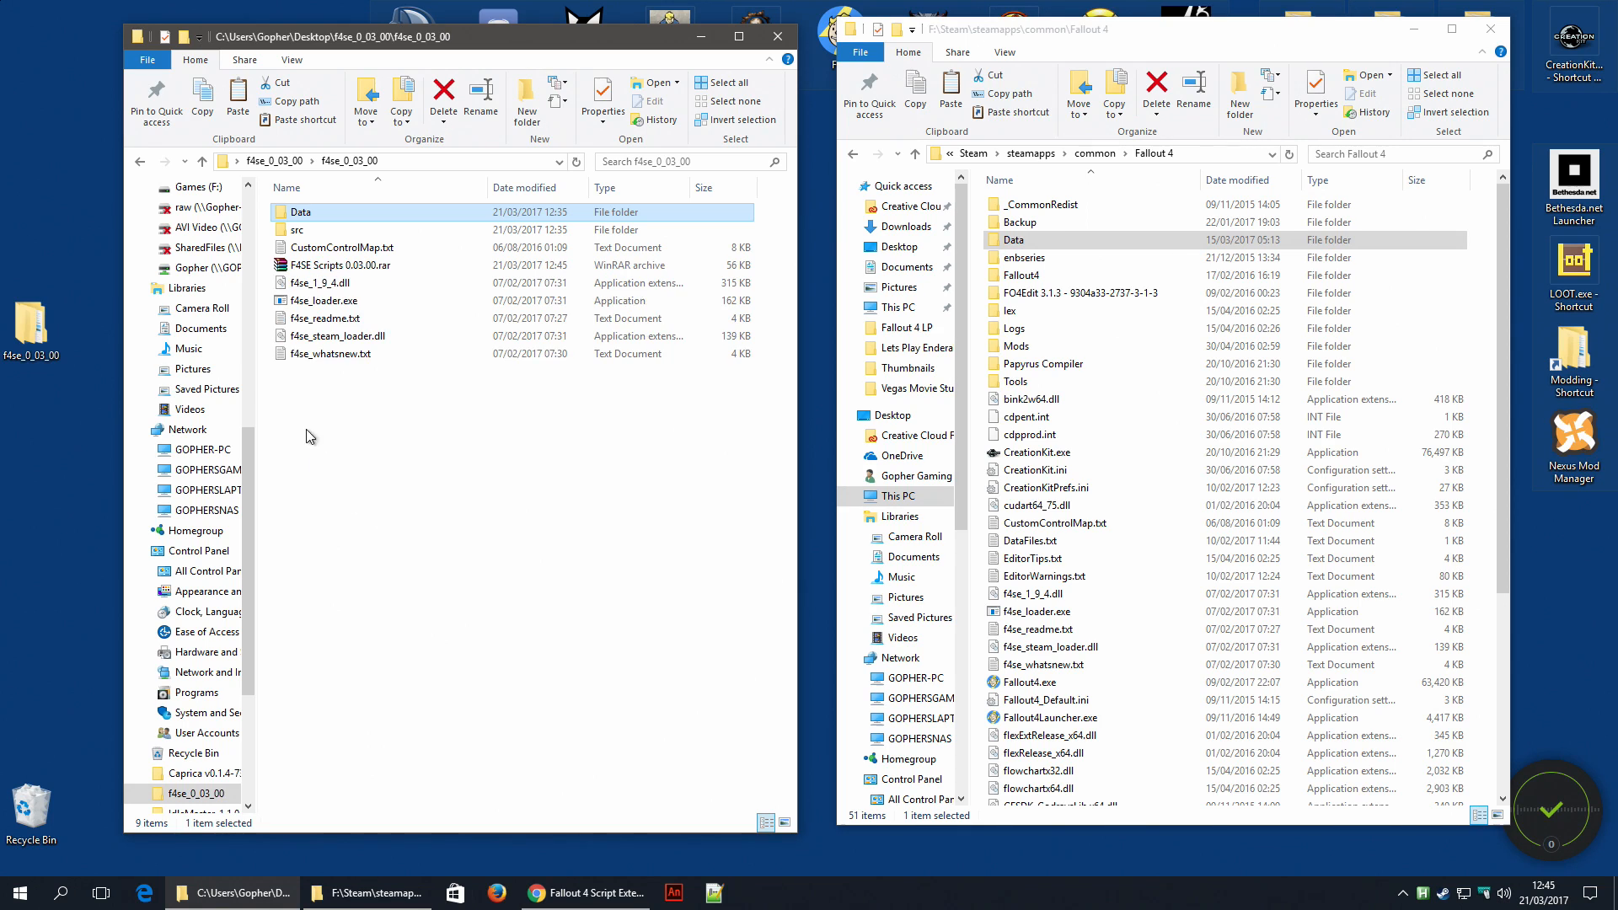
mouse_move(636, 286)
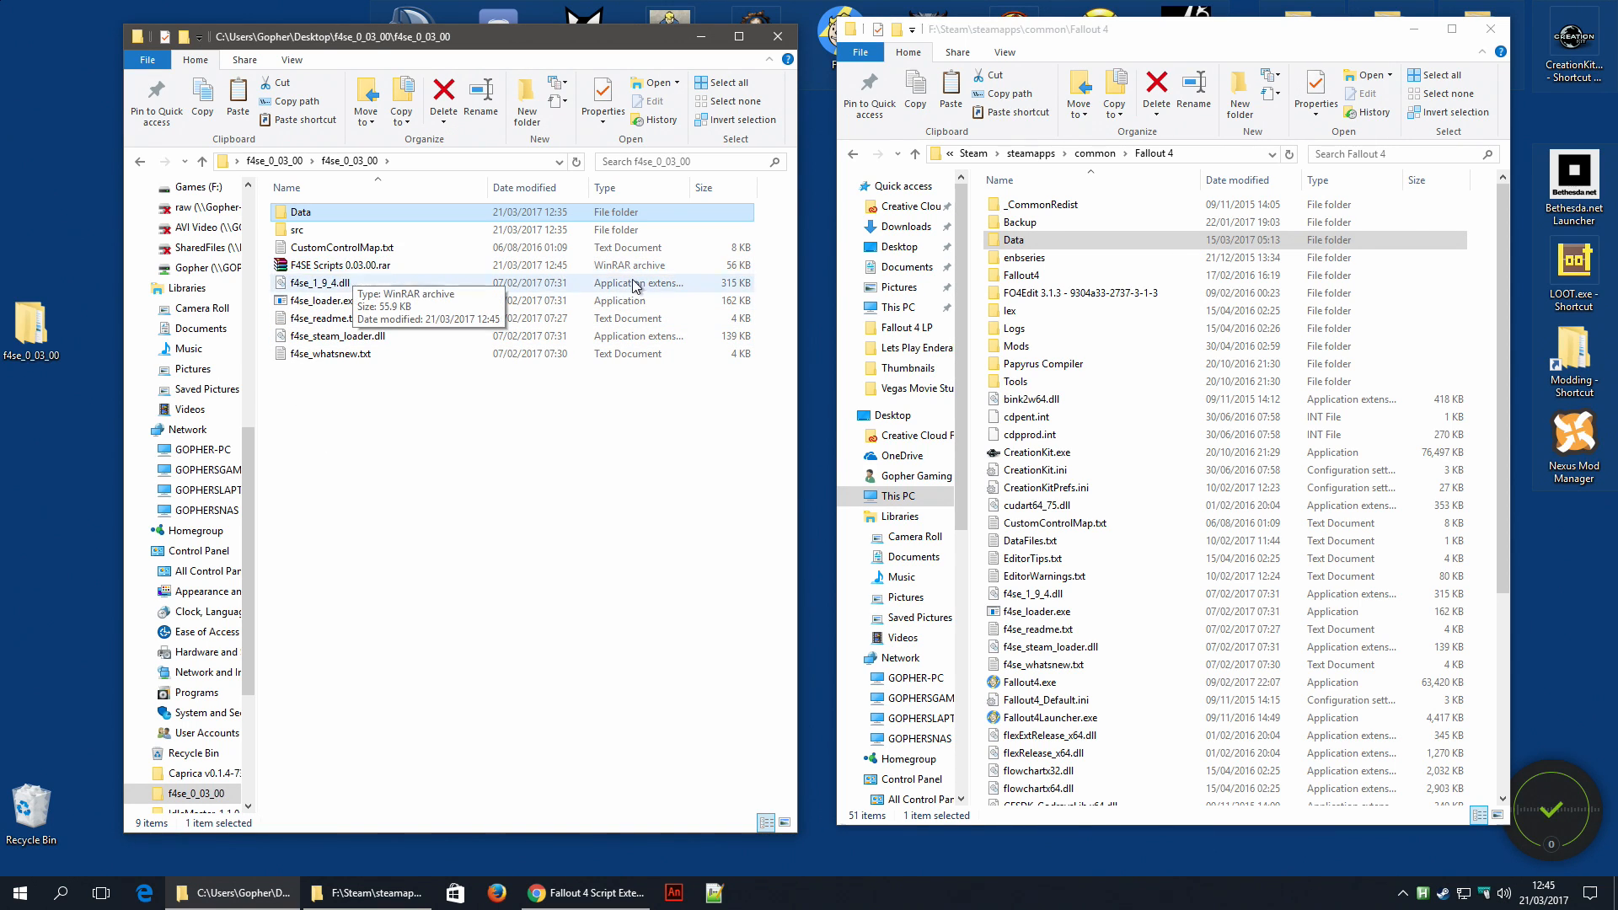
- Cut the F4SE Scripts 0.03.00.rar archive so it can be moved onto the desktop
click(1488, 28)
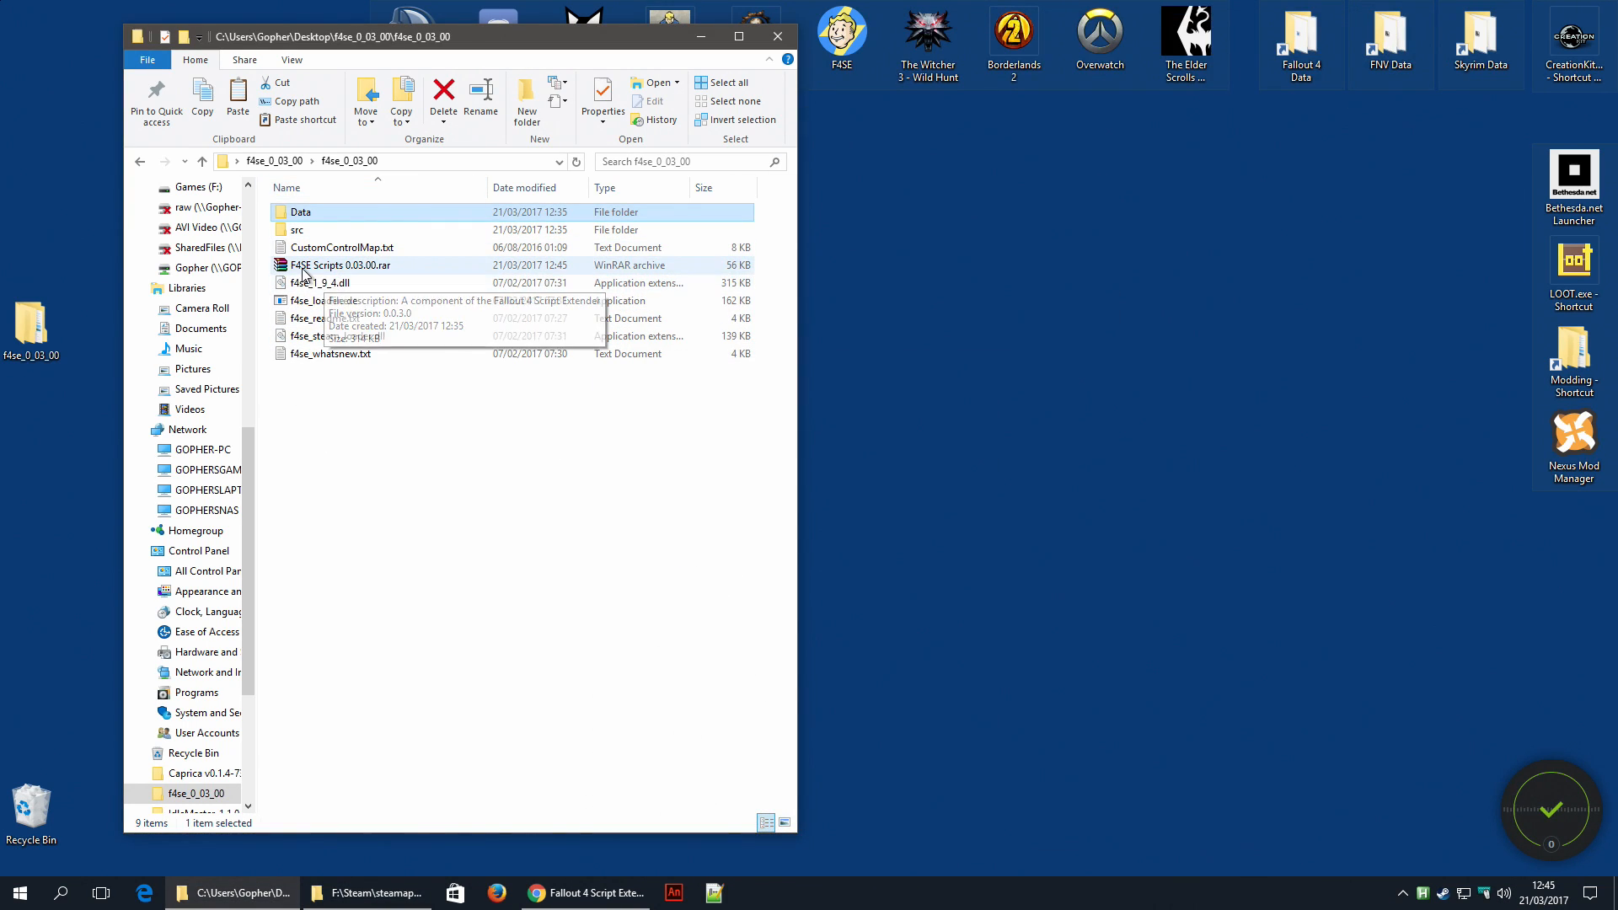
right_click(339, 265)
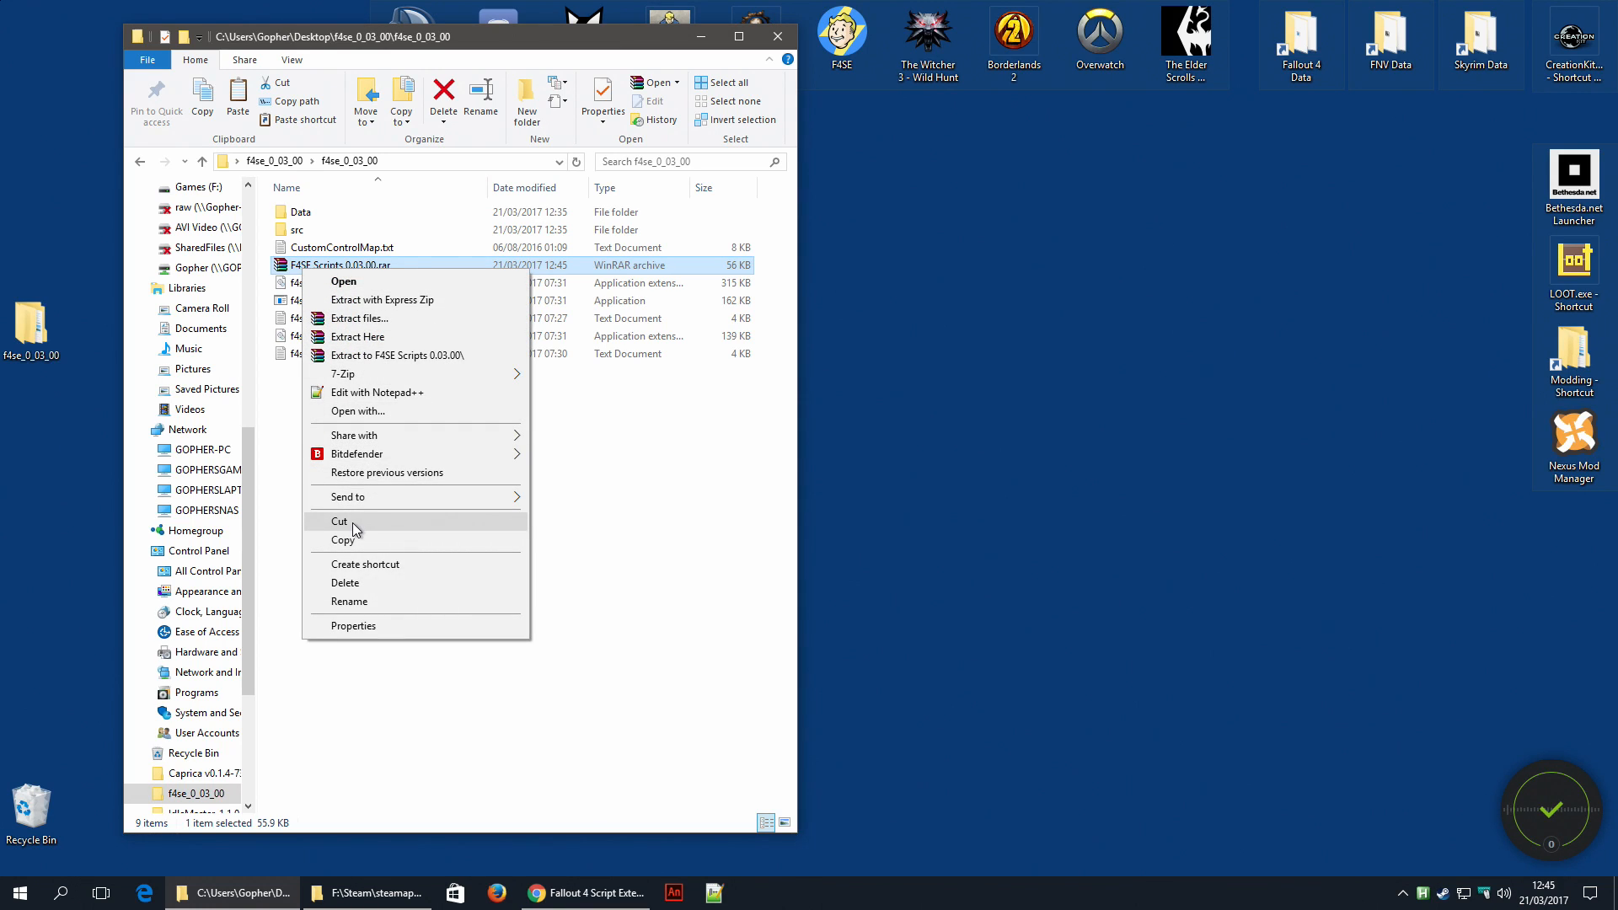
click(49, 251)
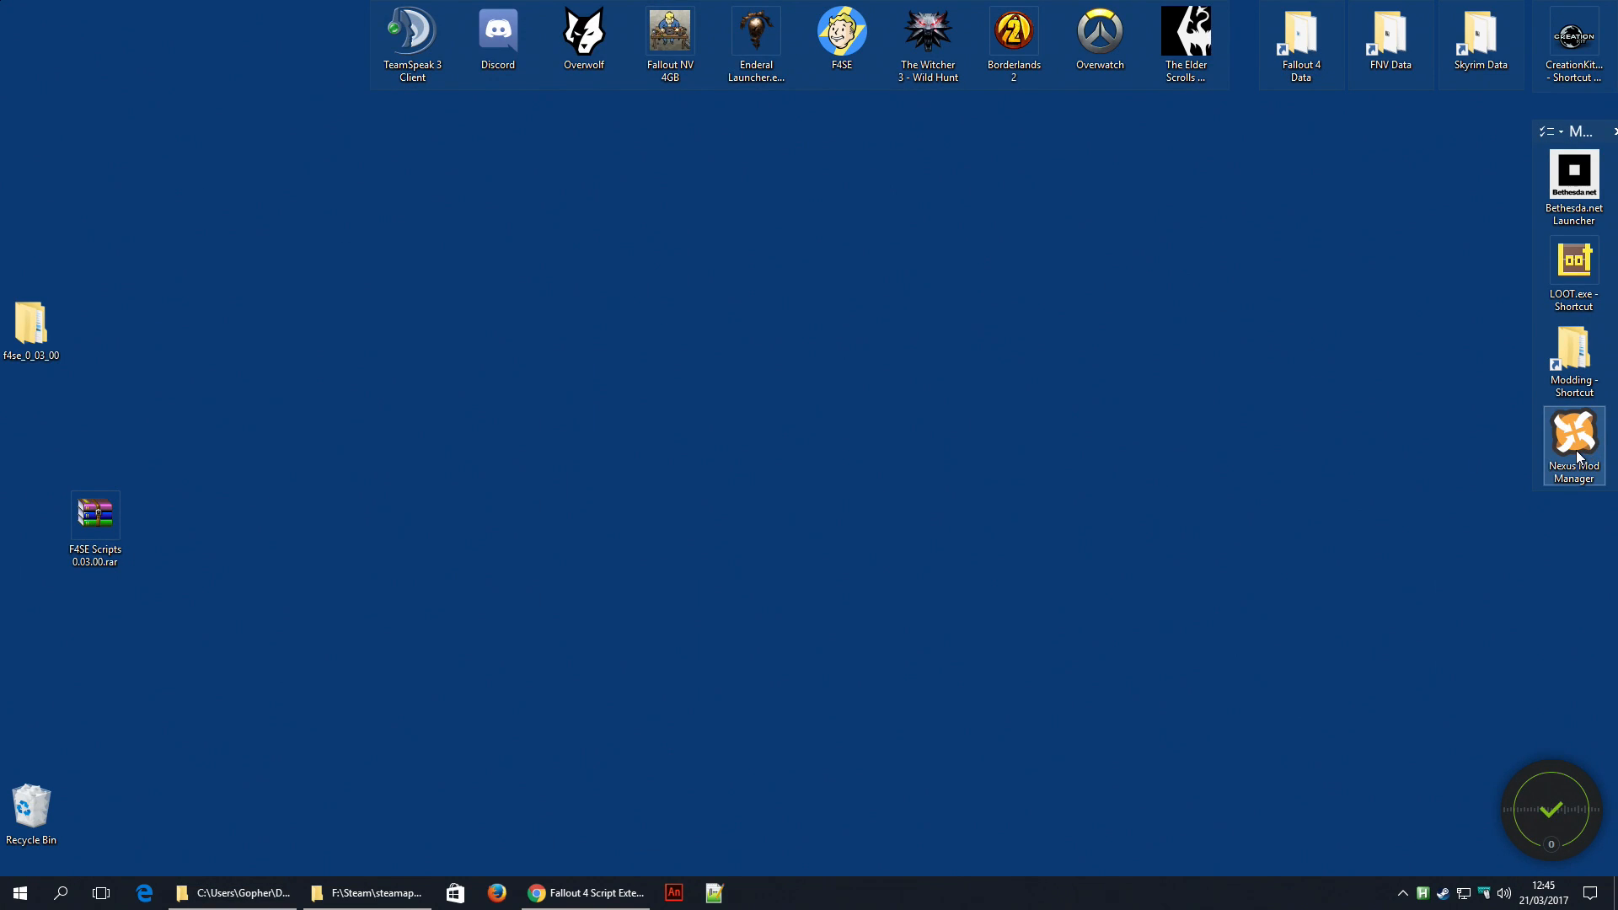
- In Nexus Mod Manager, add the F4SE Scripts 0.03.00 archive and install/enable it
double_click(1573, 439)
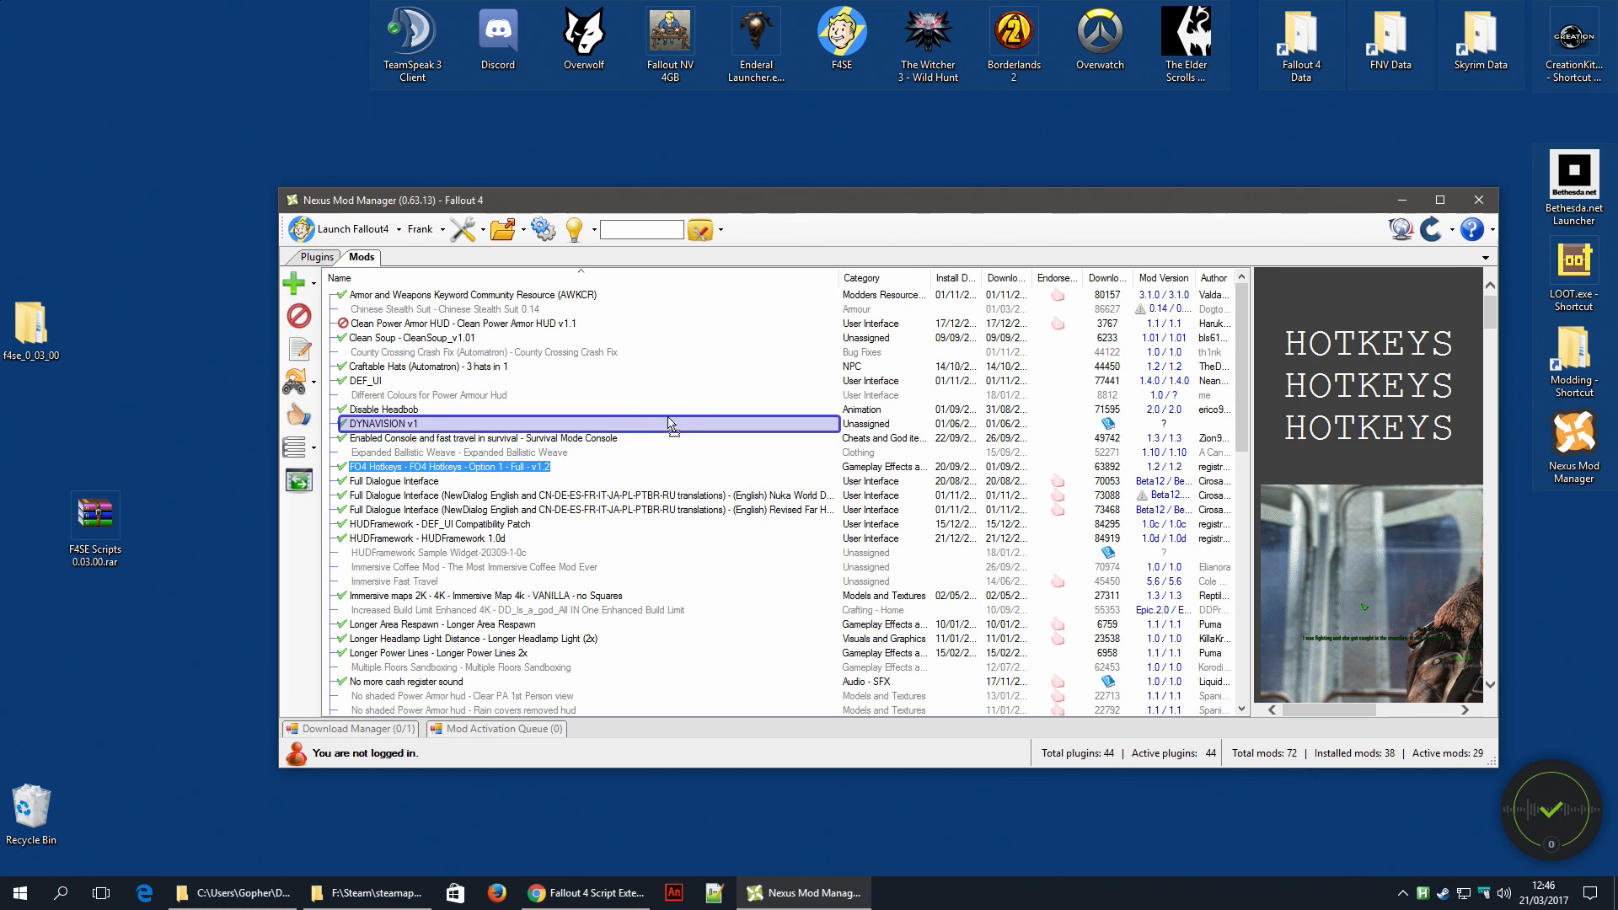
click(448, 467)
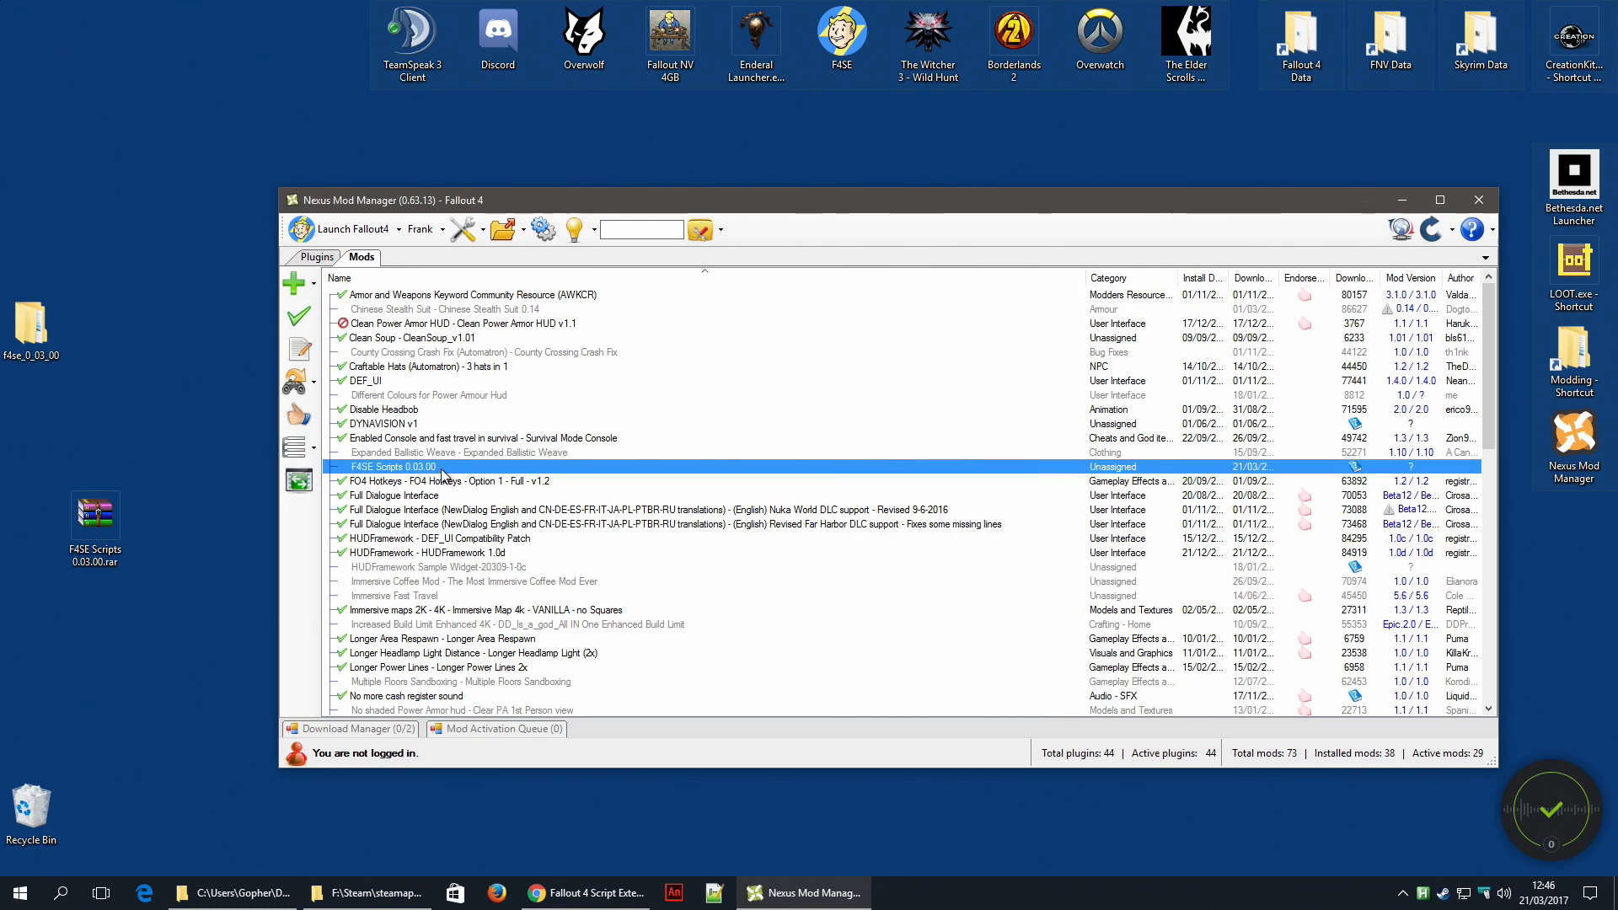
mouse_move(300, 282)
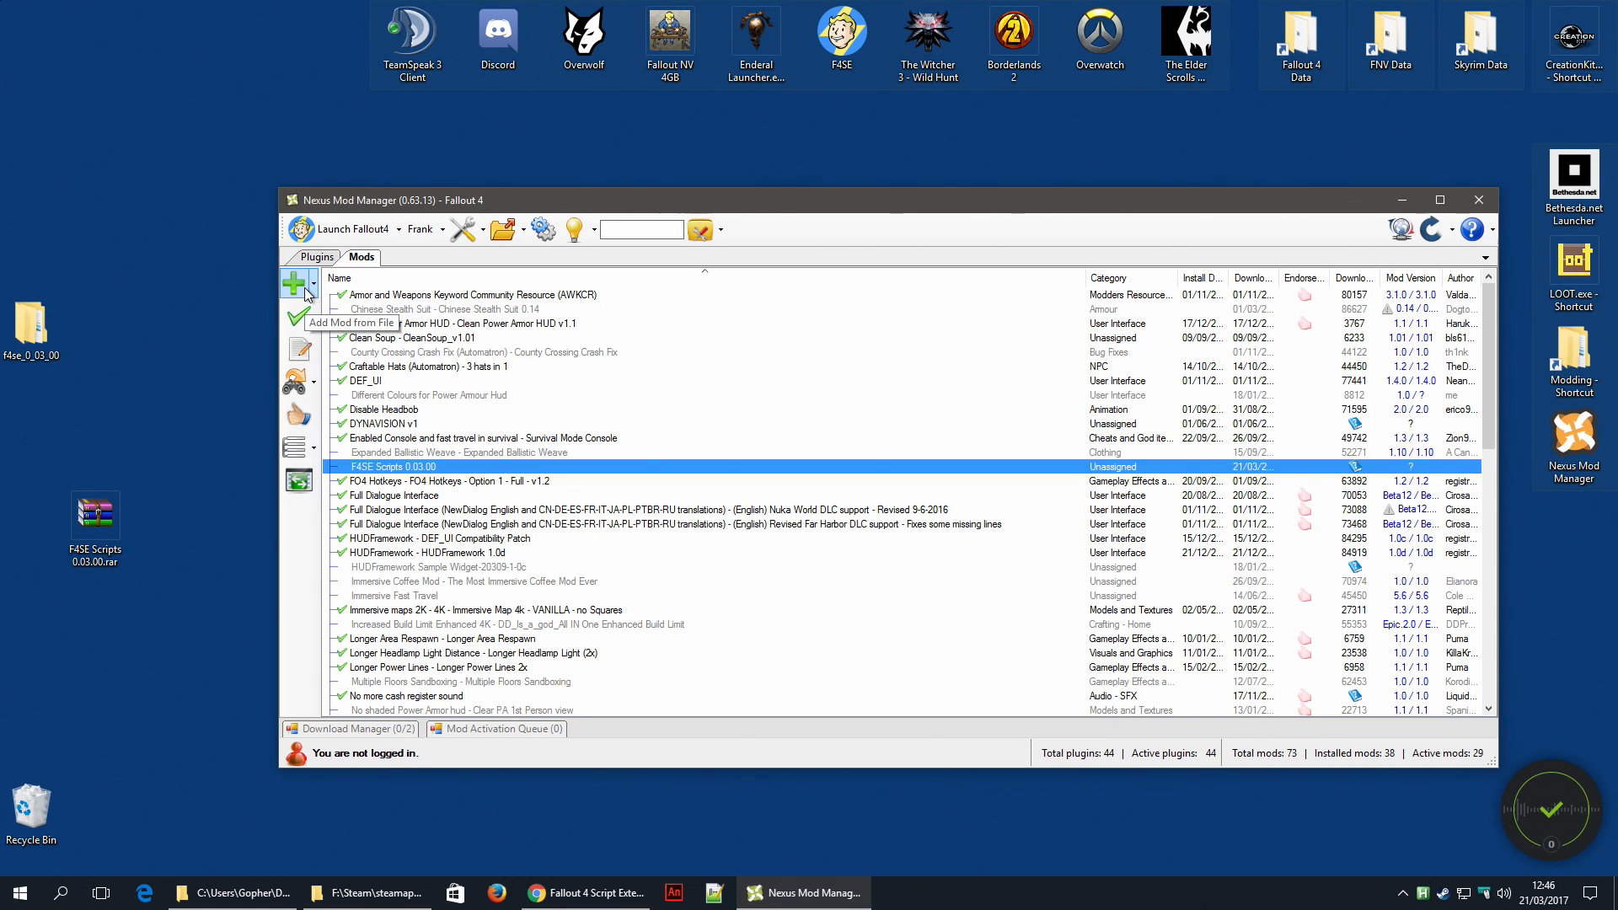
mouse_move(433, 457)
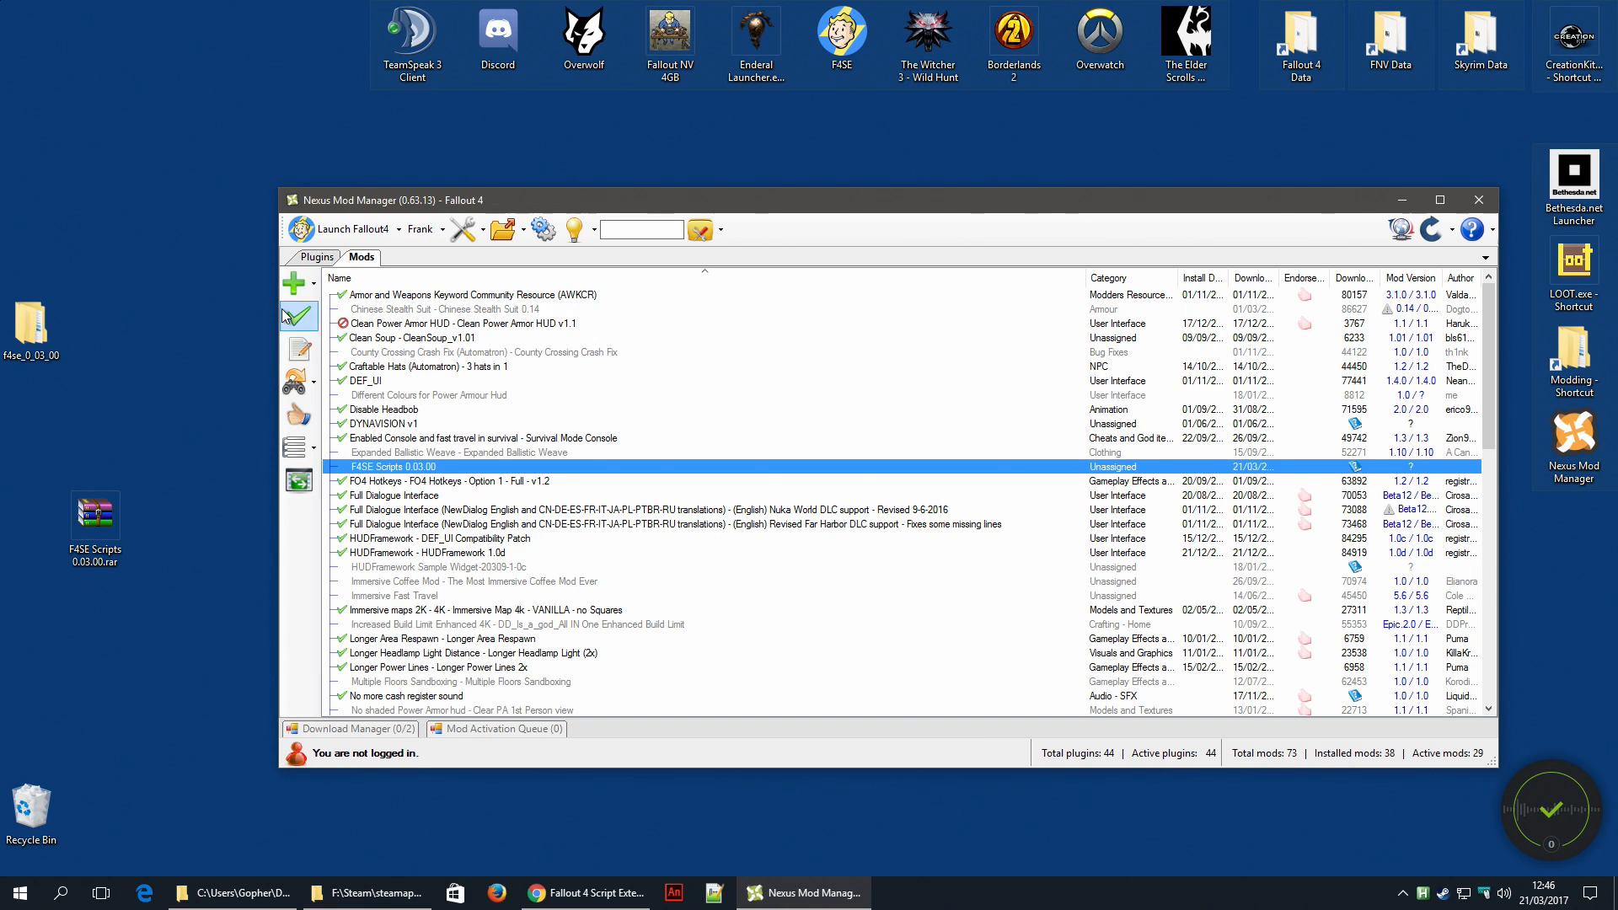
mouse_move(298, 315)
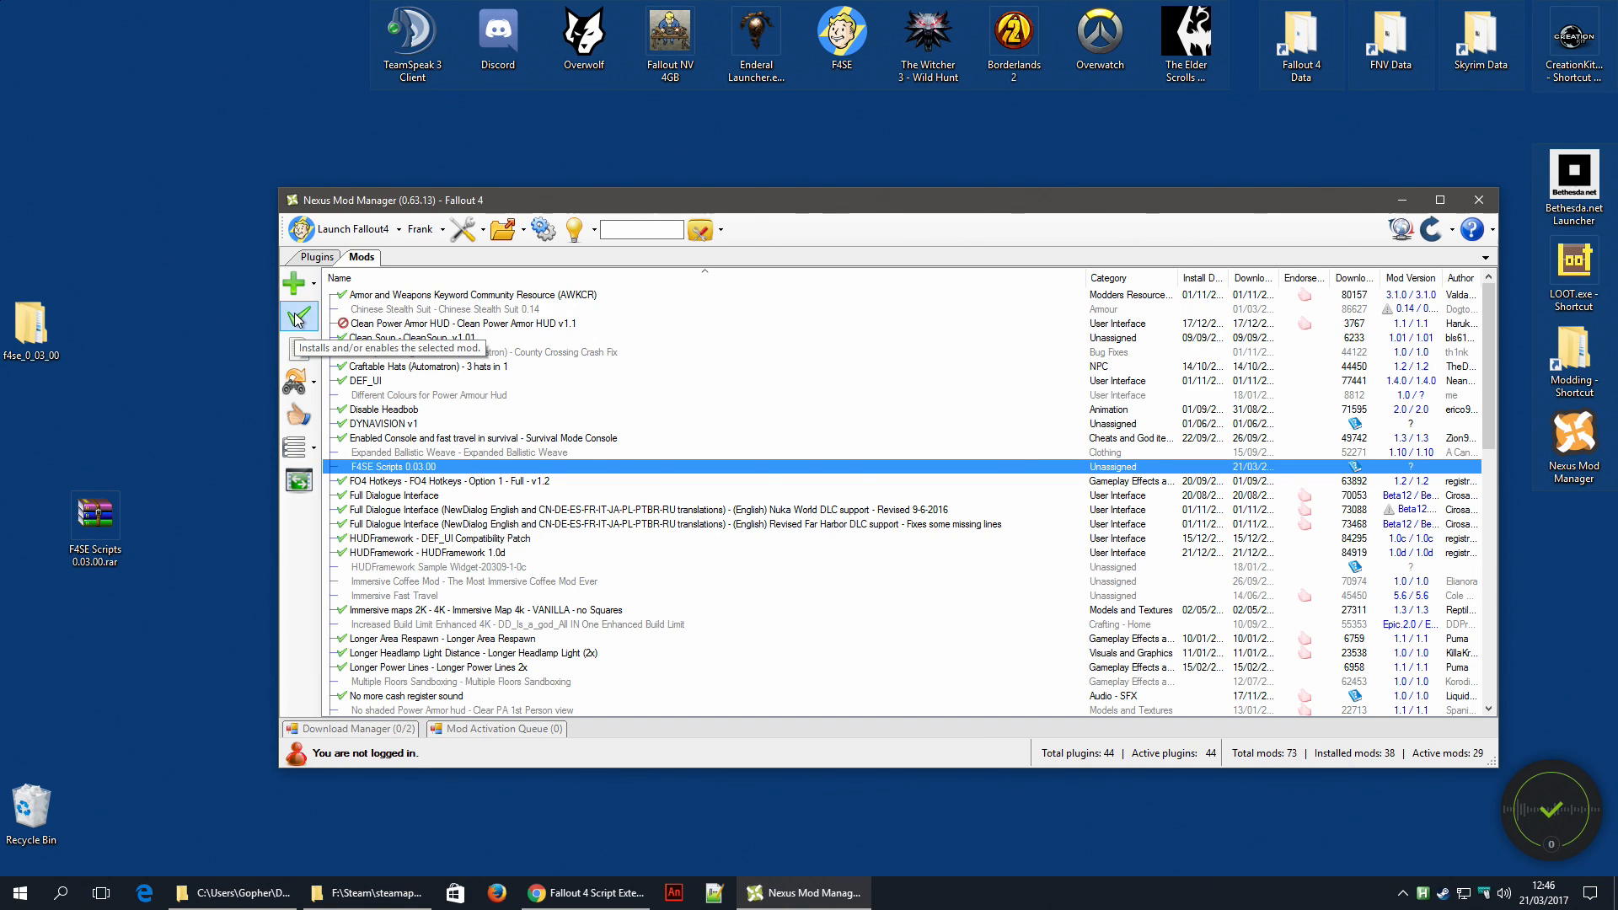
click(299, 315)
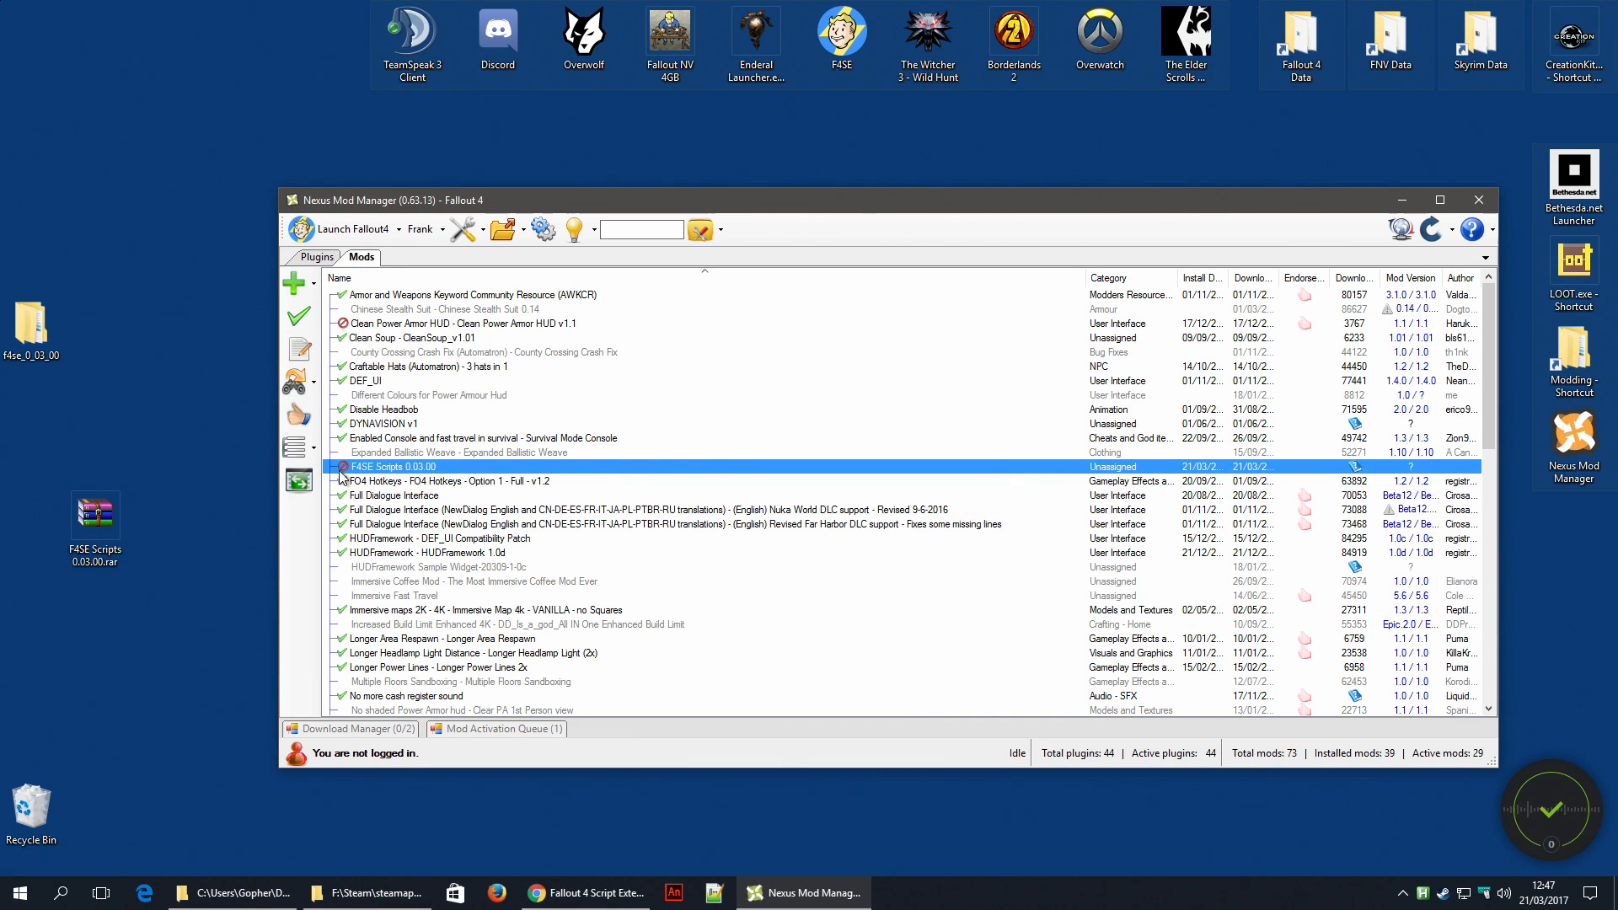
mouse_move(173, 451)
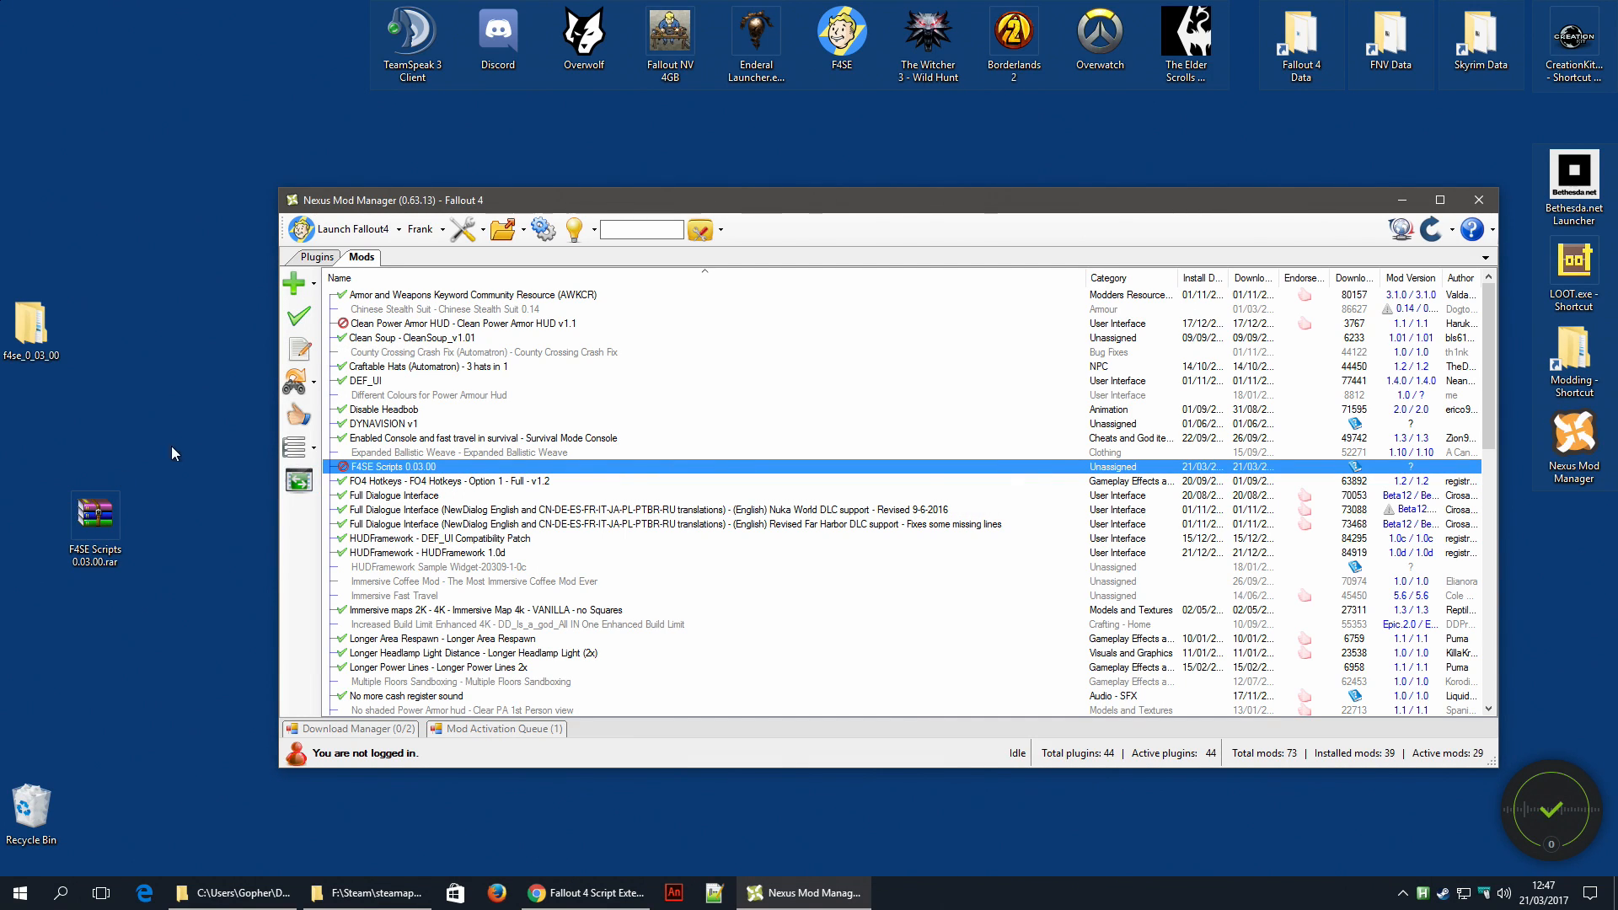
mouse_move(427, 354)
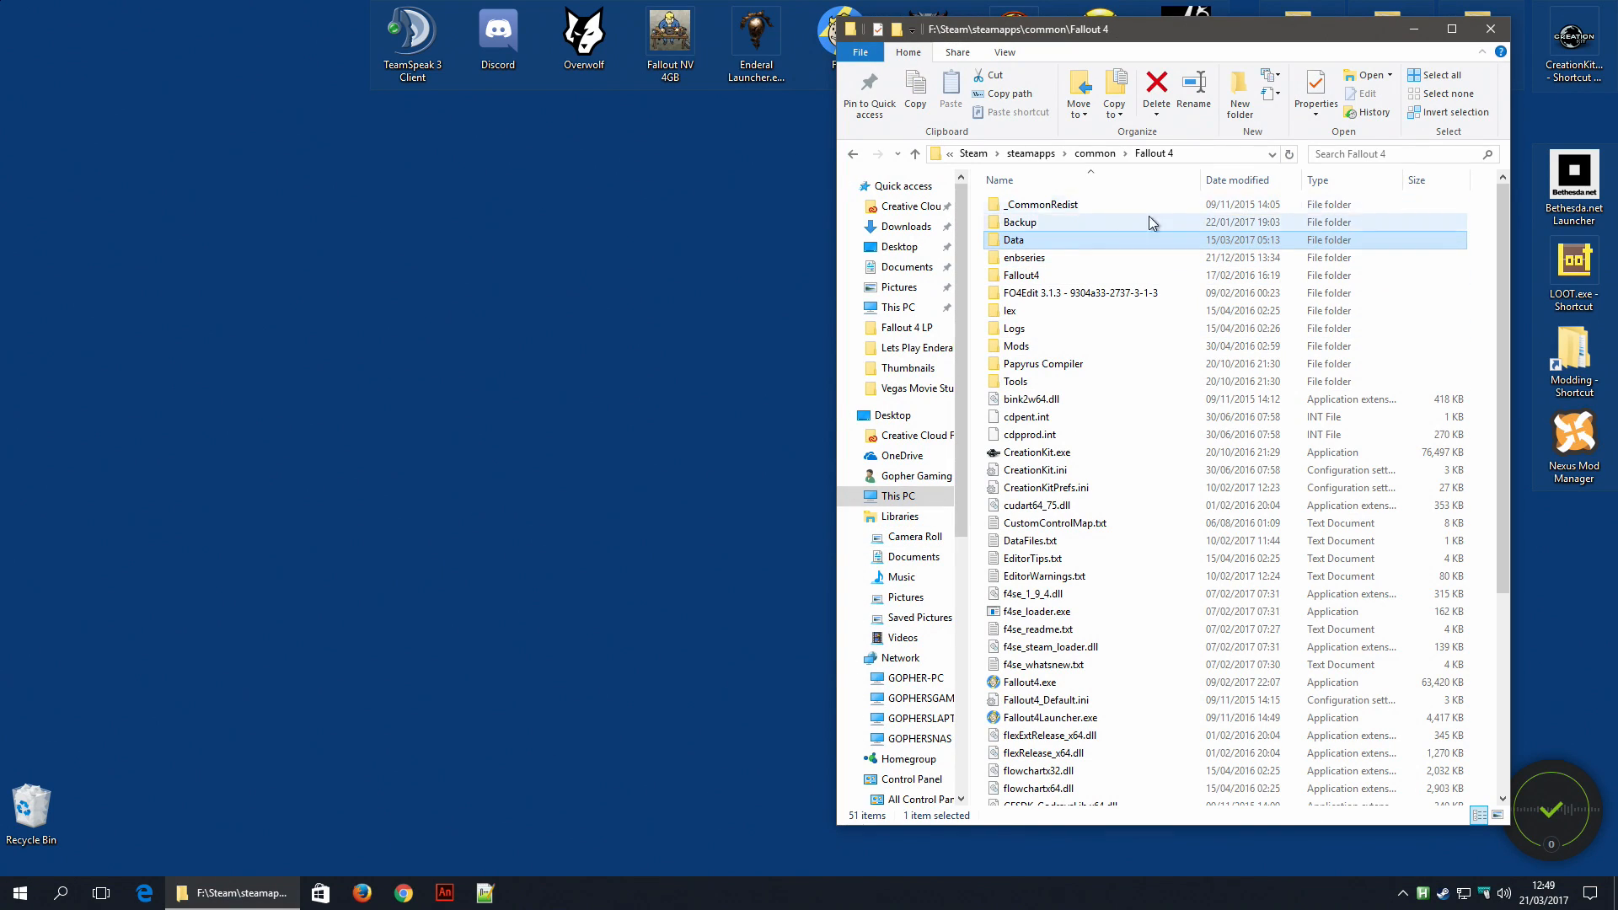
- In the Fallout 4 game folder, select f4se_loader.exe among the F4SE files
scroll(down, 3)
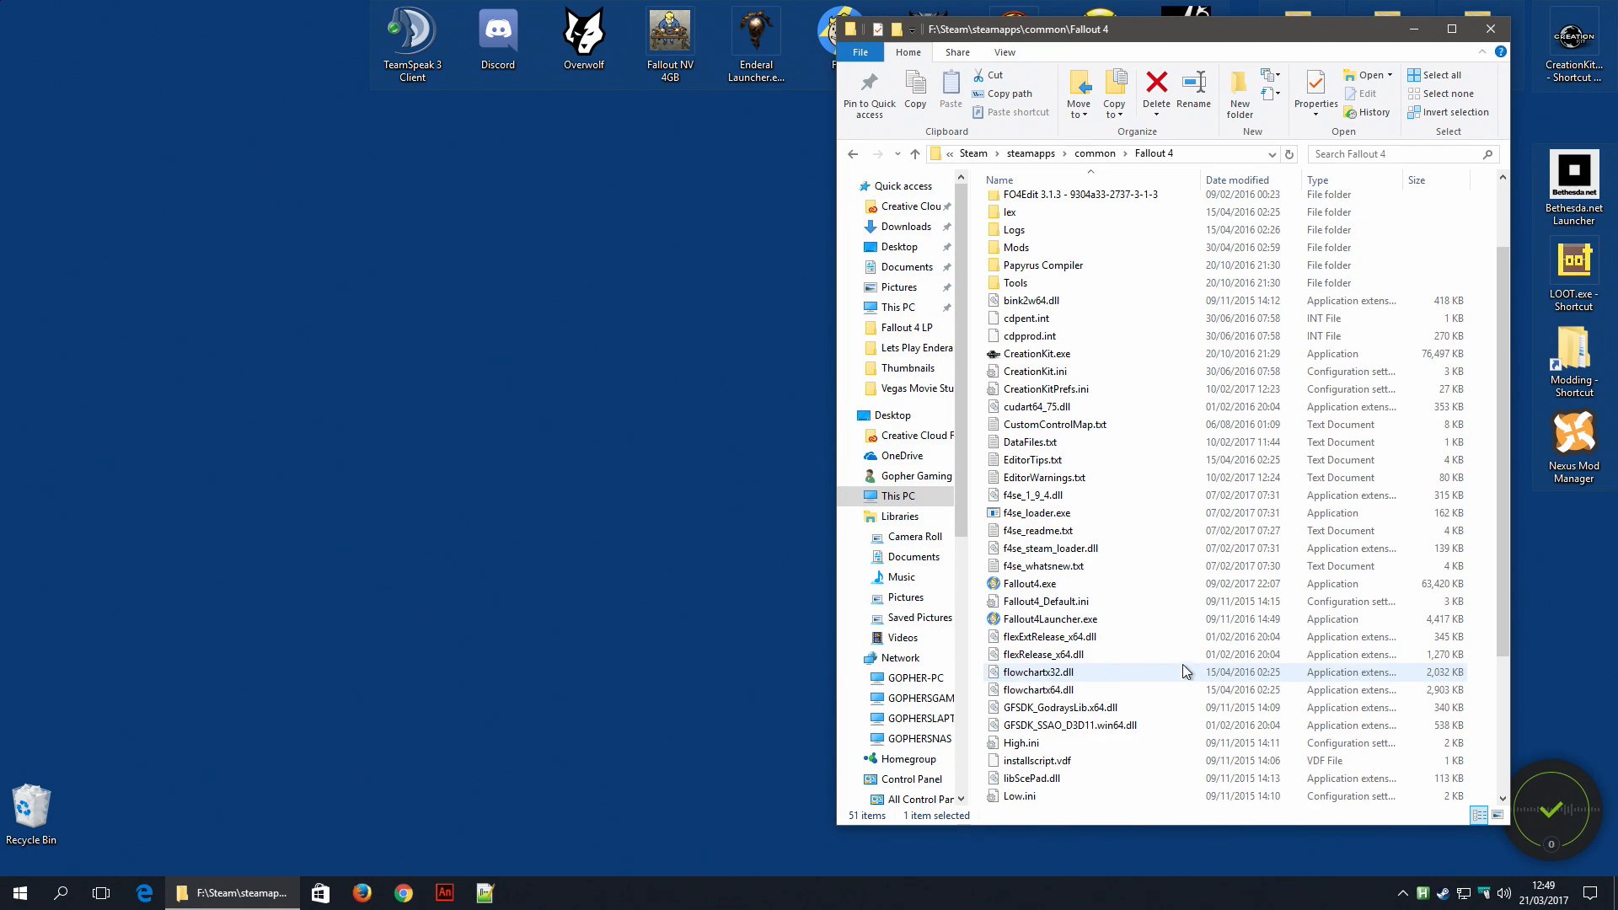
mouse_move(1027, 583)
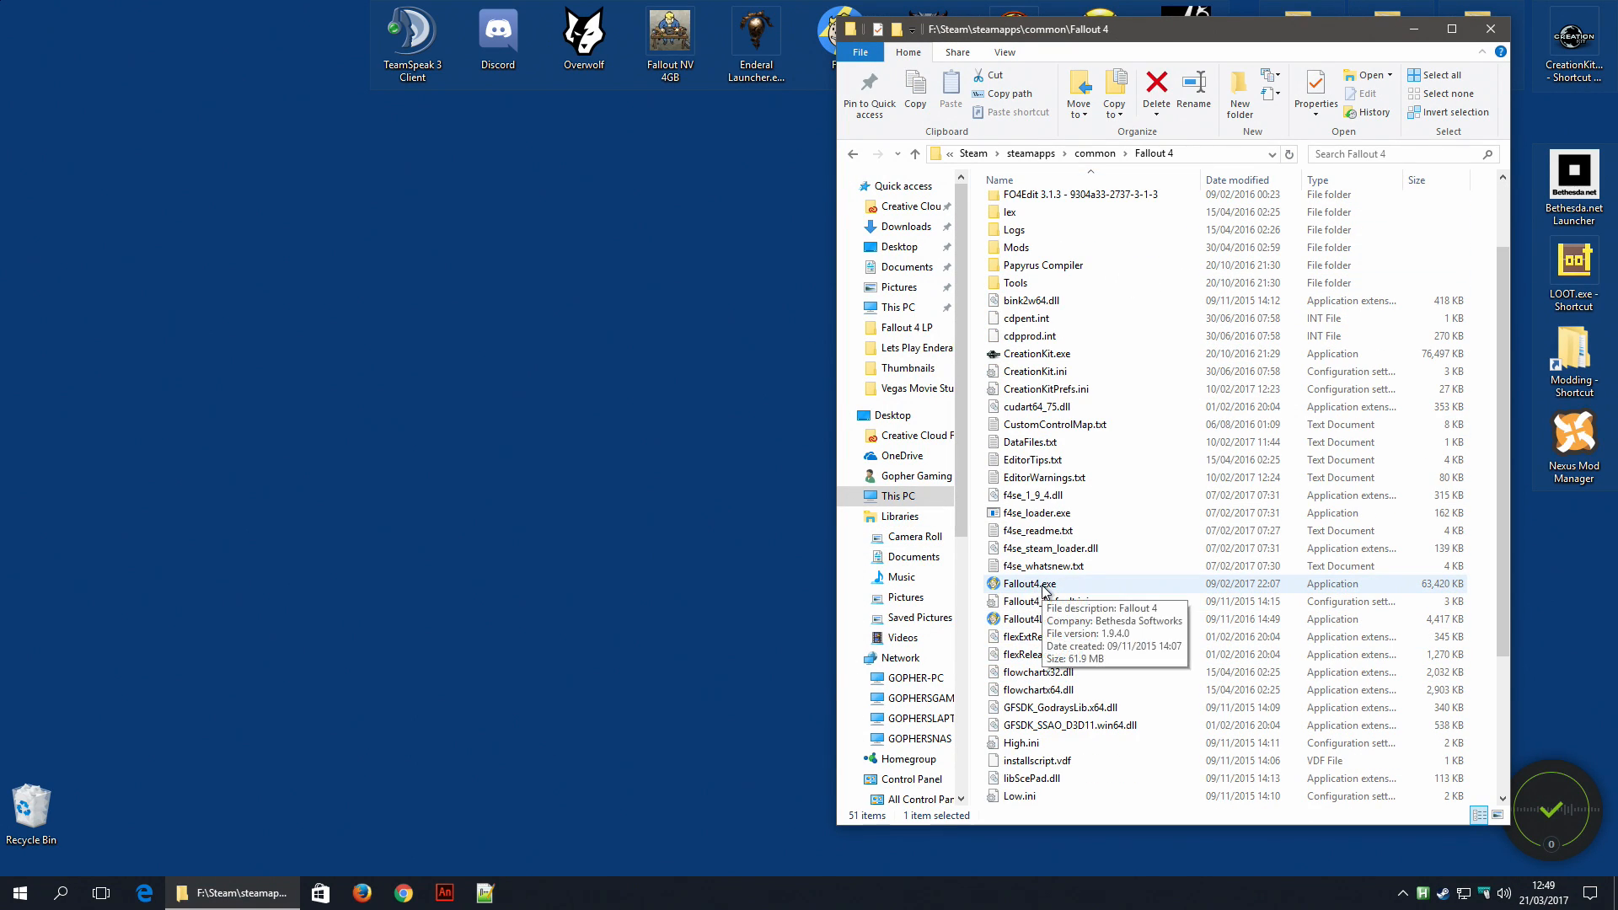
click(1026, 585)
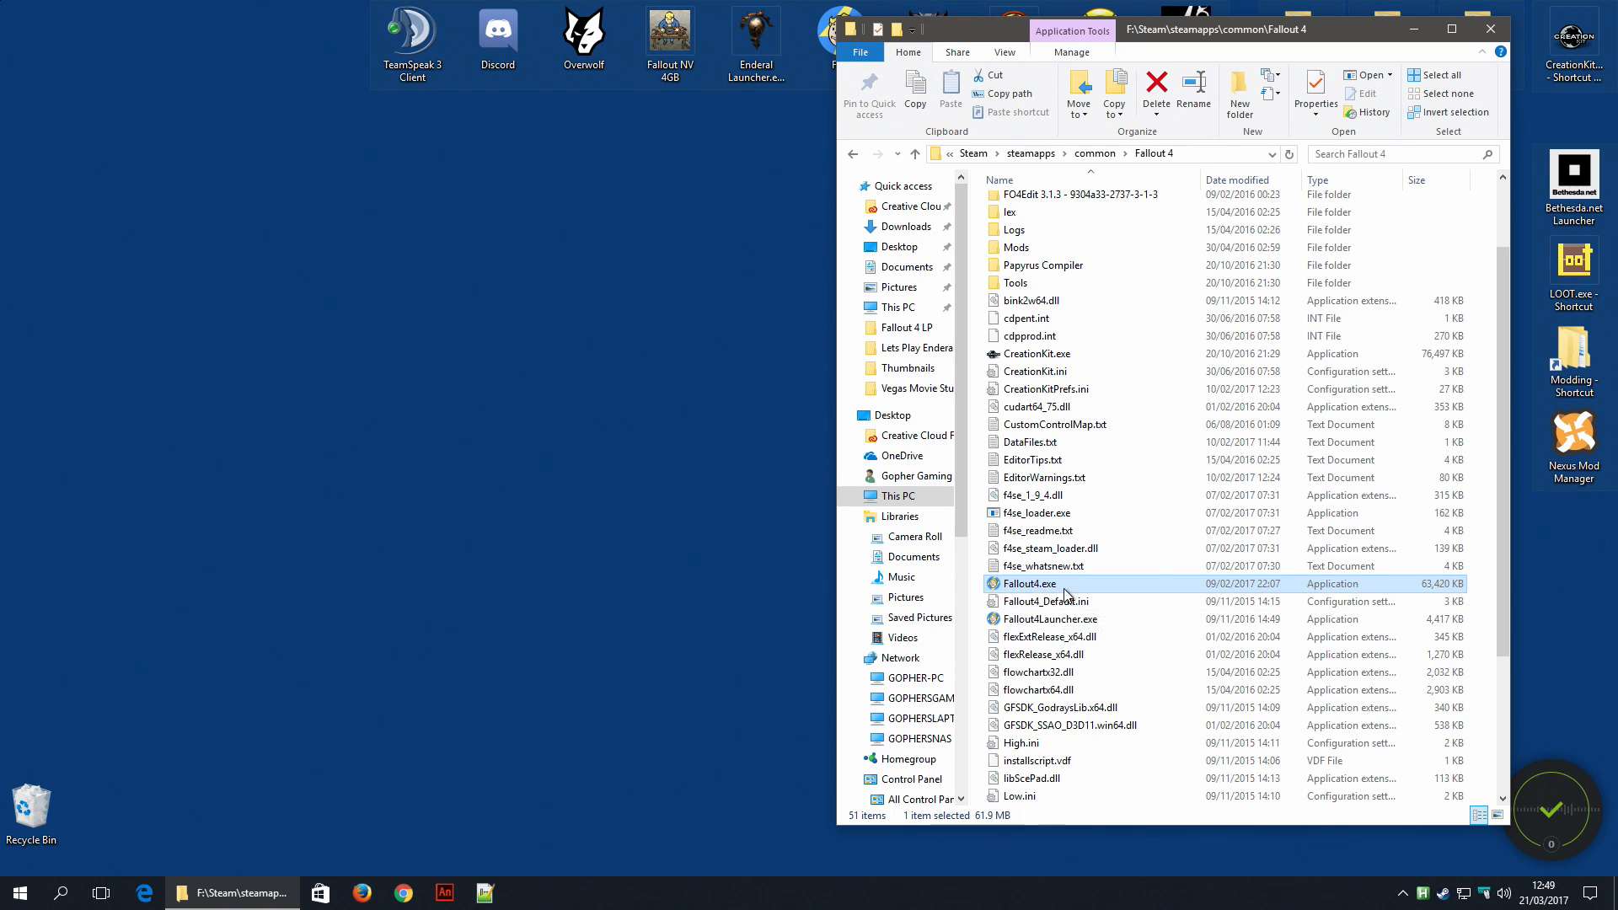
mouse_move(1050, 637)
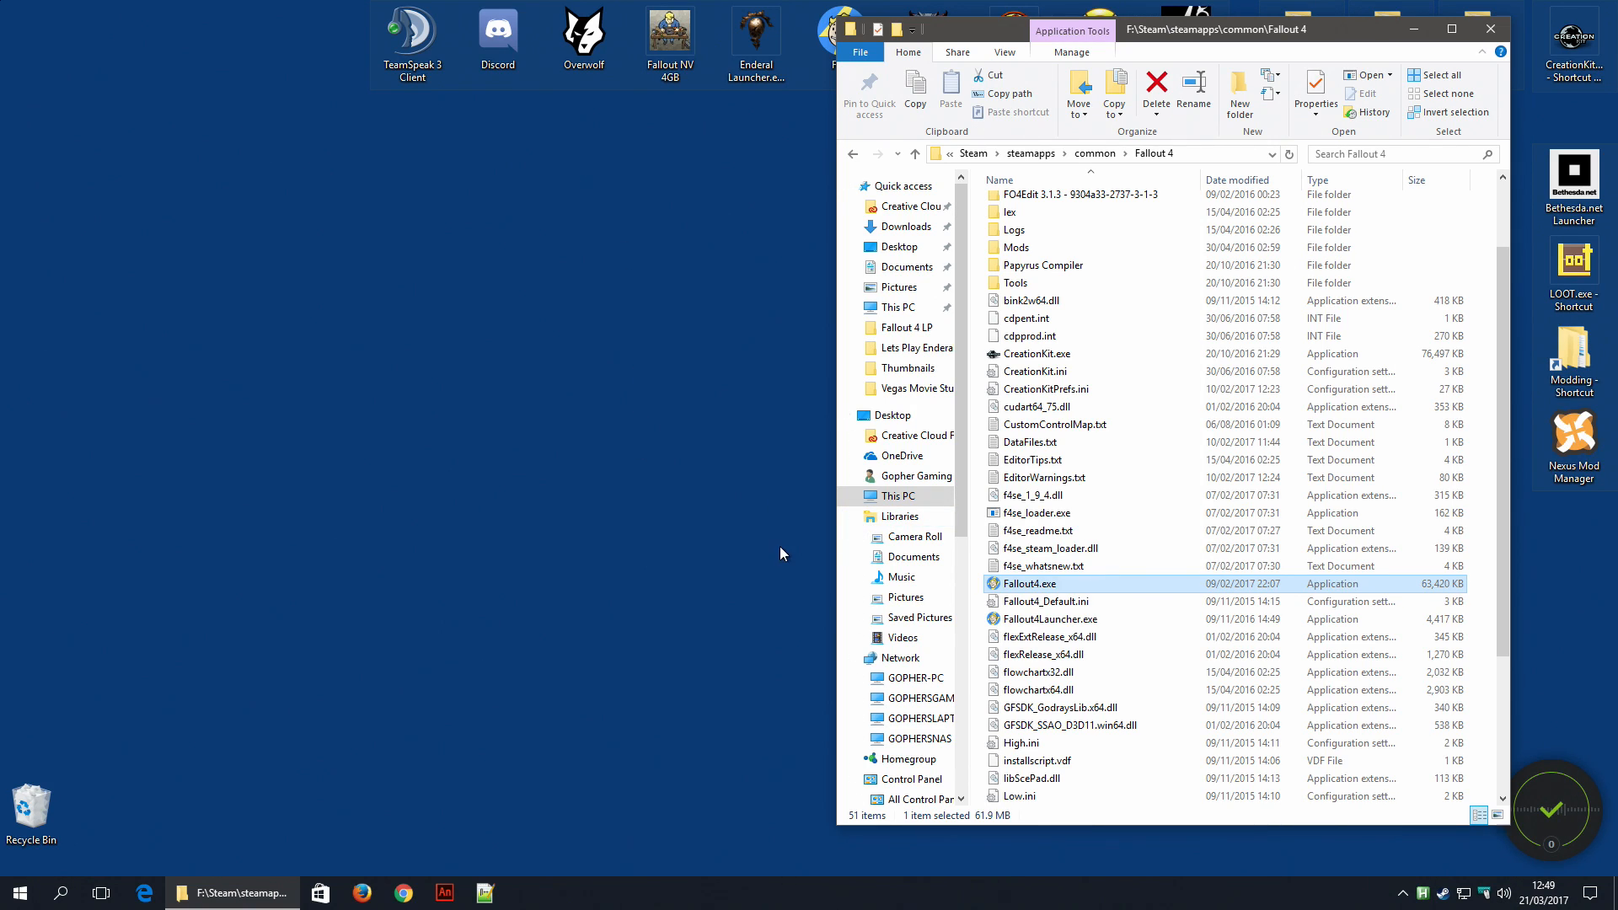
click(1036, 512)
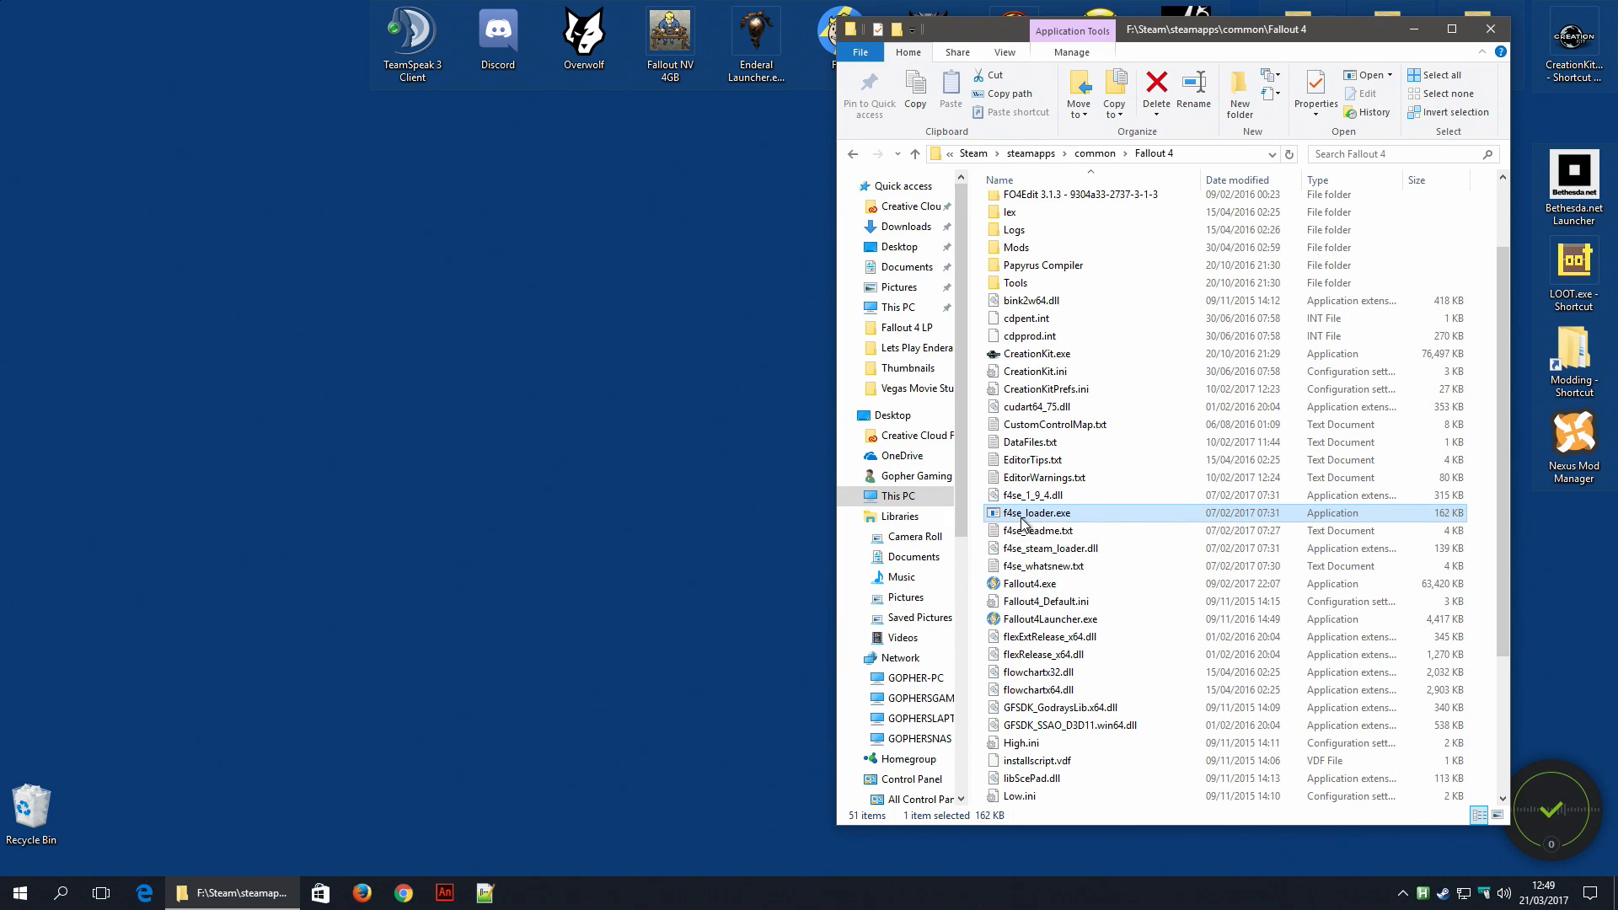
mouse_move(1034, 512)
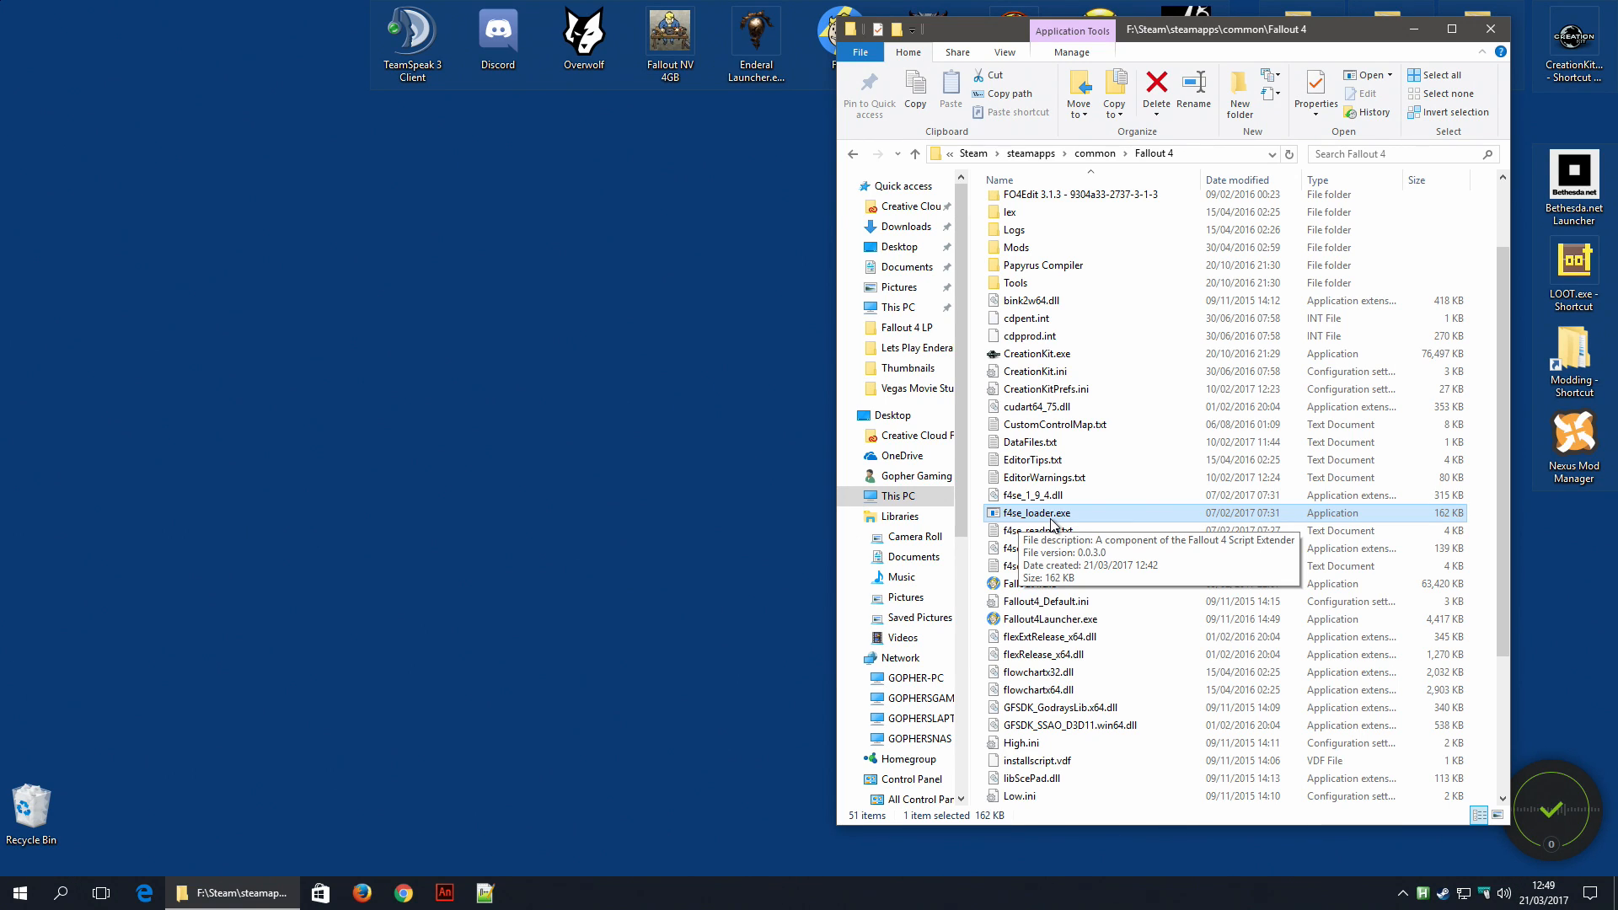
mouse_move(1016, 519)
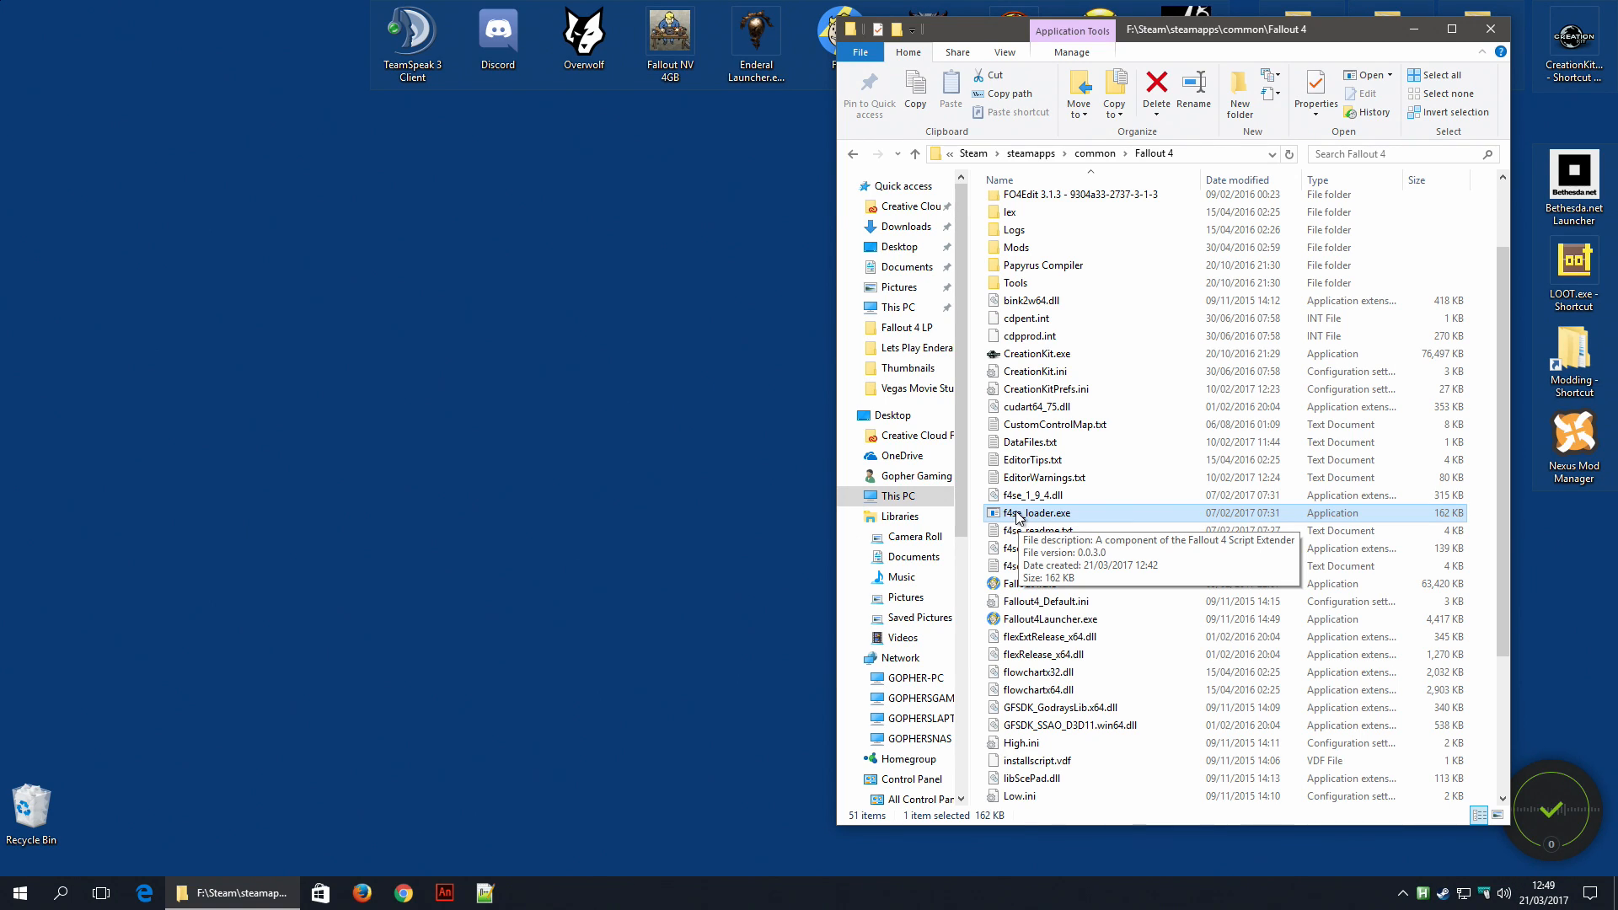
- Send f4se_loader.exe to the desktop as a shortcut and rename it F4SE Launcher
right_click(1037, 512)
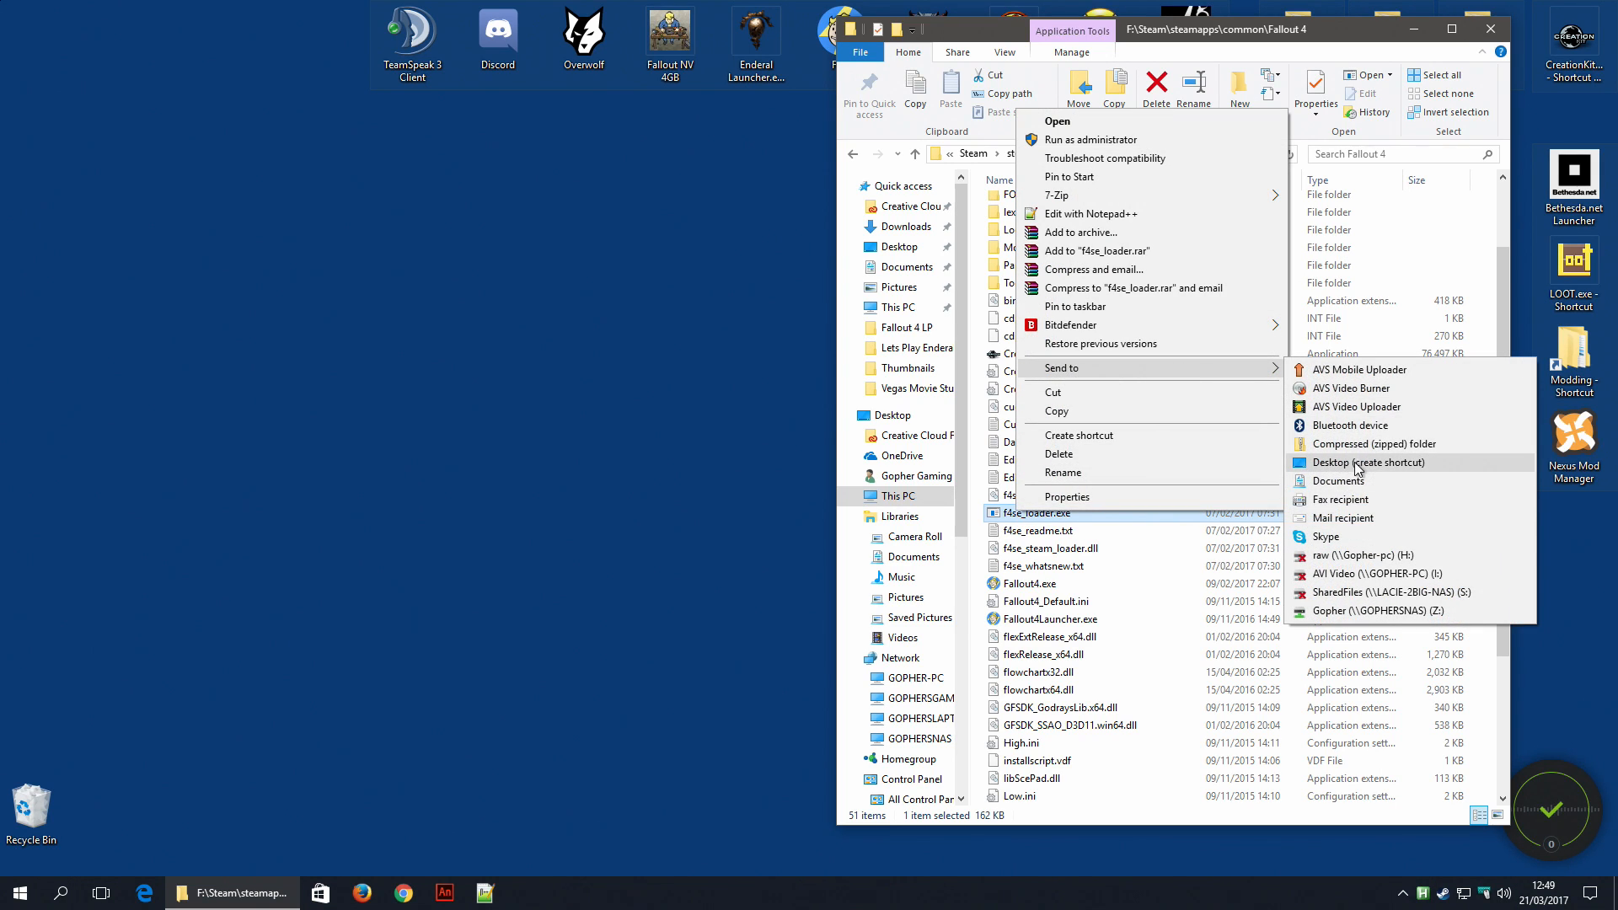
click(1367, 462)
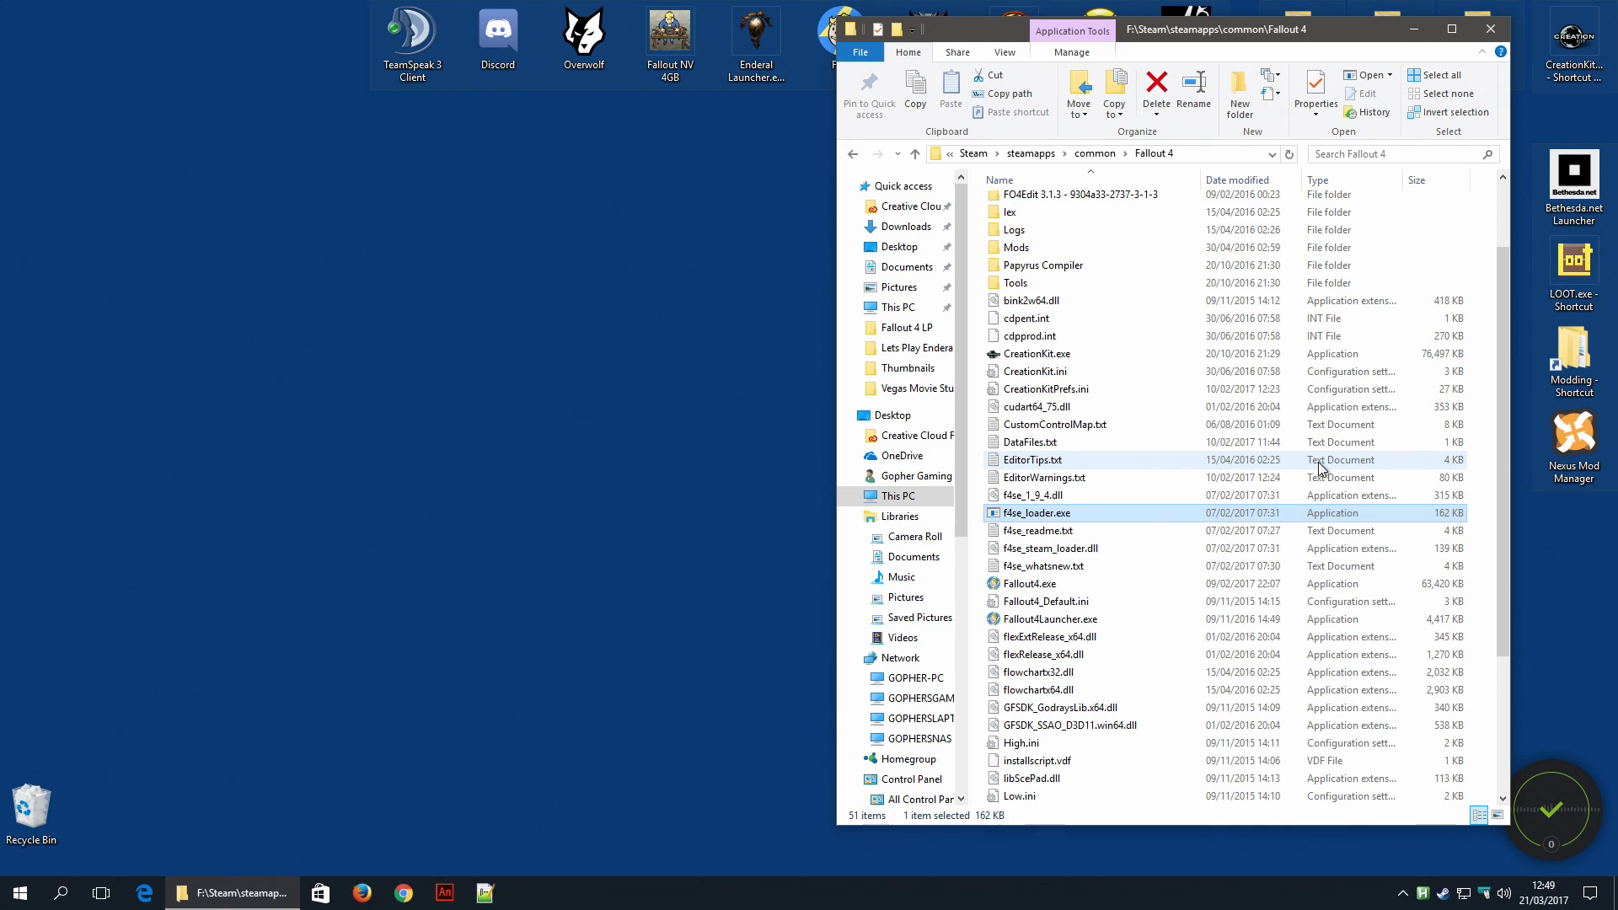
right_click(30, 224)
text(F4SE Launcher)
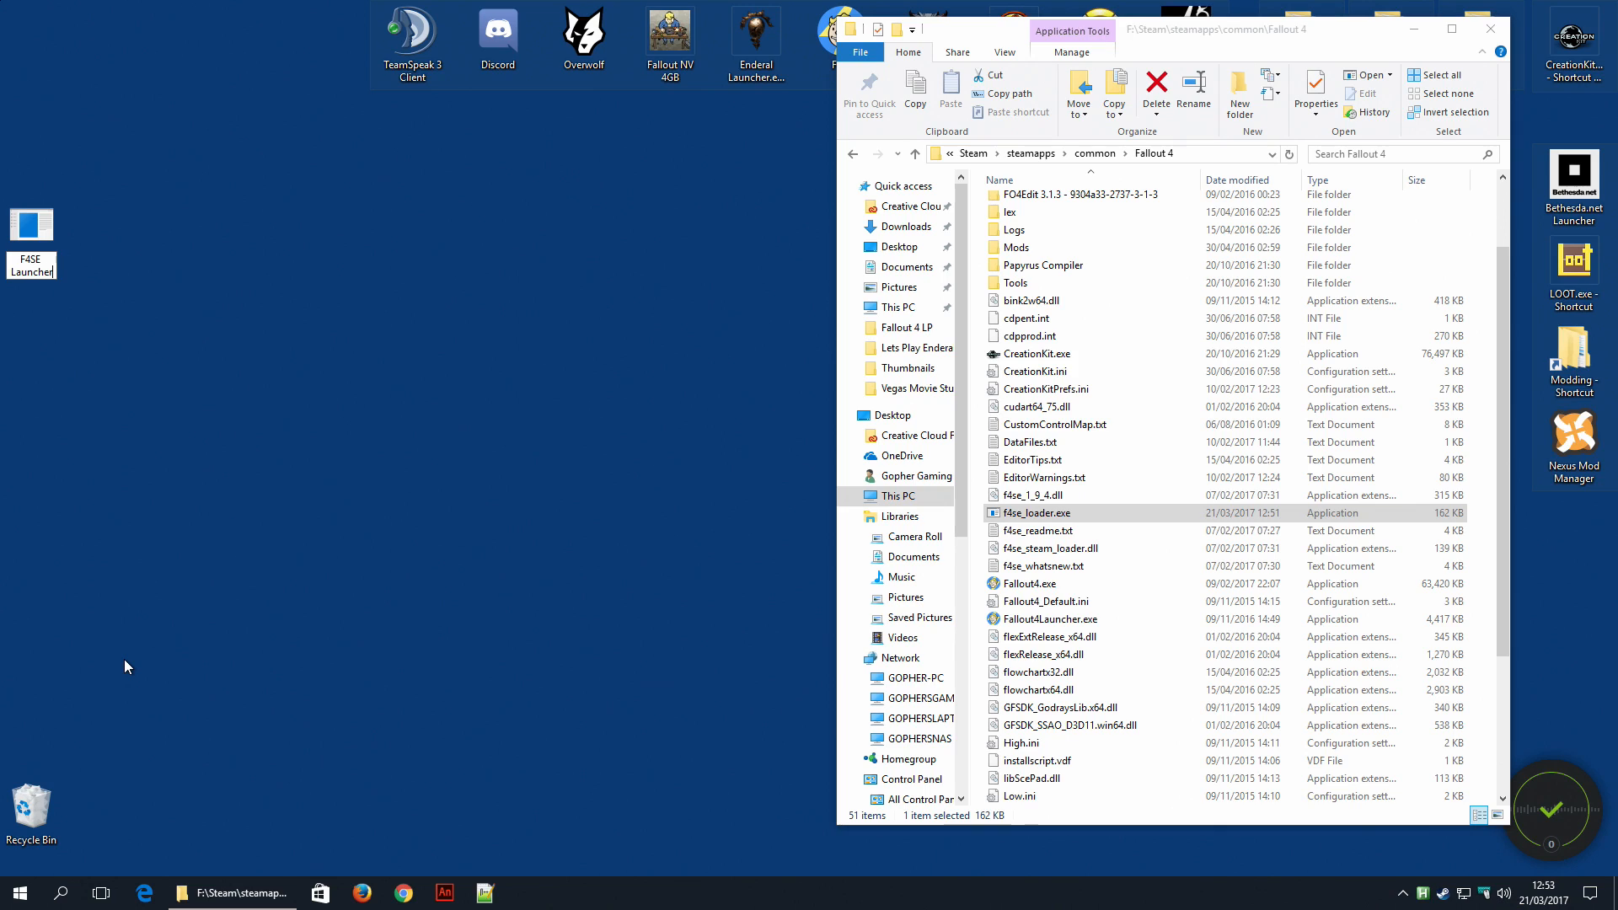
mouse_move(42, 317)
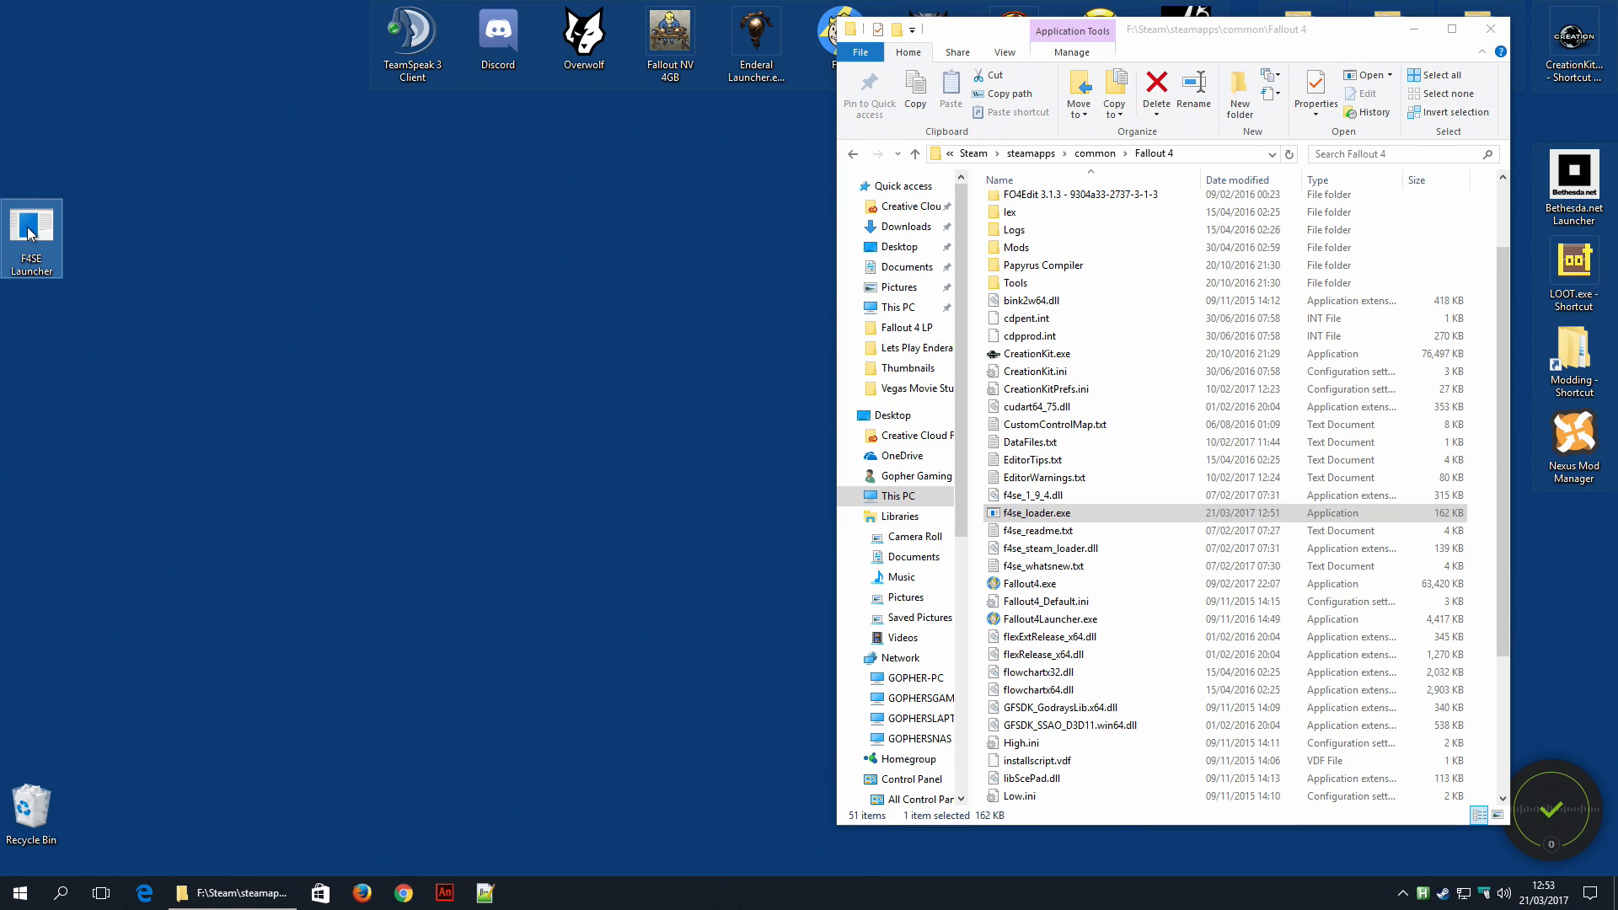
- Give the F4SE Launcher shortcut the Vault Boy icon from Fallout4.exe via its Properties
right_click(31, 232)
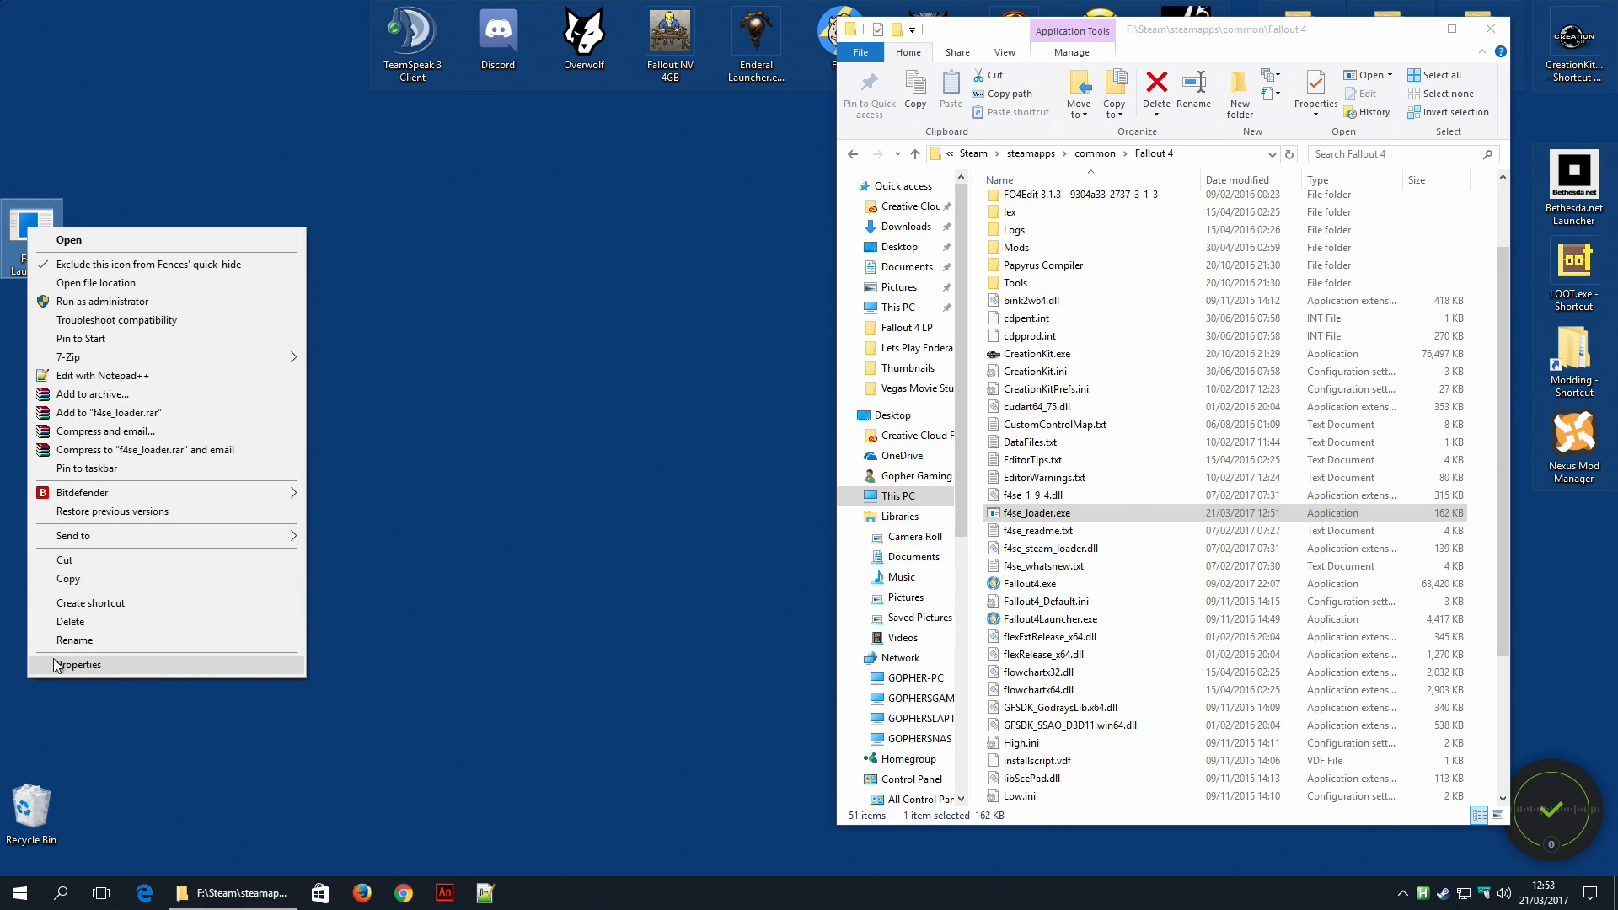
mouse_move(93, 673)
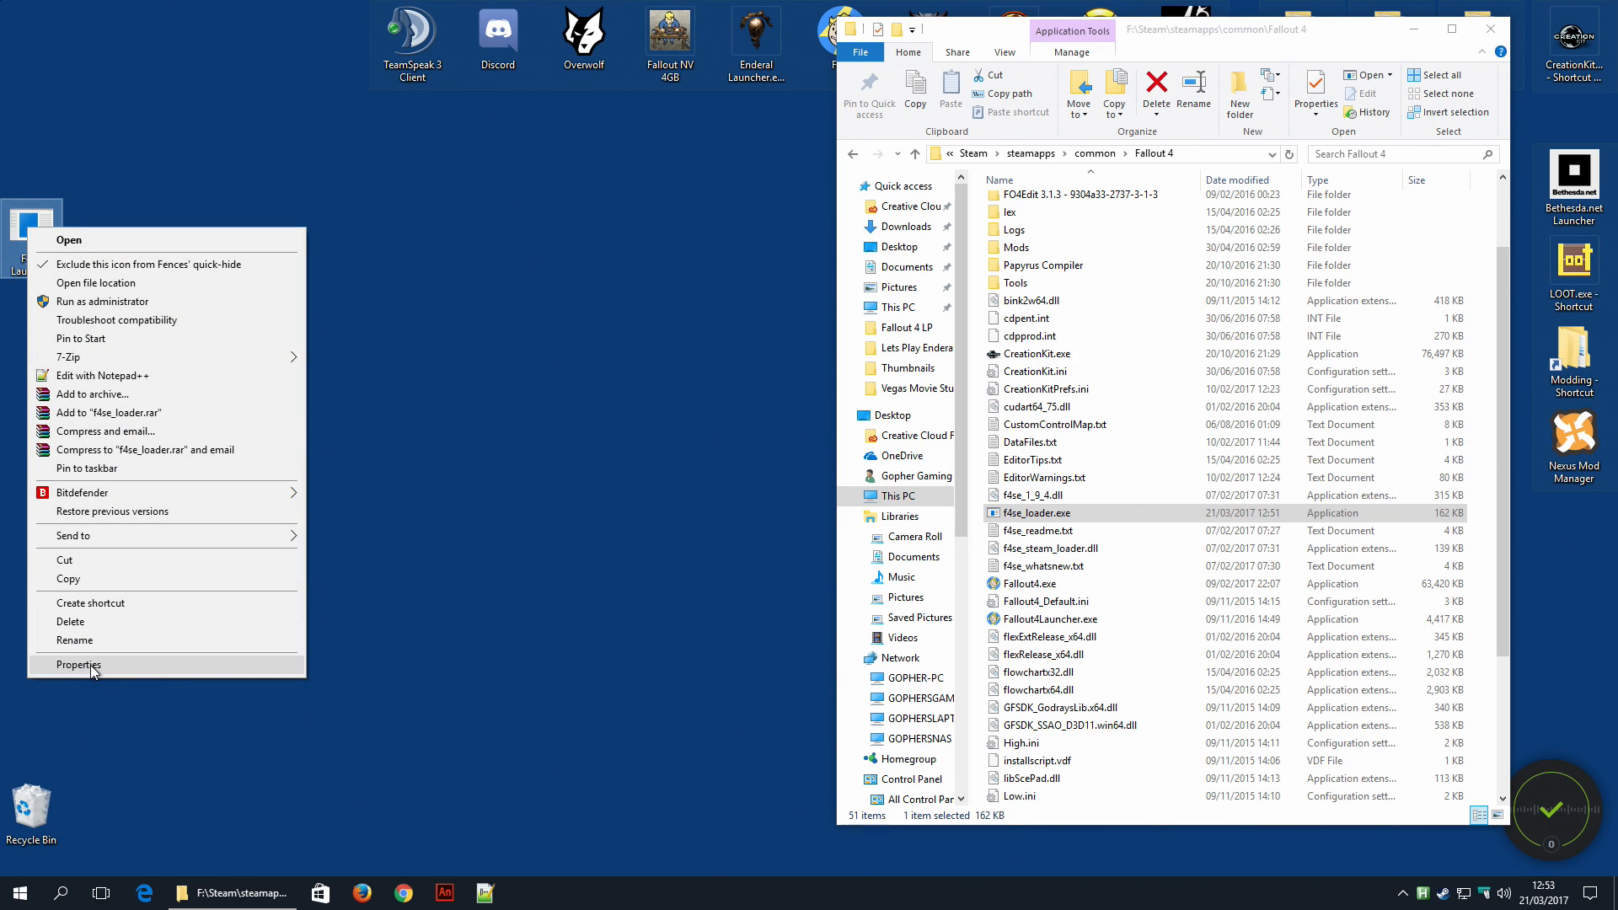
click(79, 664)
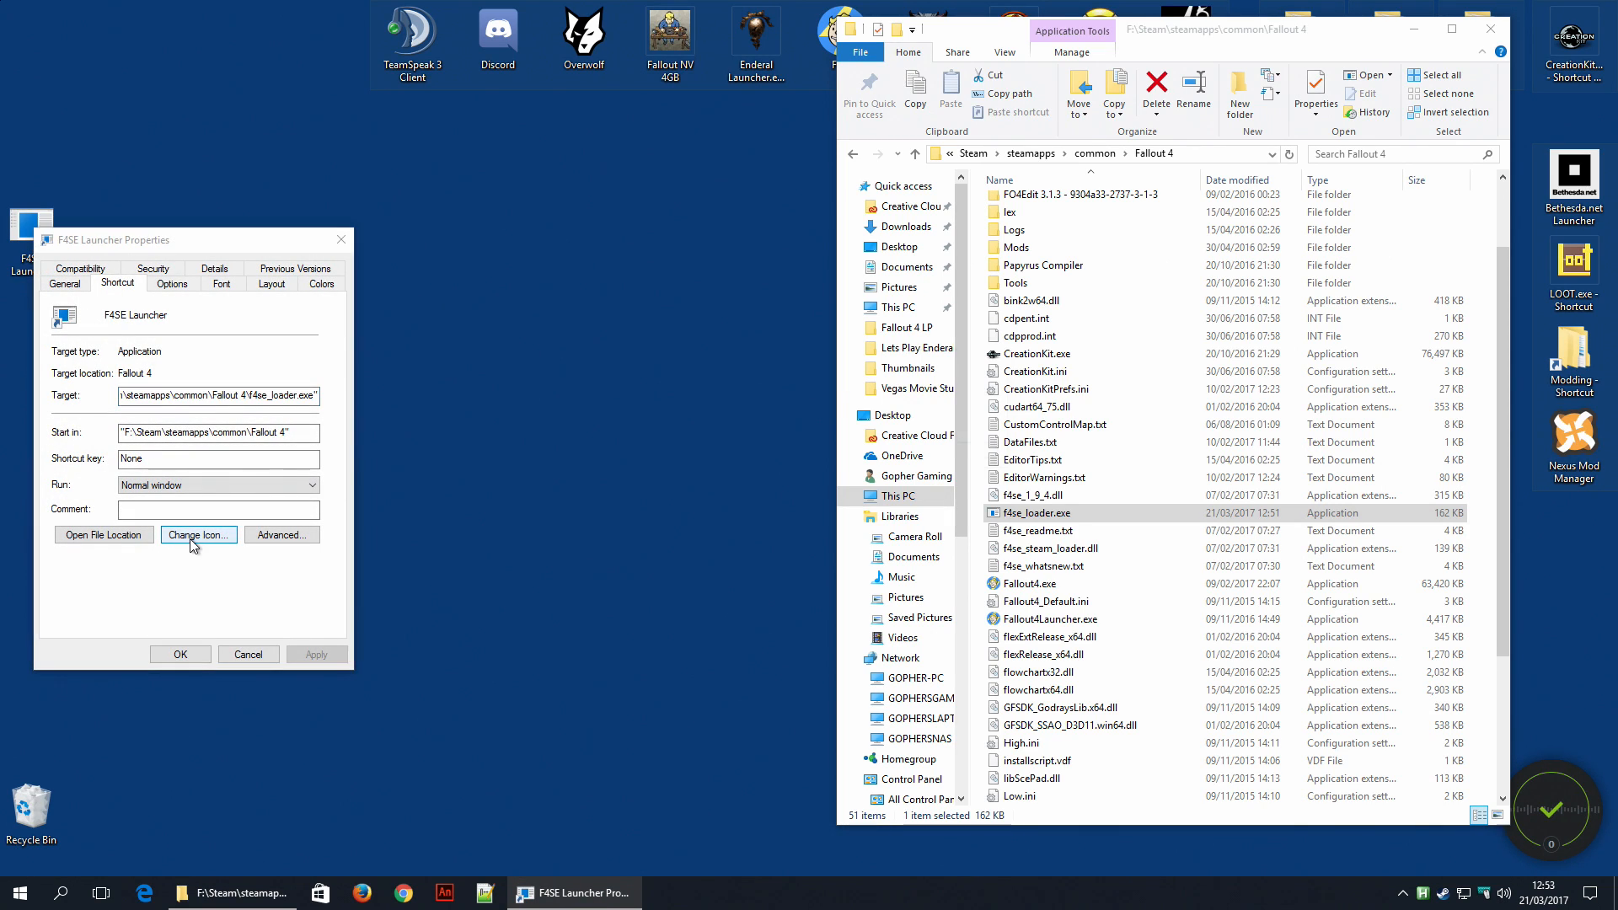
click(198, 535)
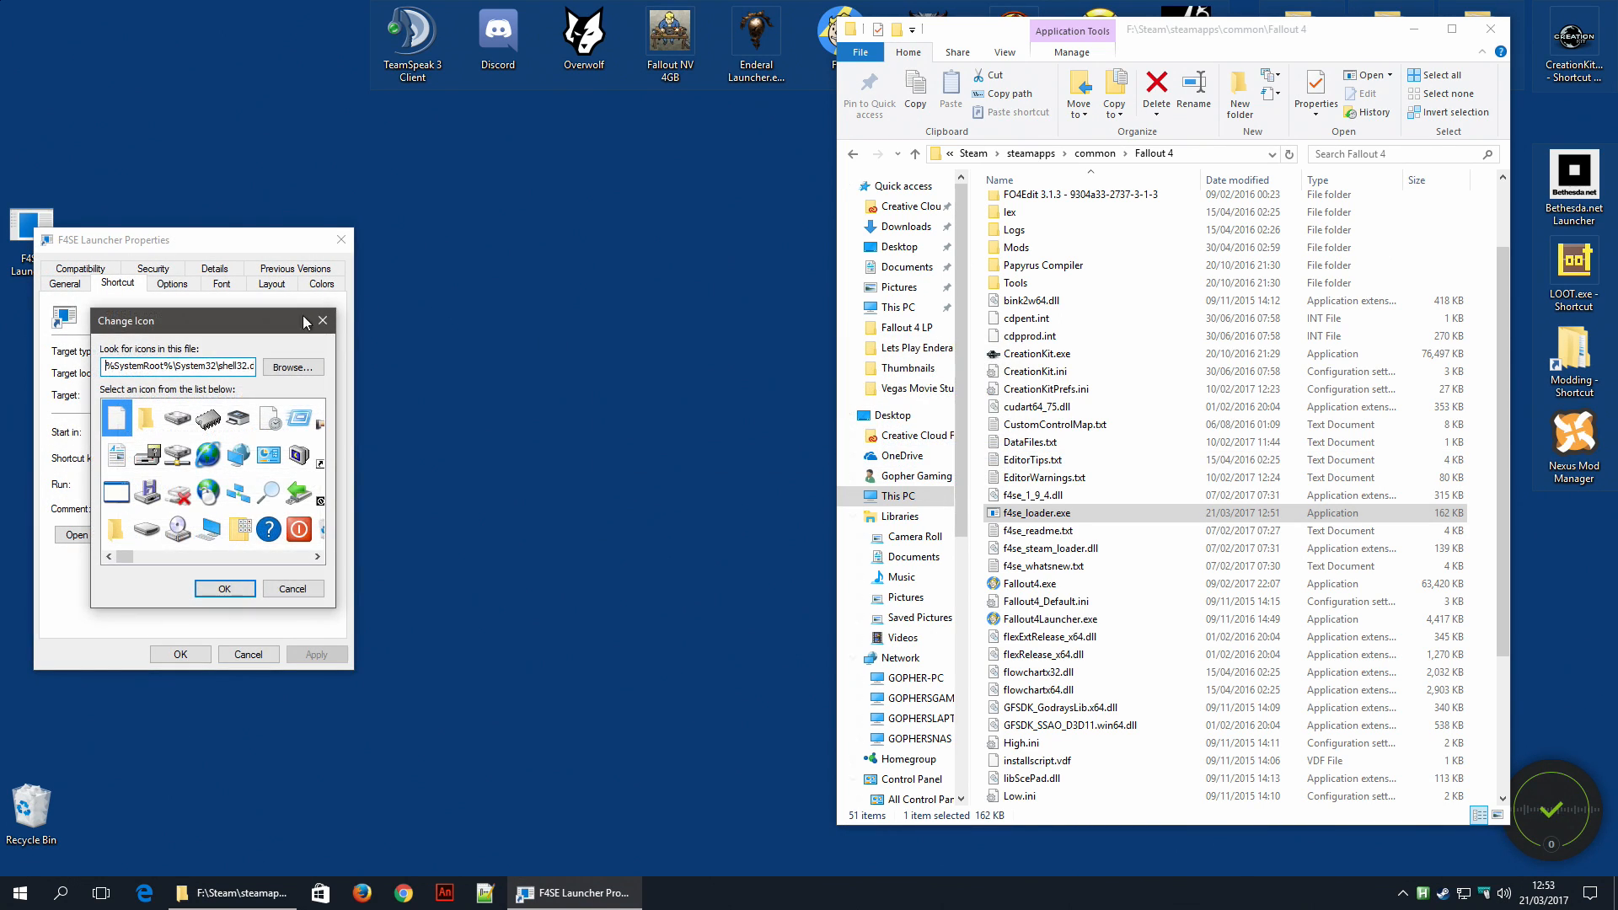
click(294, 366)
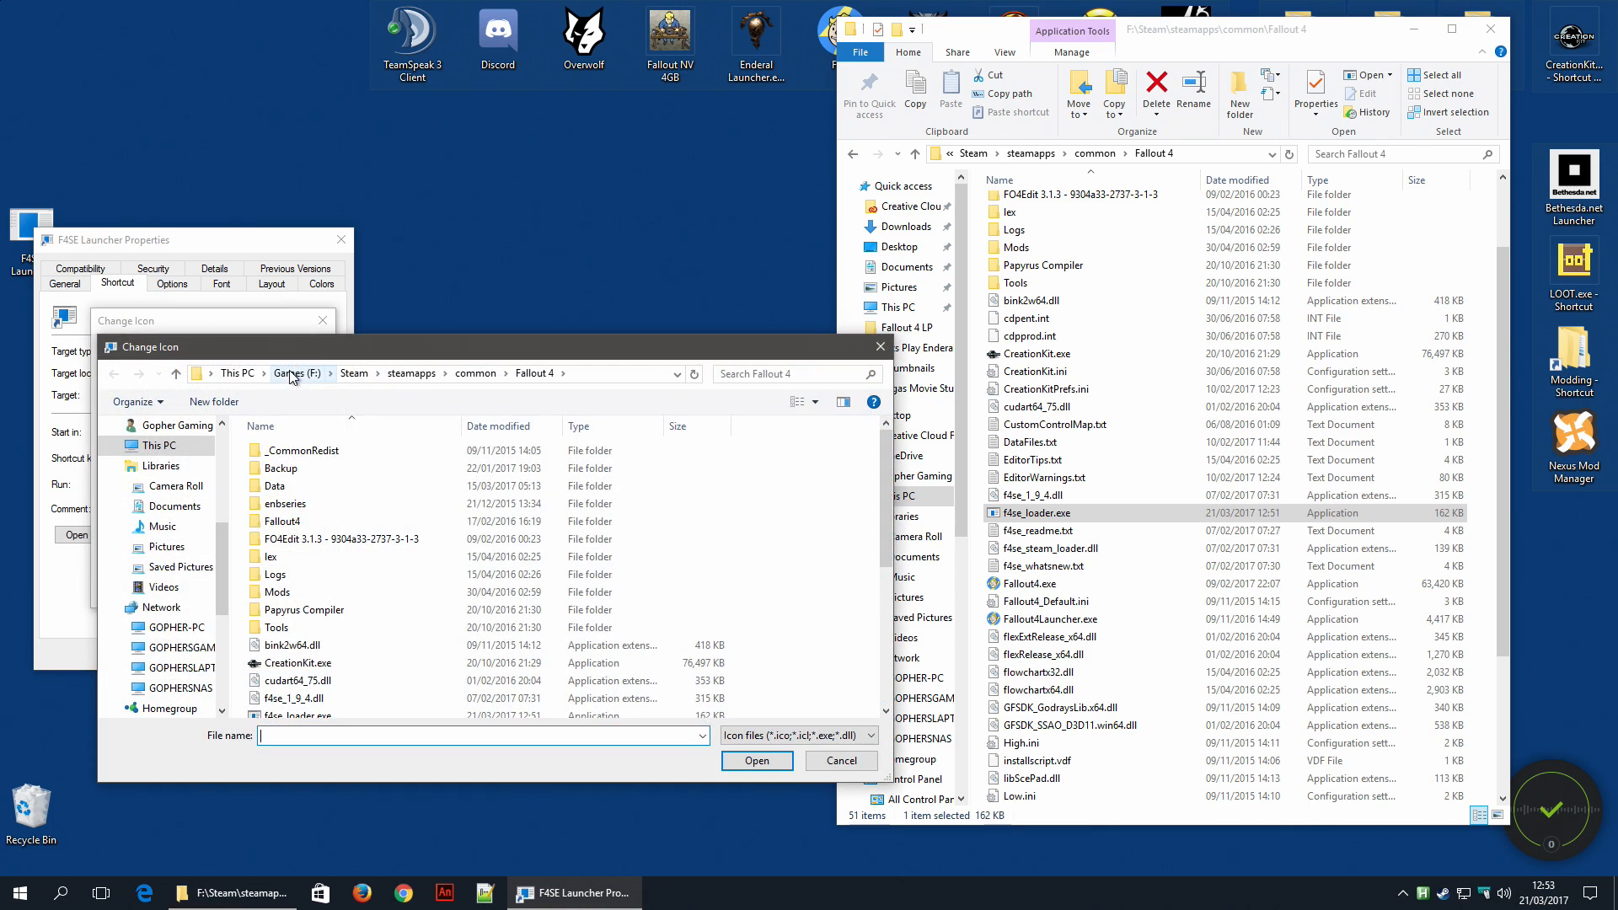
mouse_move(426, 388)
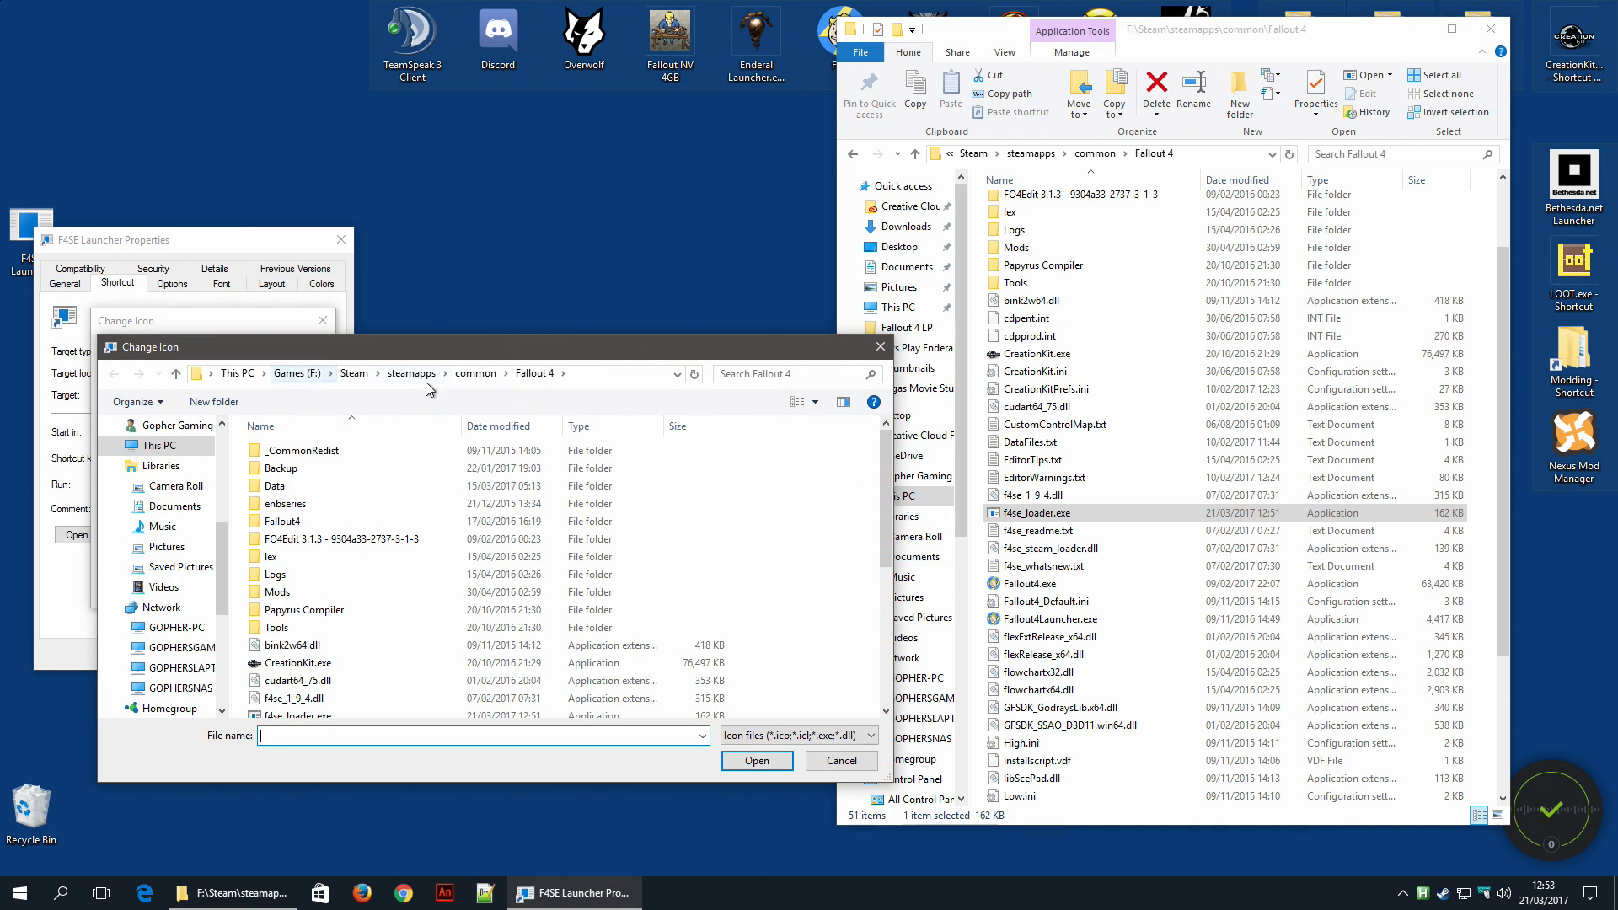
mouse_move(519, 384)
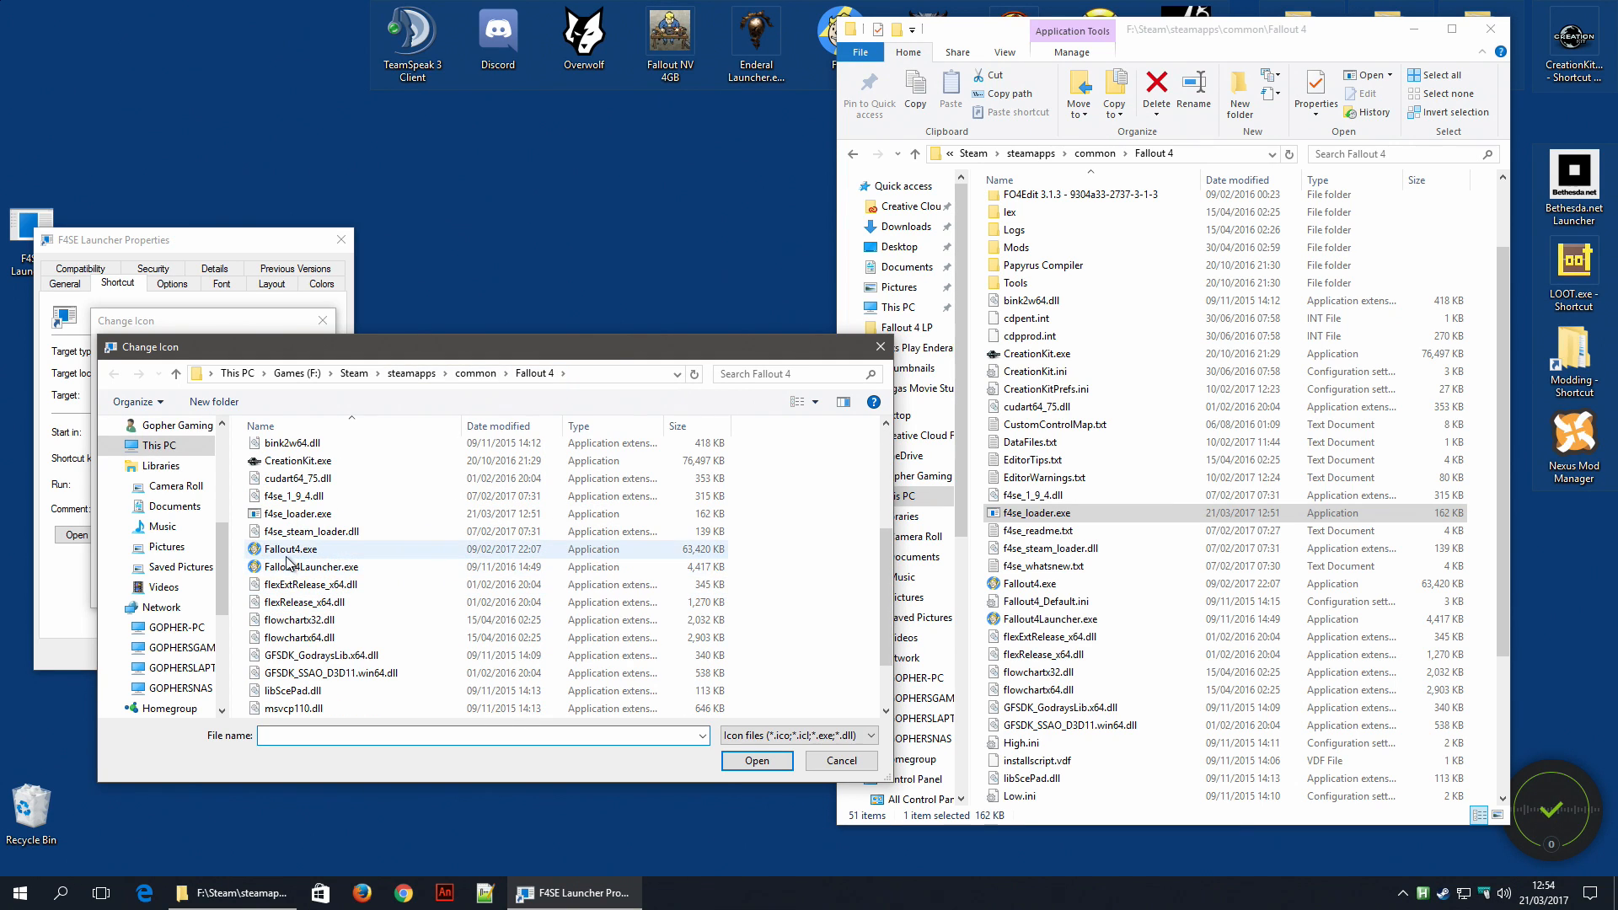
click(290, 550)
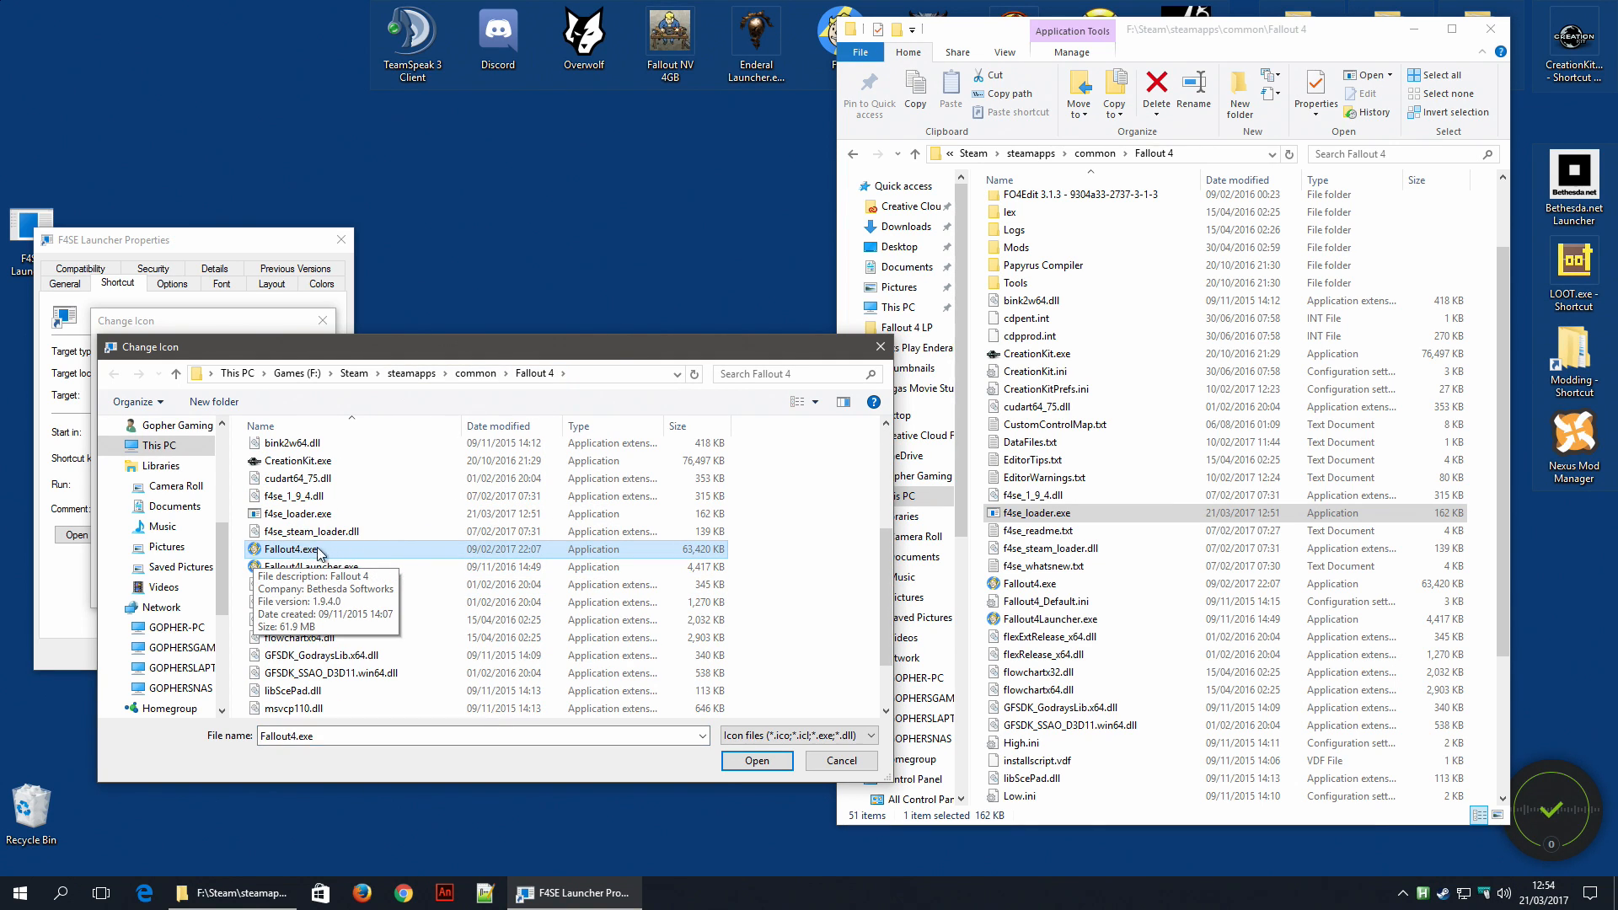
click(755, 761)
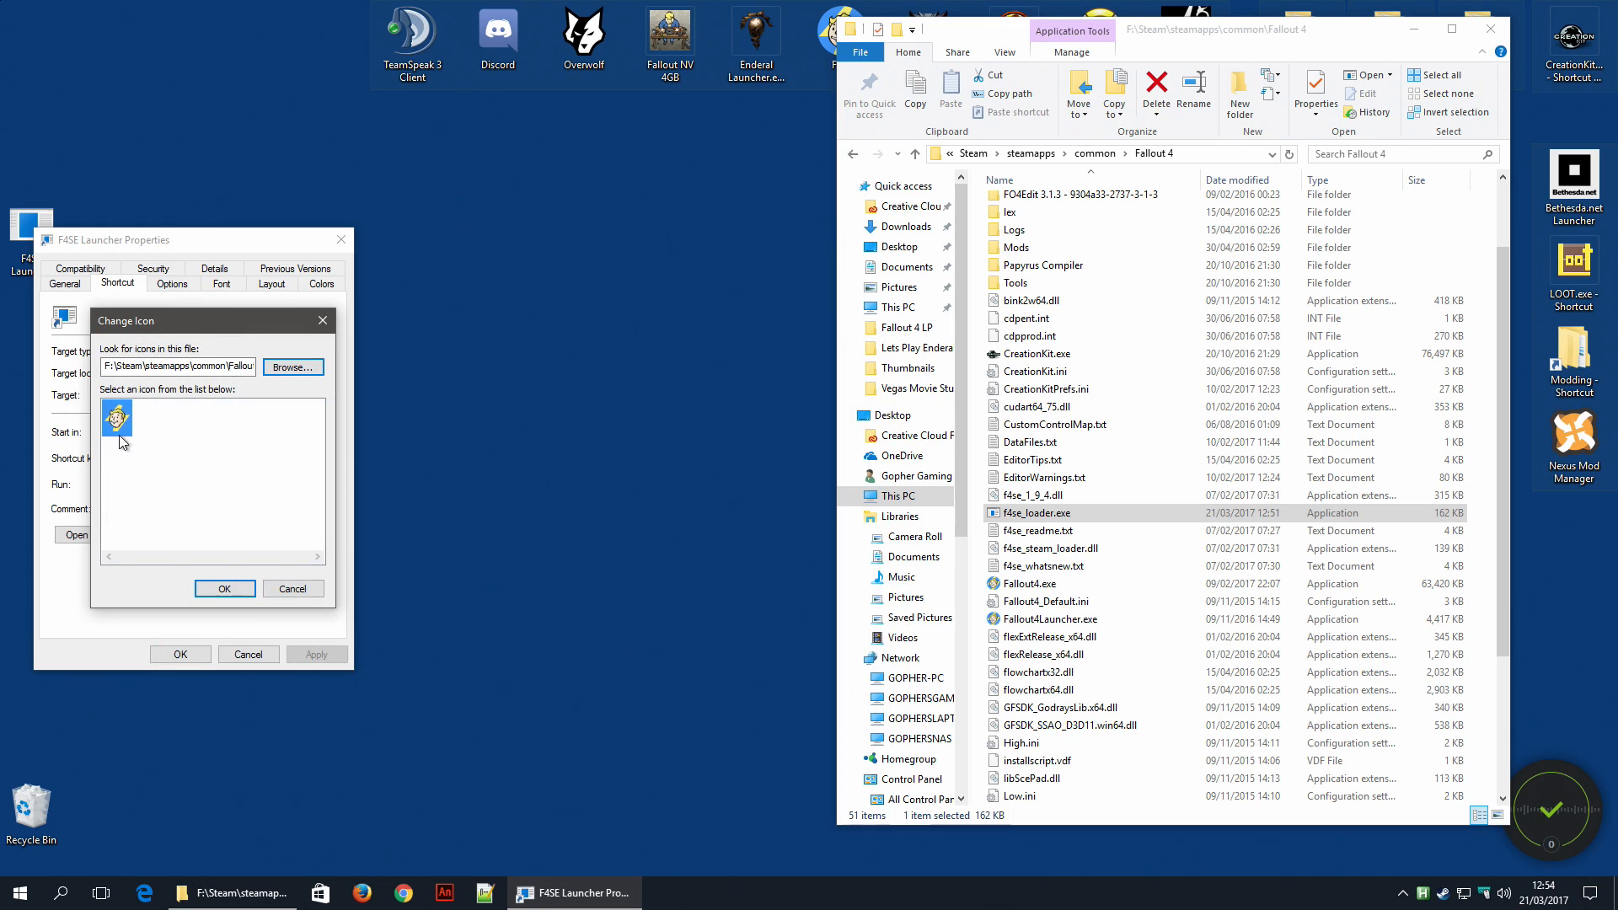
click(224, 588)
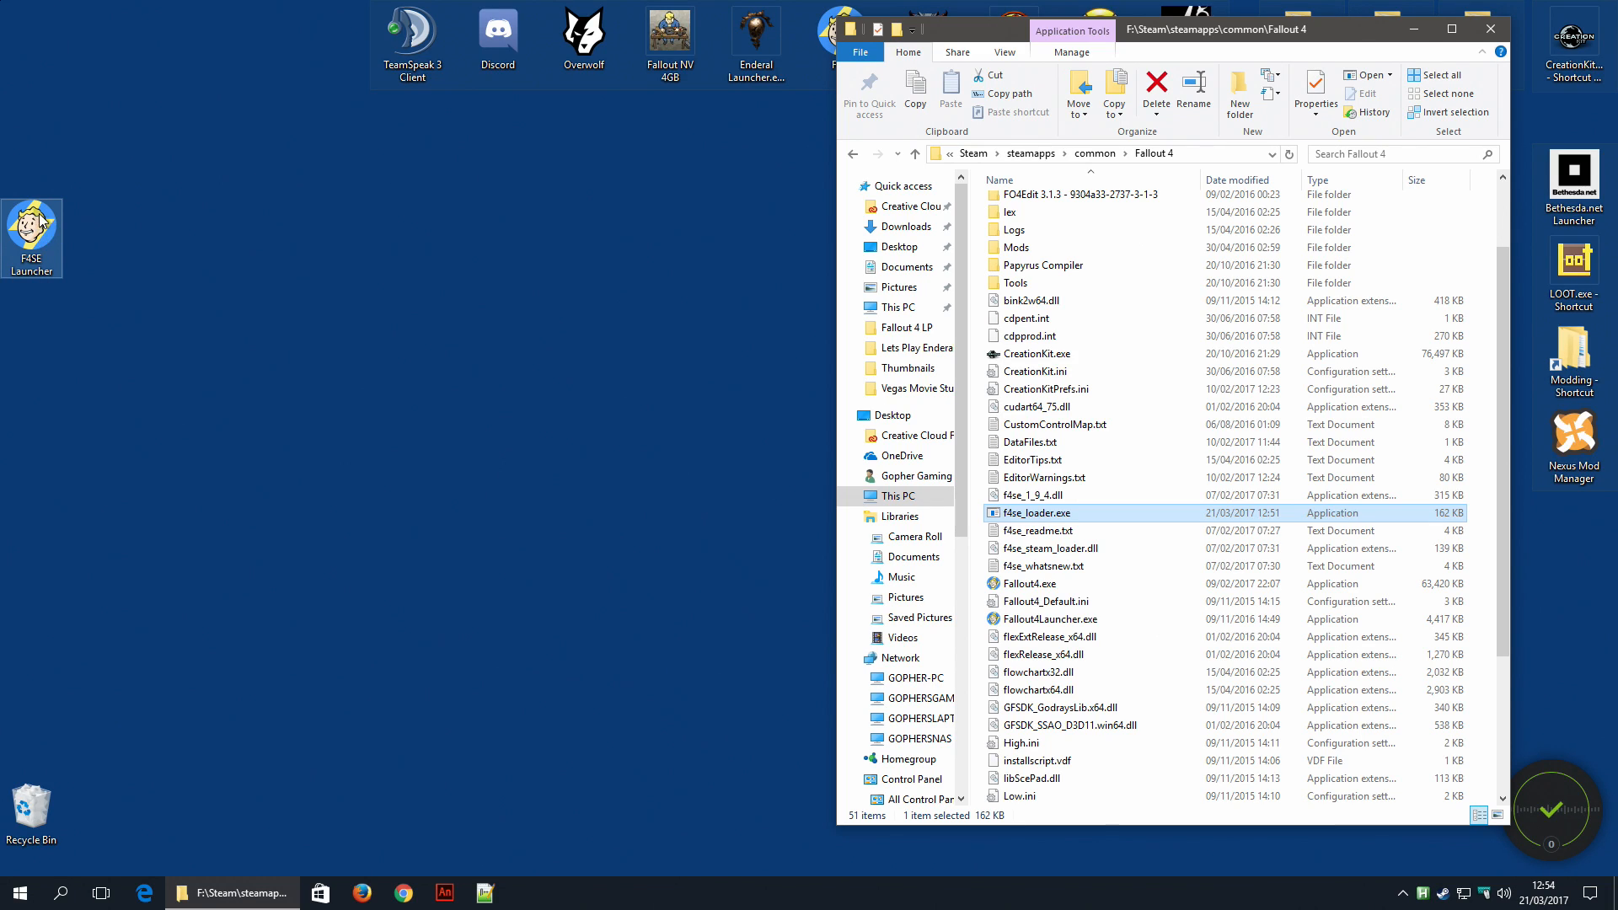
mouse_move(152, 283)
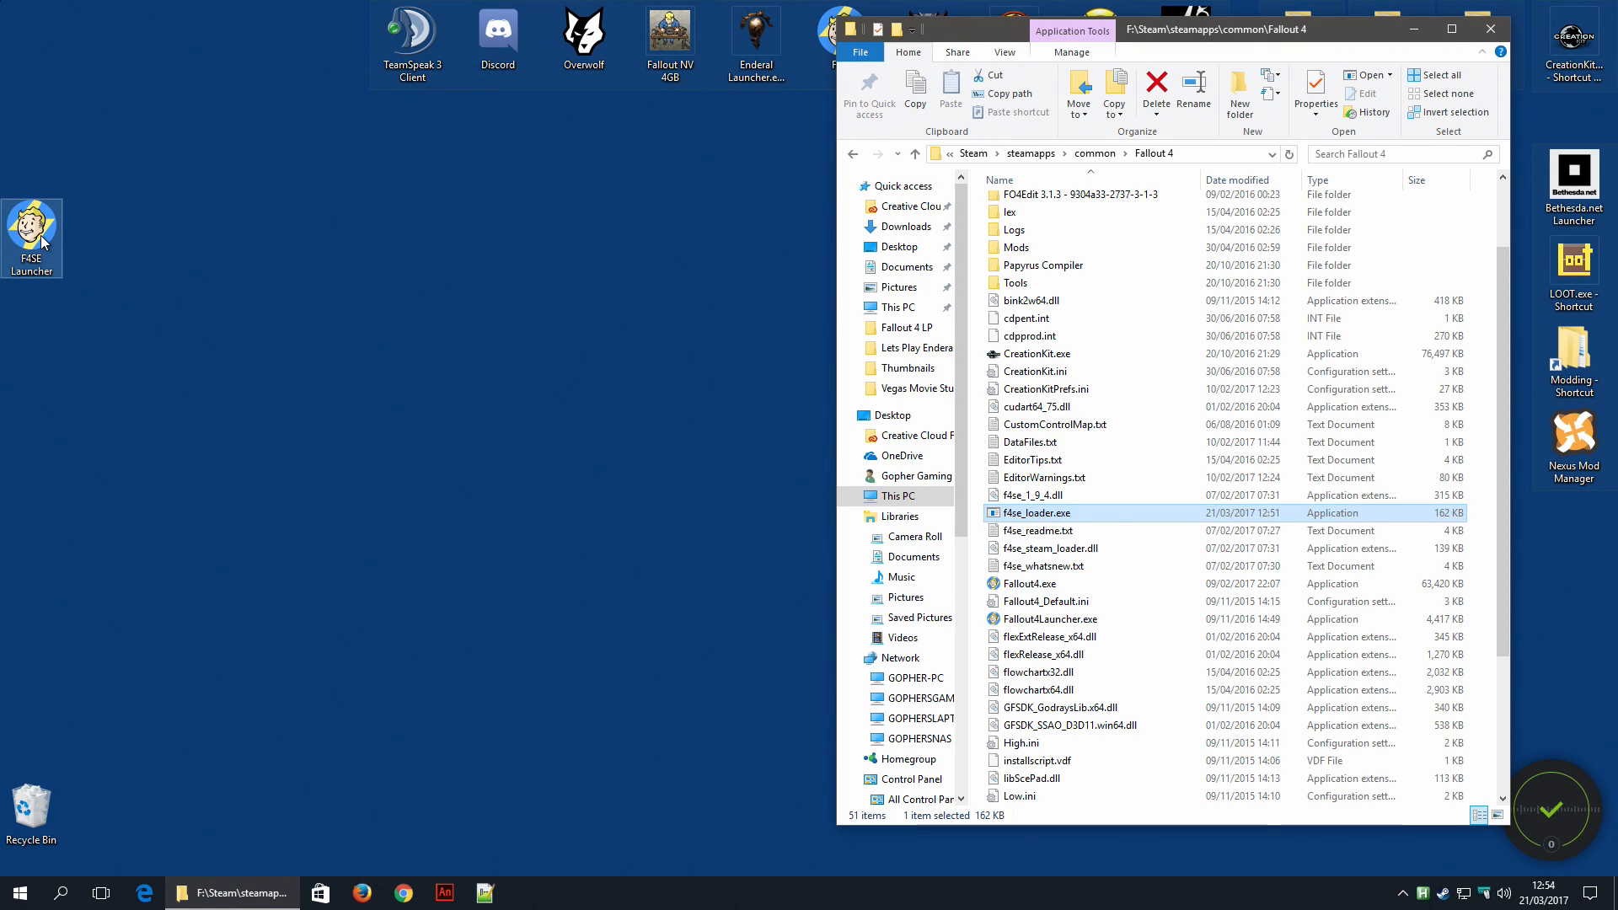
- Launch Fallout 4 via the F4SE Launcher shortcut and query getf4seversion in the console, then quit
double_click(1035, 512)
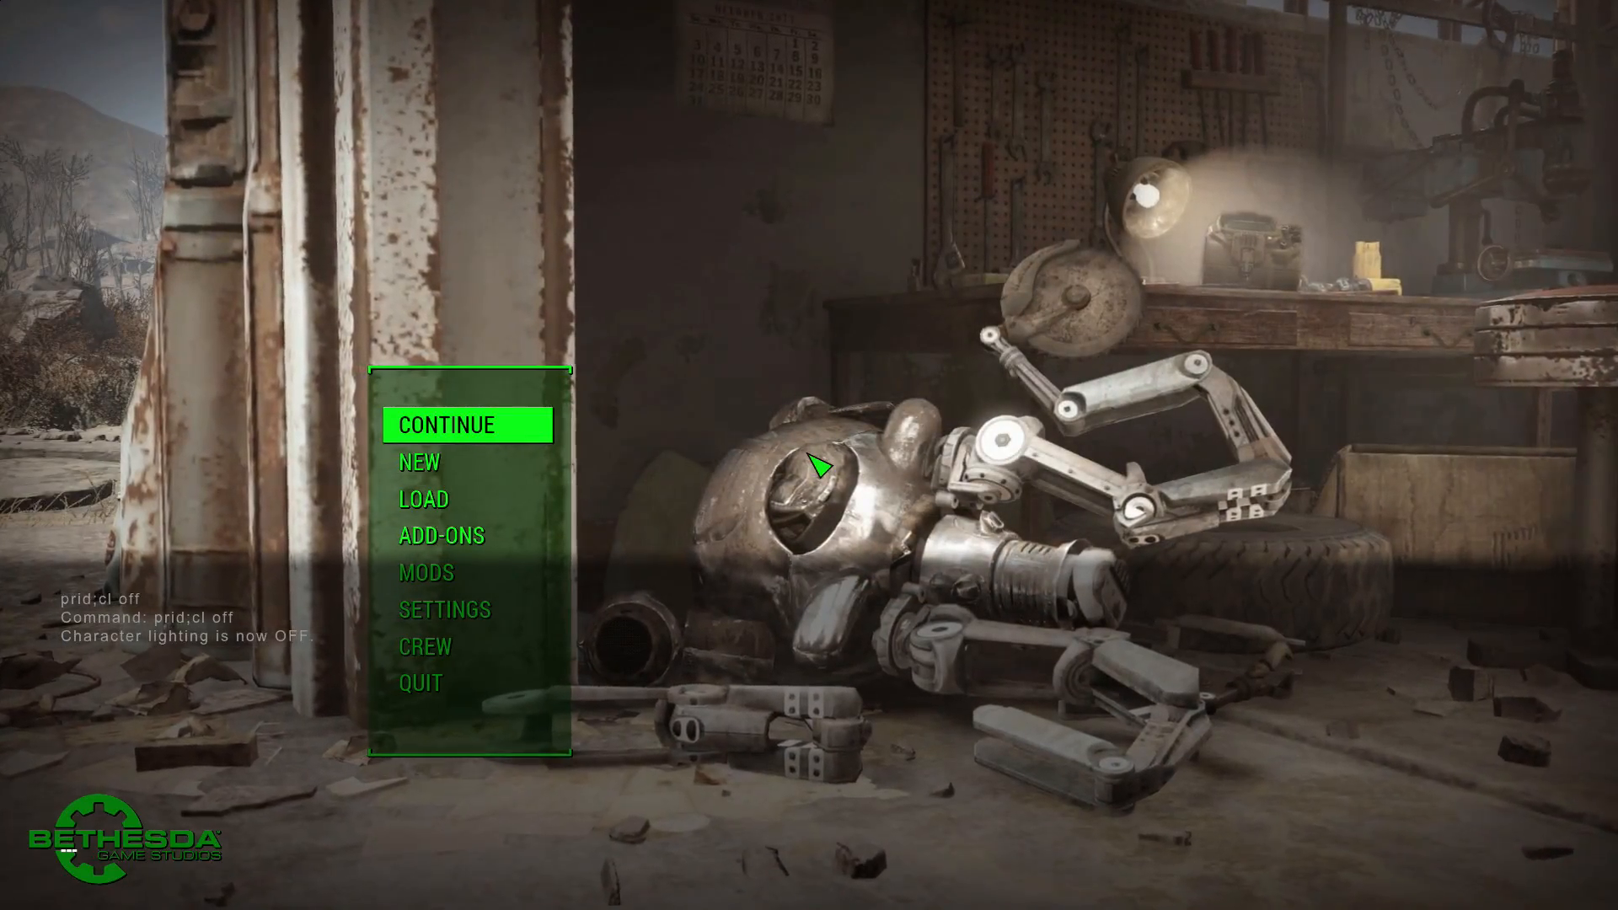
text(getf4seversion)
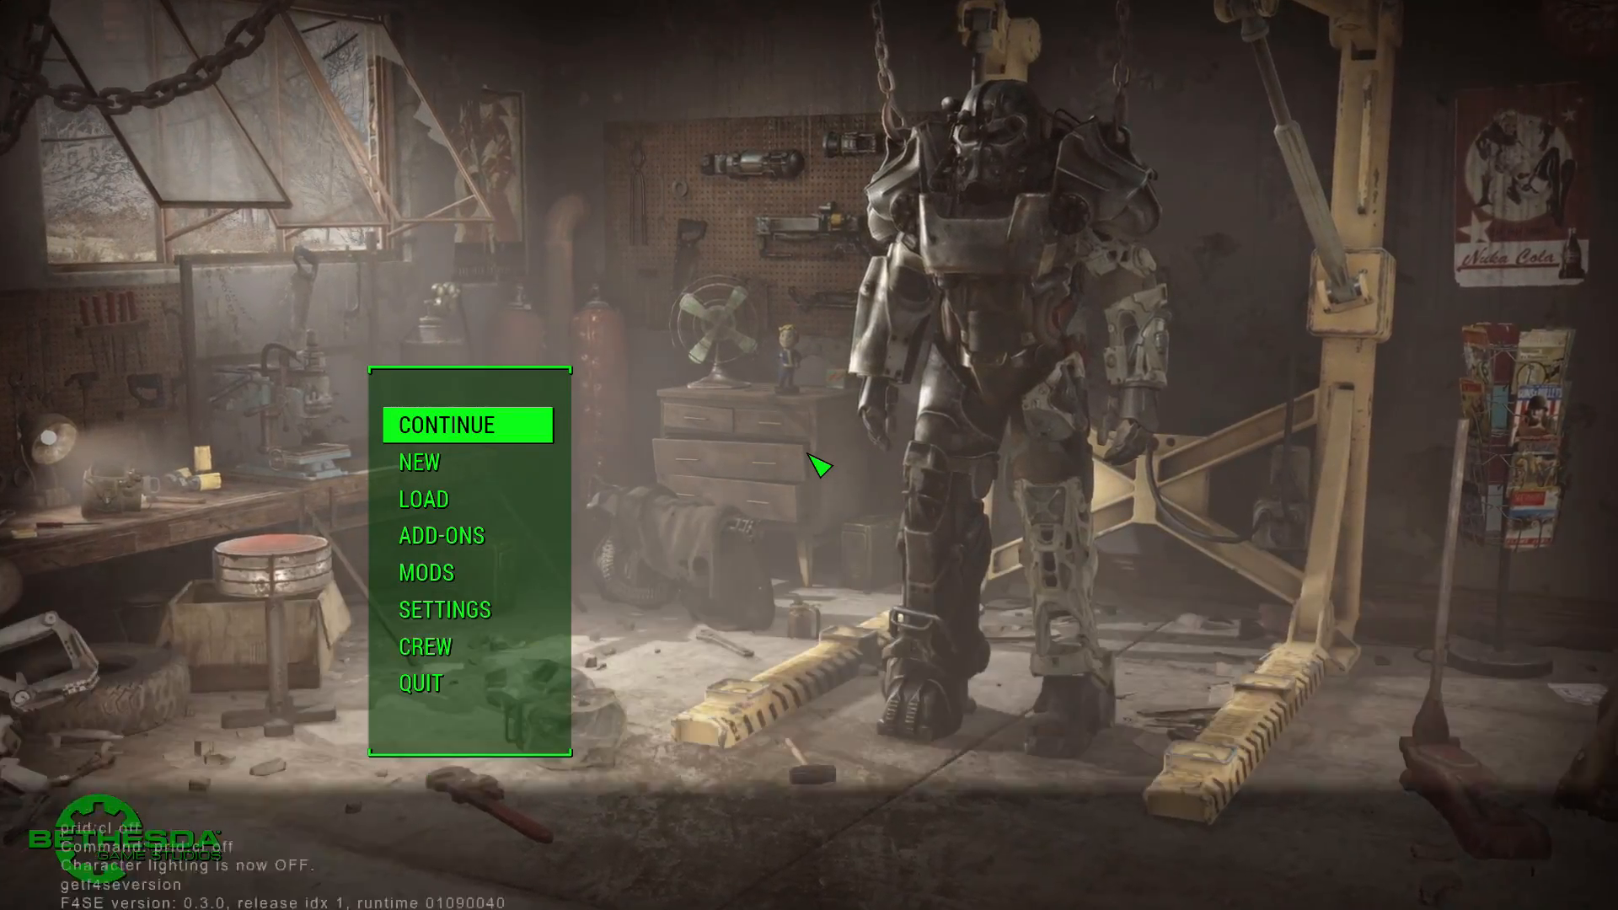
click(420, 682)
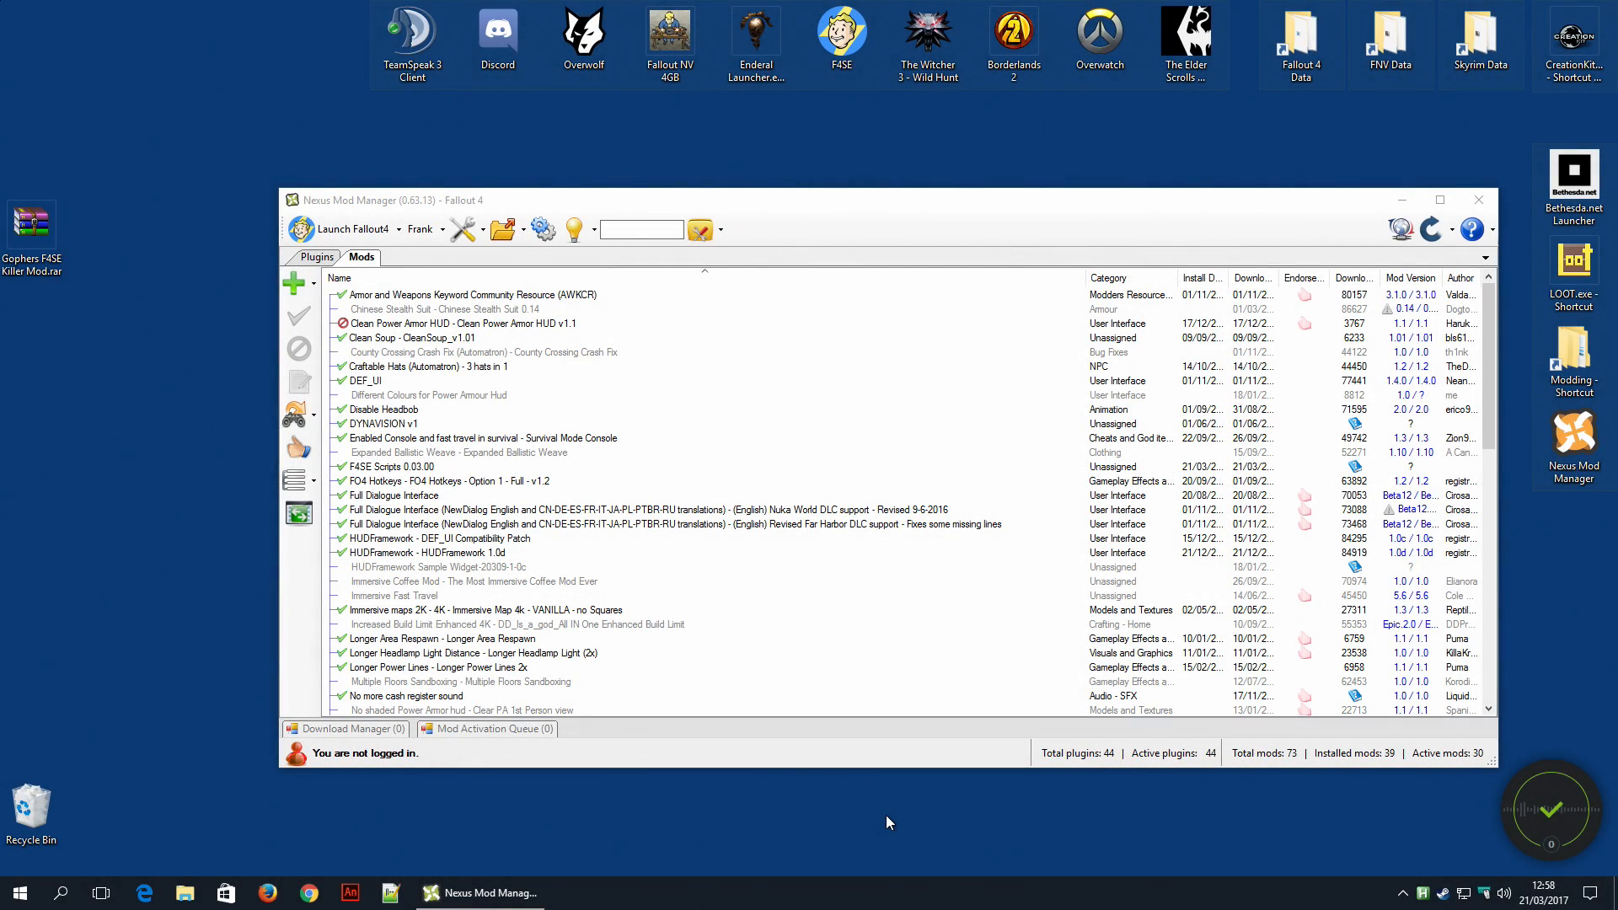
mouse_move(880, 812)
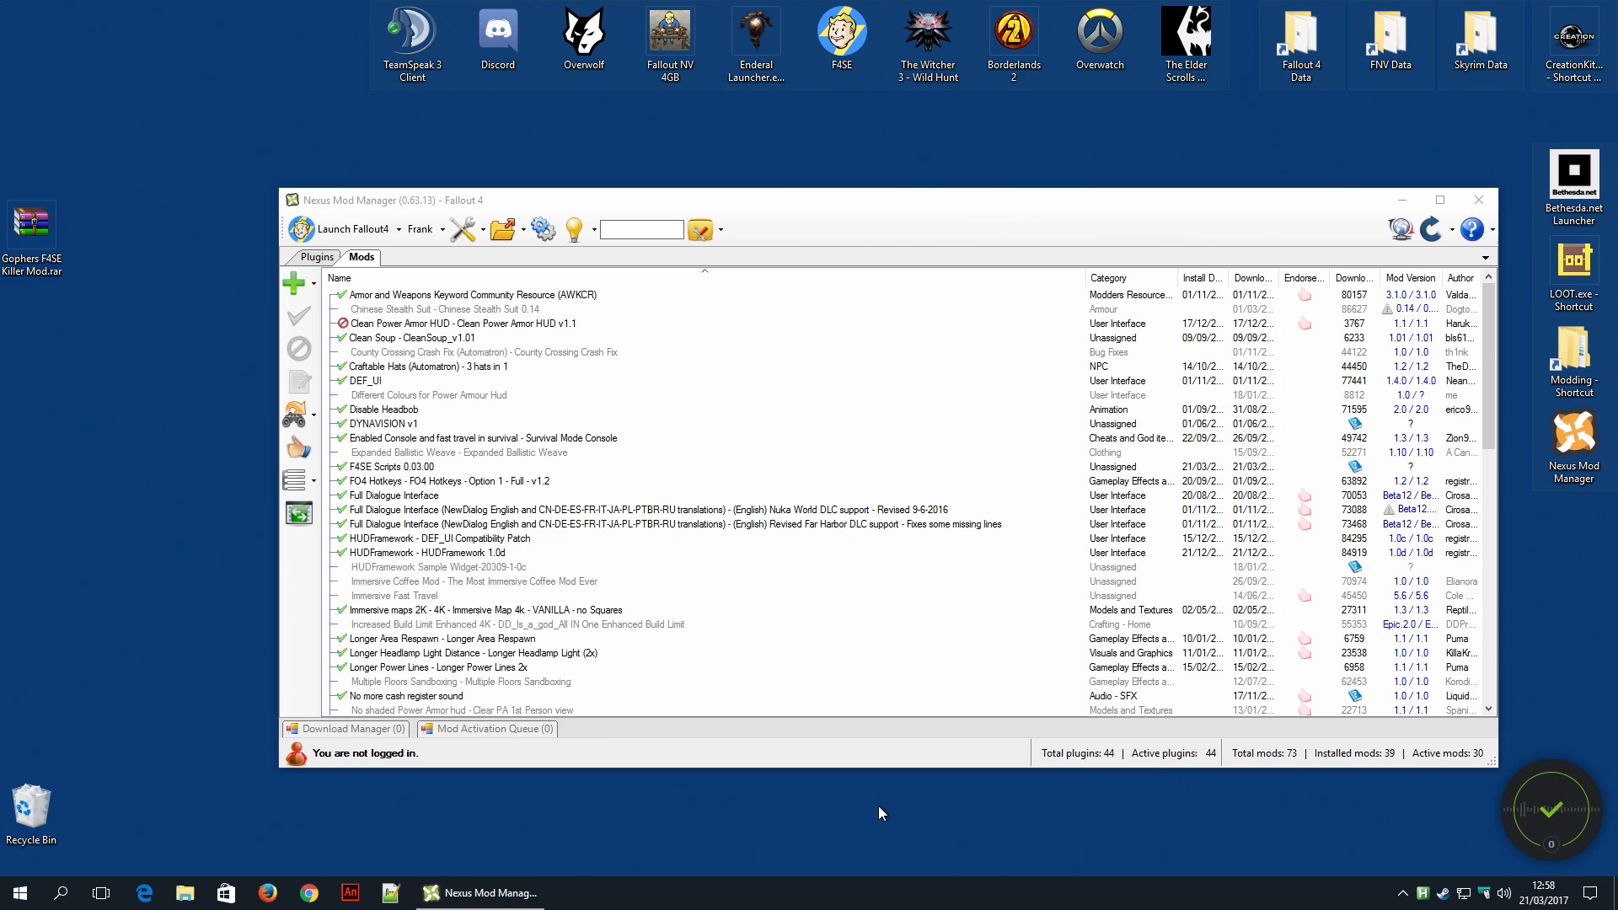
mouse_move(867, 620)
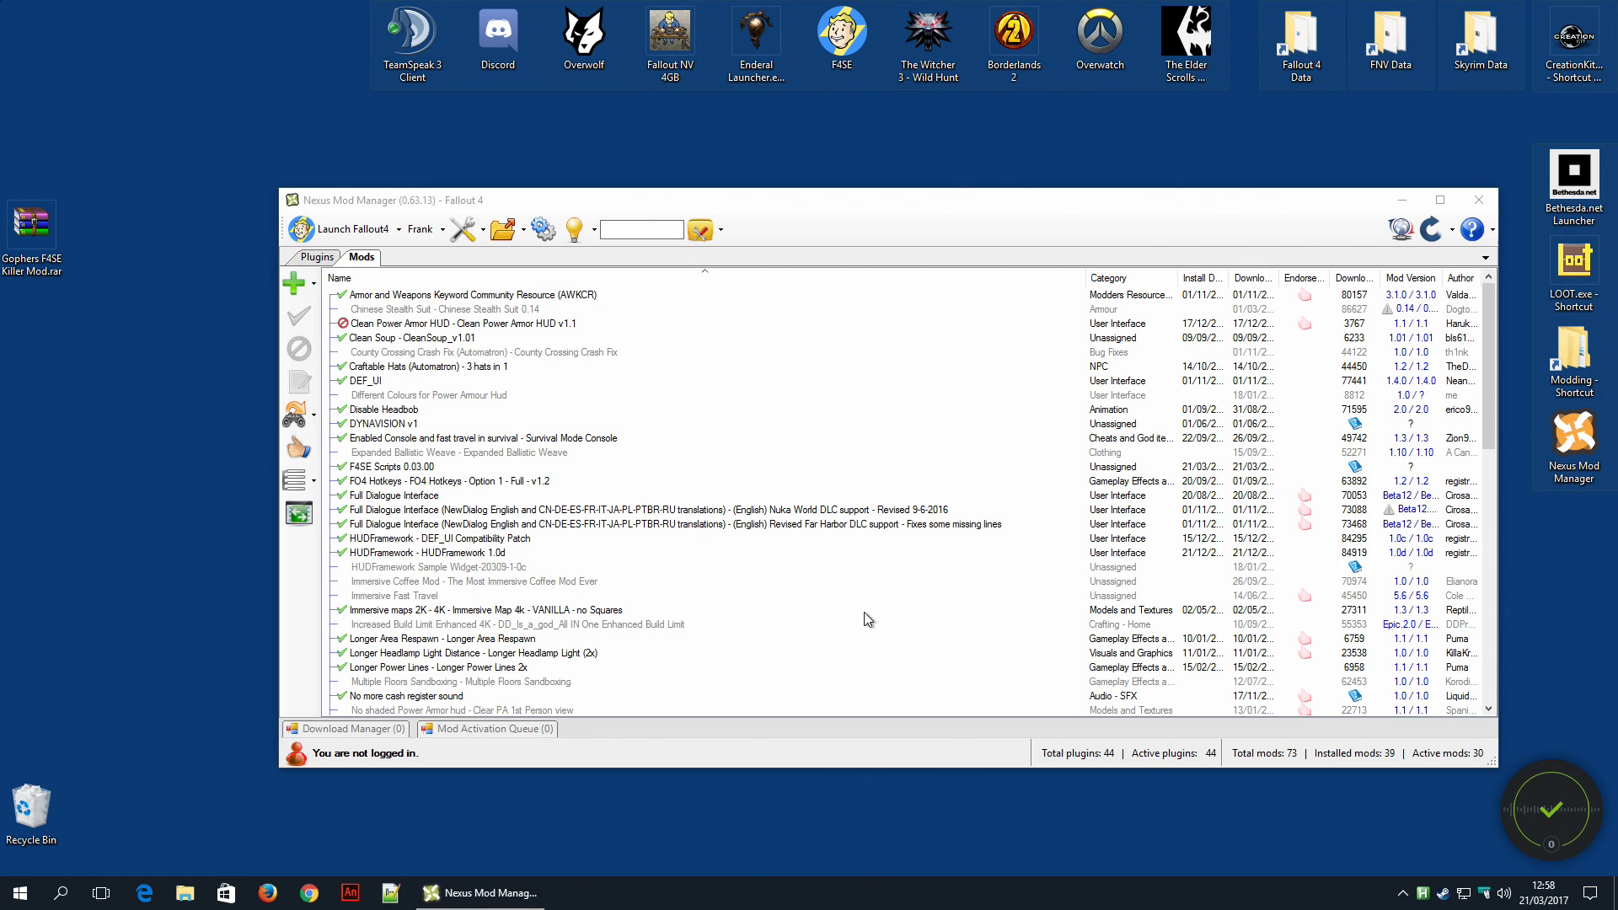
mouse_move(749, 632)
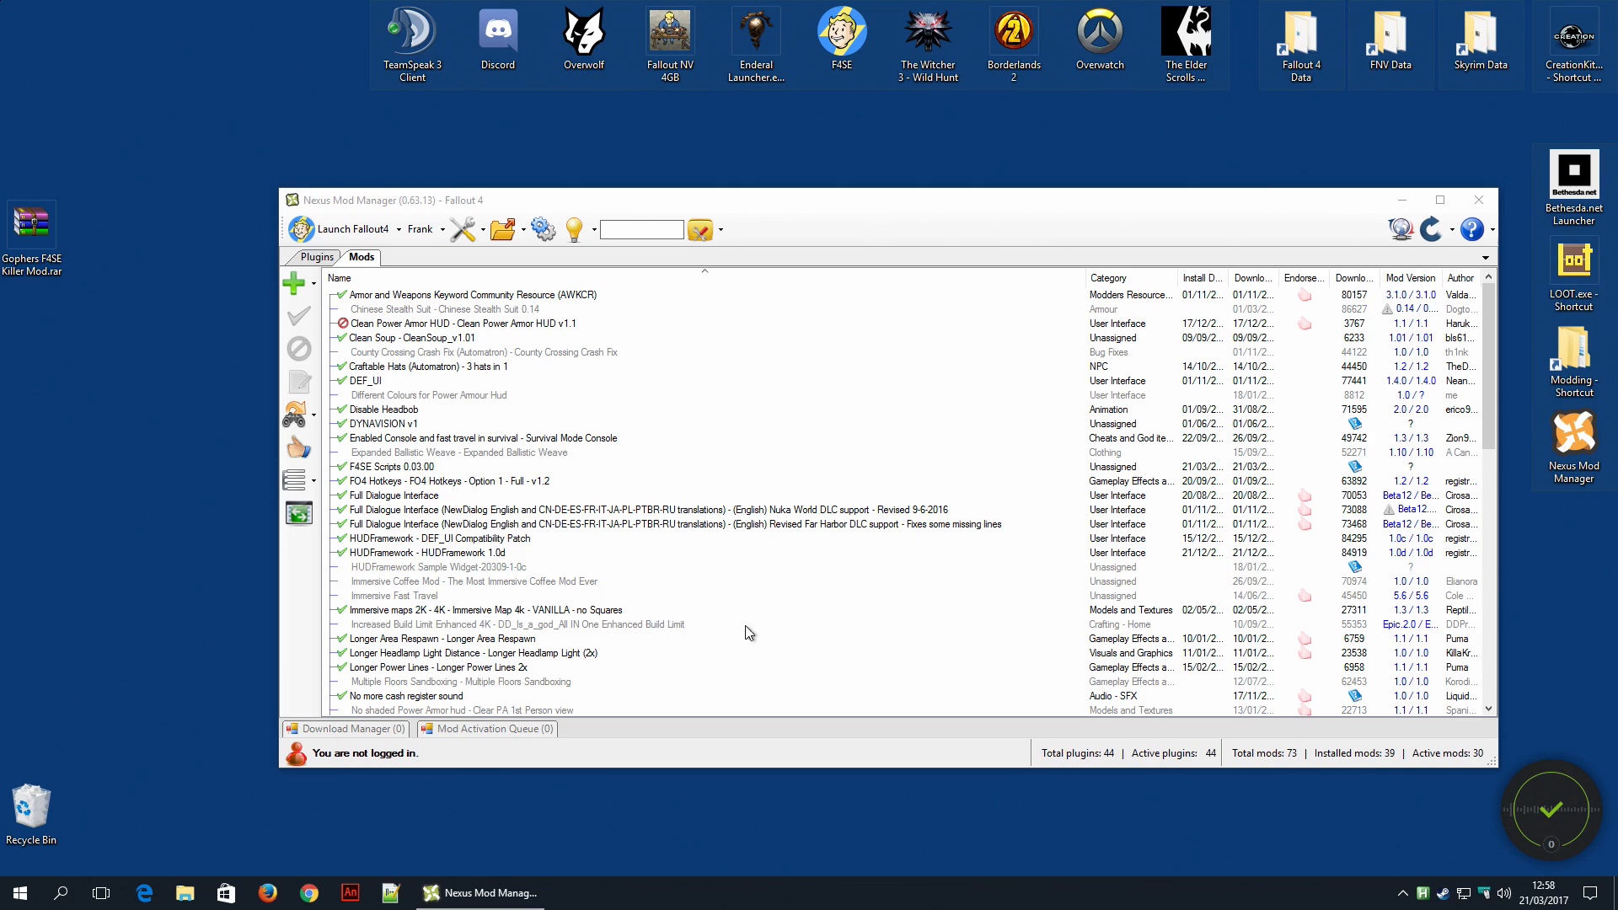
mouse_move(45, 236)
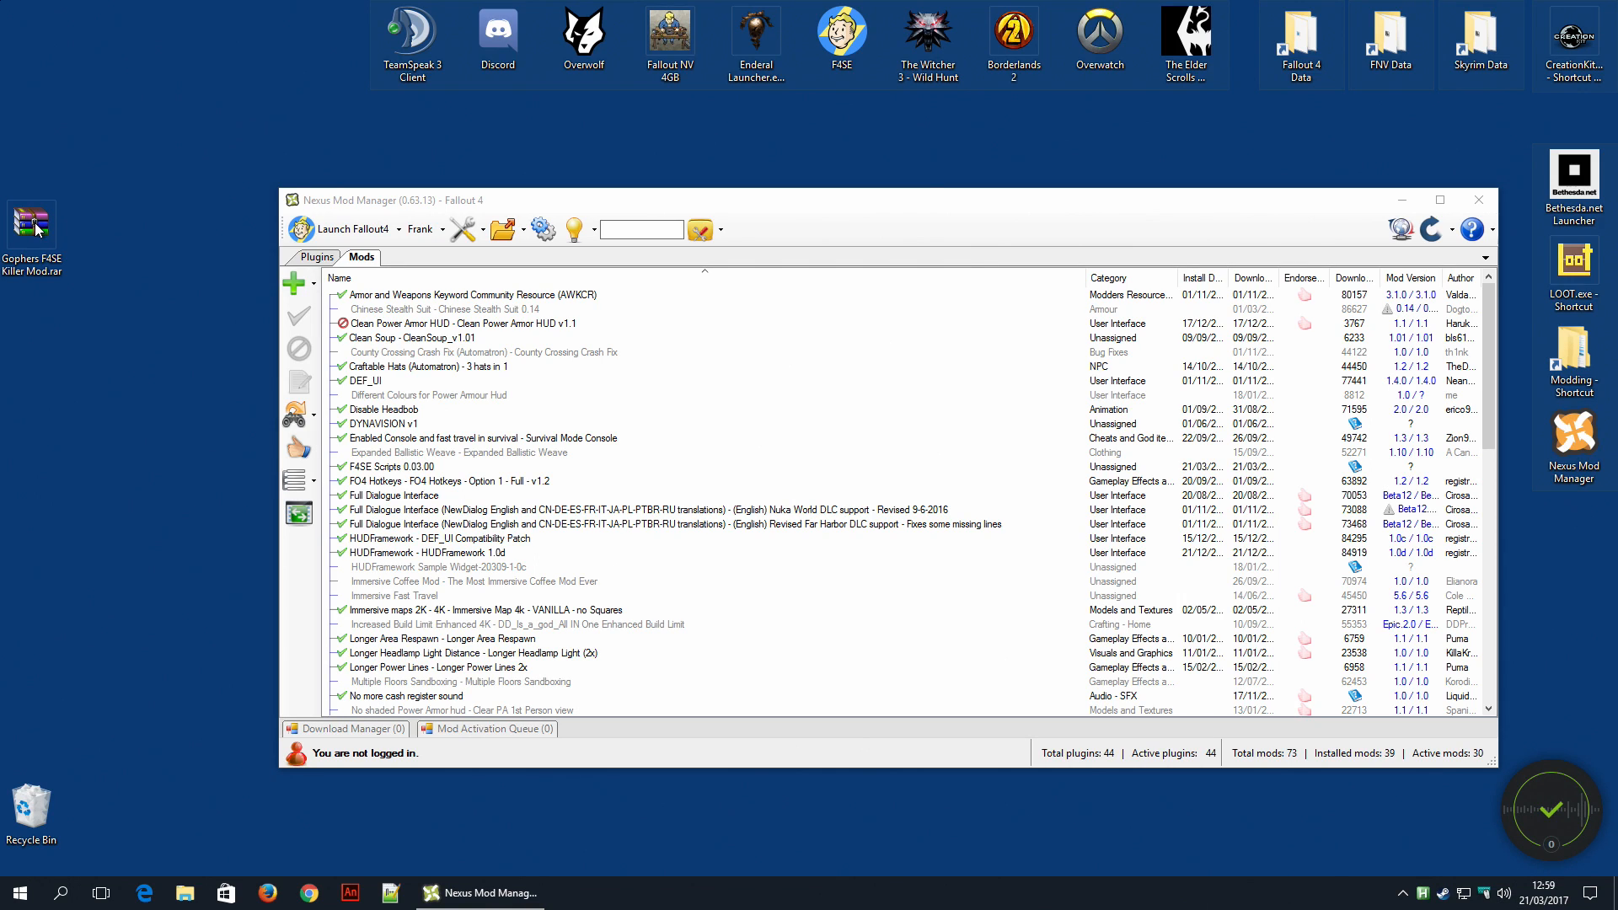
mouse_move(70, 231)
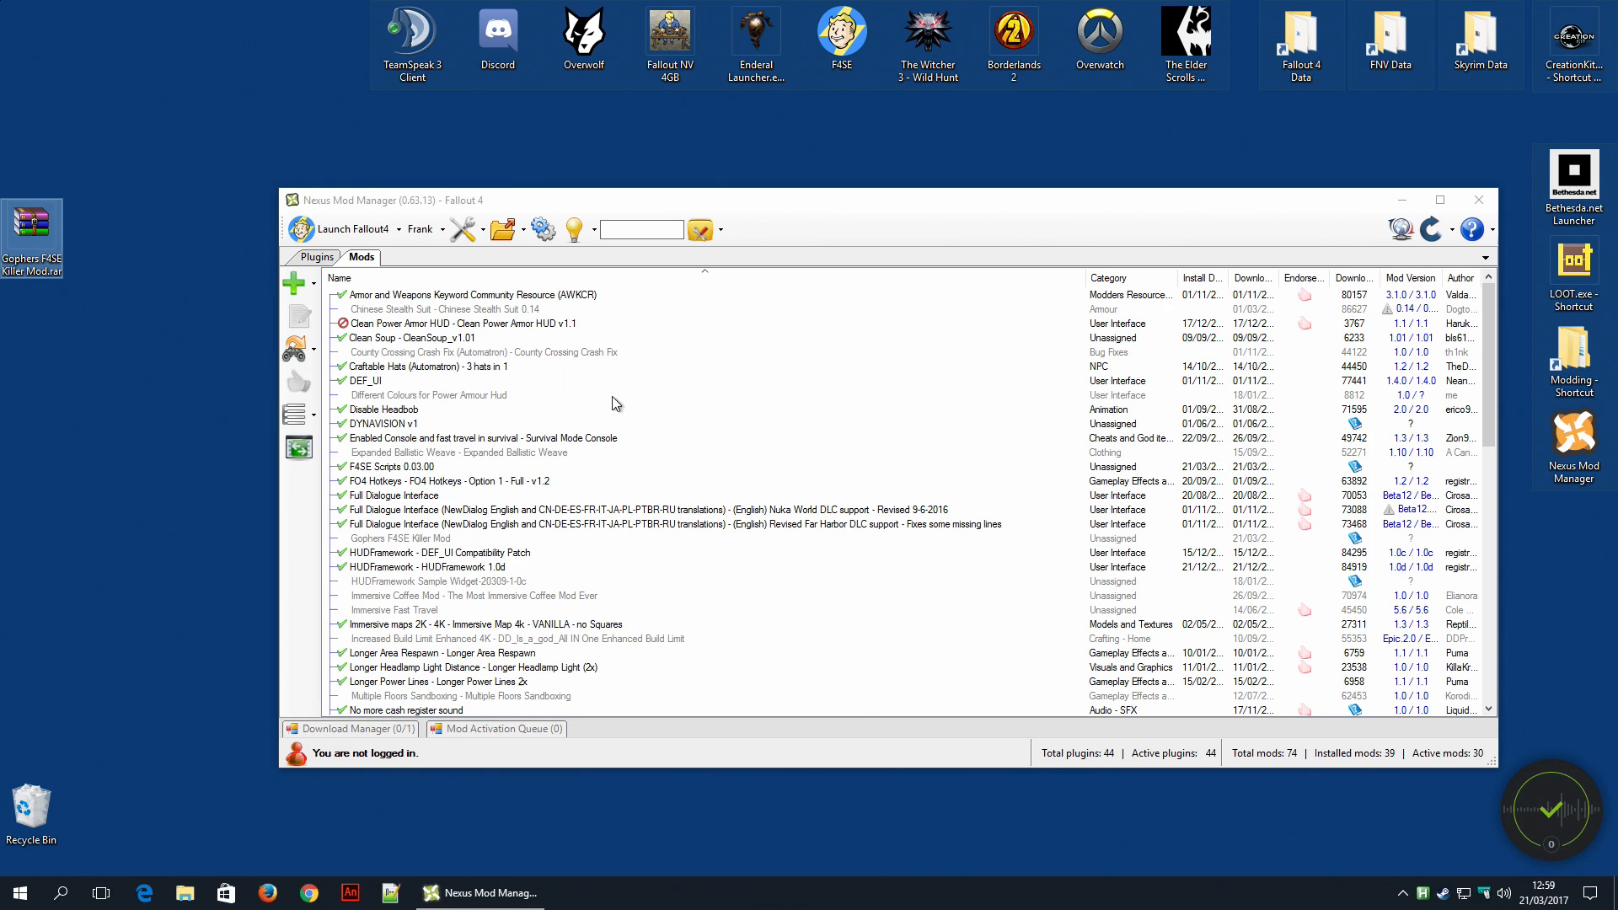
- Activate Gophers F4SE Killer Mod, answering No to Mod so F4SE Scripts' Game.pex is kept
scroll(down, 3)
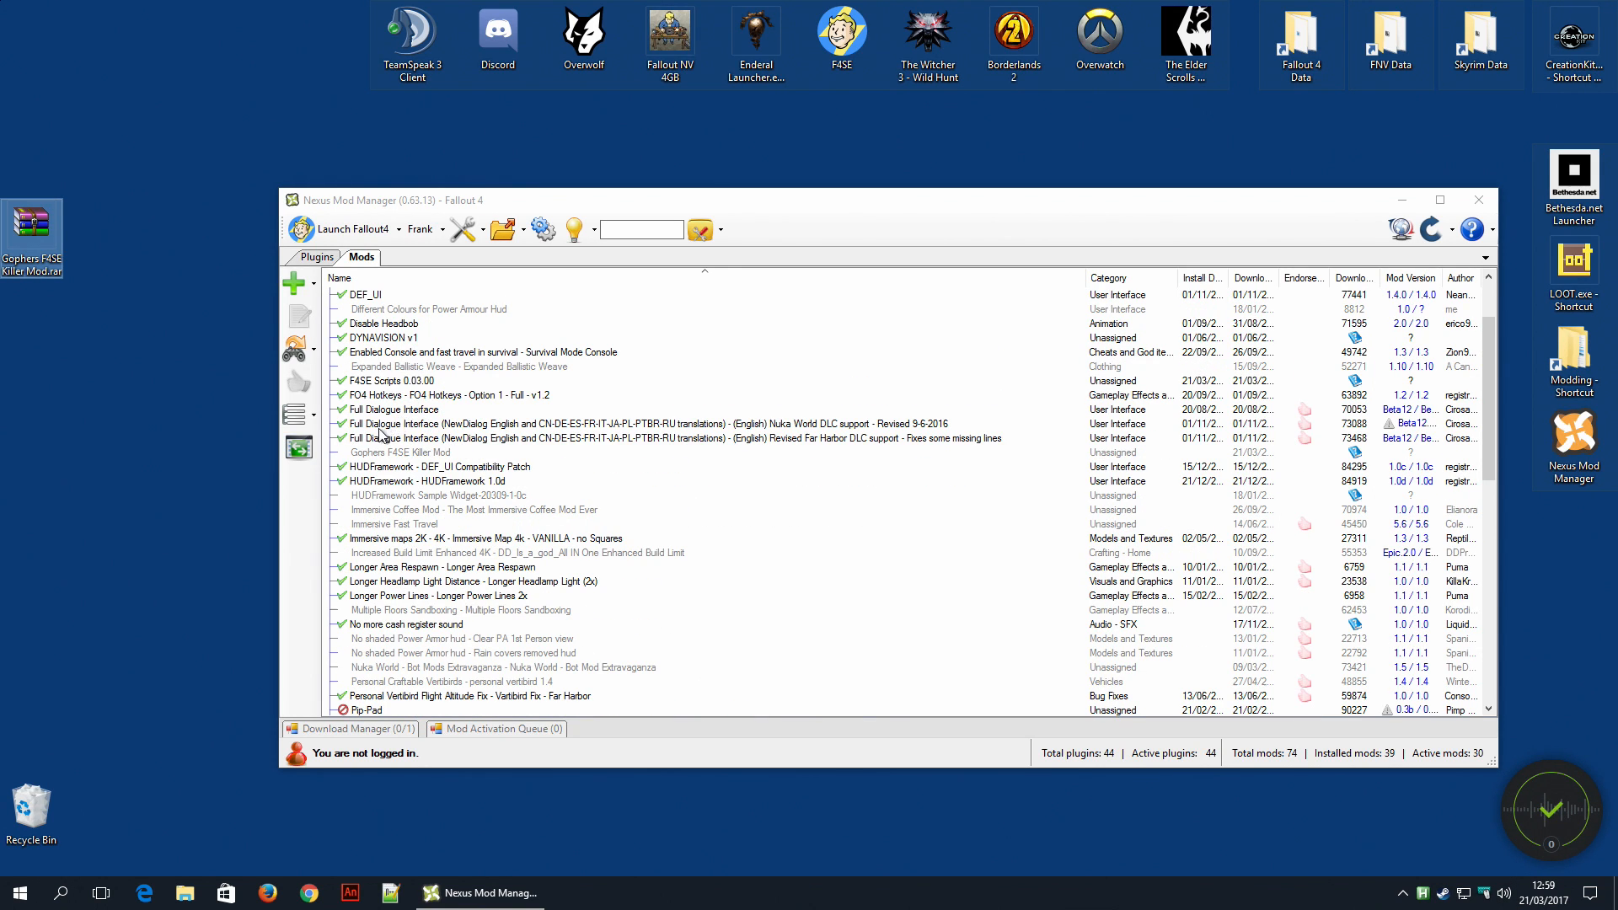
click(401, 451)
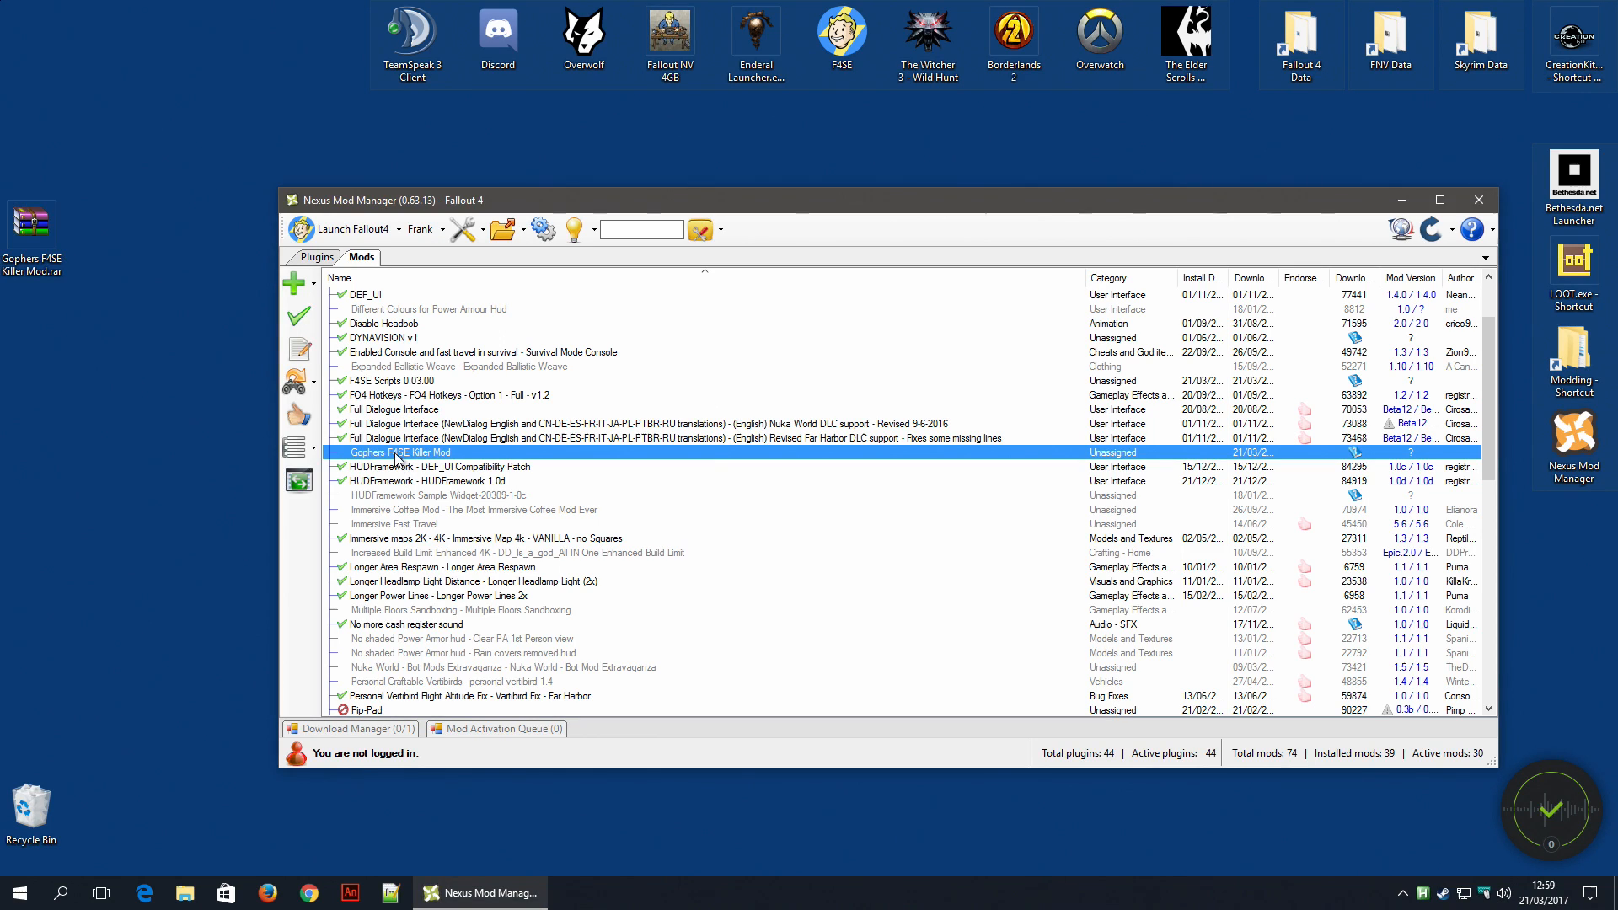
mouse_move(299, 315)
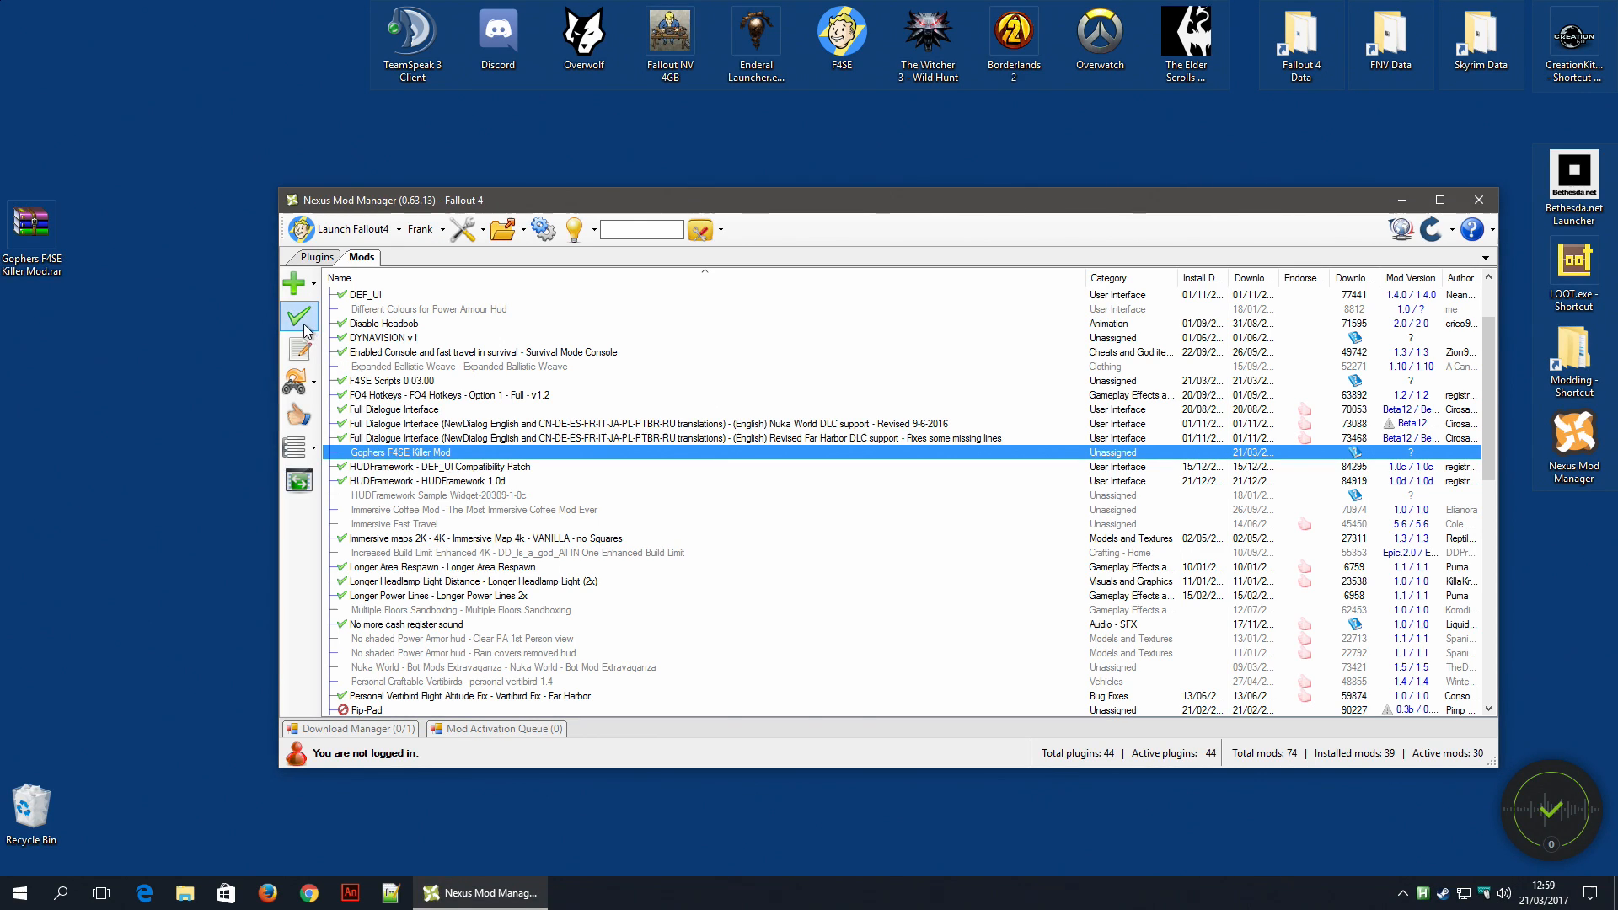
click(299, 315)
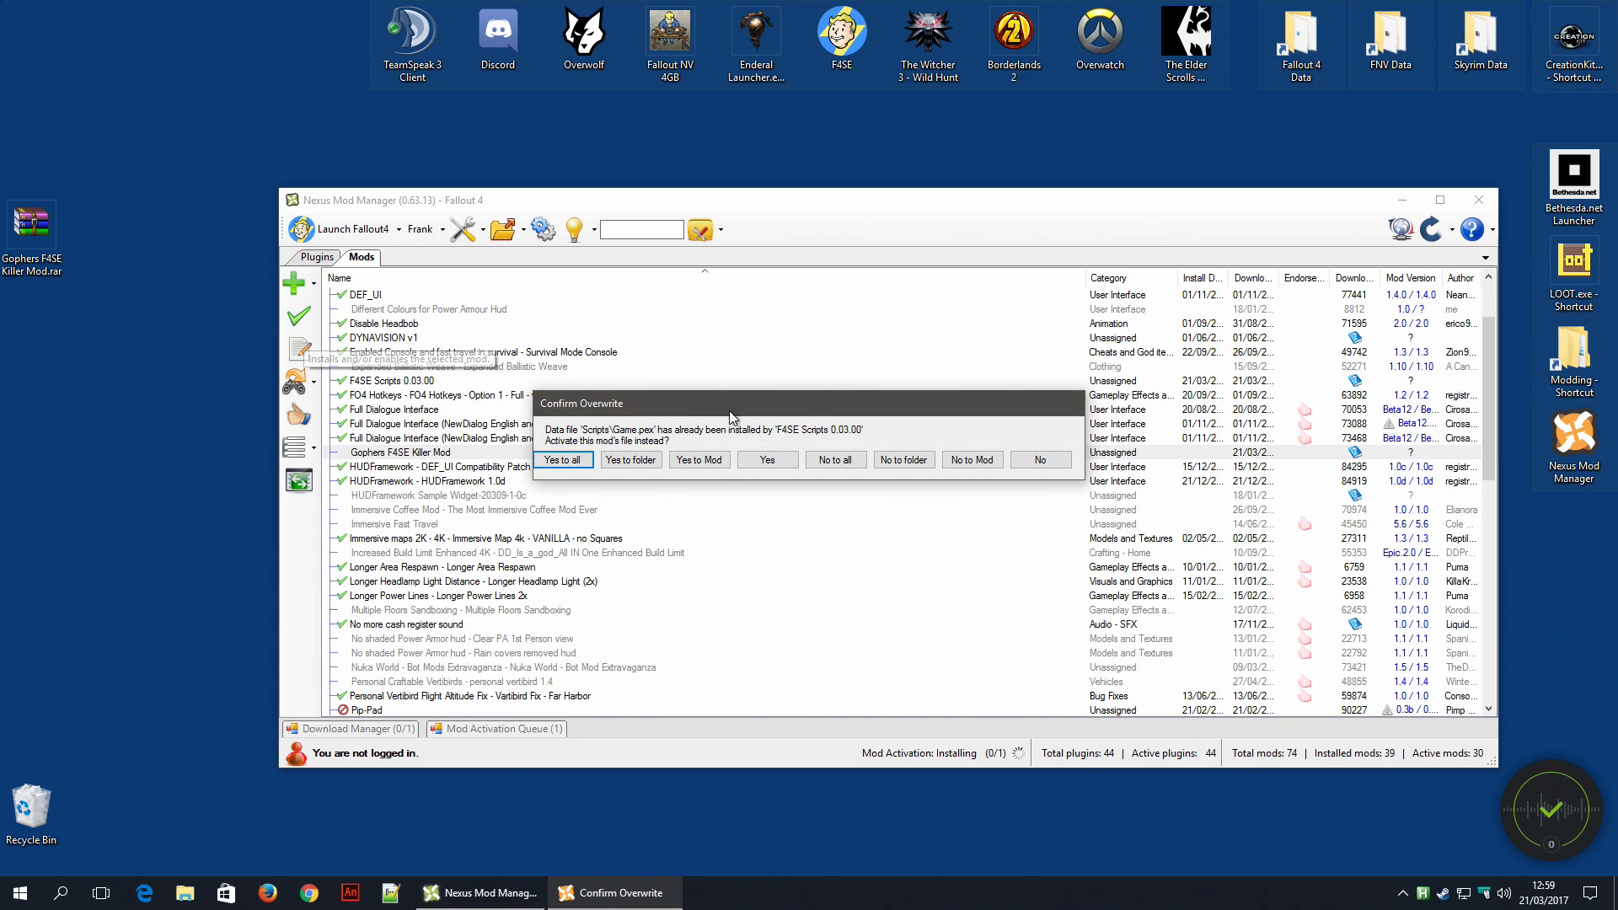
mouse_move(574, 440)
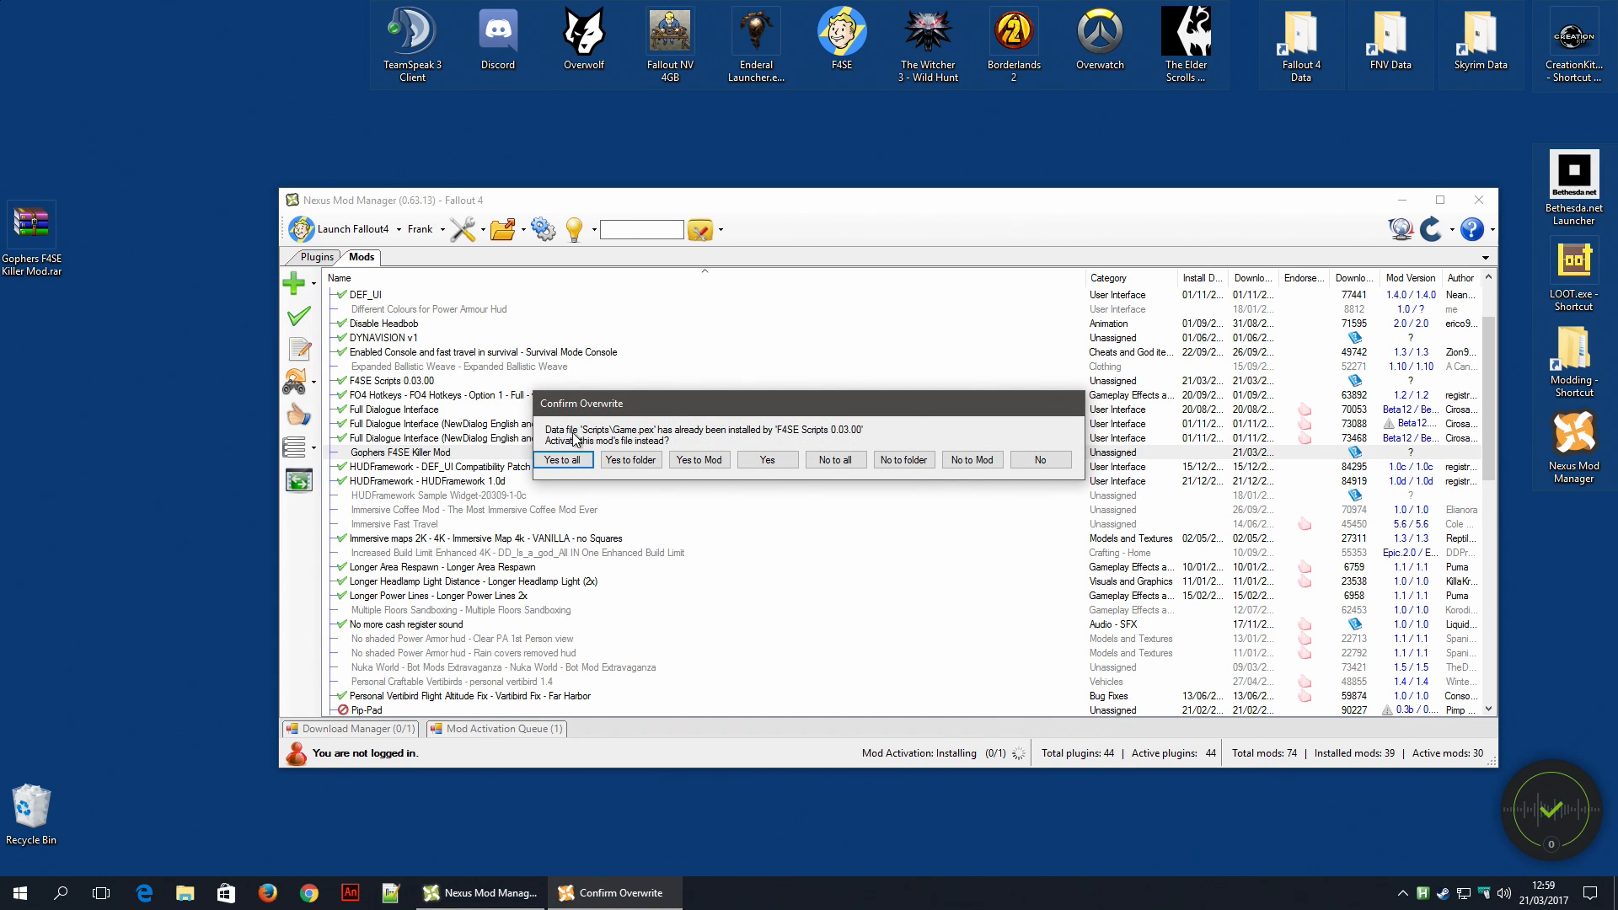
mouse_move(820, 438)
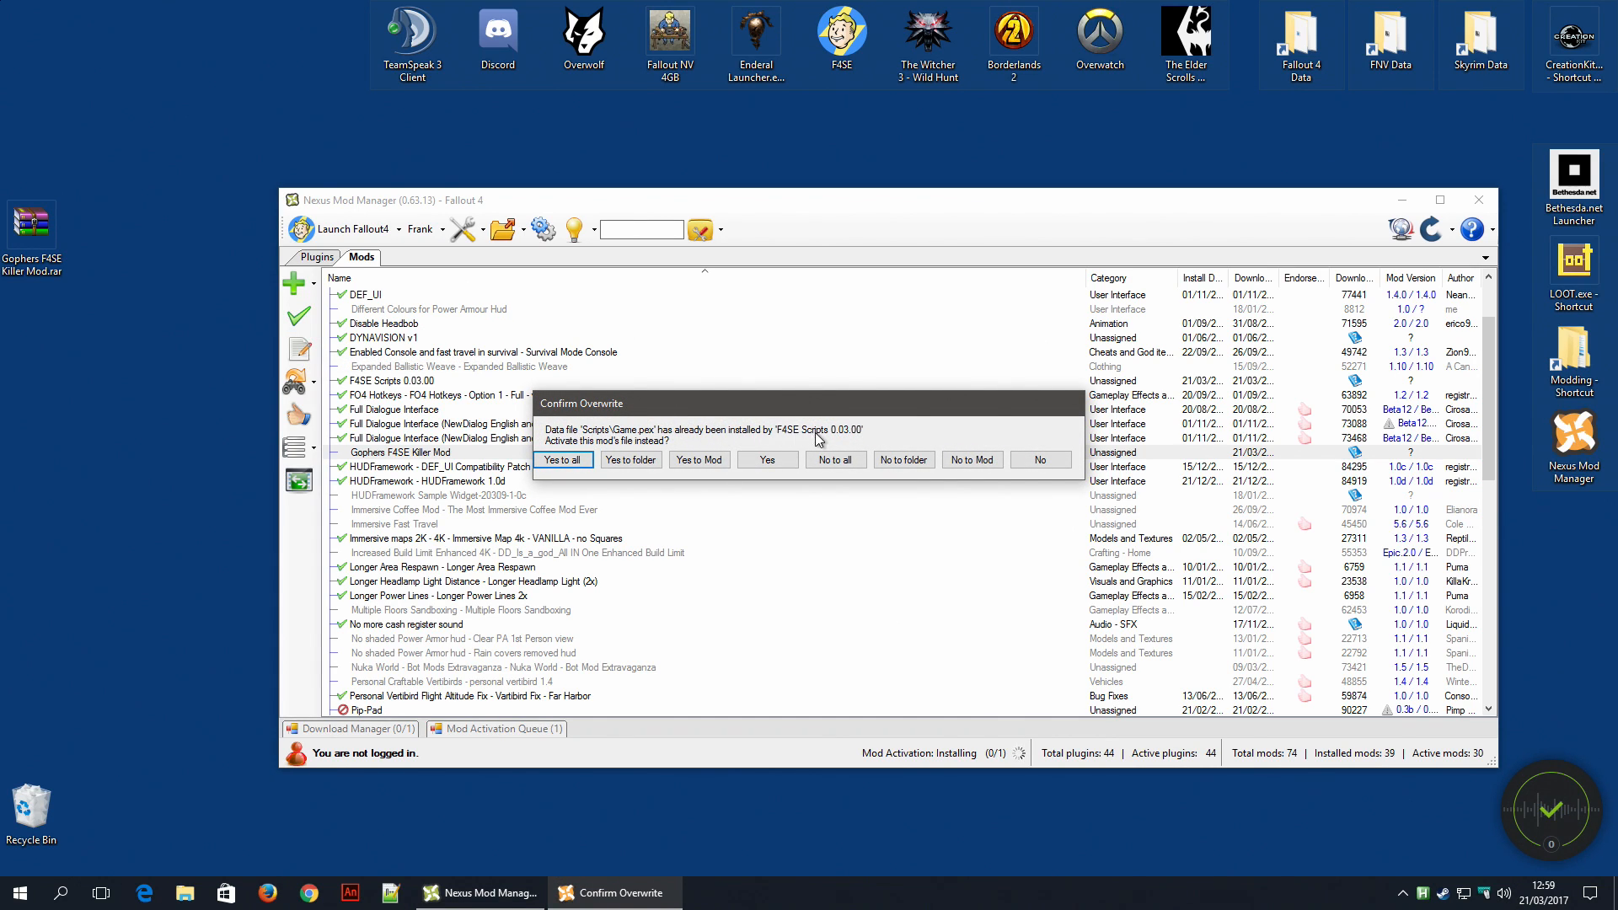
mouse_move(849, 445)
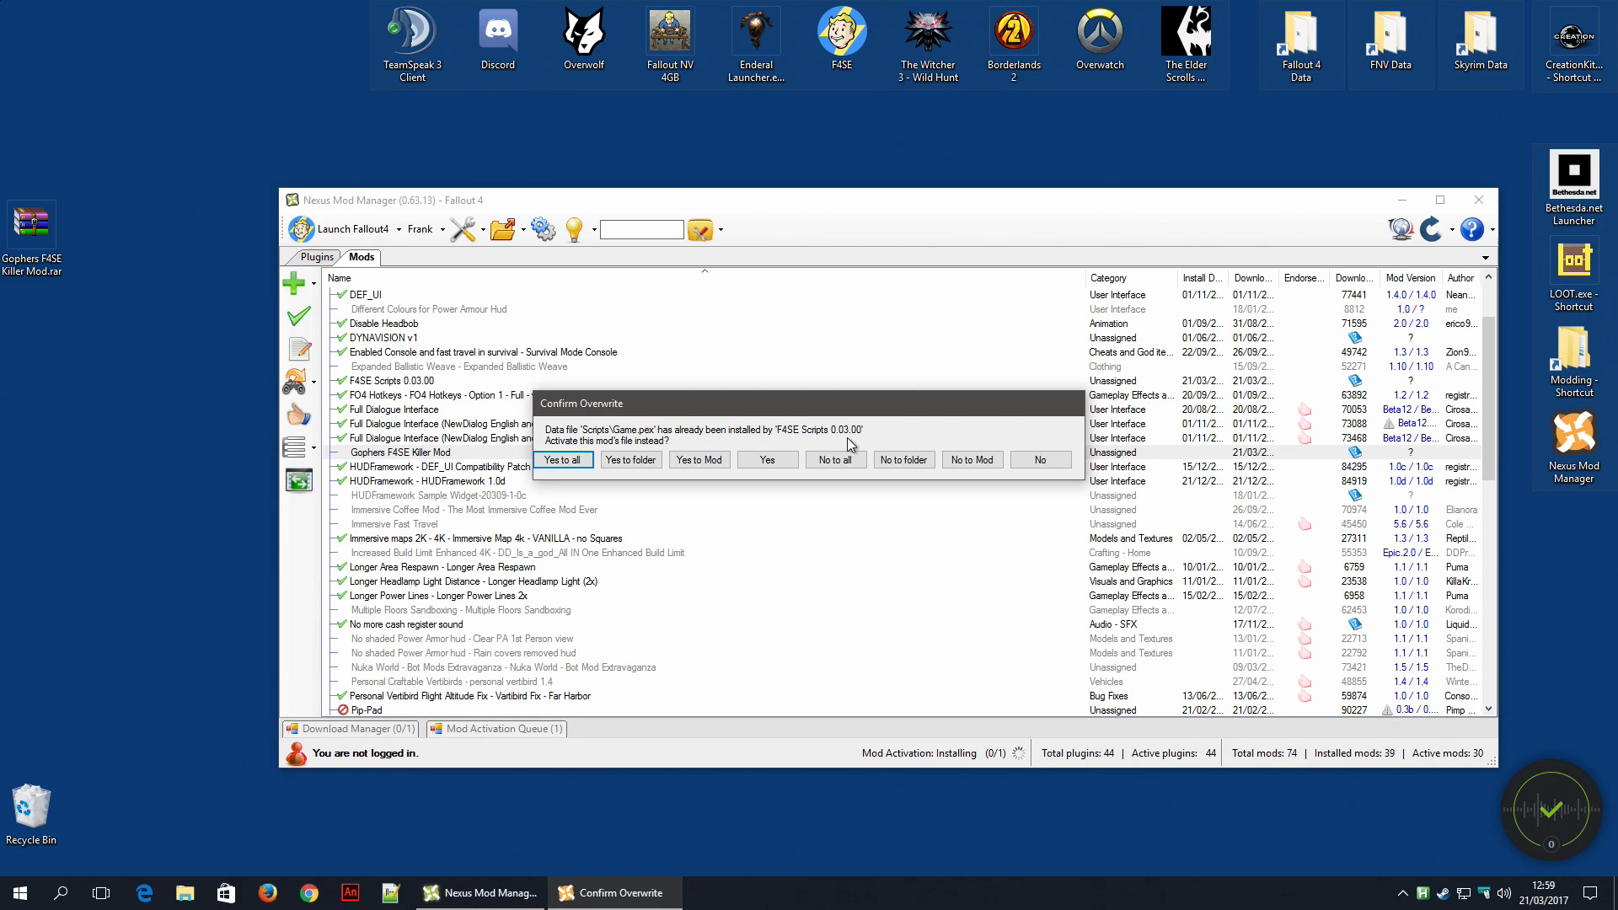
mouse_move(868, 443)
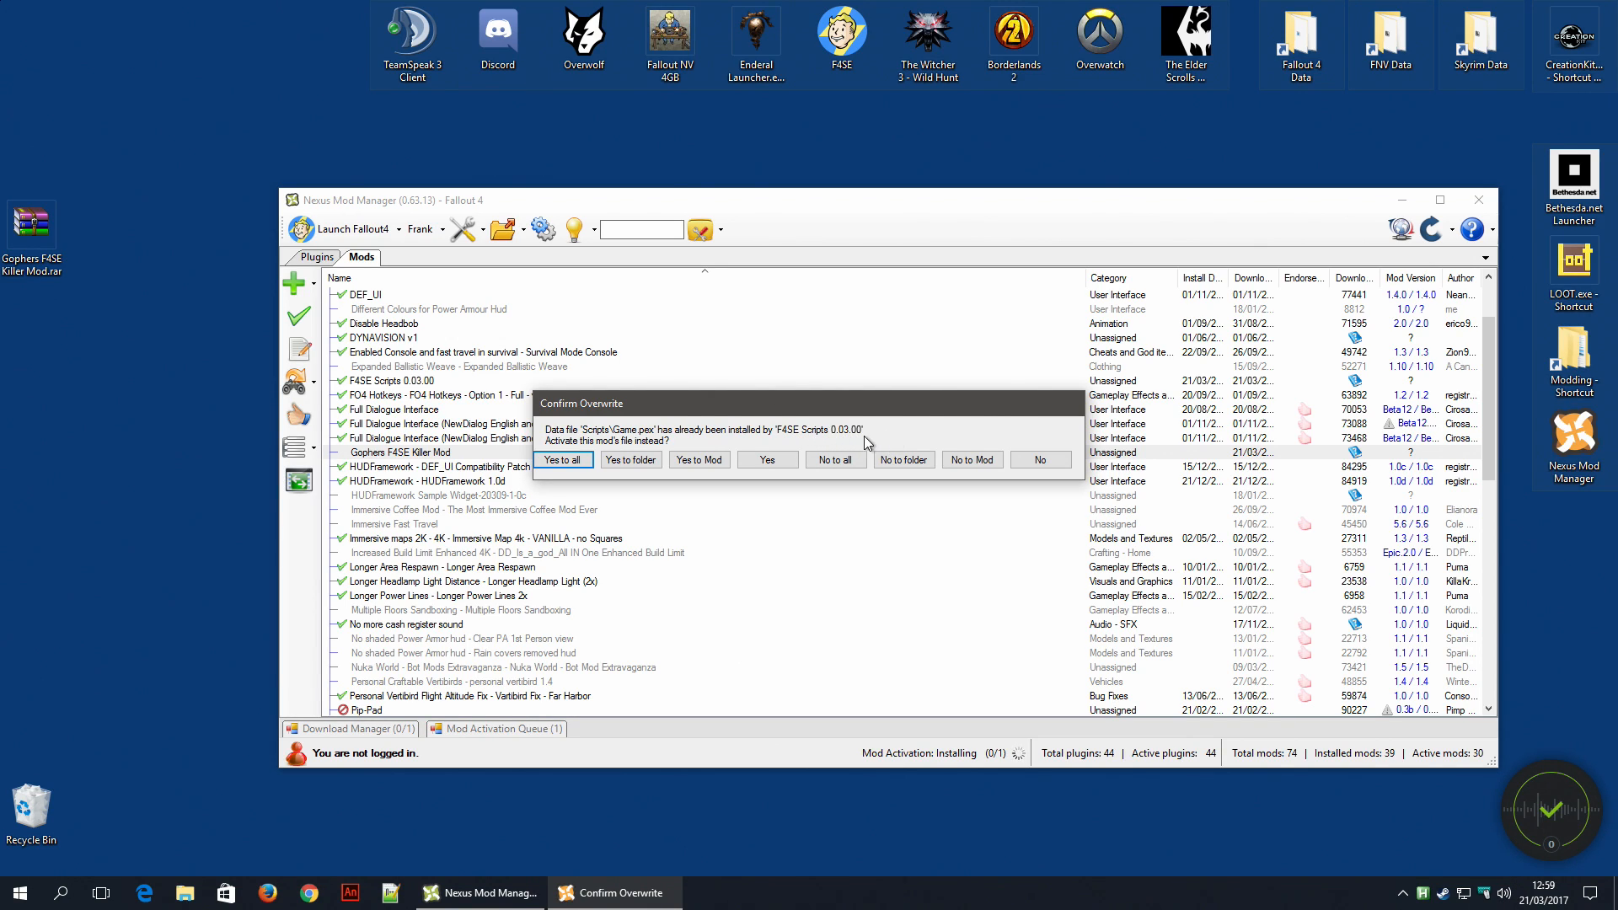
mouse_move(611, 445)
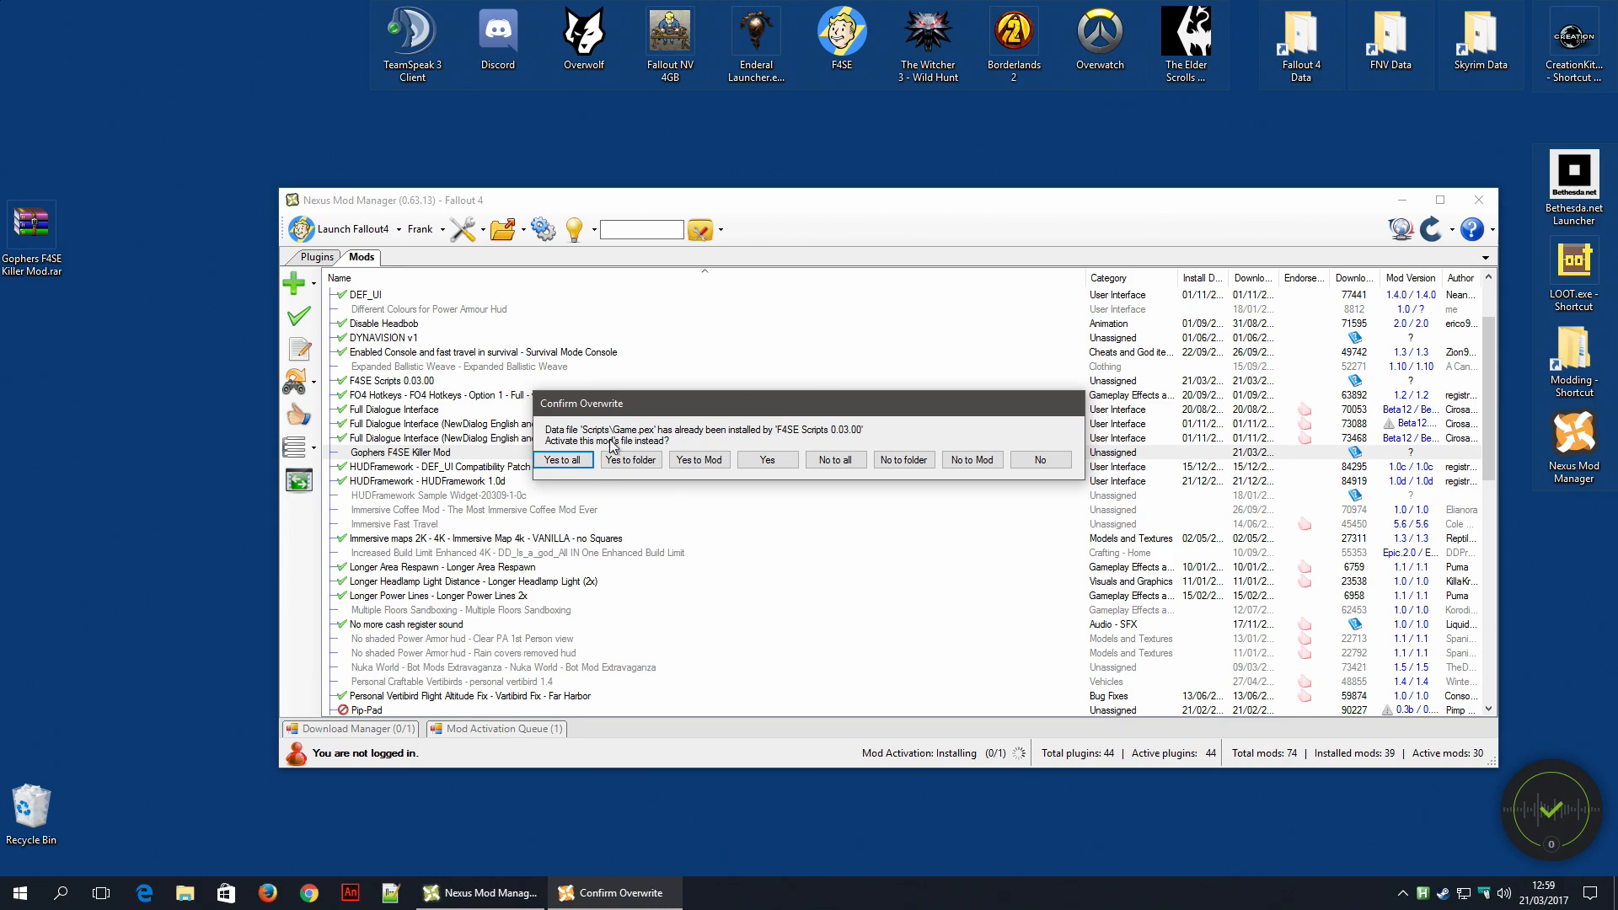
mouse_move(664, 448)
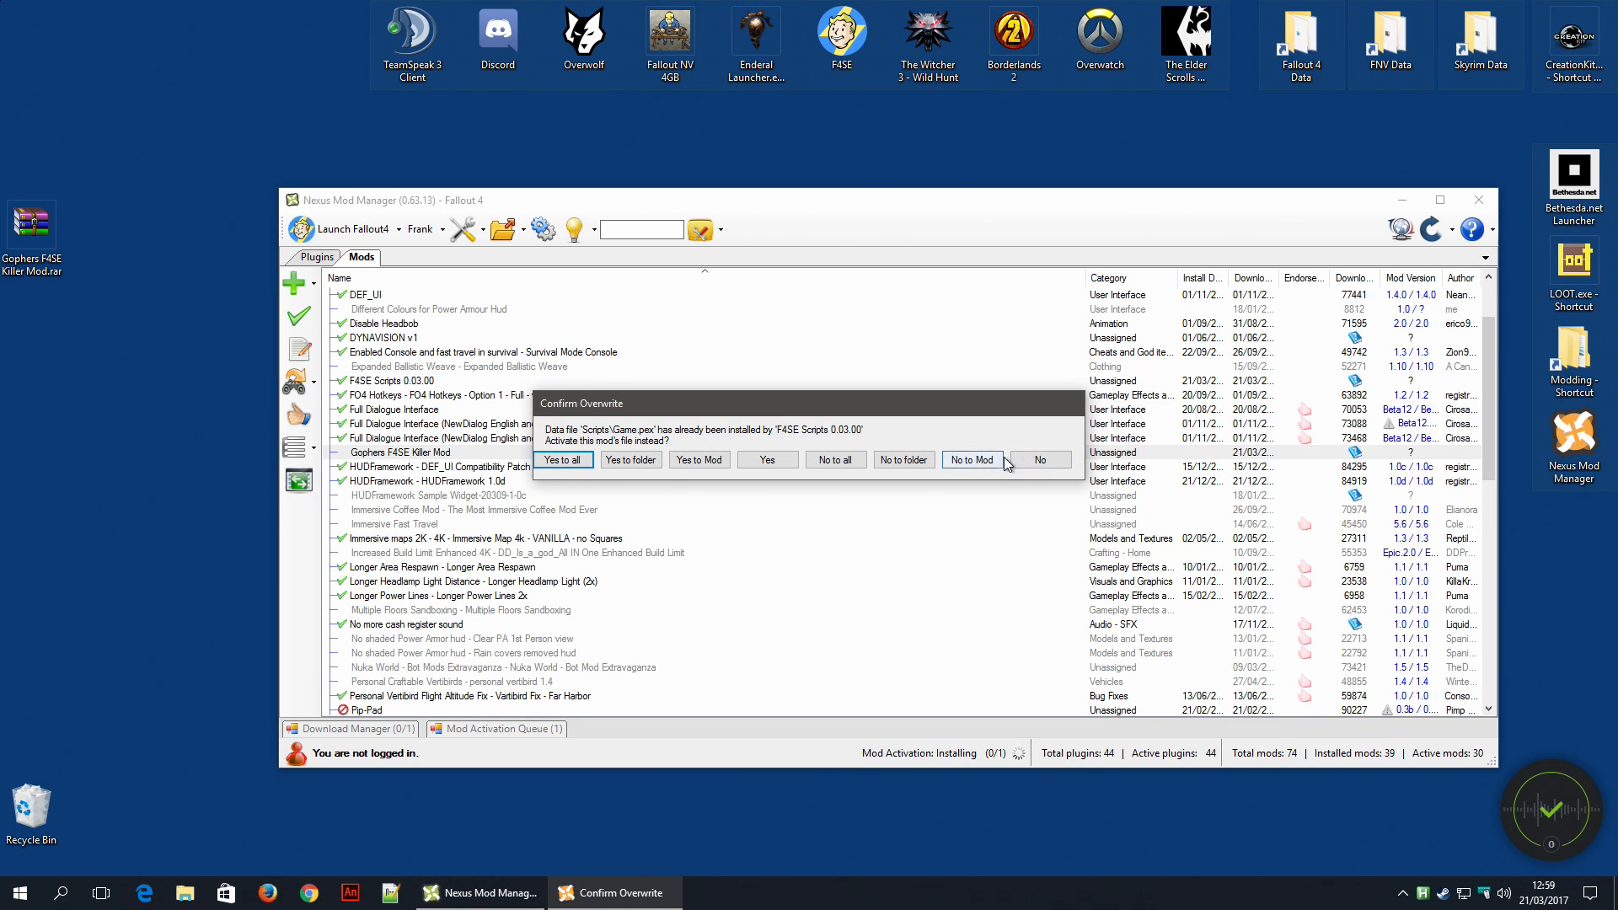
click(969, 459)
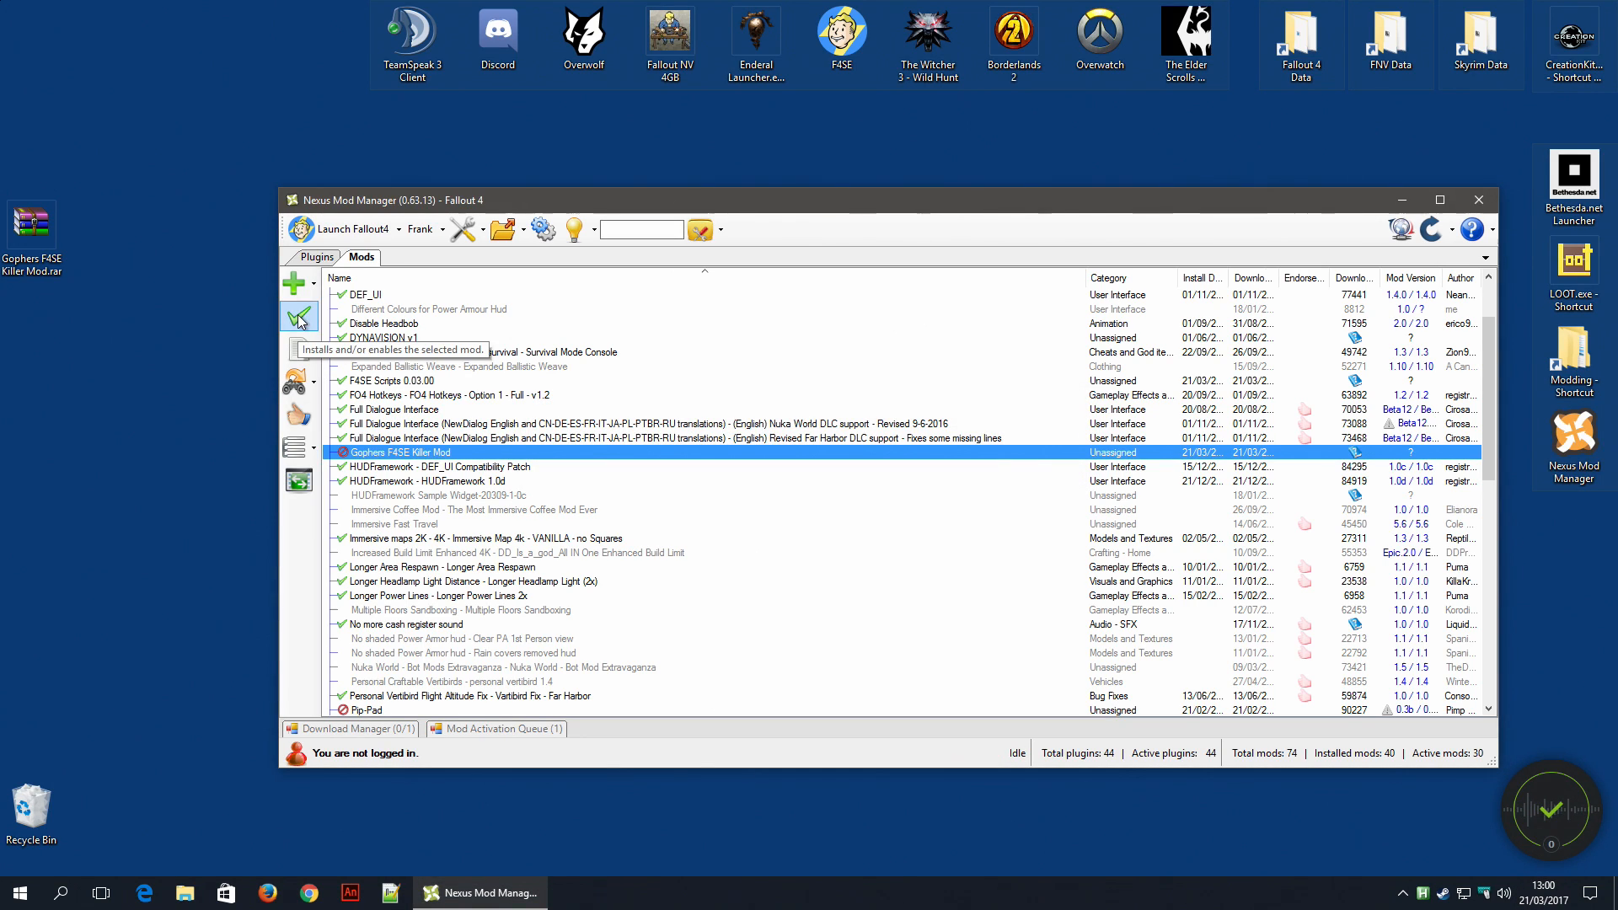
- Activate Gophers F4SE Killer Mod again to bring up the Confirm Overwrite dialog
click(298, 315)
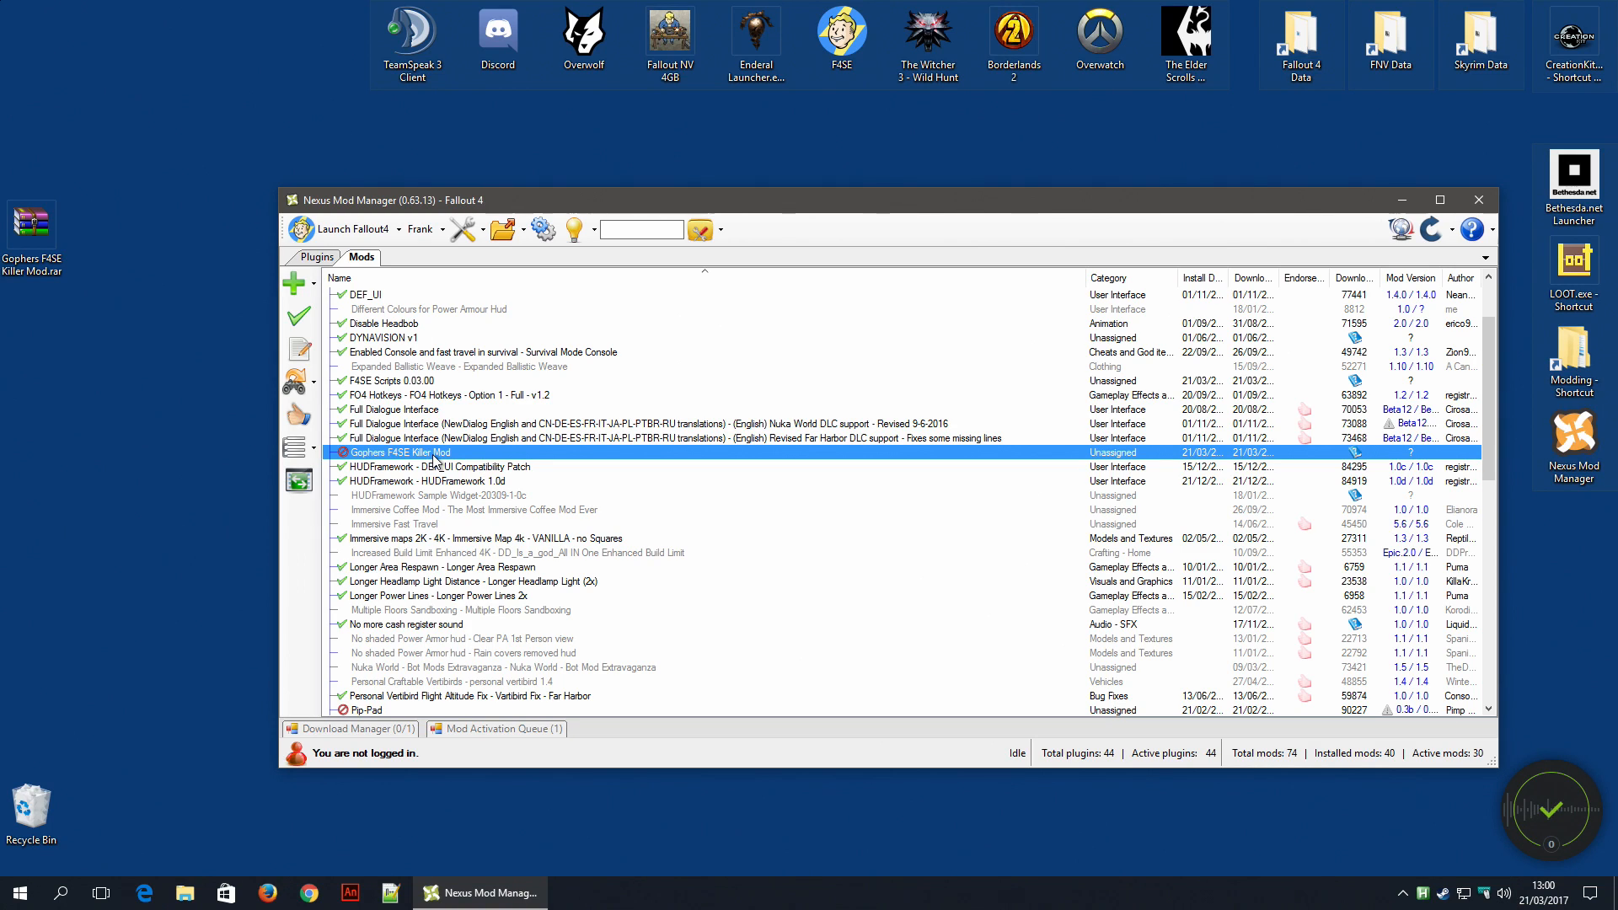
mouse_move(1052, 254)
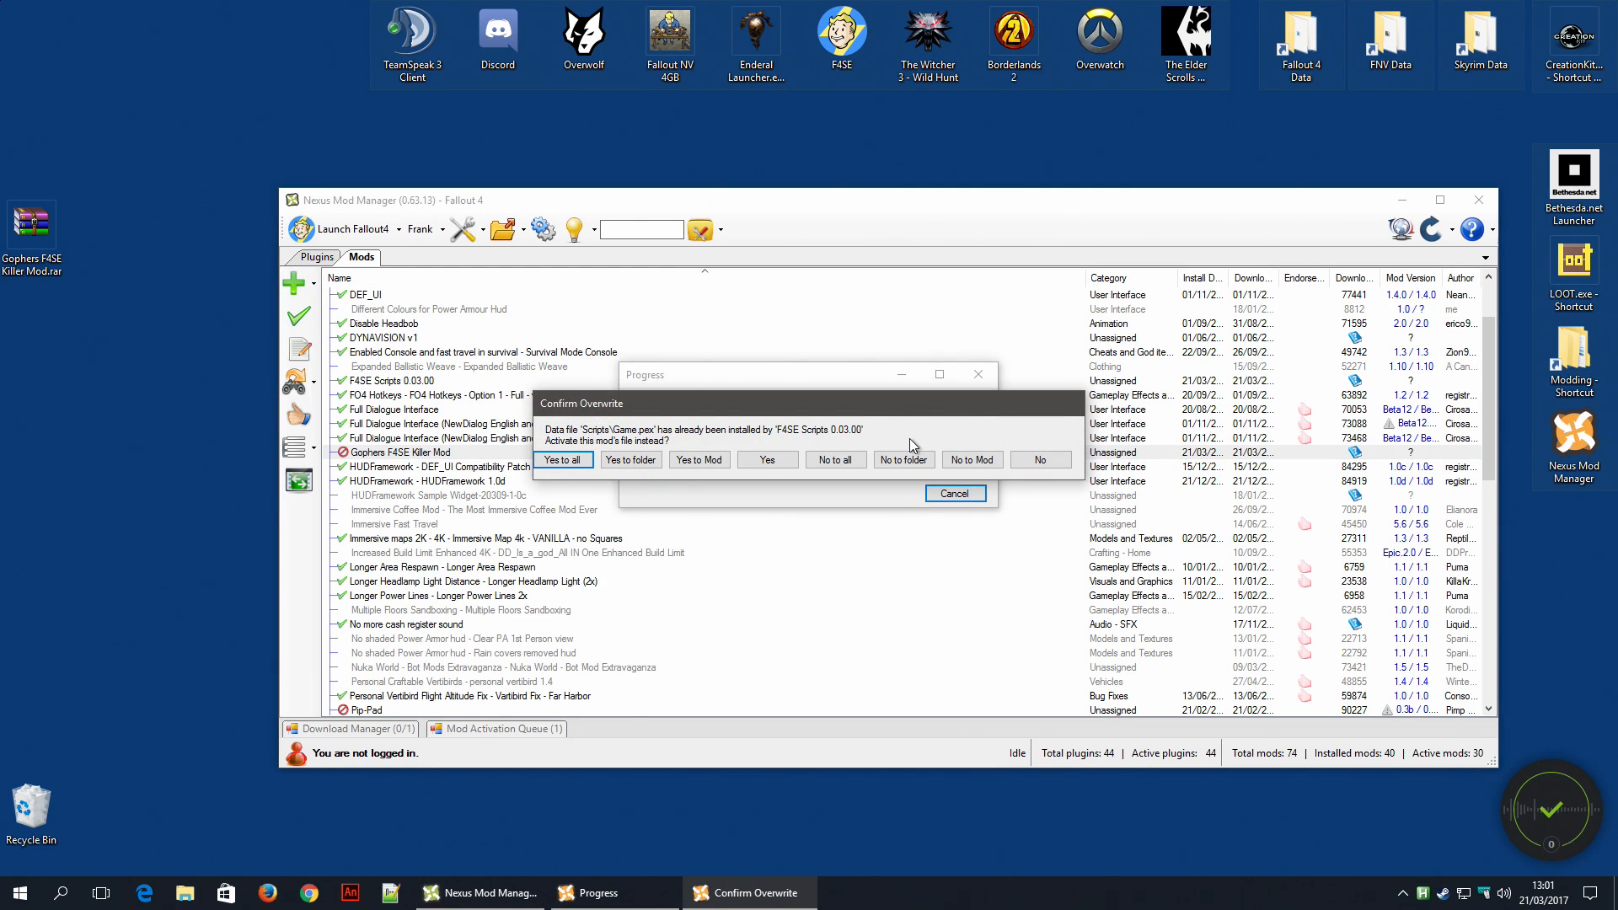
mouse_move(834, 459)
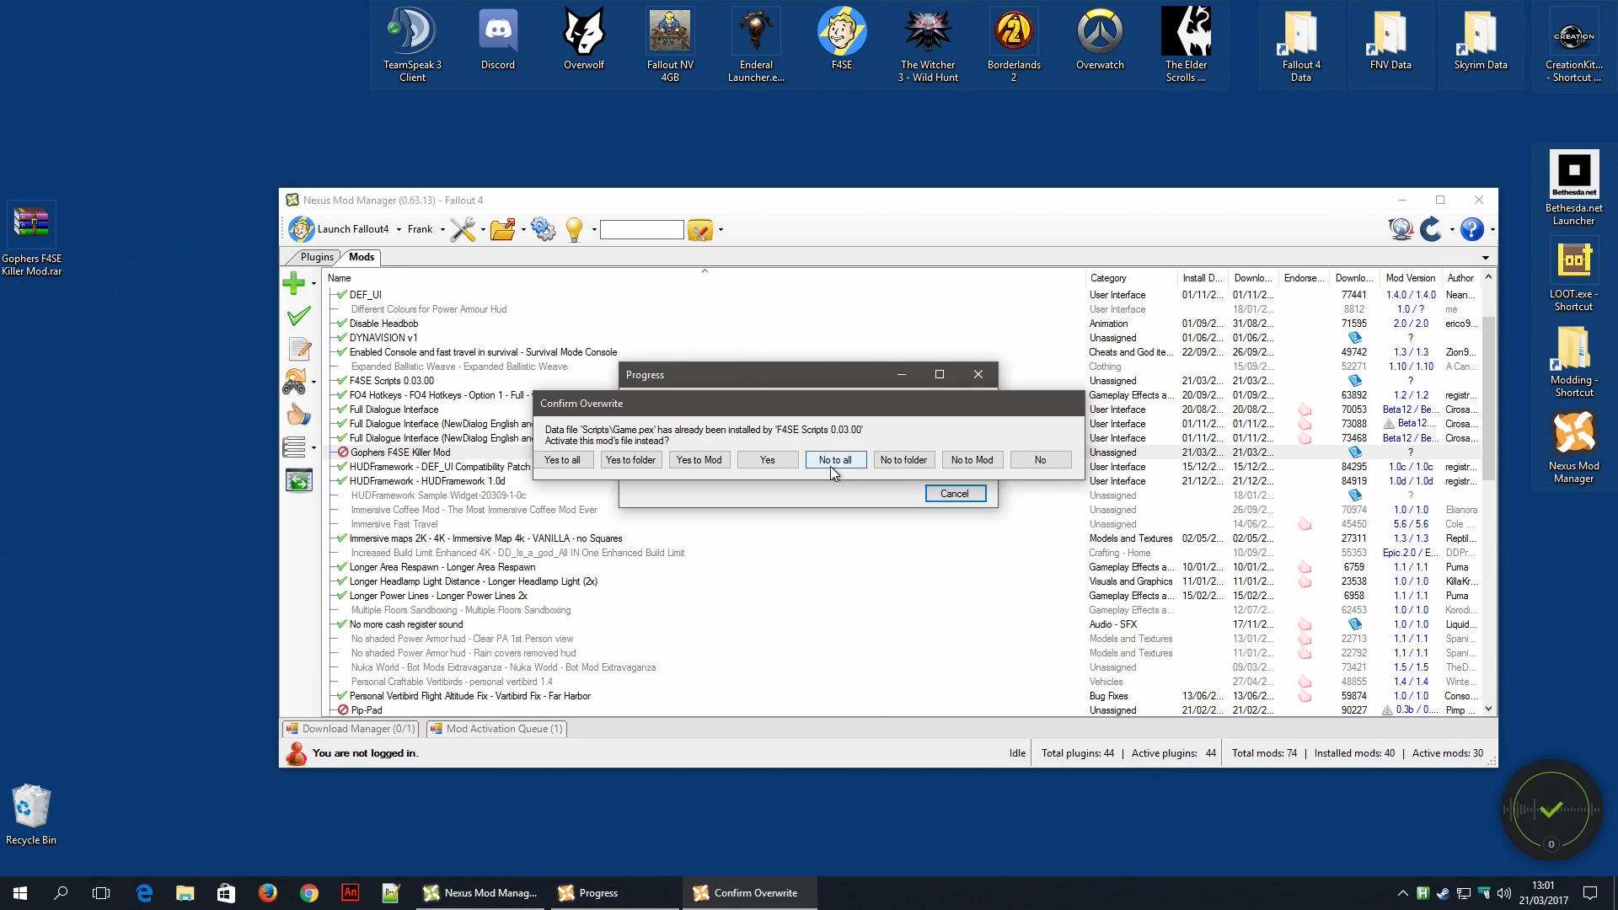
- Answer No to all so none of F4SE Scripts' conflicting files are replaced
click(834, 458)
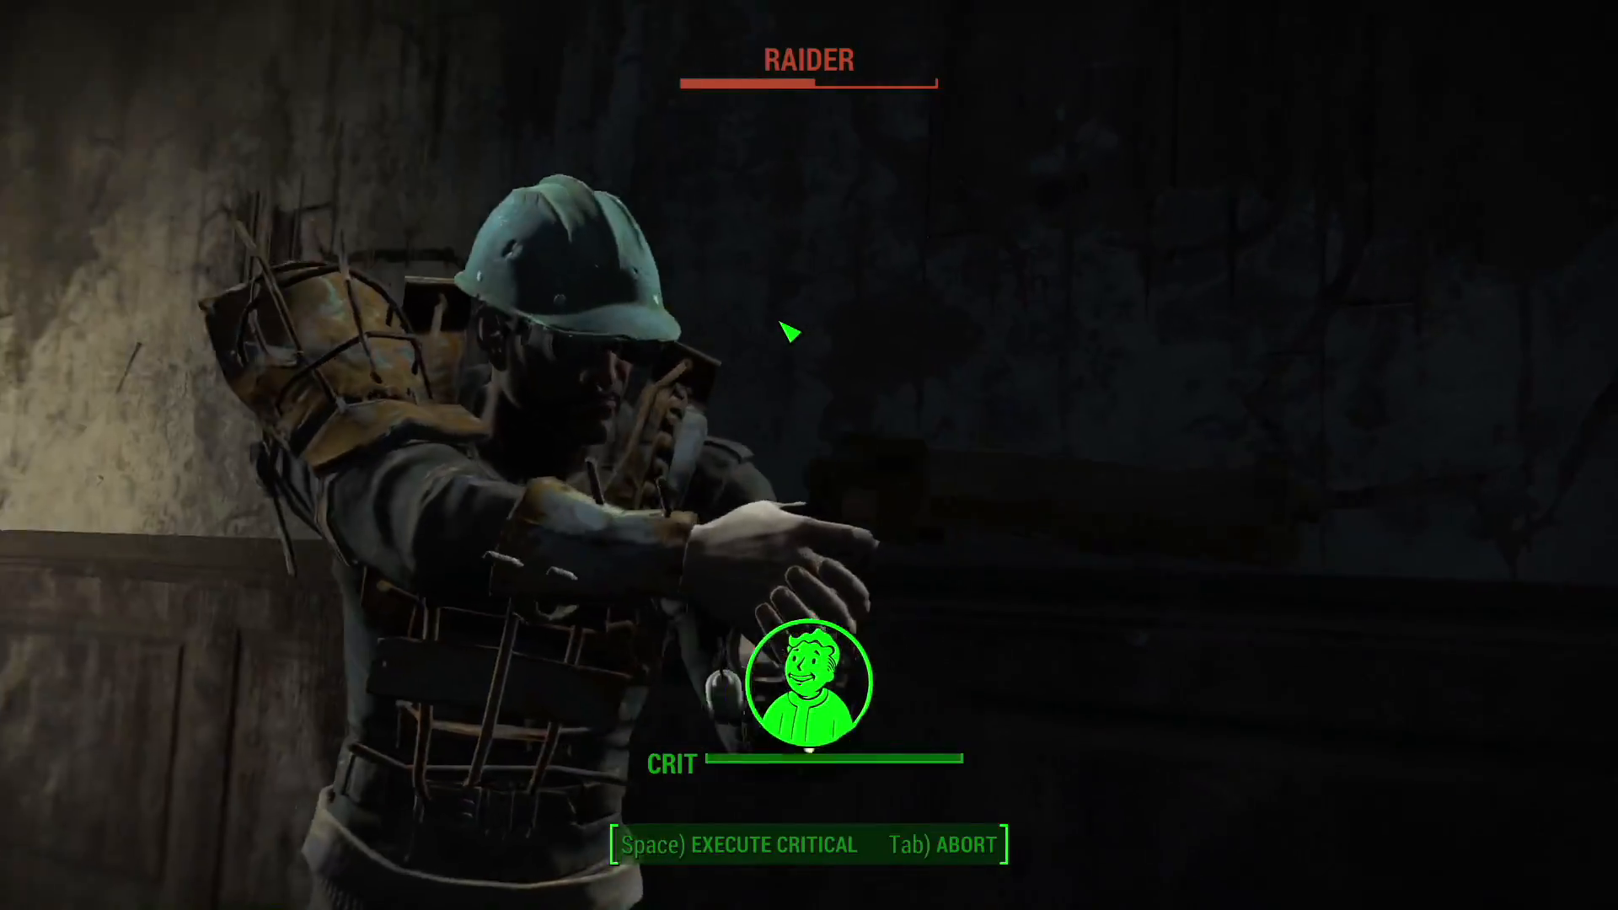
key(space)
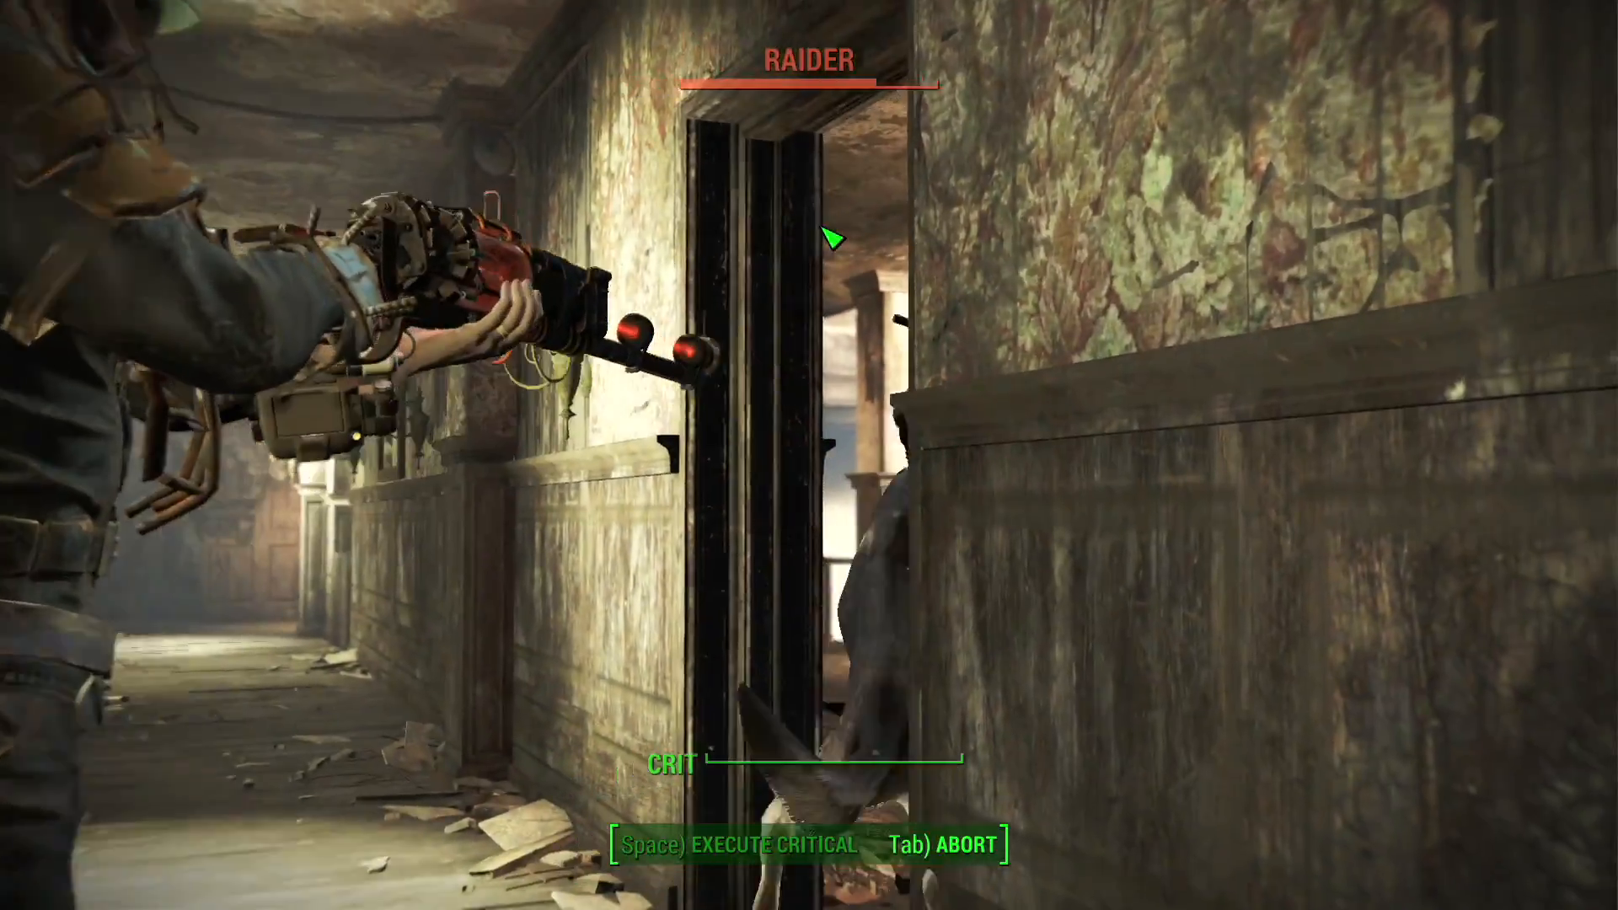
key(space)
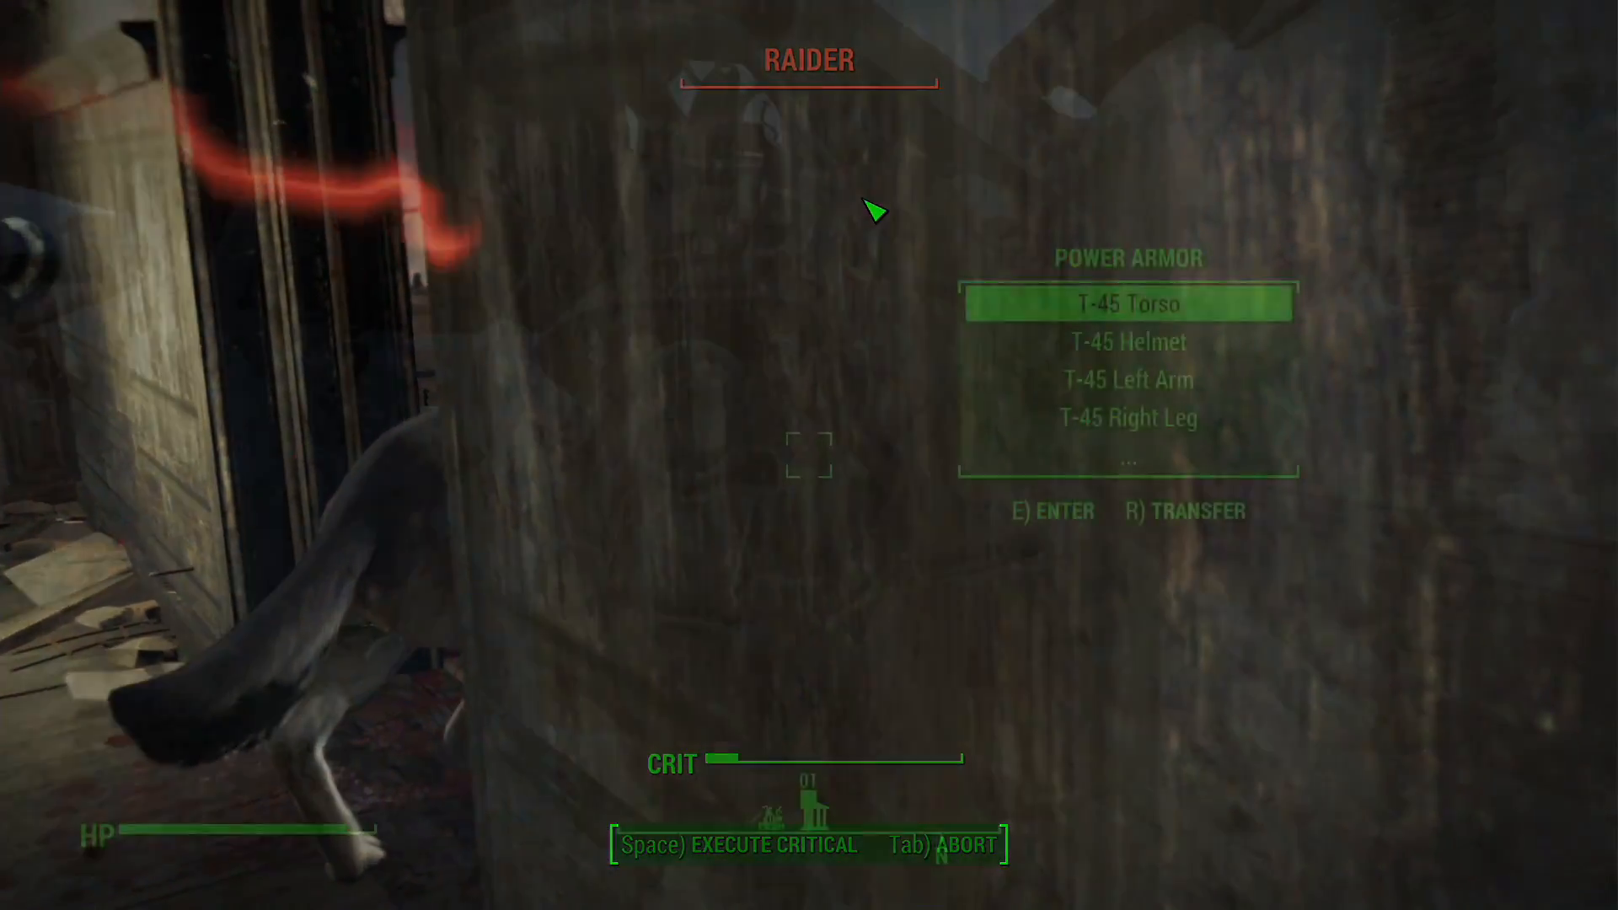
key(e)
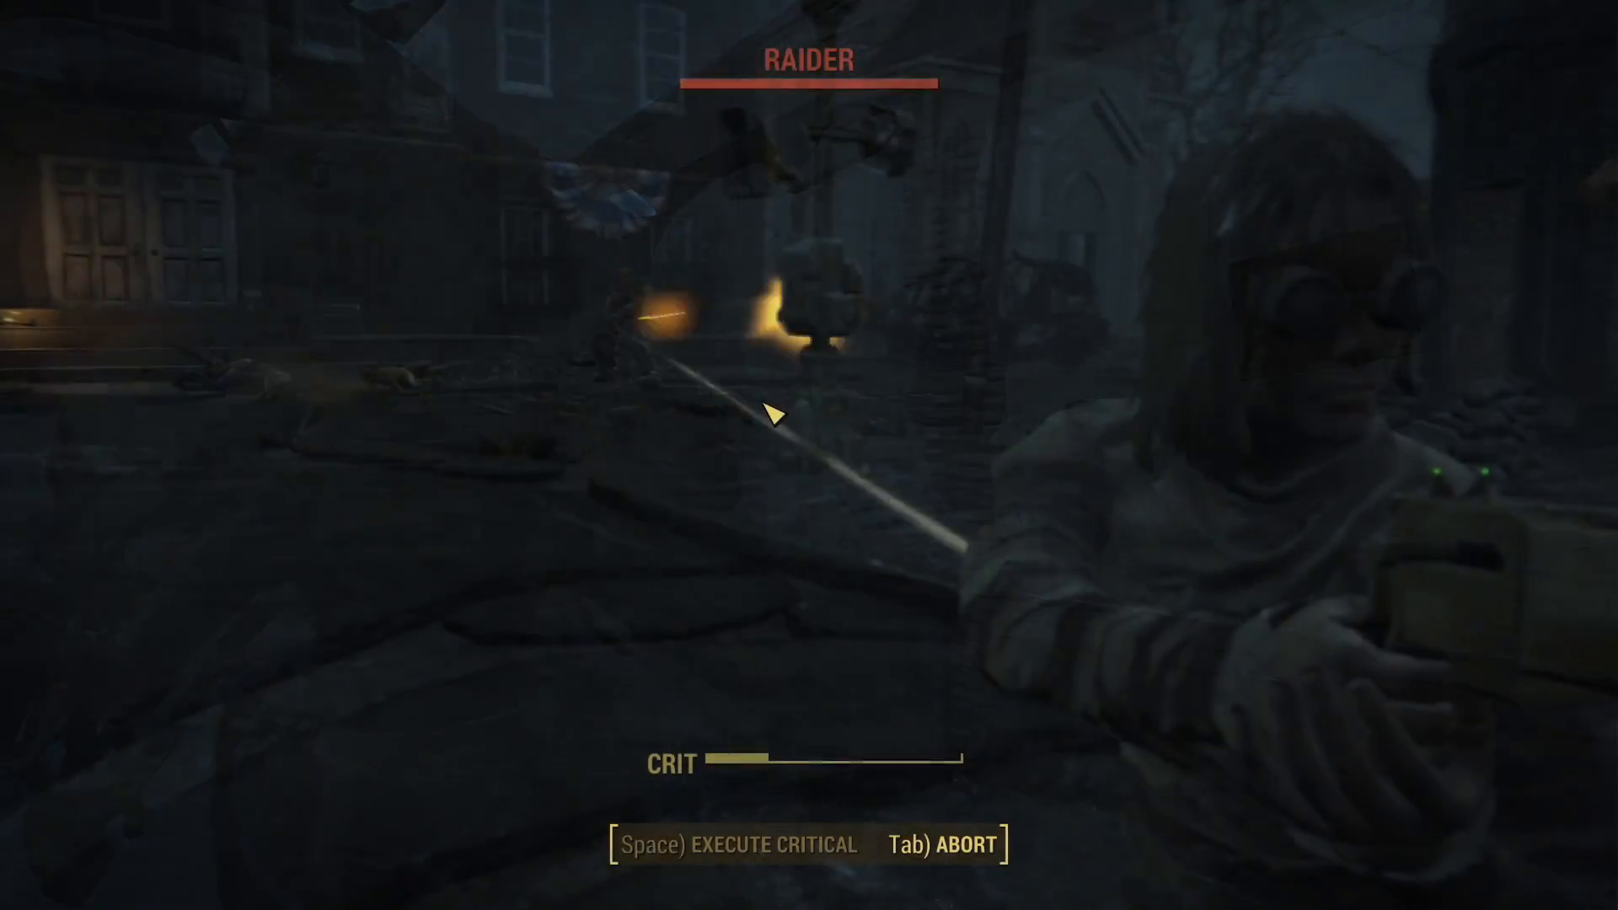
key(space)
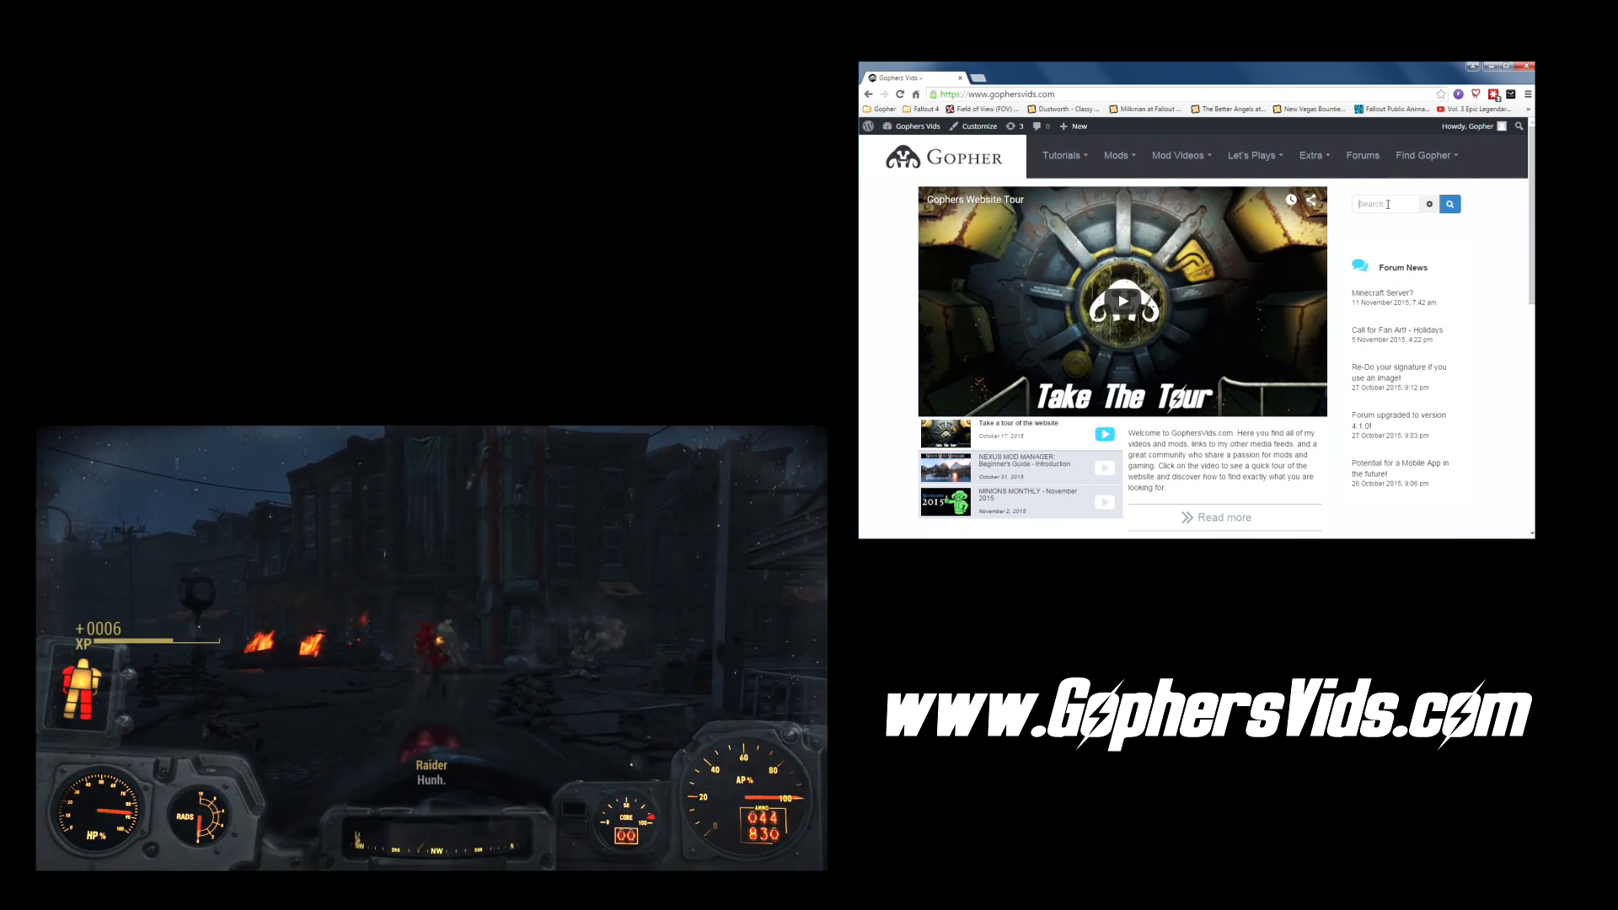
- Search GophersVids for xre cars limited to Mods and open the XRE – CARS V0_86 mod page
text(xre can)
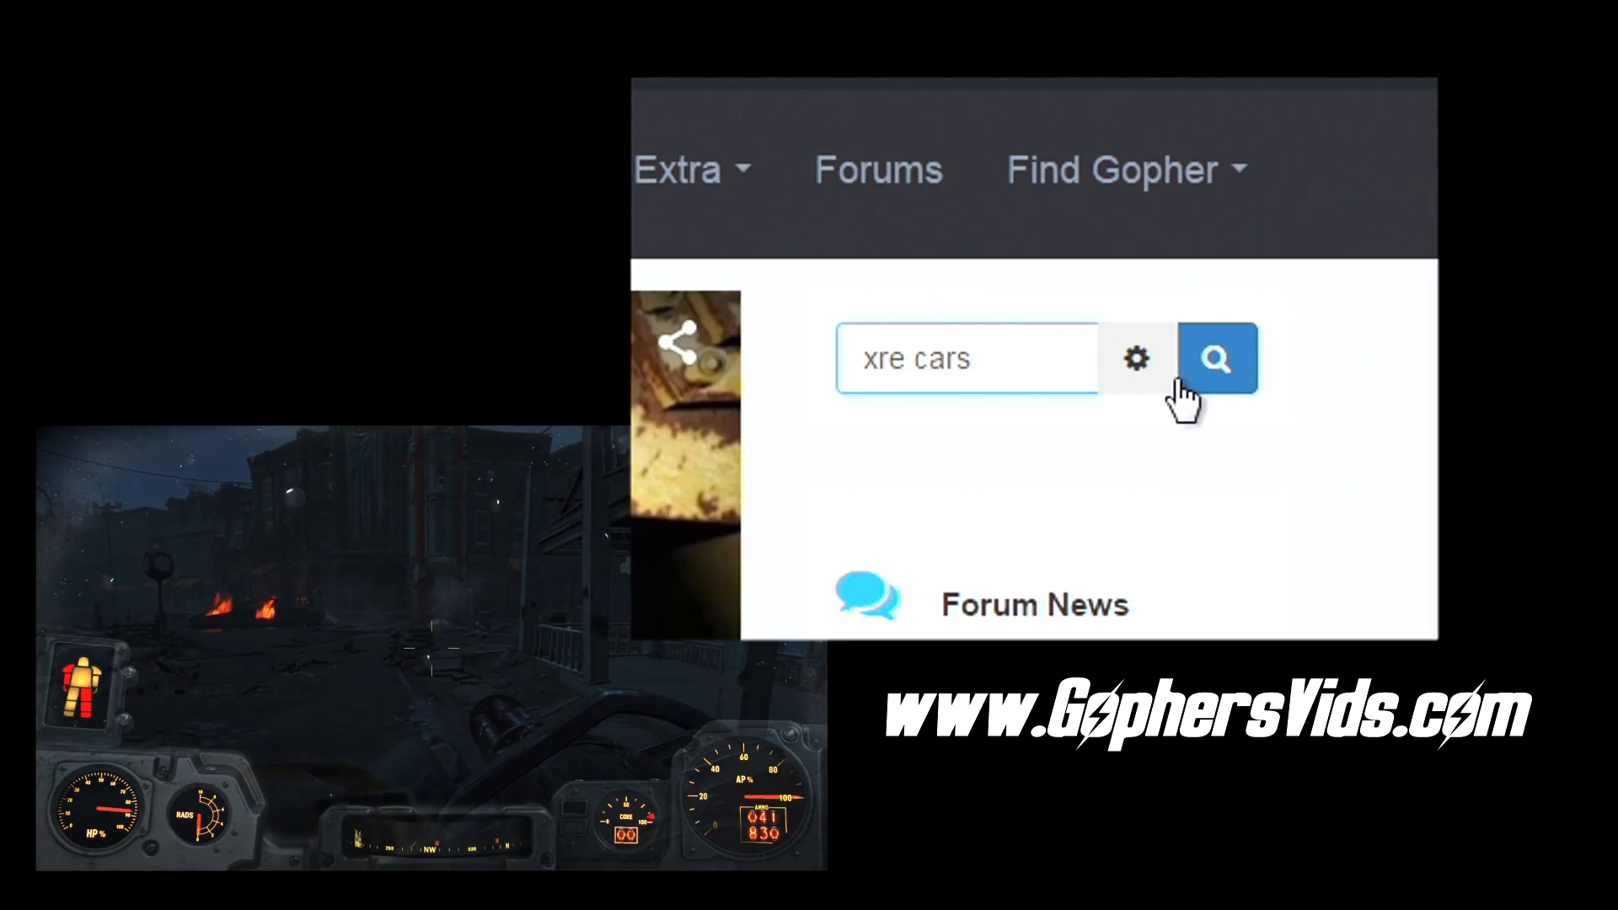
click(1134, 357)
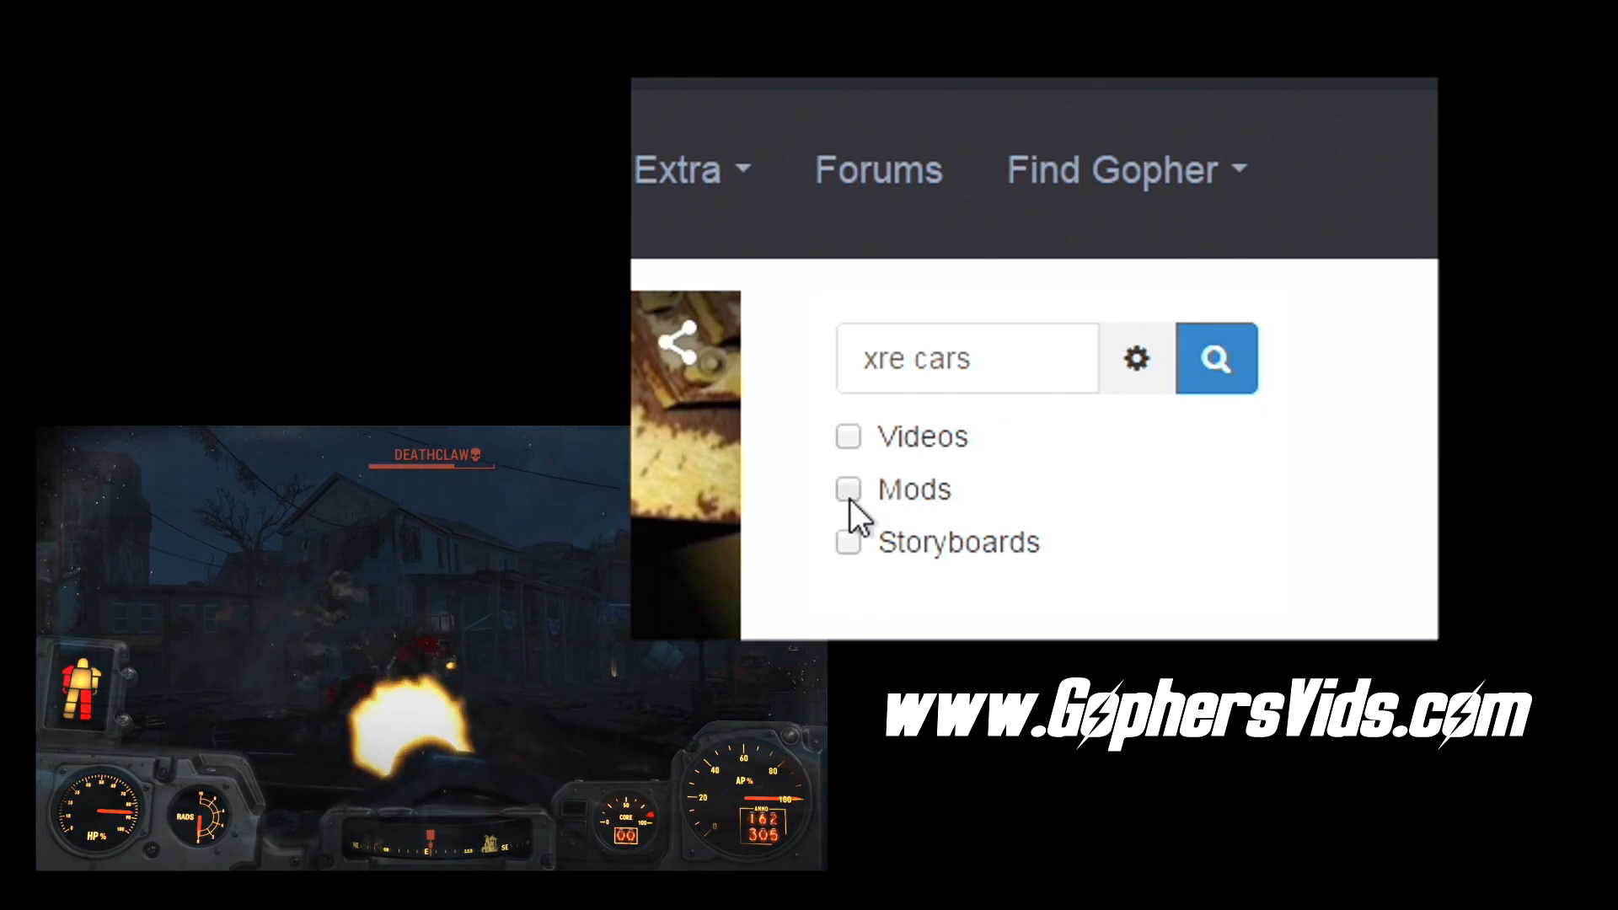
click(847, 489)
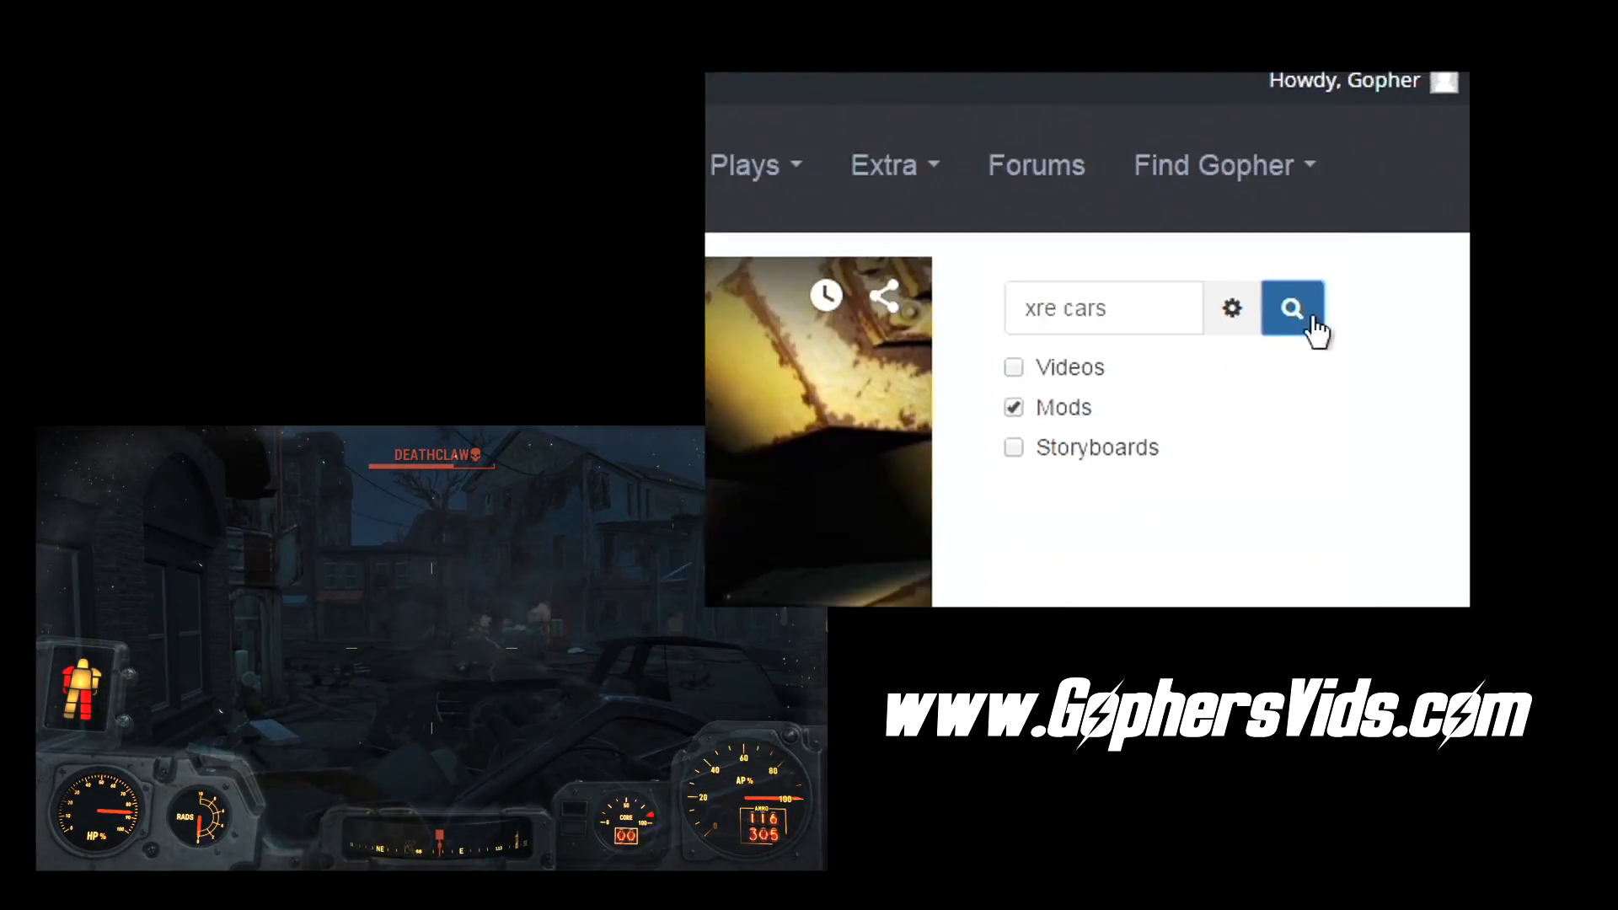
click(1293, 308)
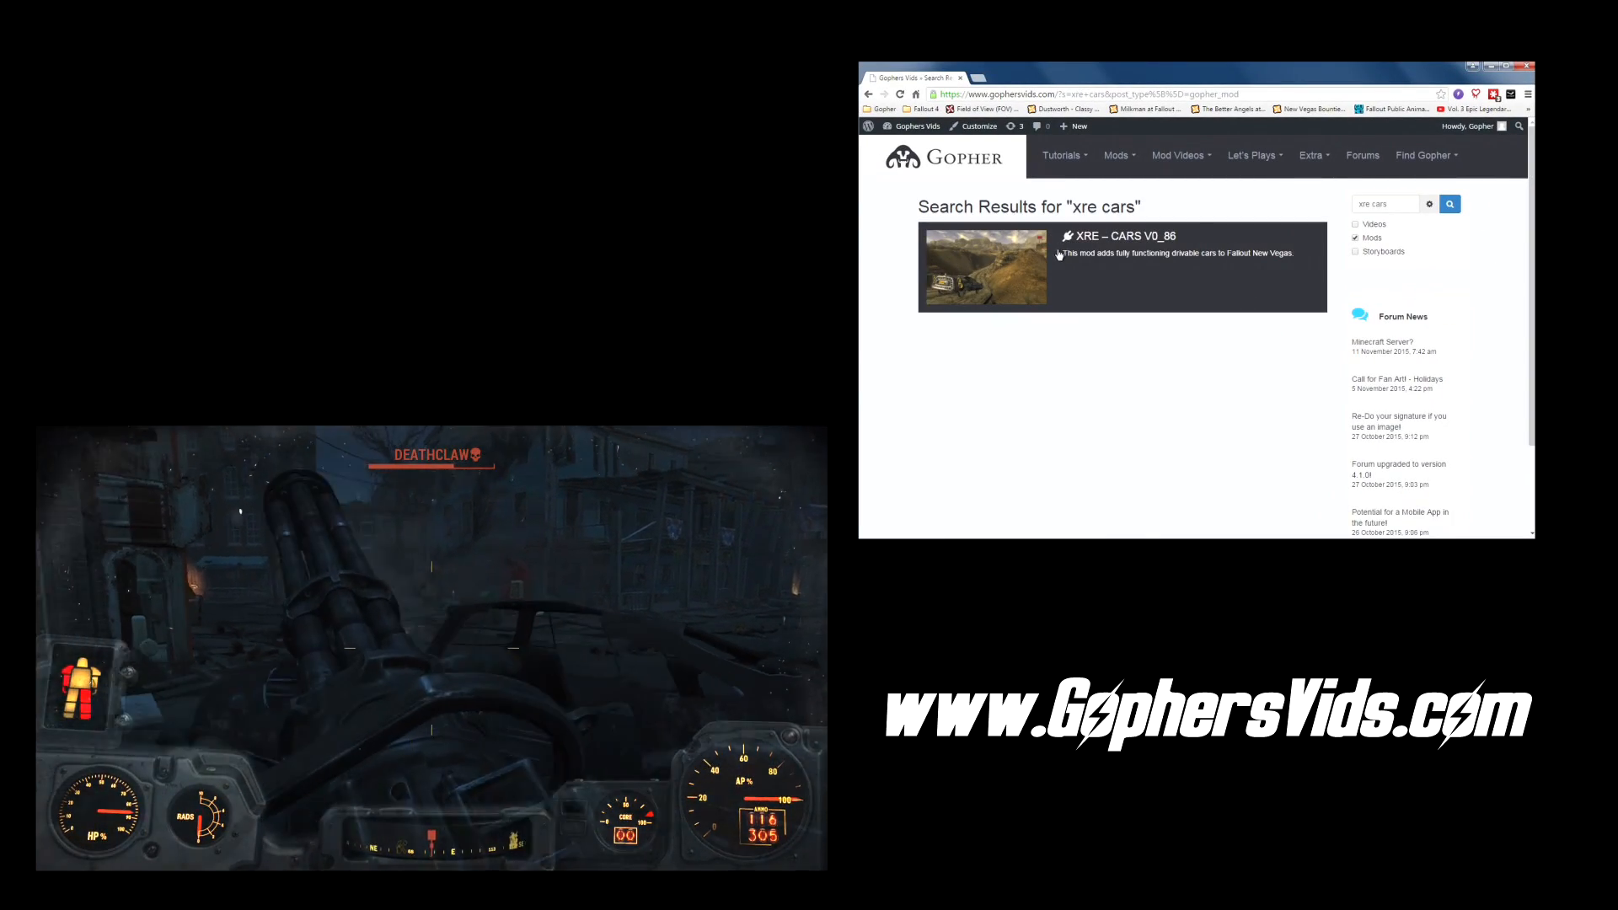
mouse_move(1133, 241)
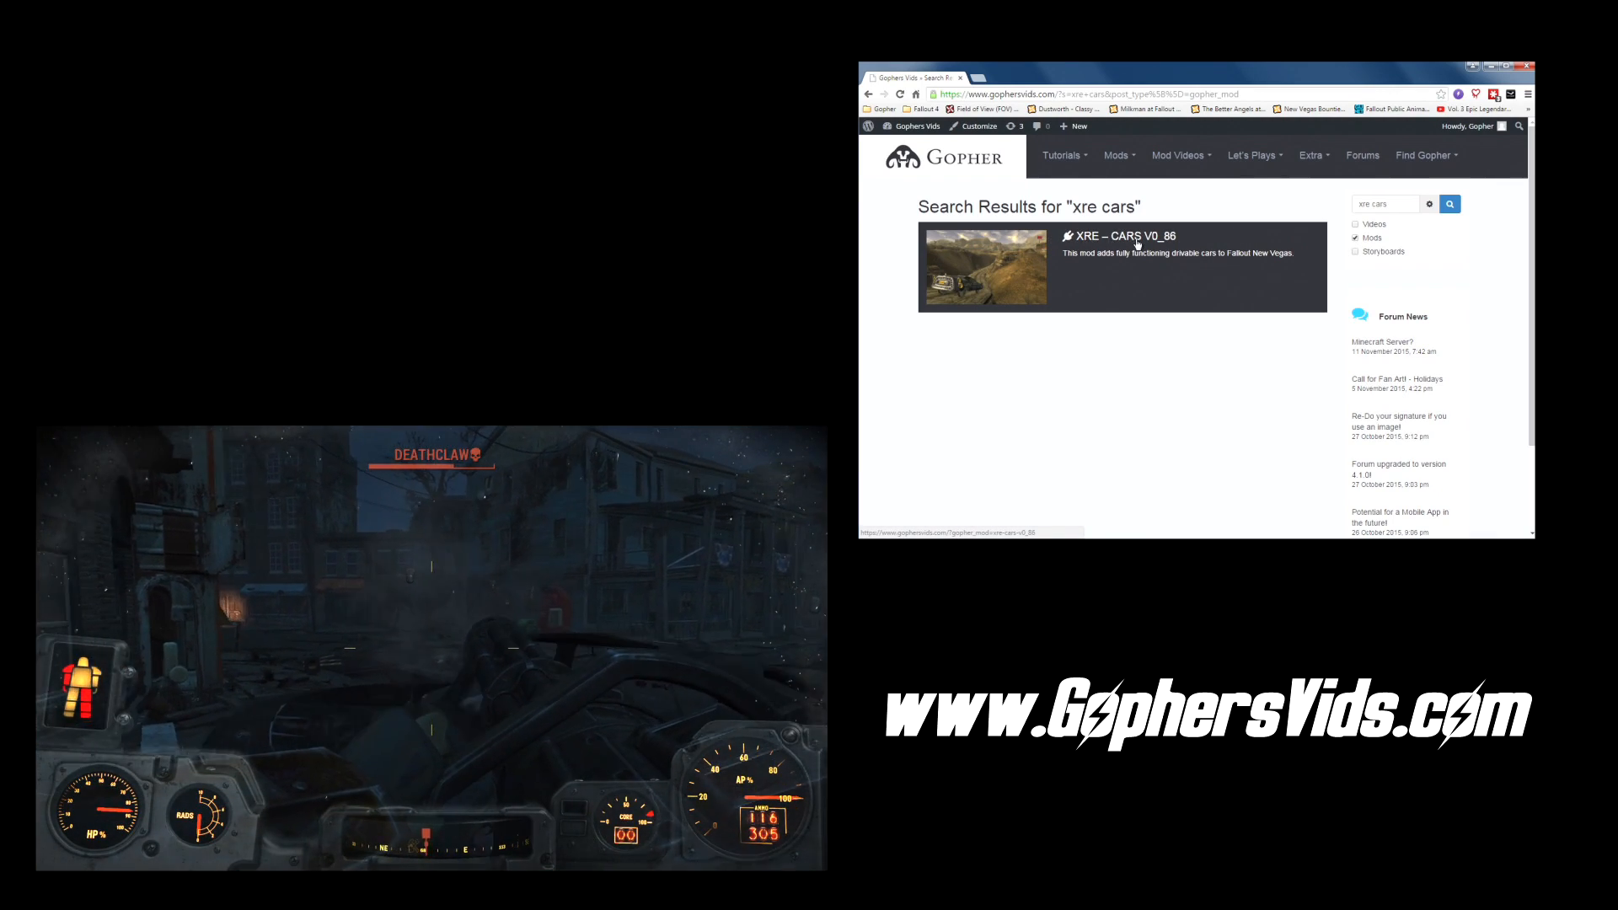
click(1119, 236)
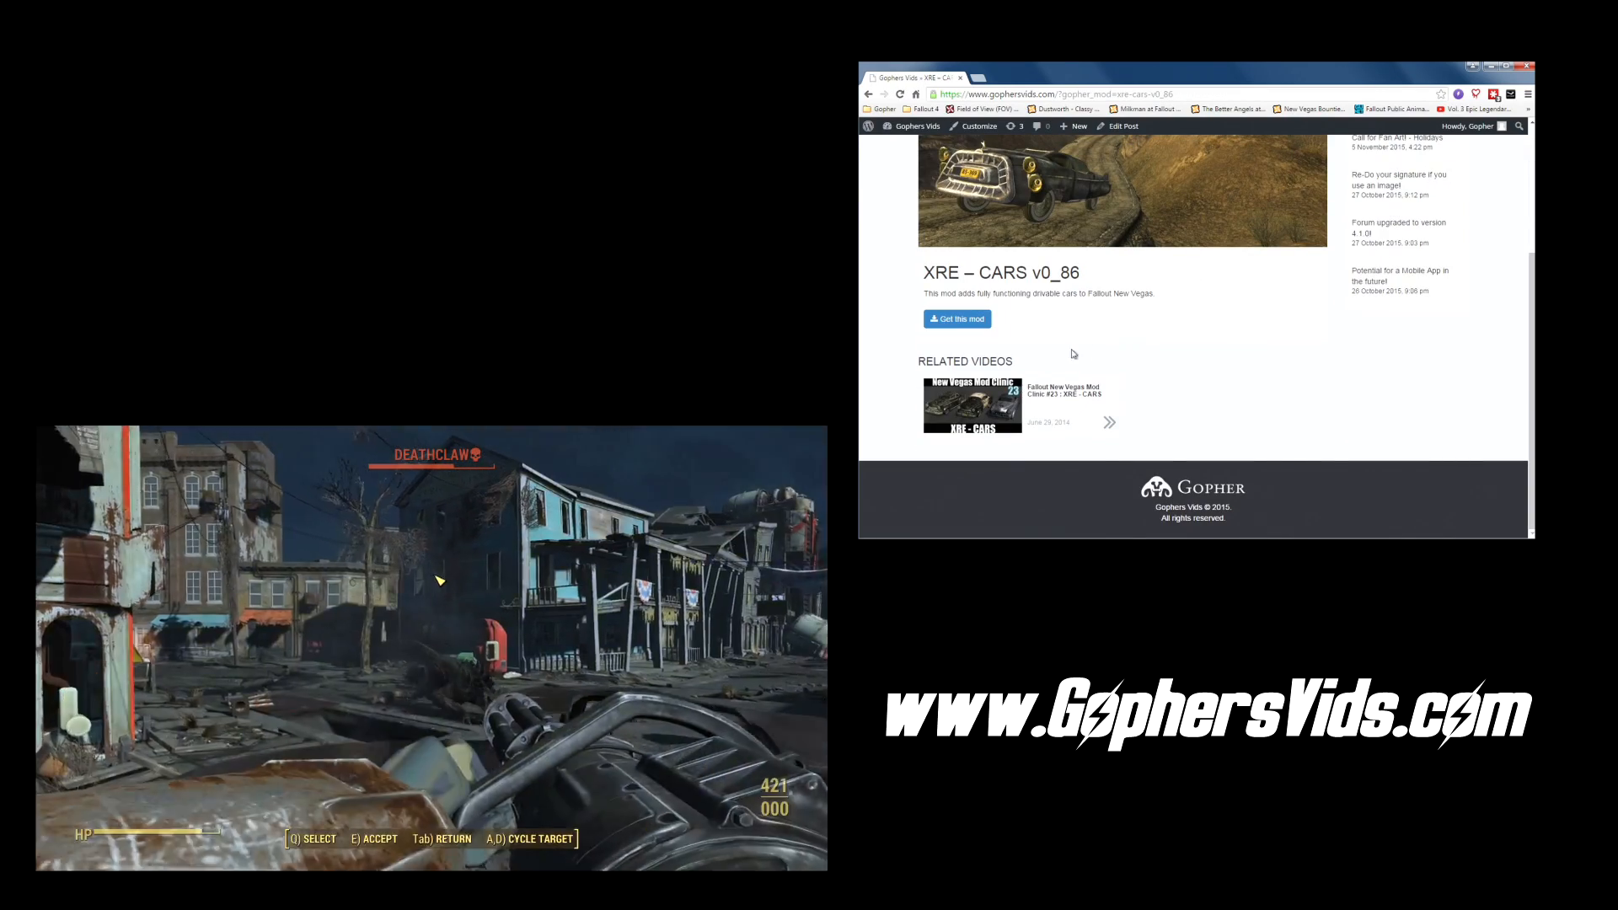